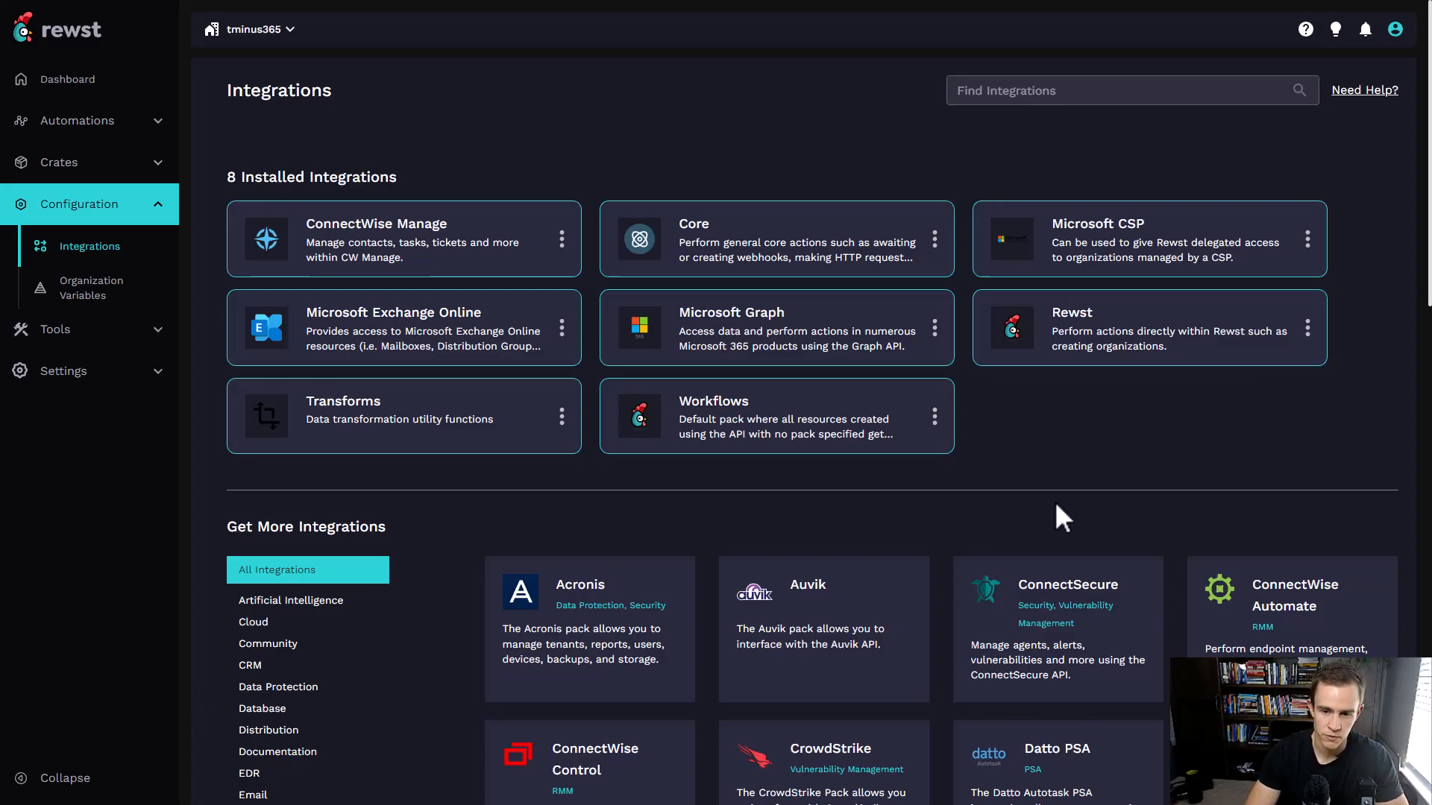
mouse_move(948, 332)
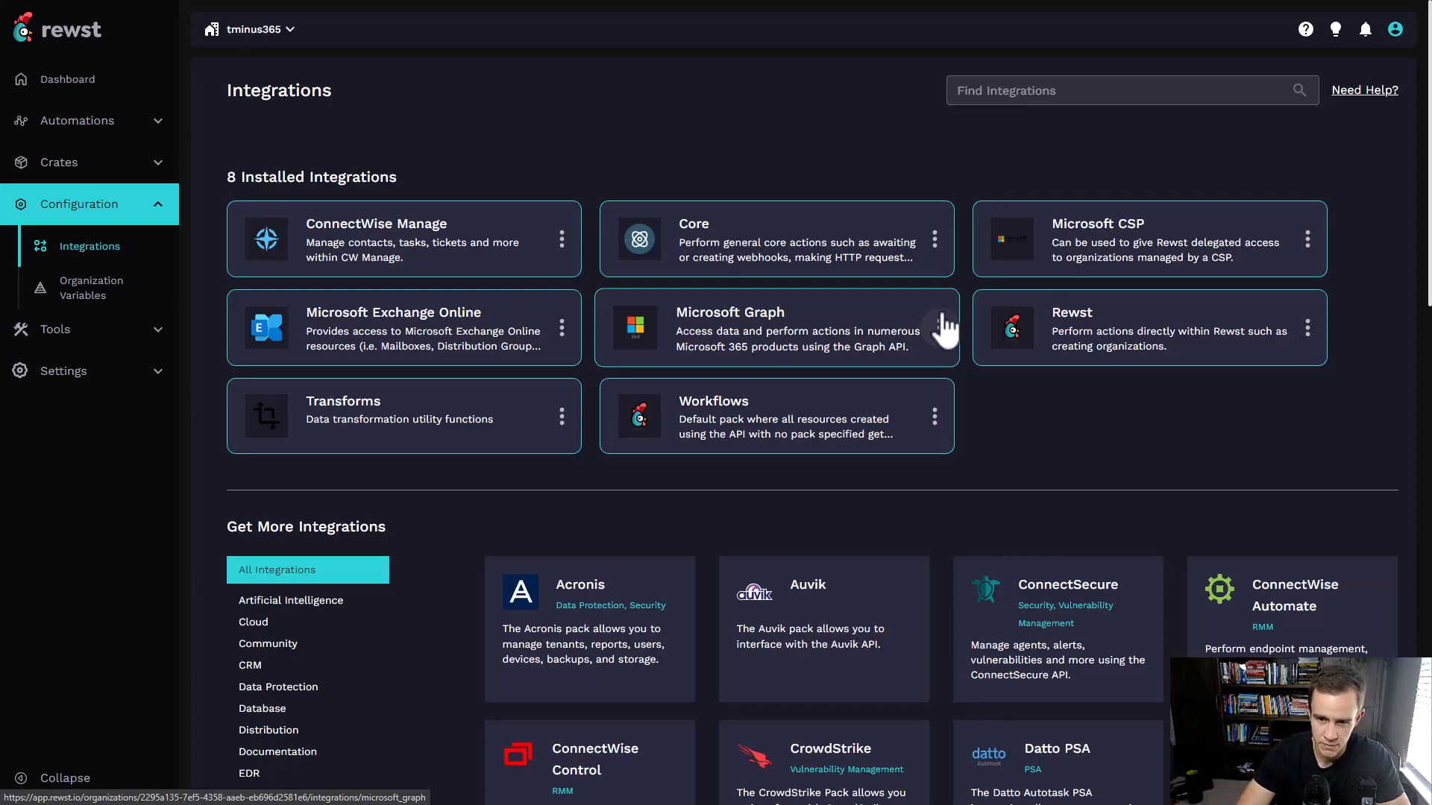
mouse_move(1108, 246)
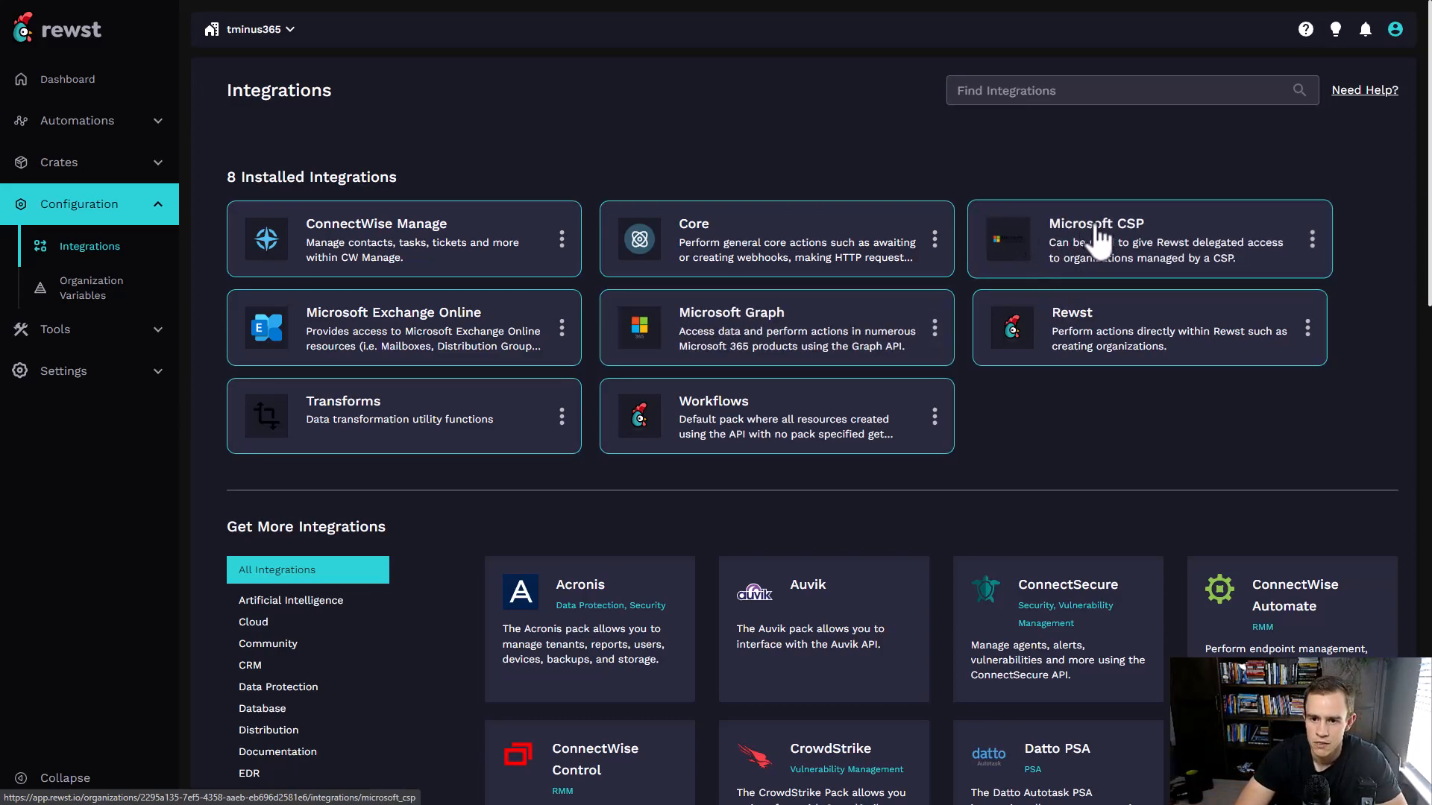
mouse_move(1058, 257)
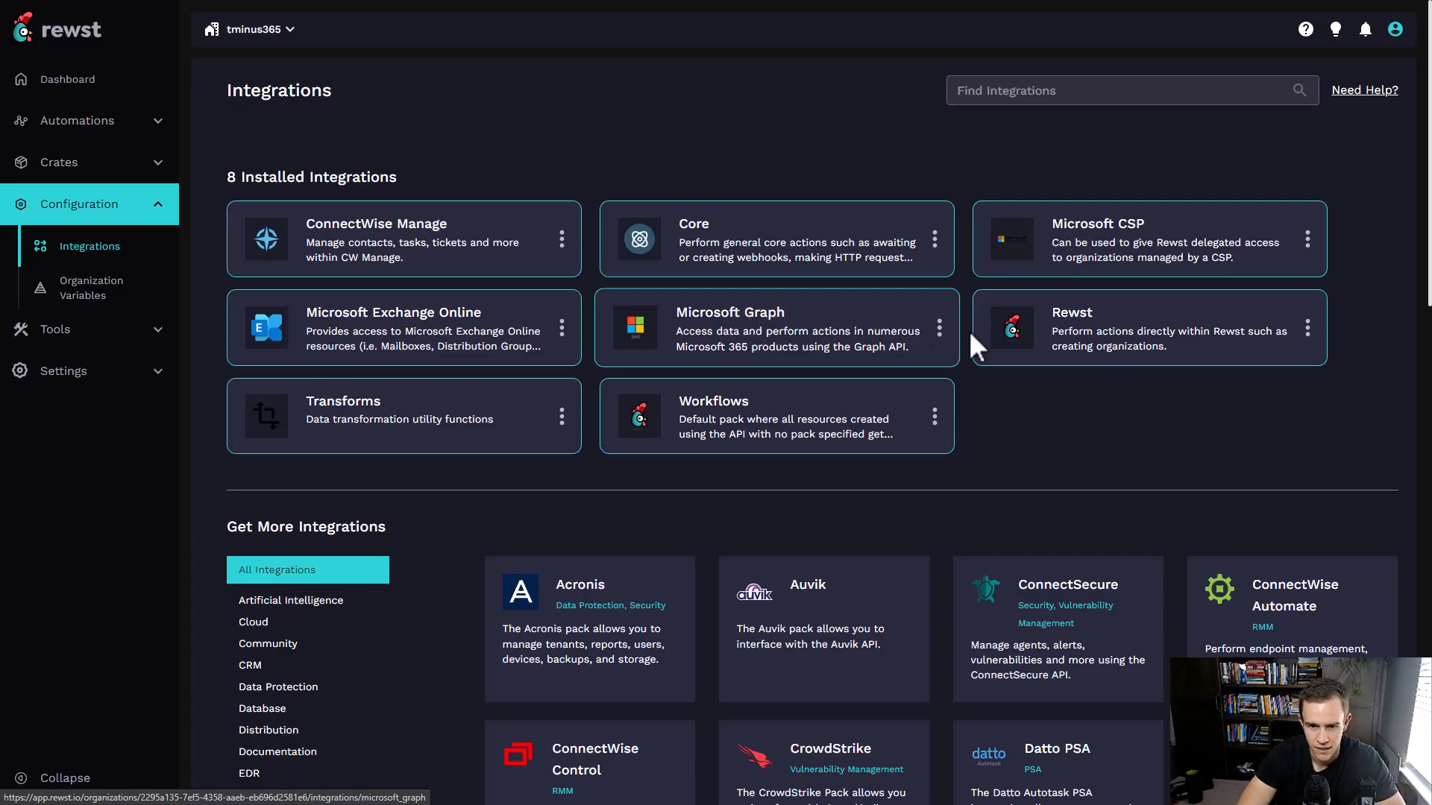
mouse_move(818, 339)
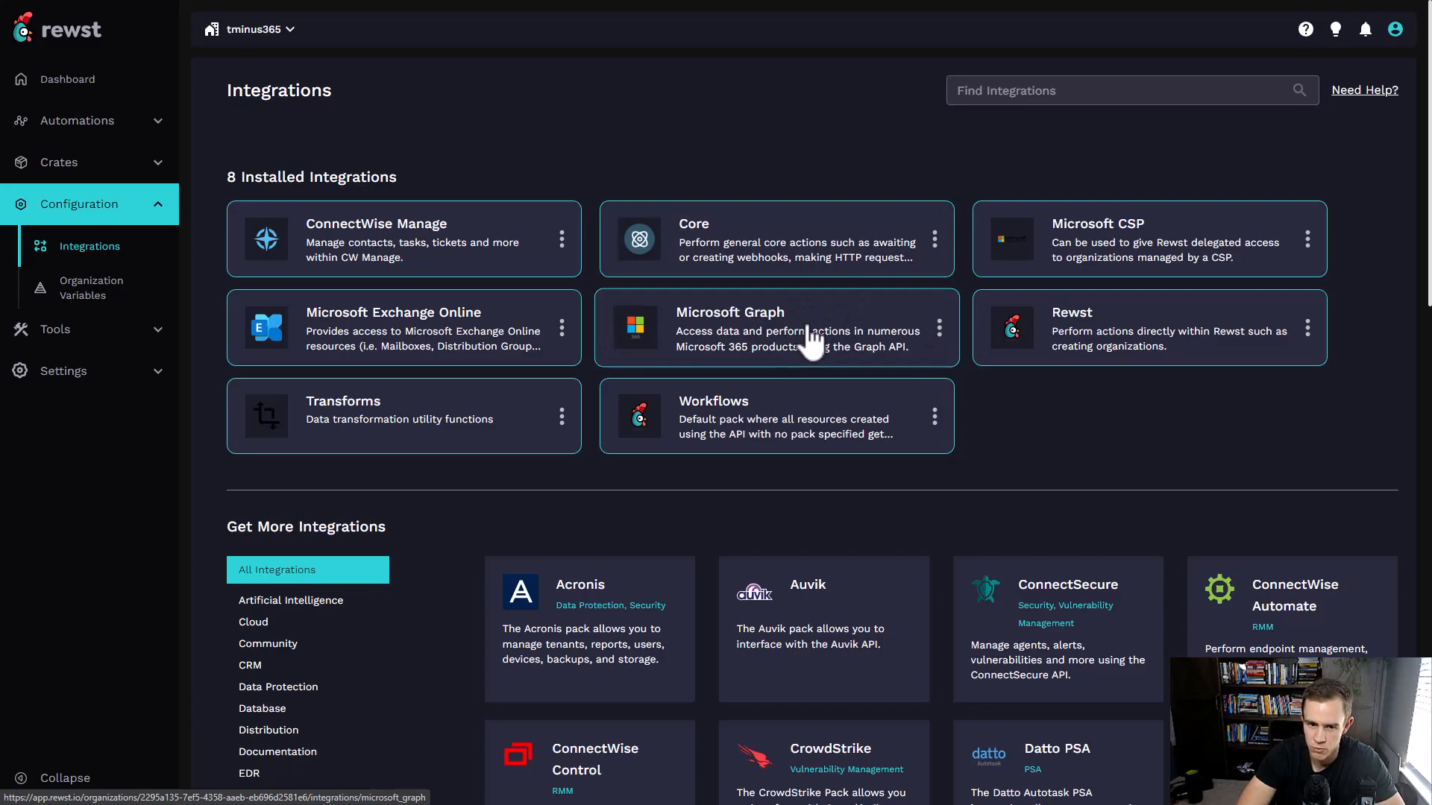
mouse_move(792, 349)
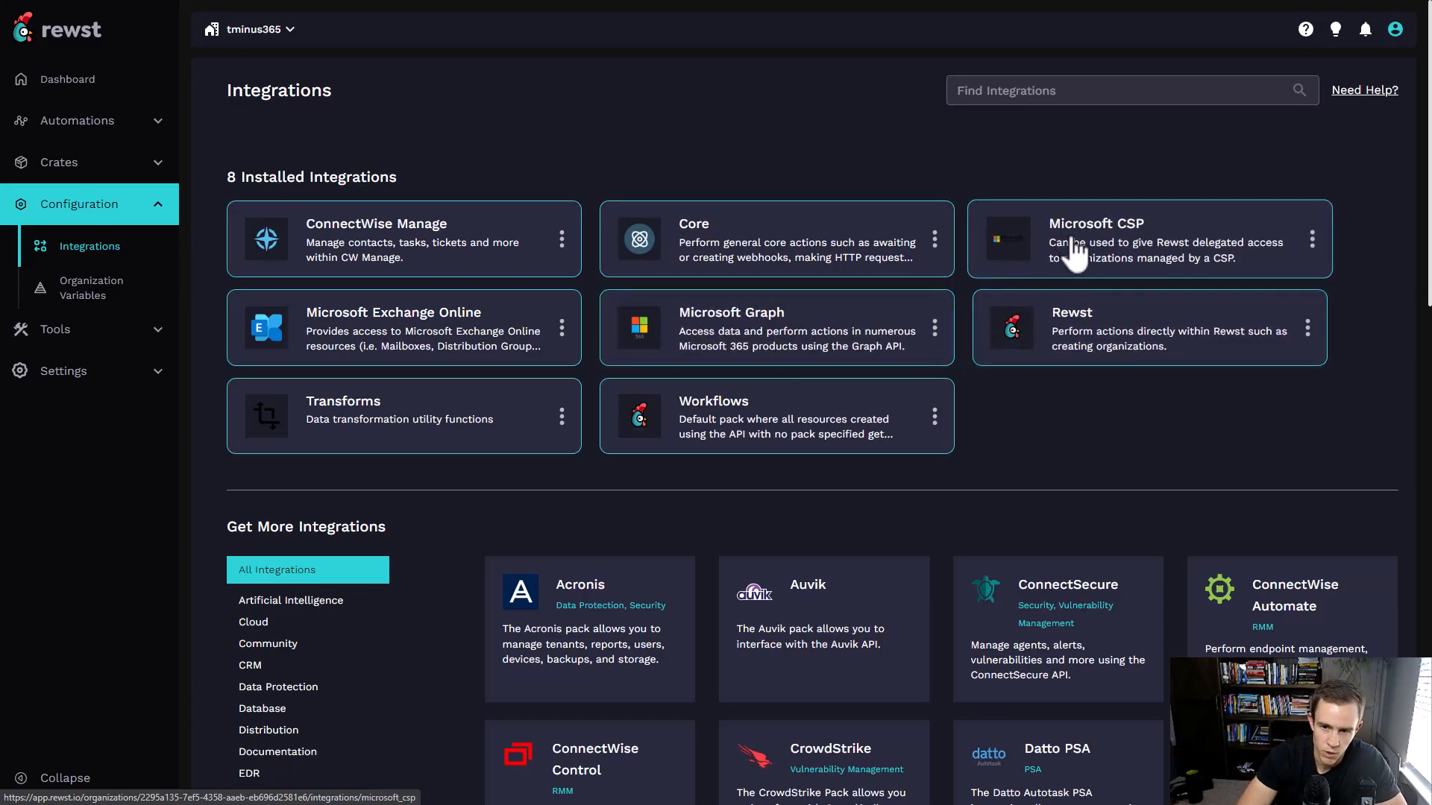
mouse_move(1082, 239)
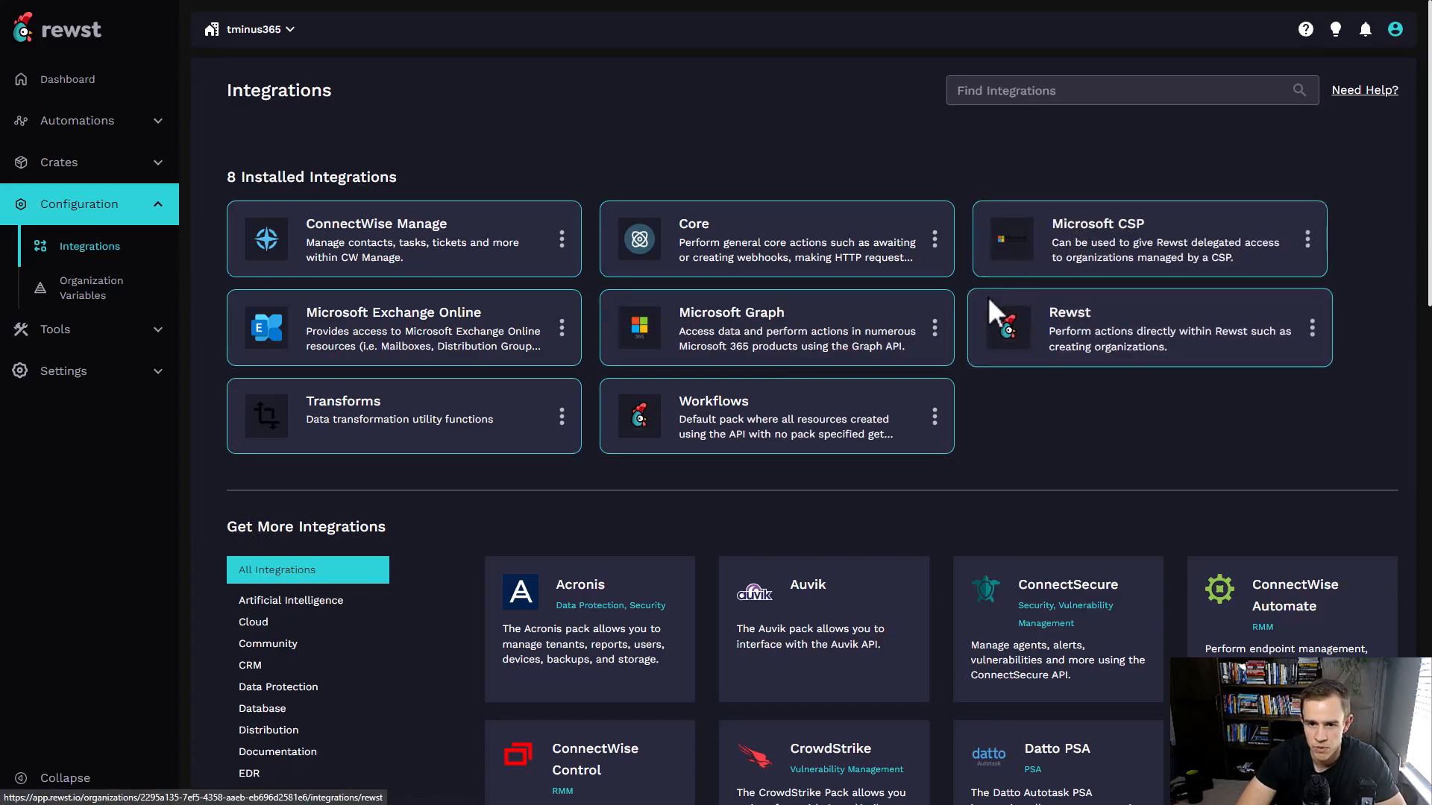
- Open the Microsoft CSP integration and scroll through its customer-to-organization mapping table
left_click(1149, 238)
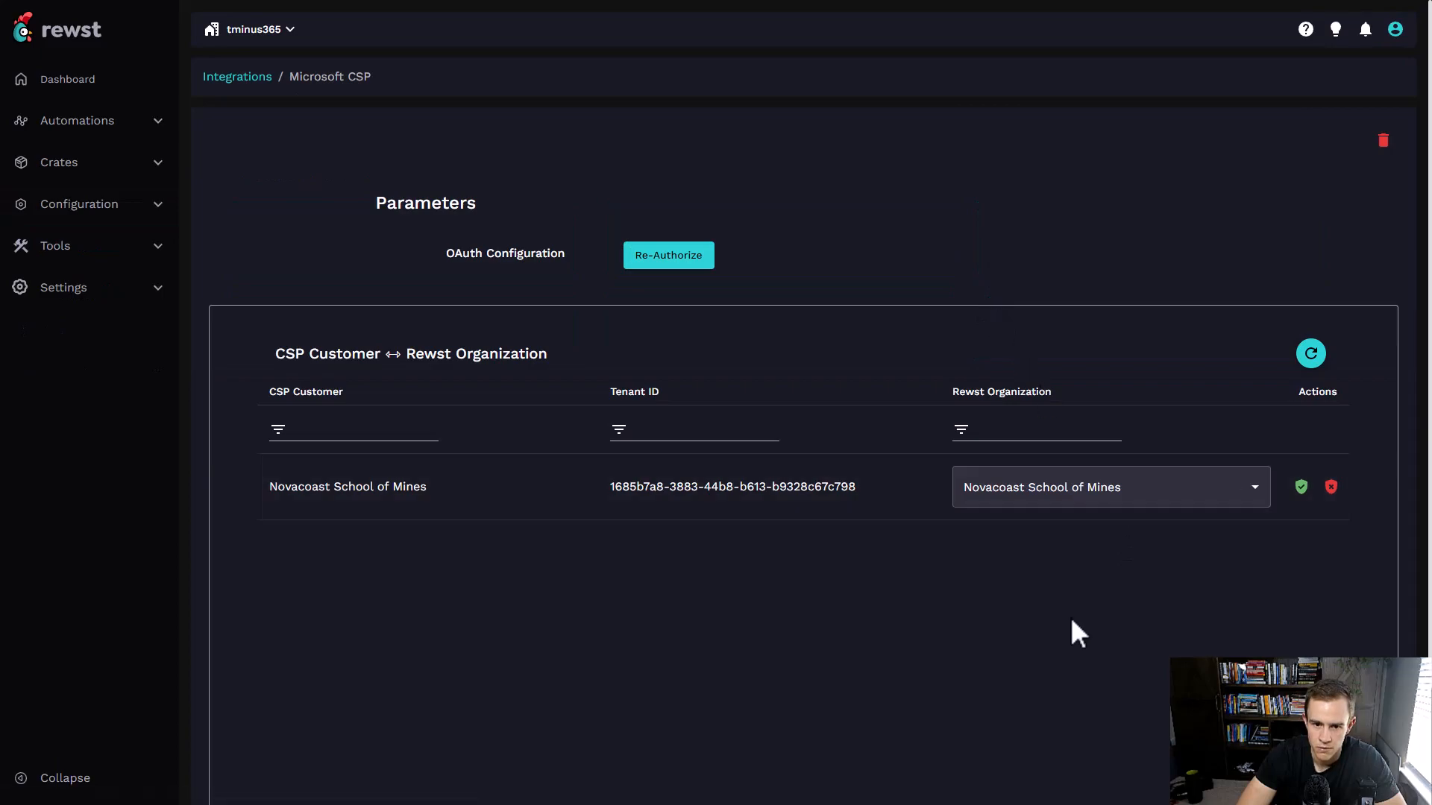
mouse_move(1302, 399)
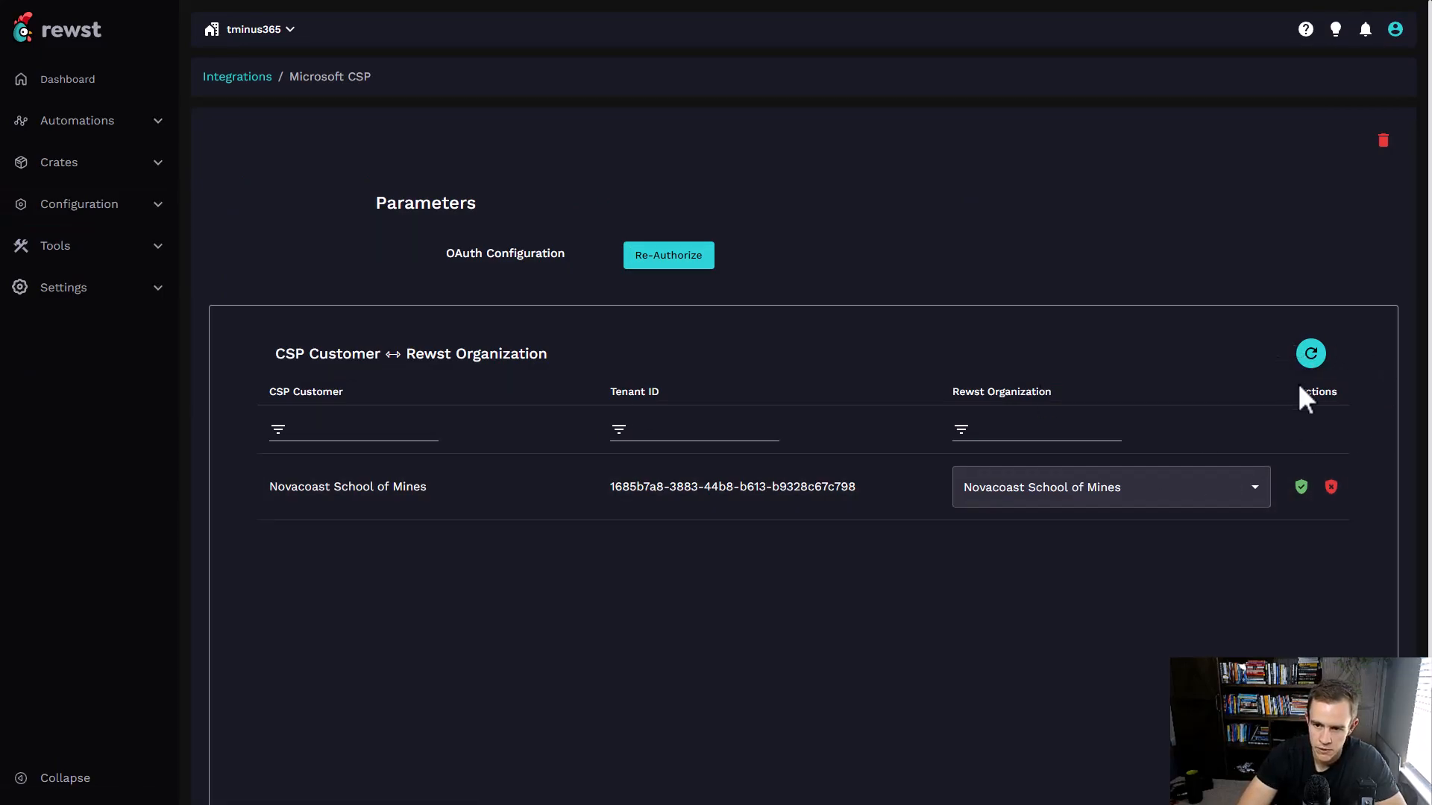
scroll("down", 3)
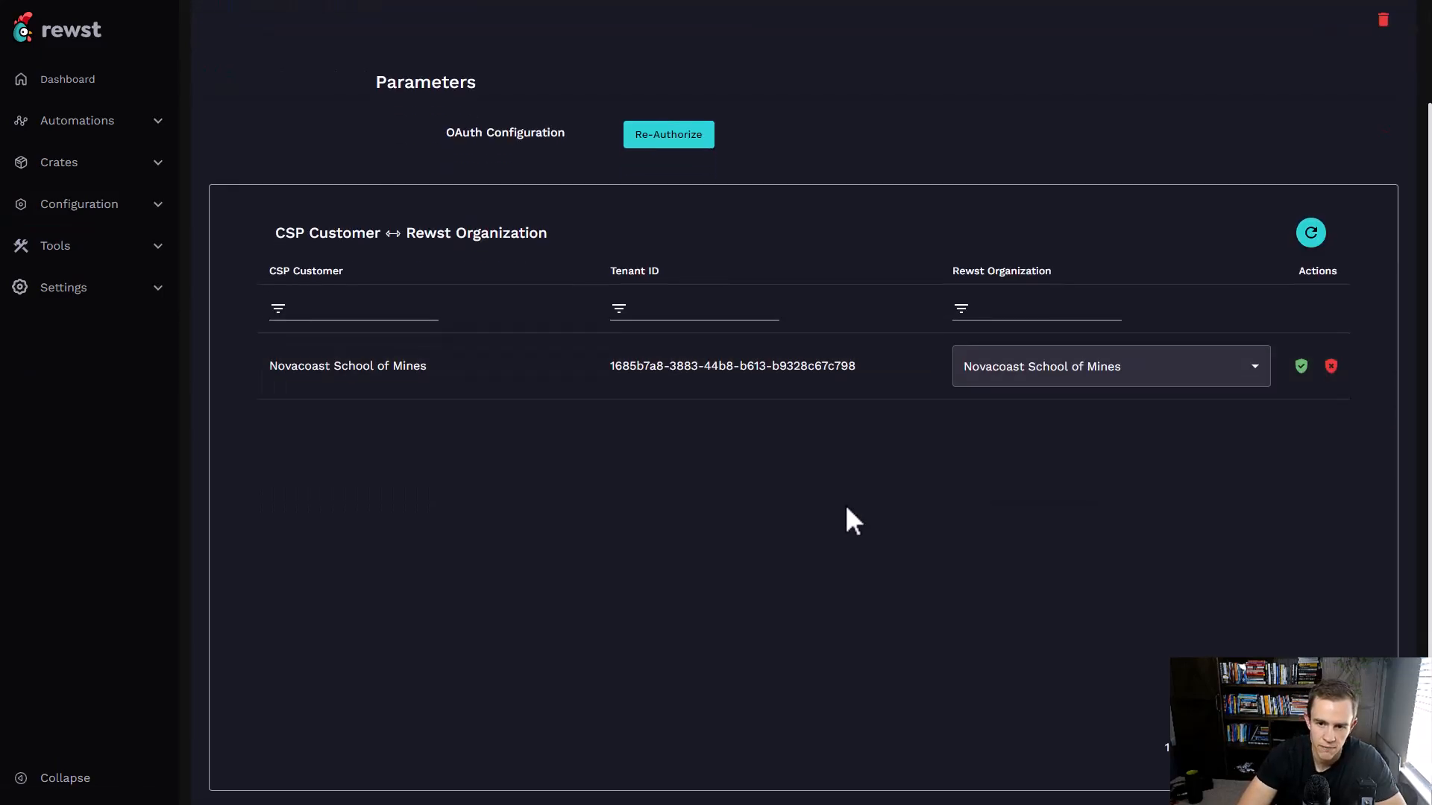
mouse_move(816, 426)
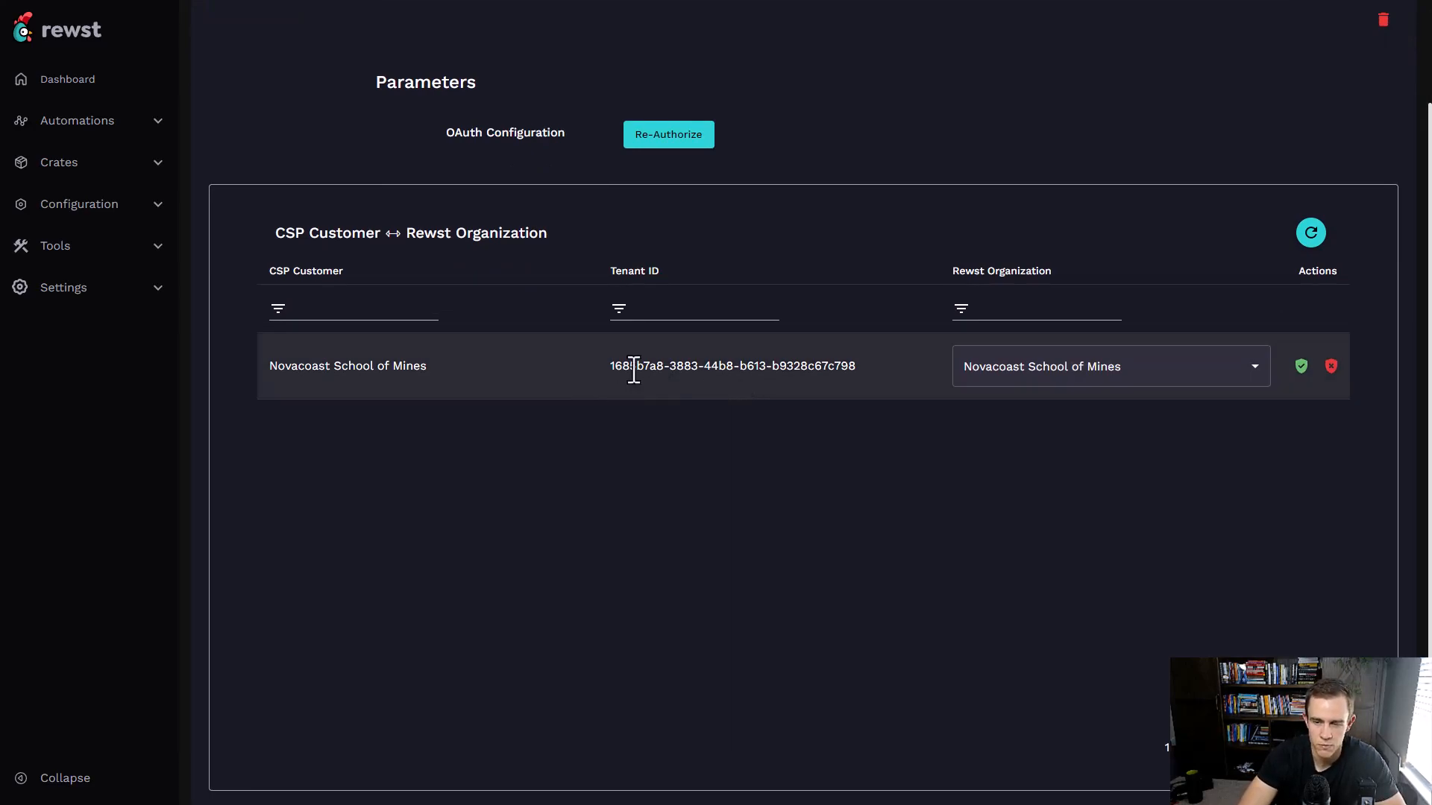
mouse_move(1301, 366)
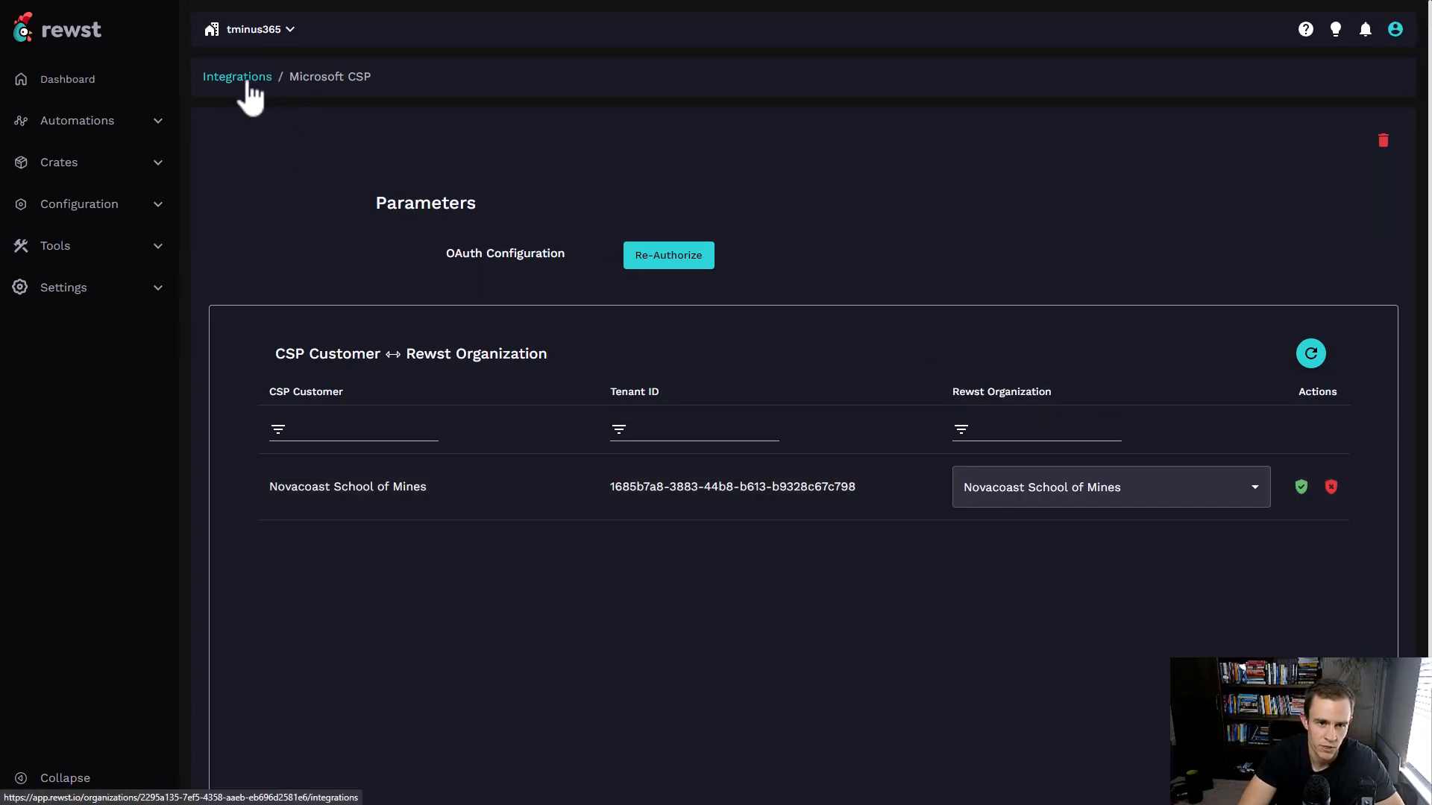
- Return to Integrations, browse Get More Integrations, and expand Crates in the sidebar
left_click(237, 76)
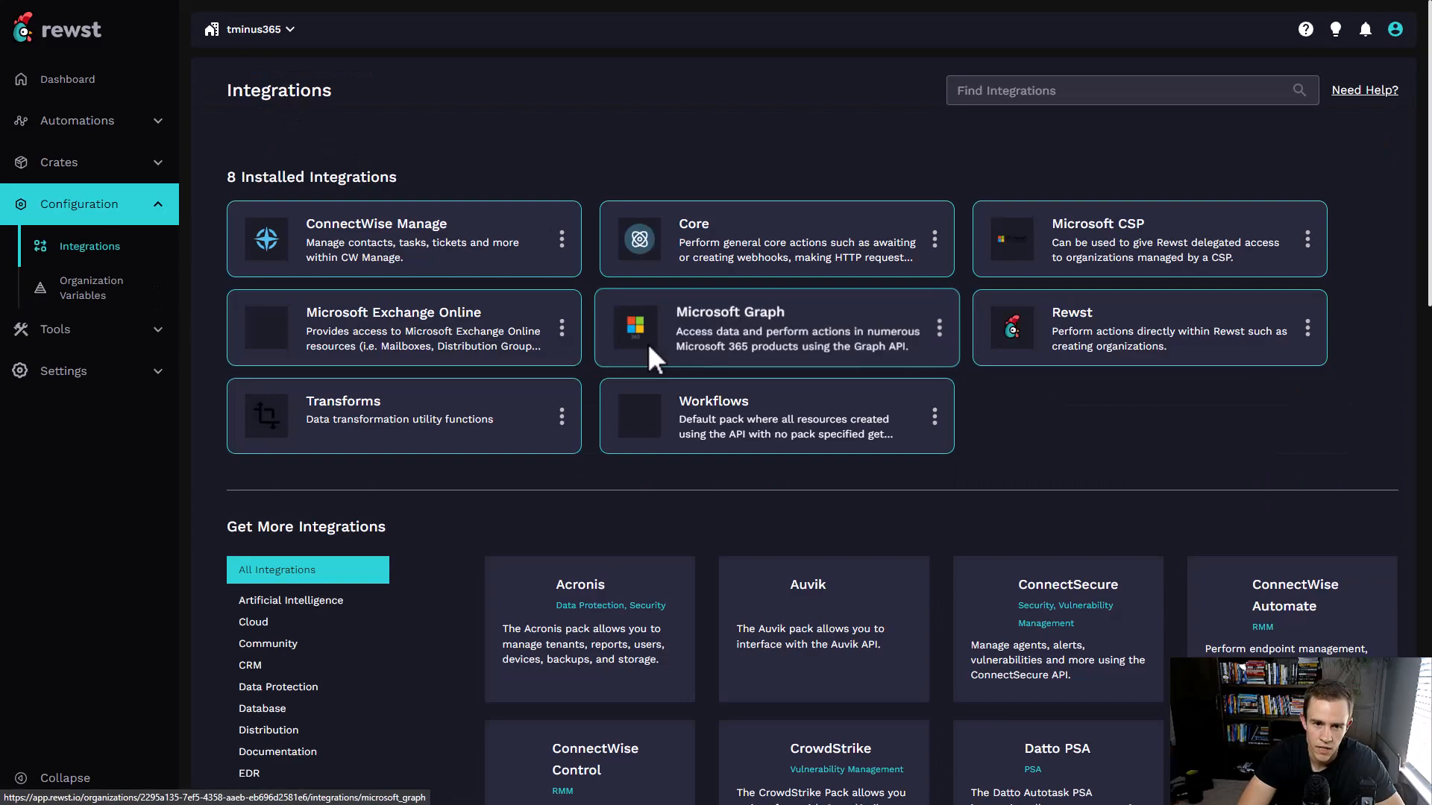
scroll("down", 3)
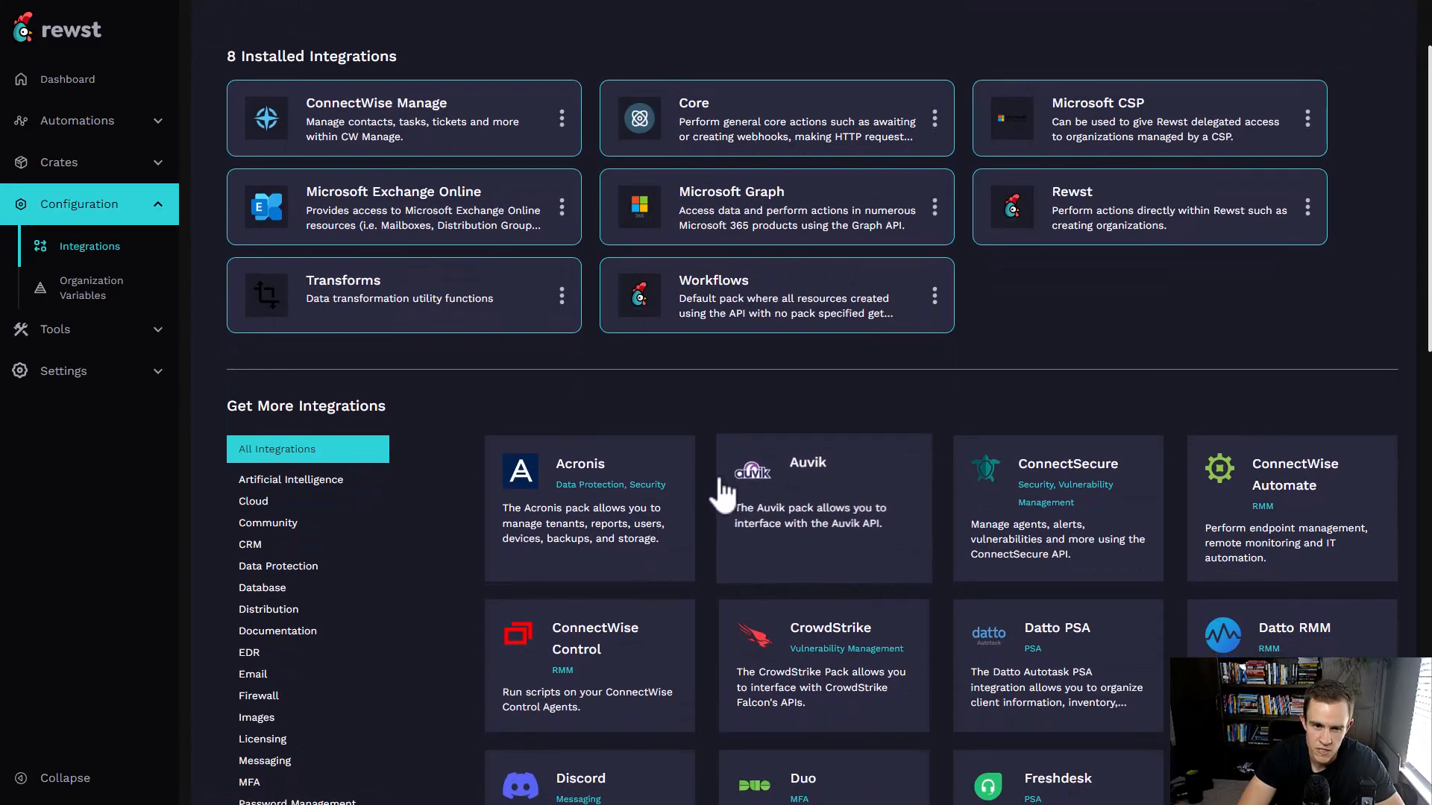
mouse_move(469, 153)
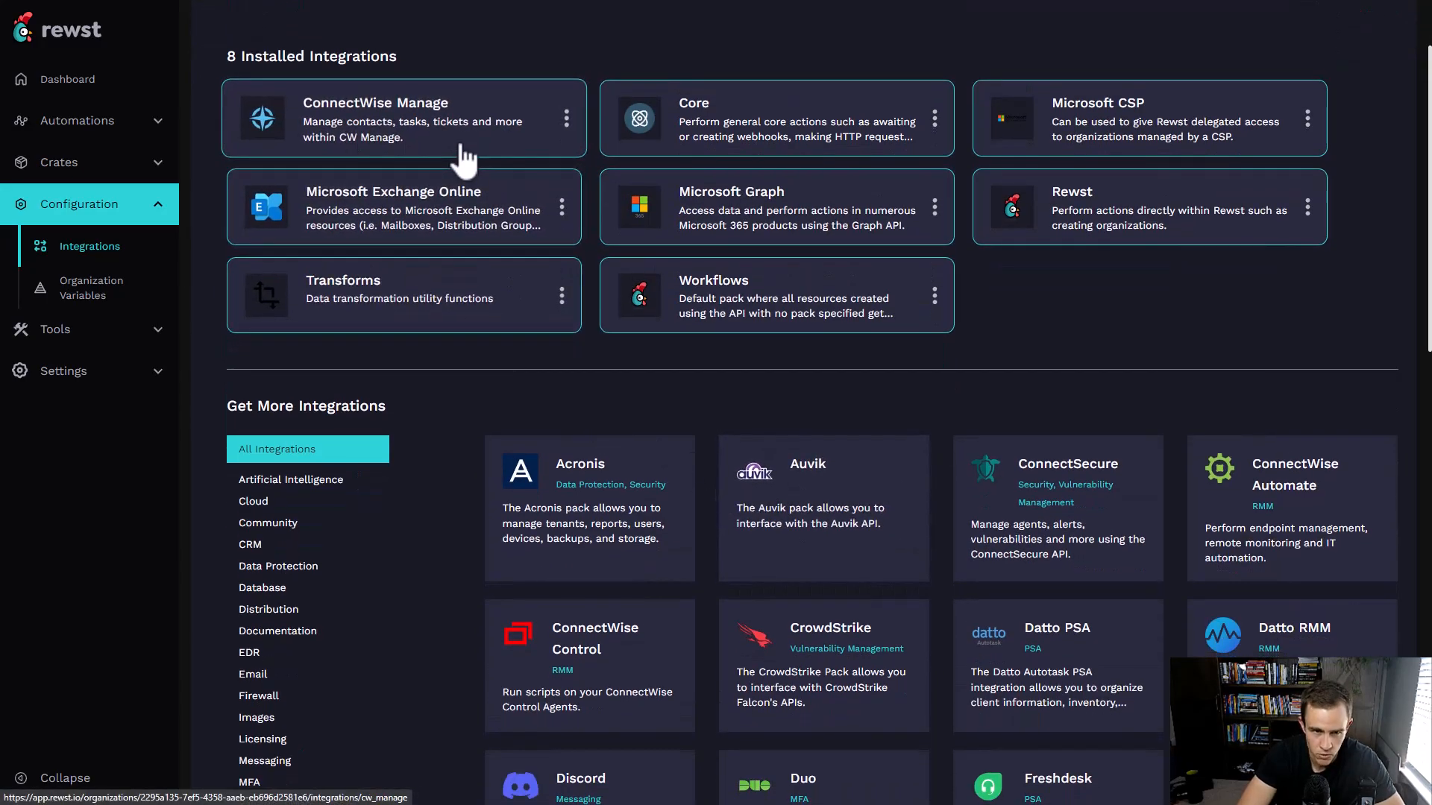
scroll("down", 3)
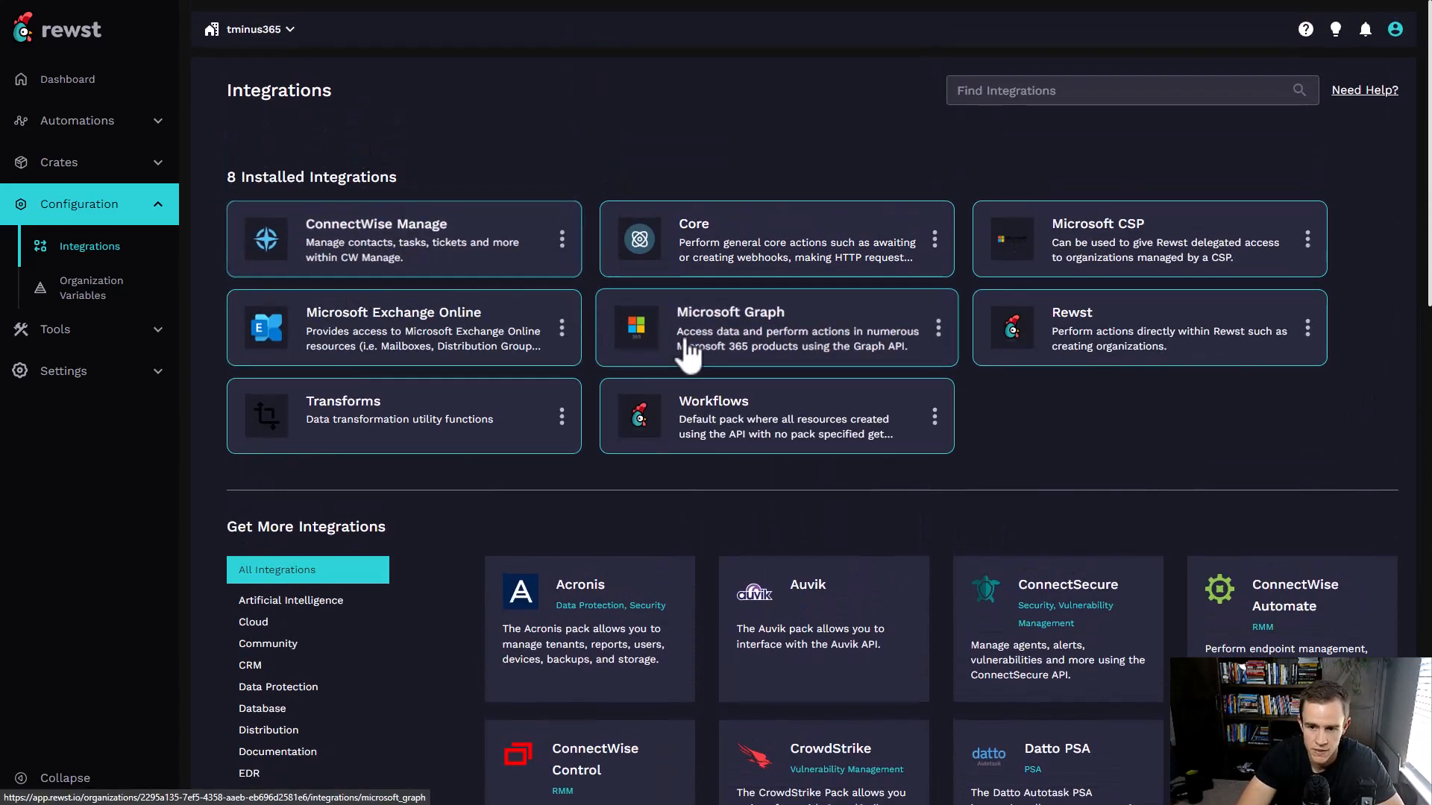
mouse_move(1318, 642)
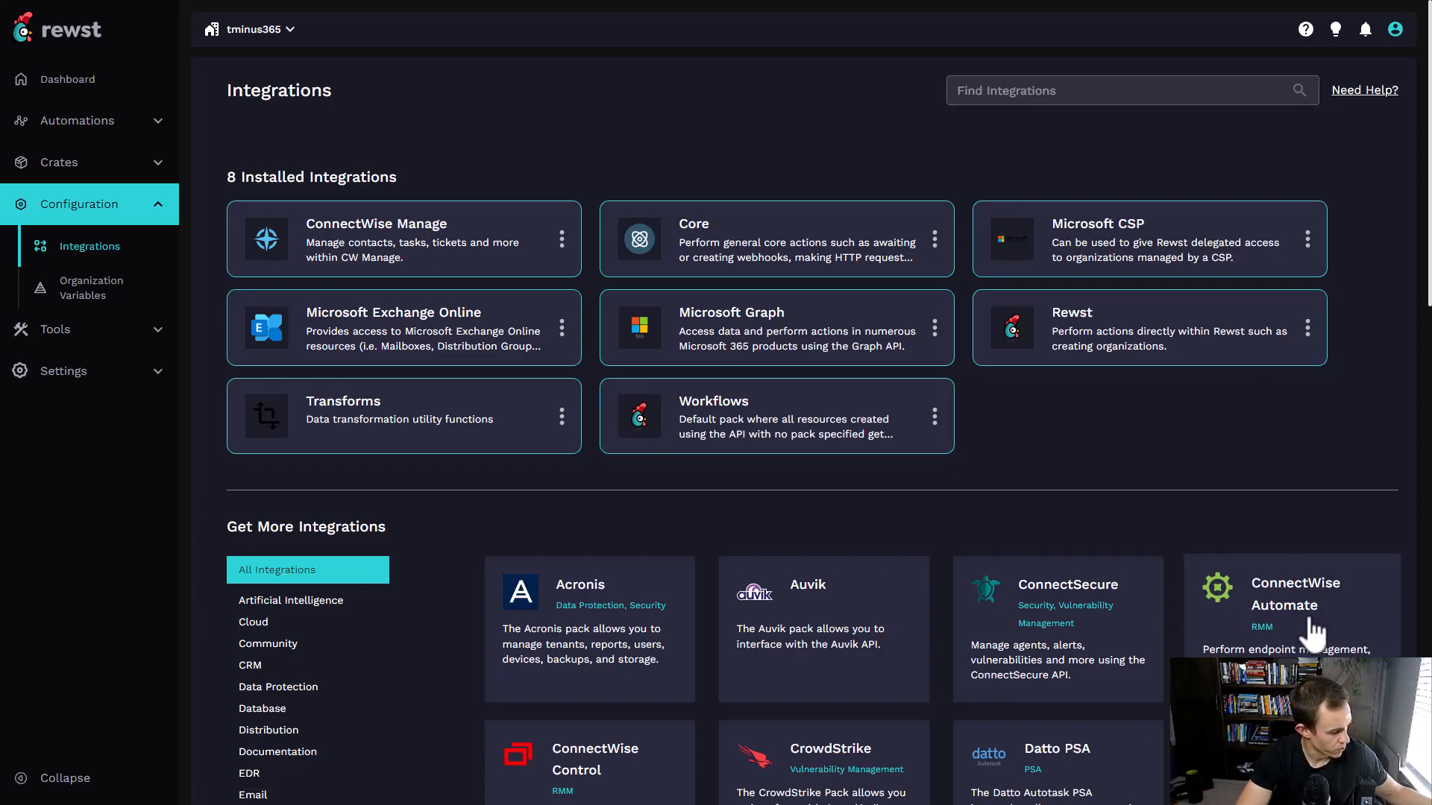
mouse_move(1117, 457)
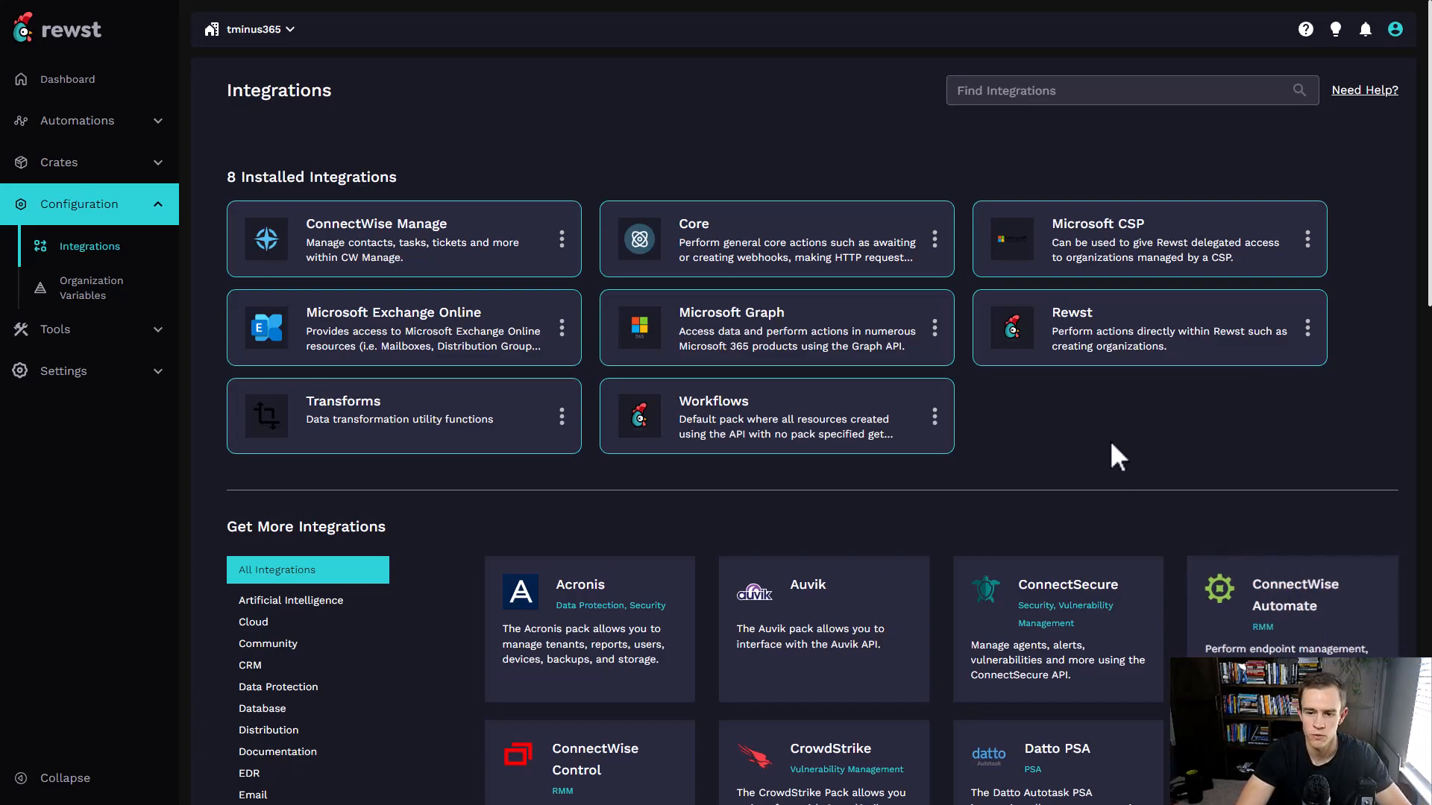
scroll("down", 3)
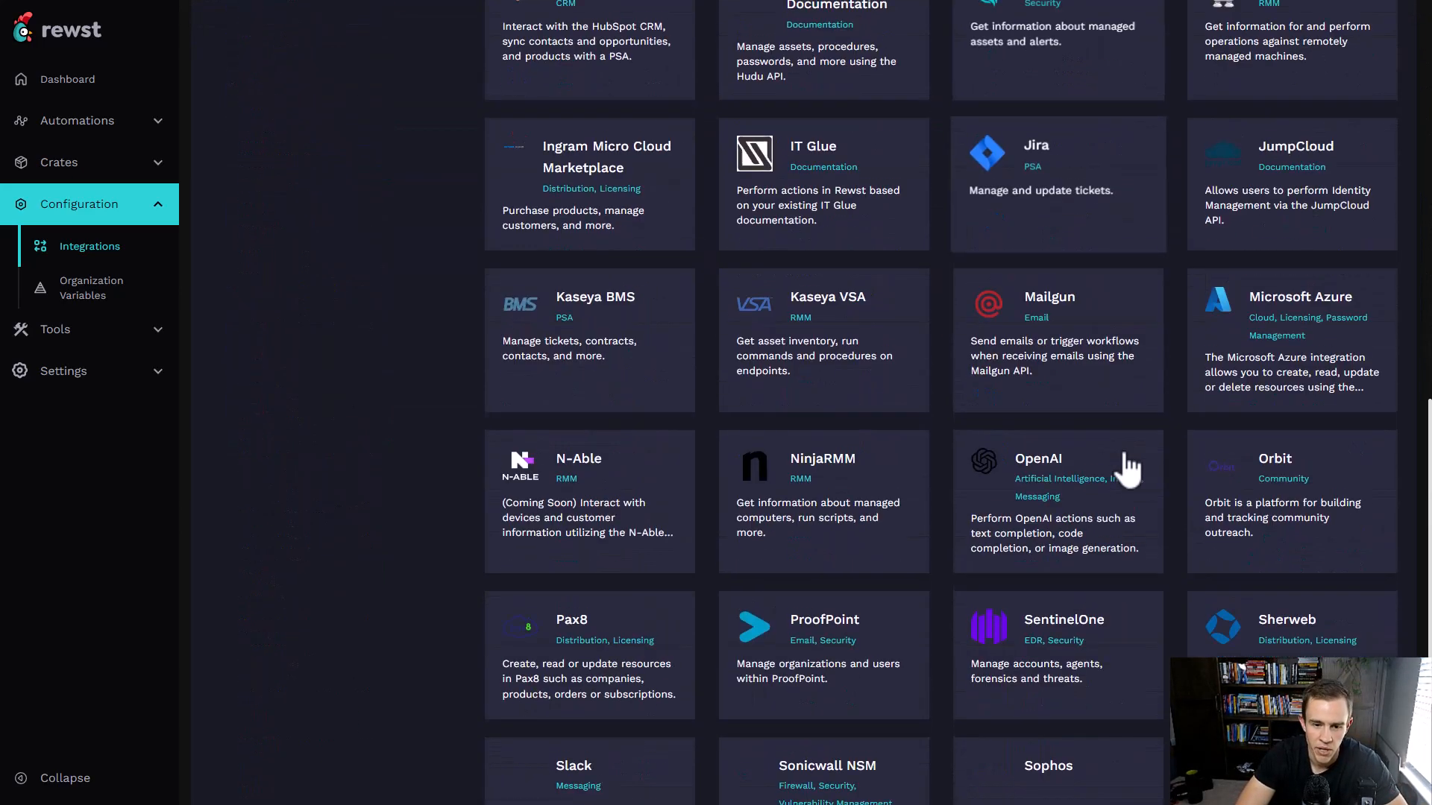
scroll("down", 3)
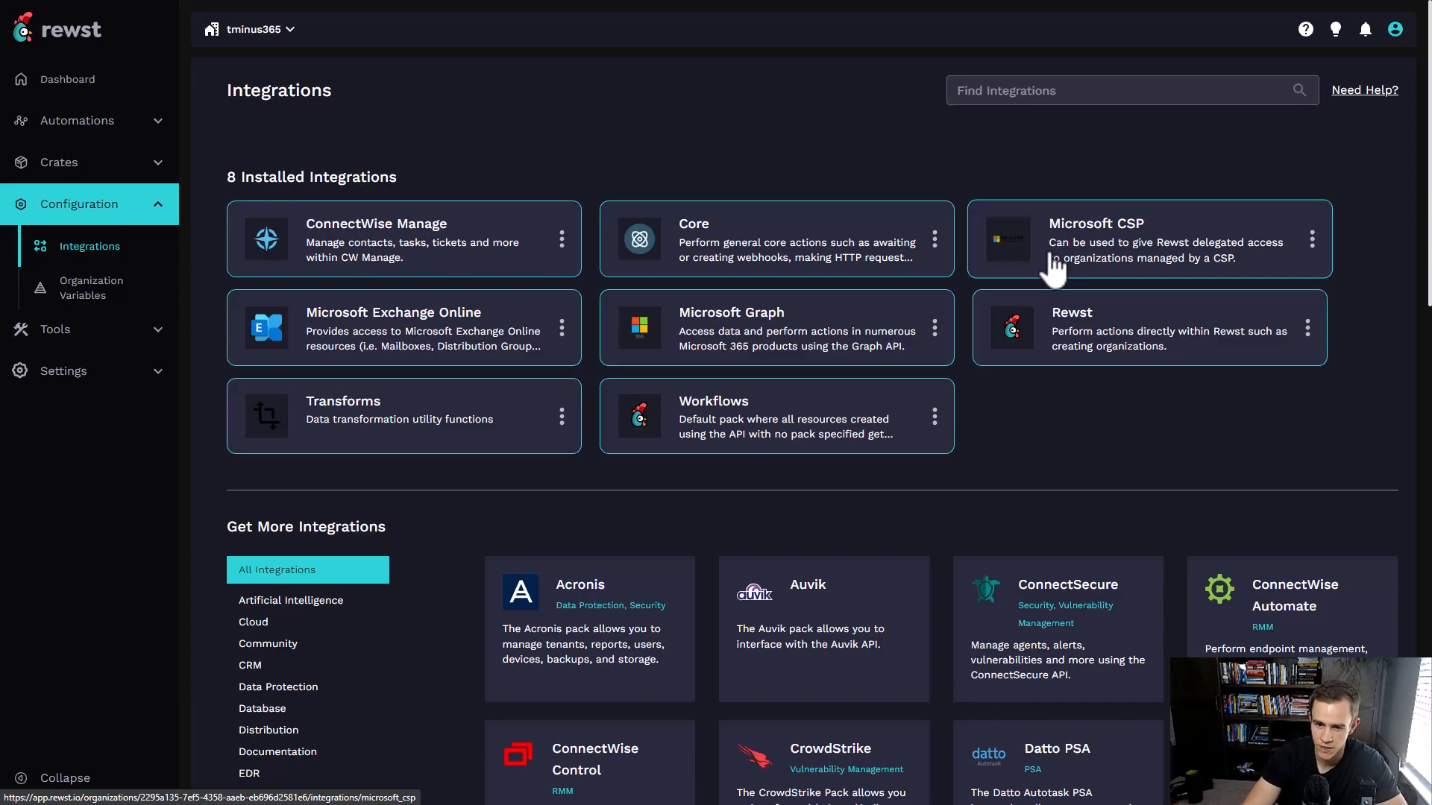
mouse_move(449, 322)
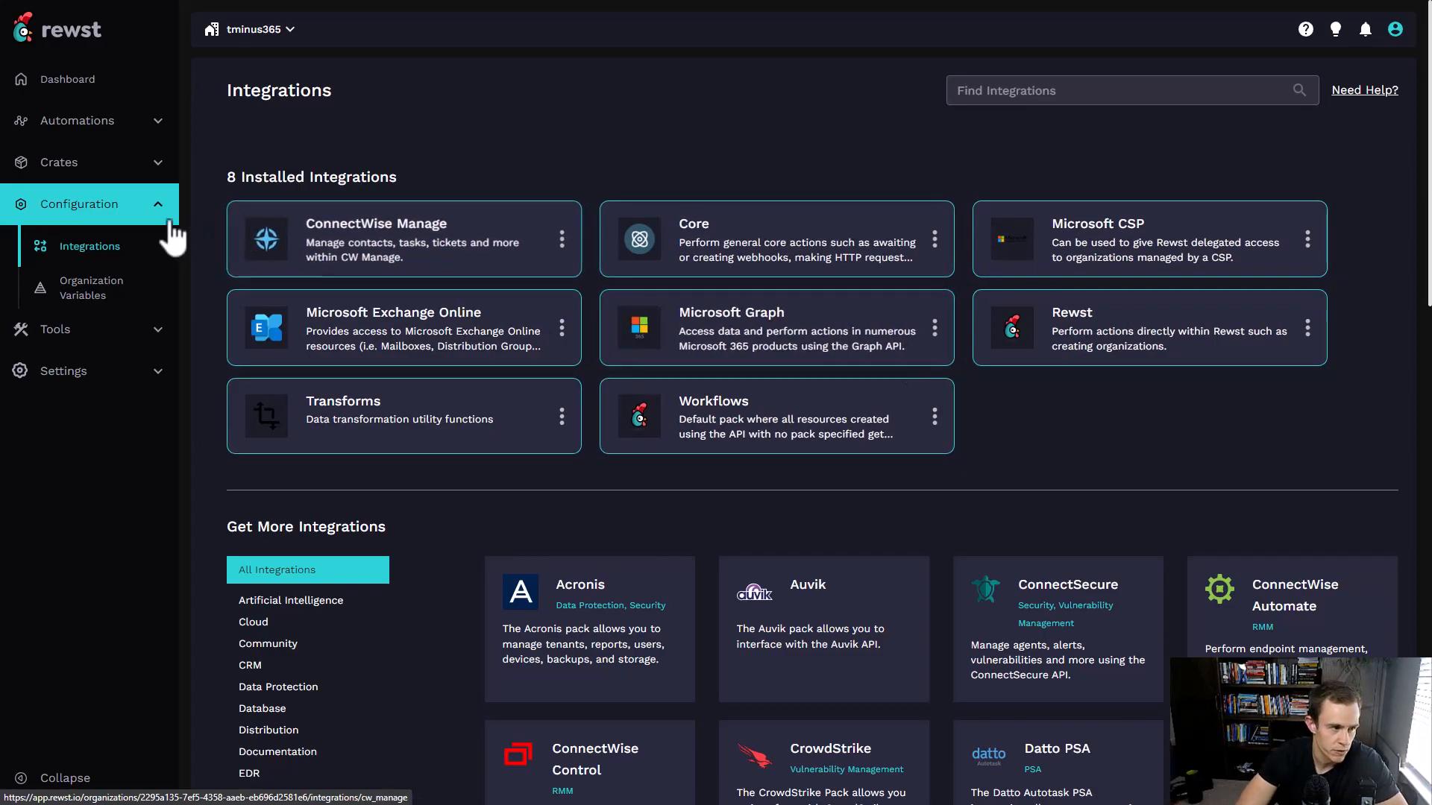
left_click(59, 162)
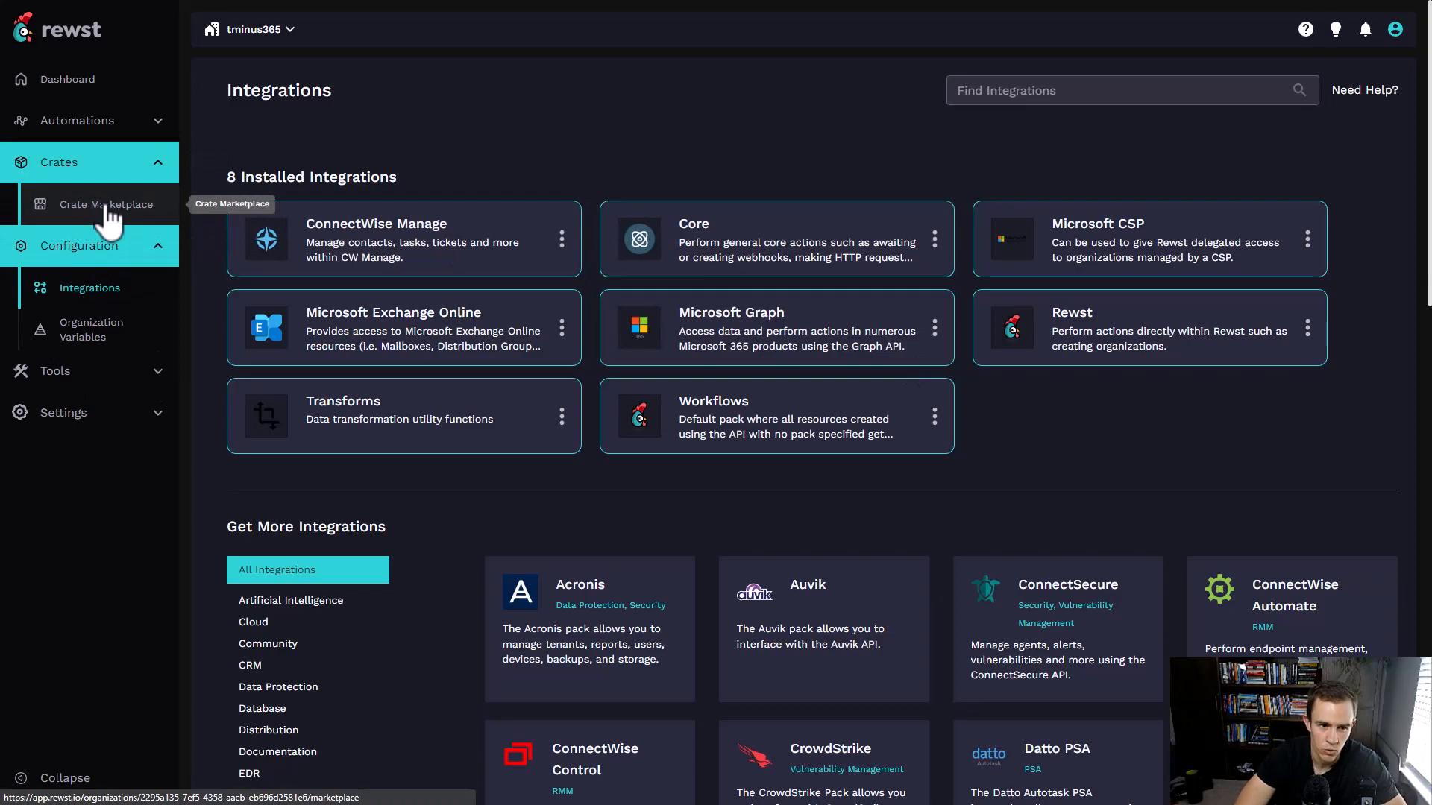
- Browse the Crate Marketplace cards, including Add Users to Rewst via Group
left_click(106, 205)
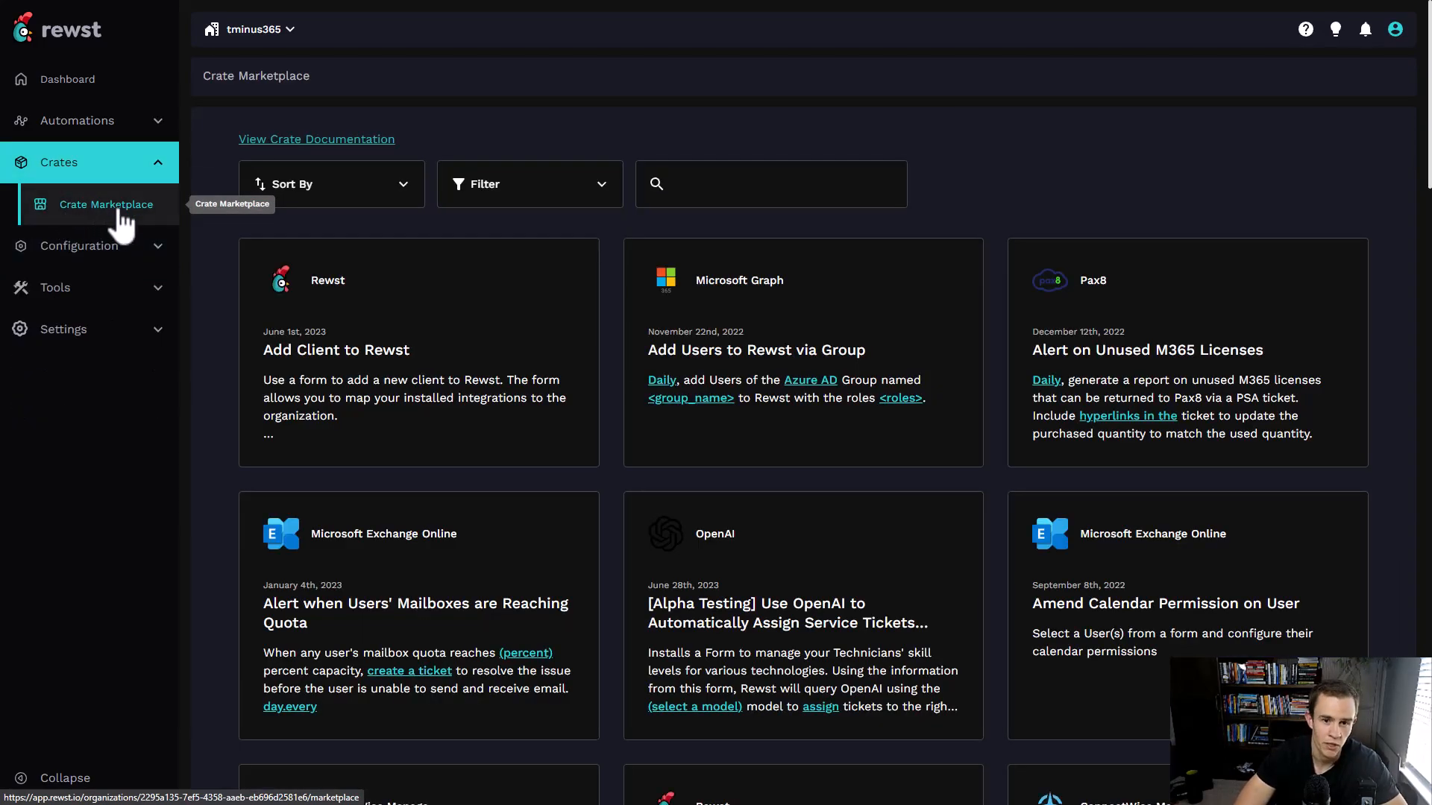
scroll("down", 3)
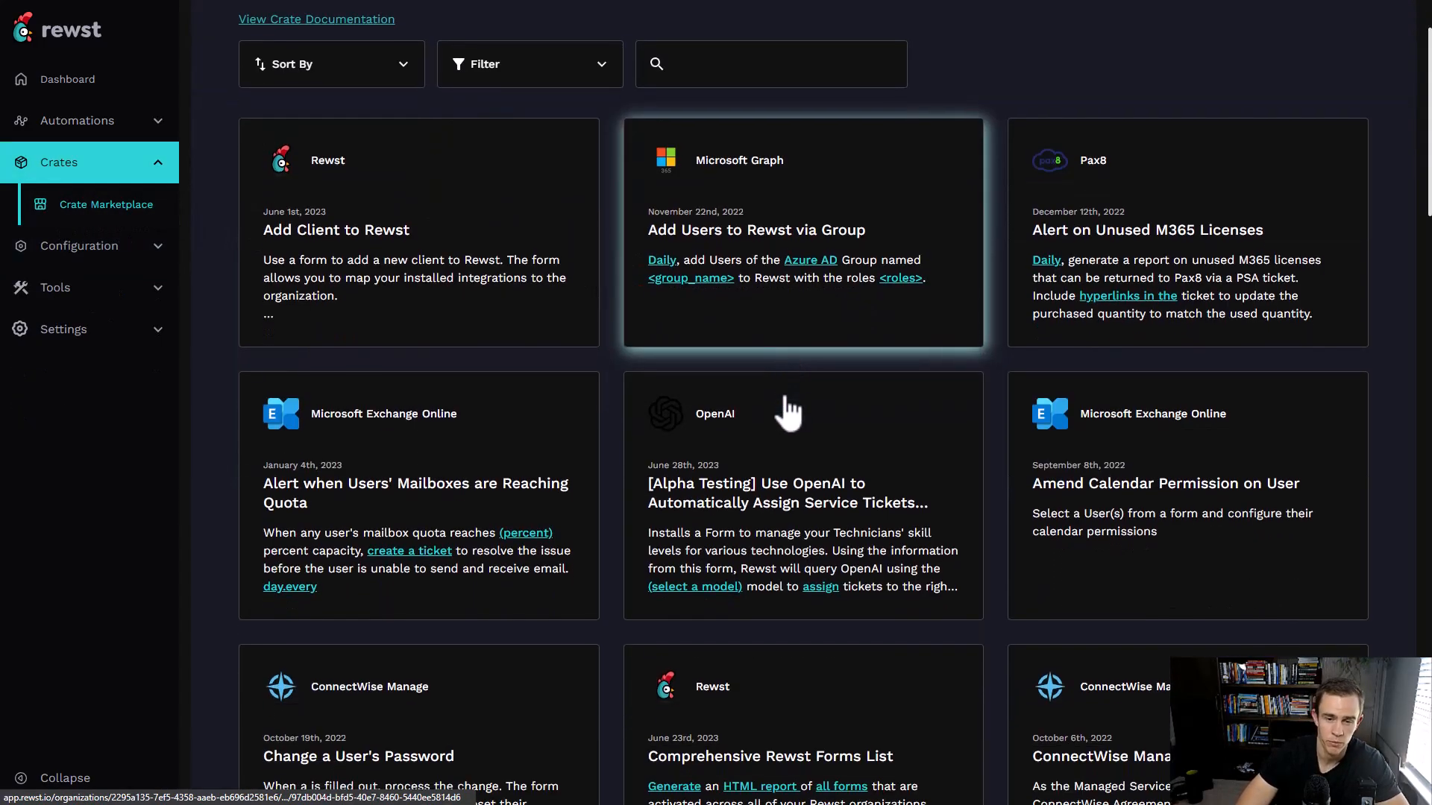
scroll("down", 3)
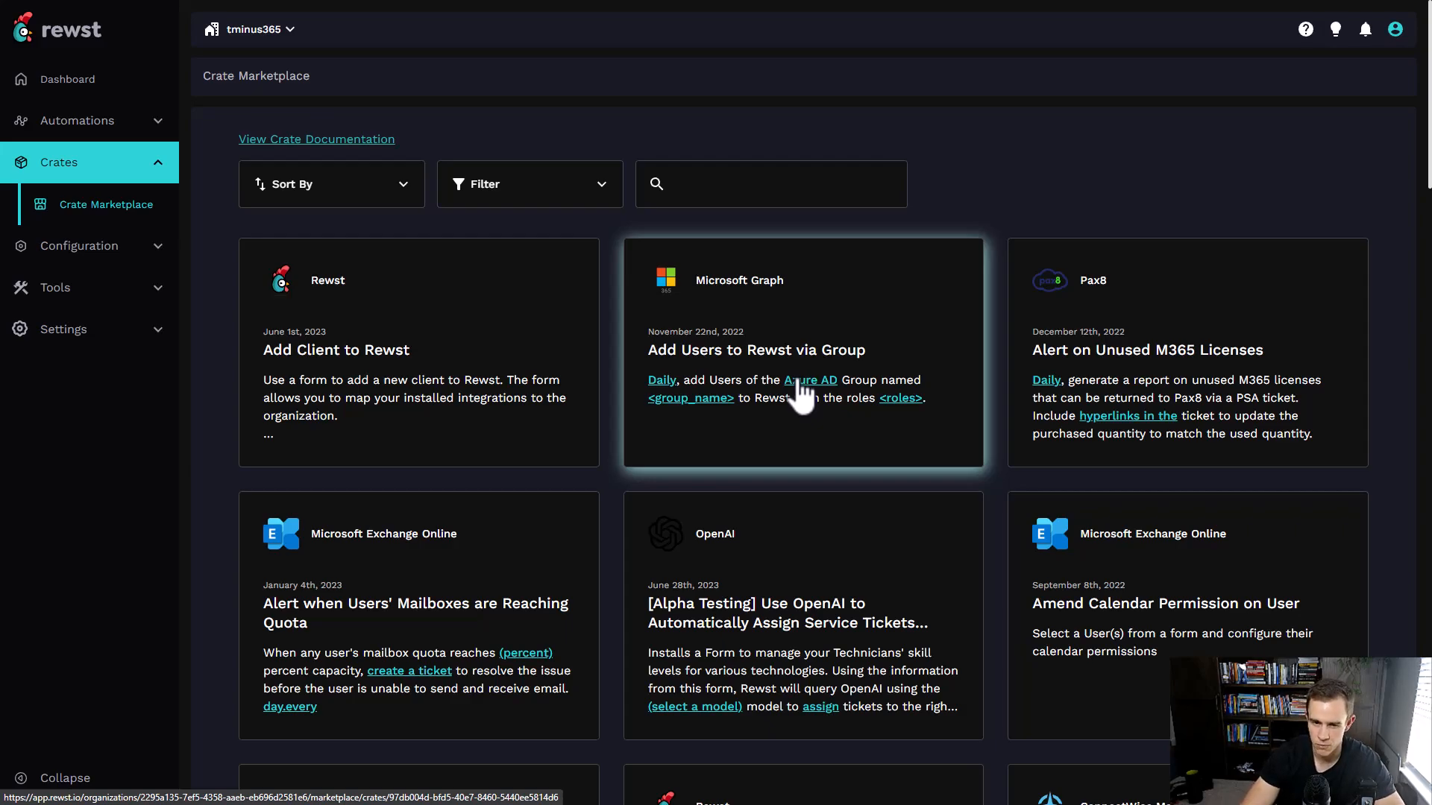
scroll("down", 3)
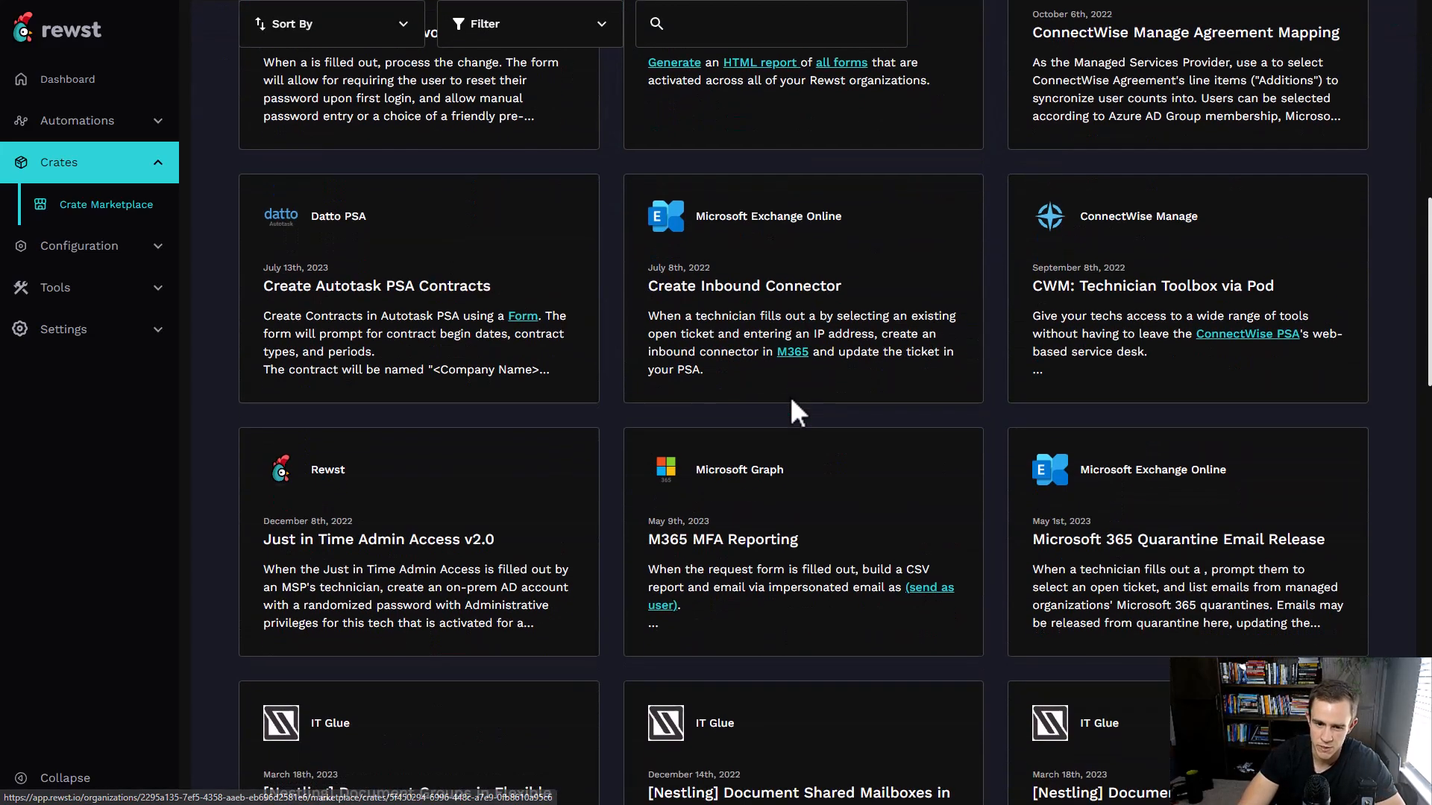
mouse_move(762, 515)
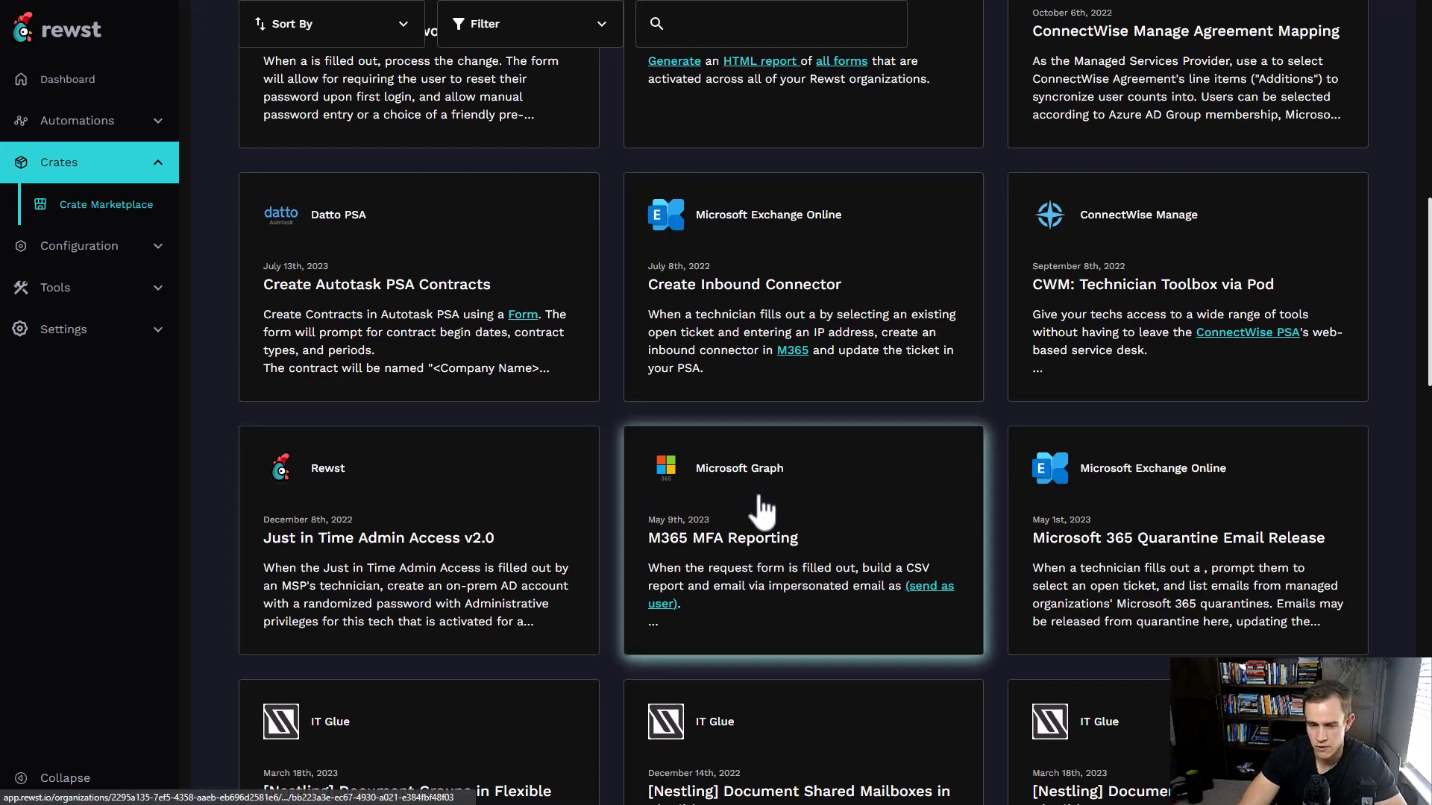
mouse_move(805, 582)
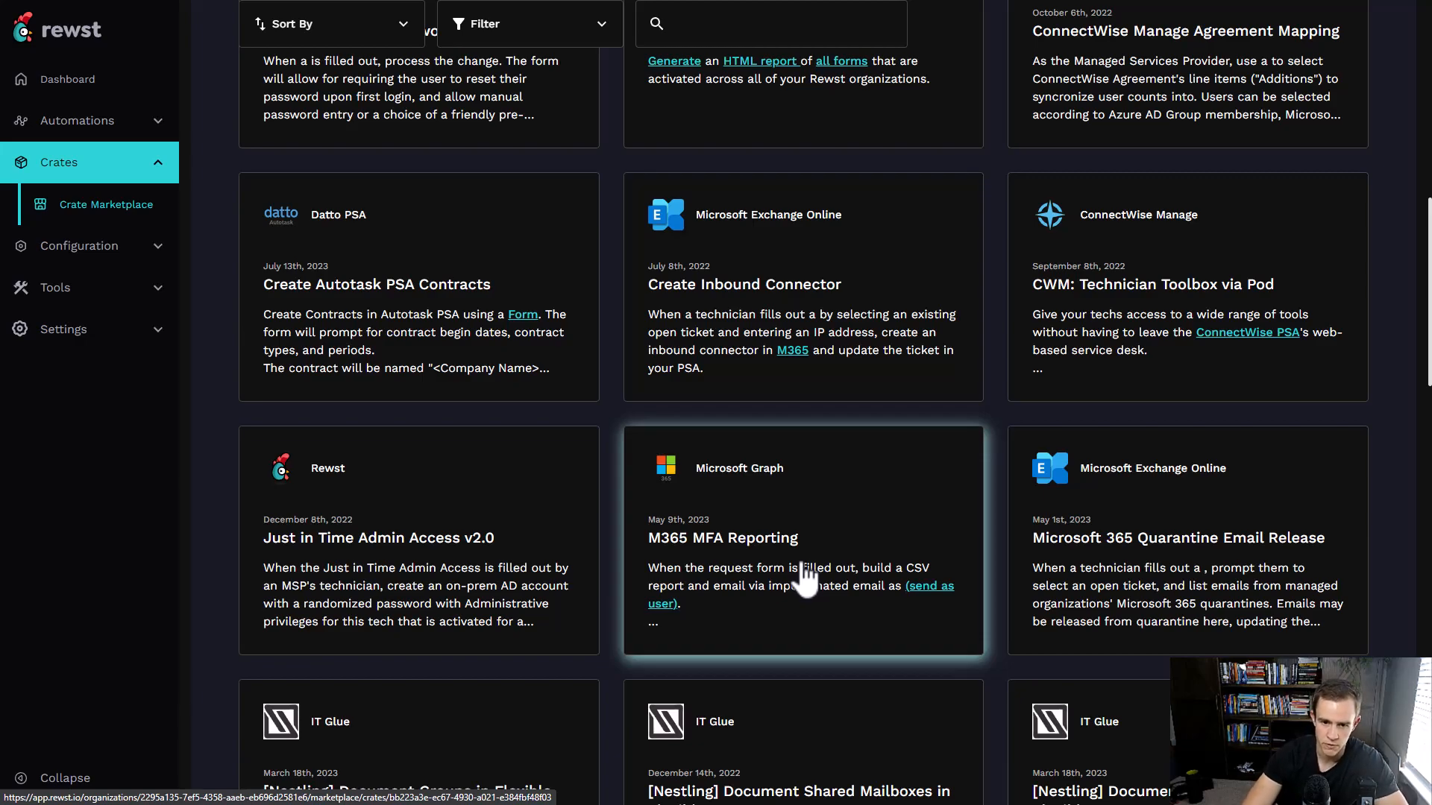
scroll("down", 3)
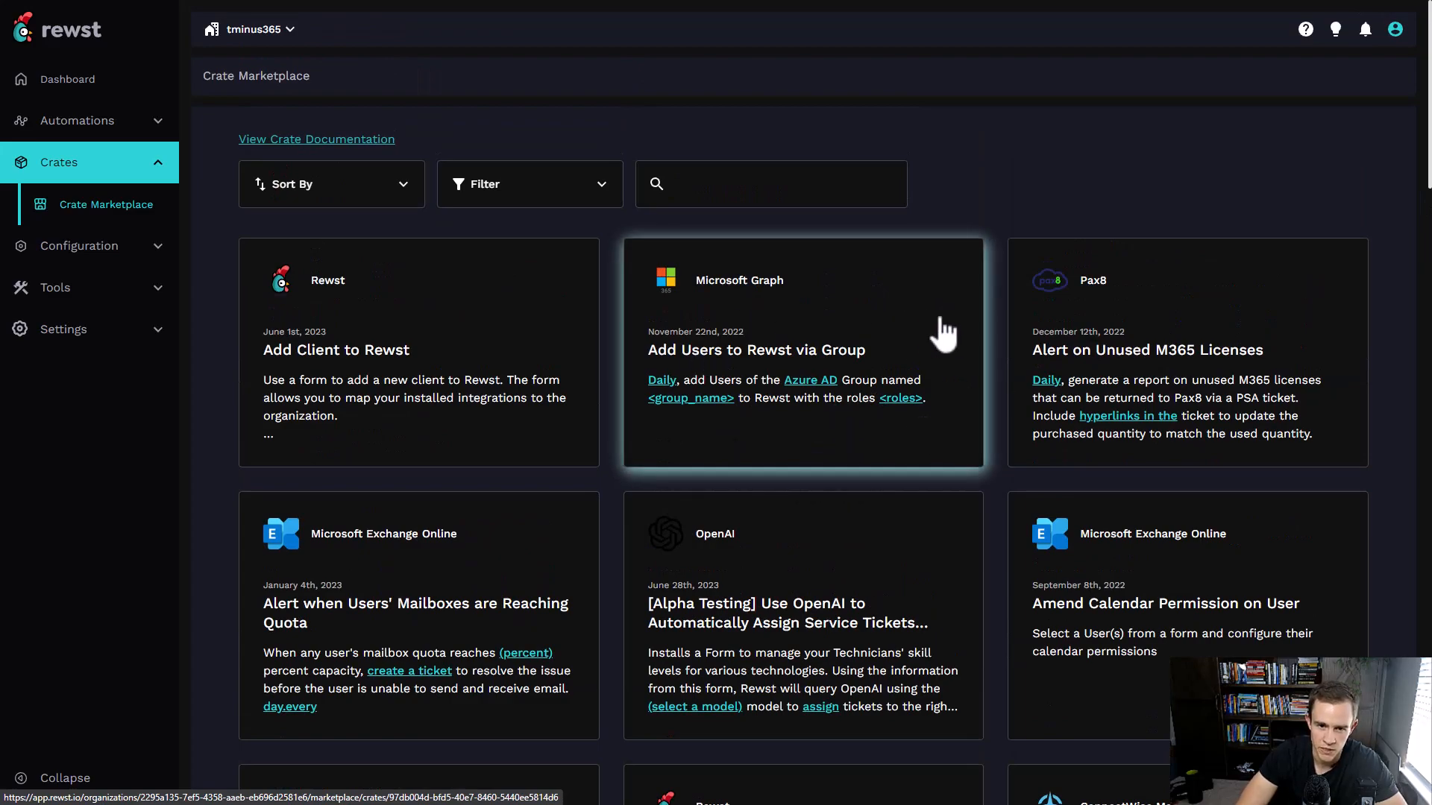
mouse_move(818, 372)
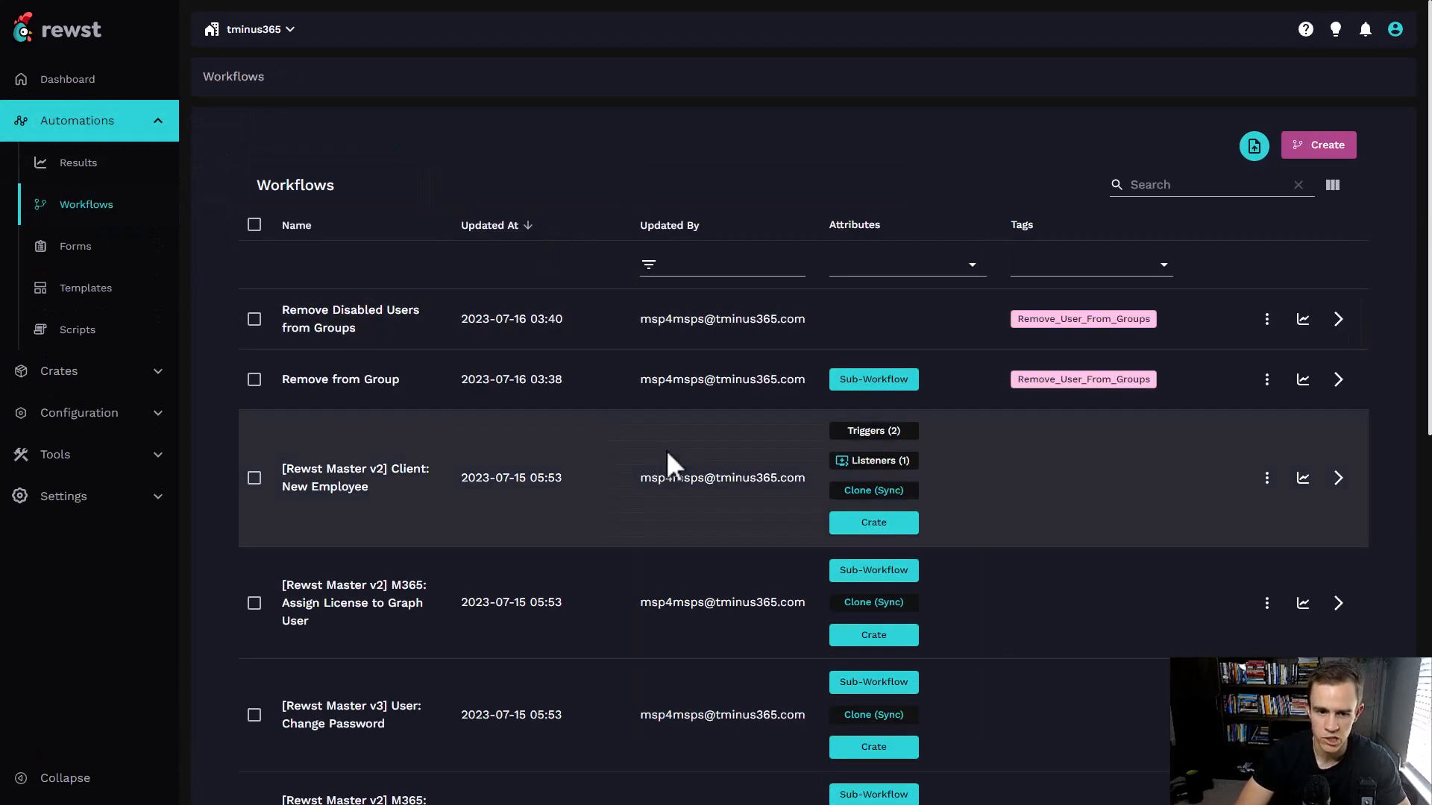
scroll("down", 3)
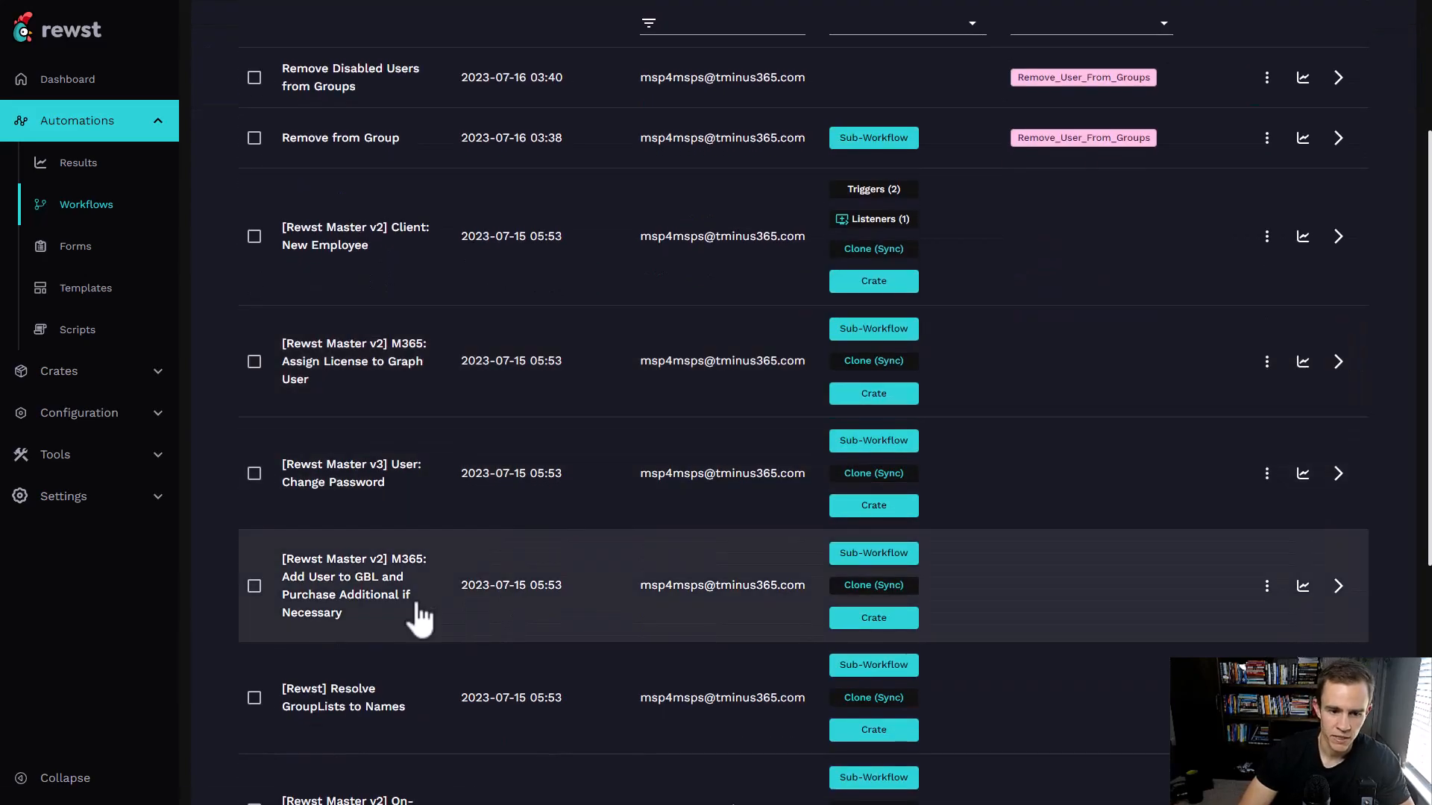
scroll("up", 3)
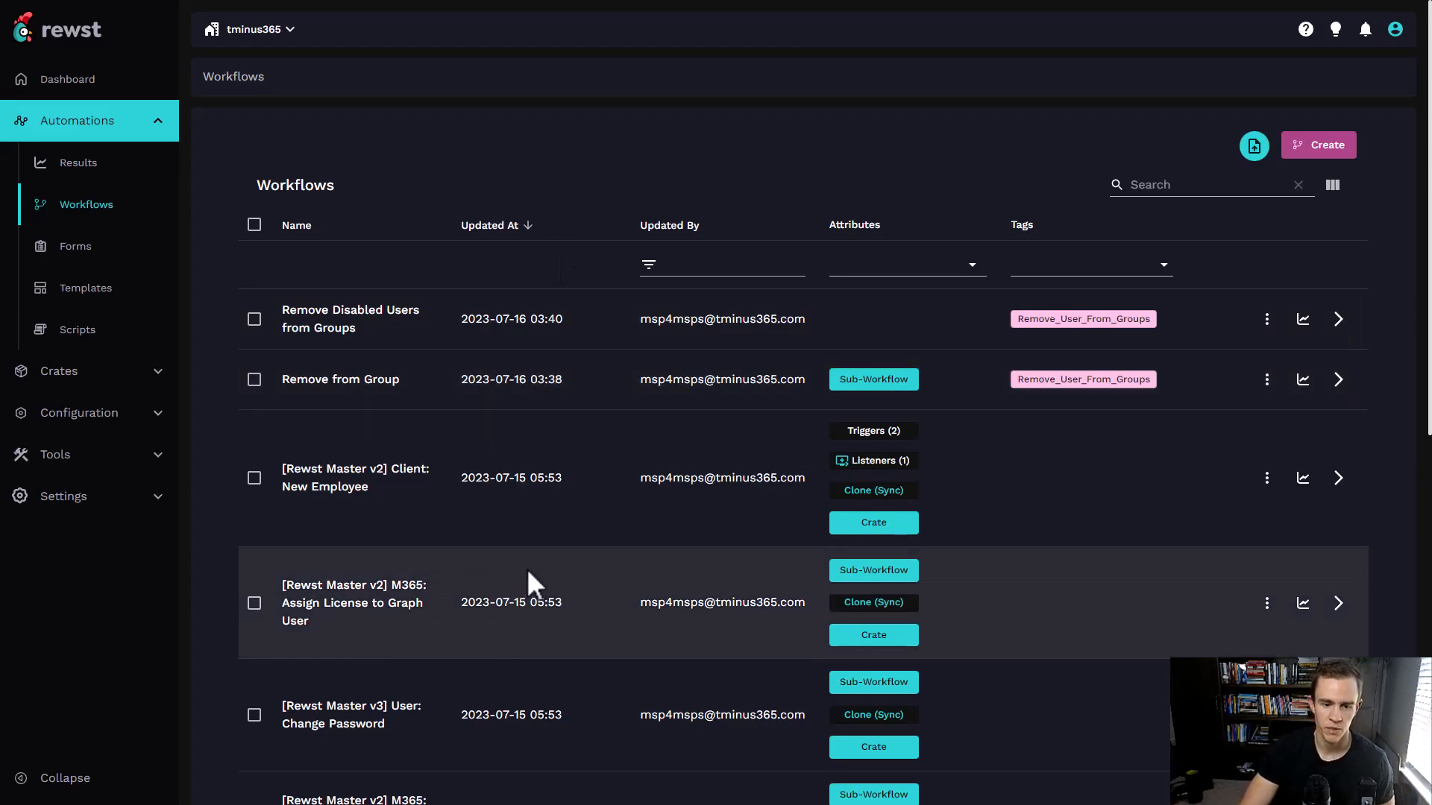
scroll("down", 3)
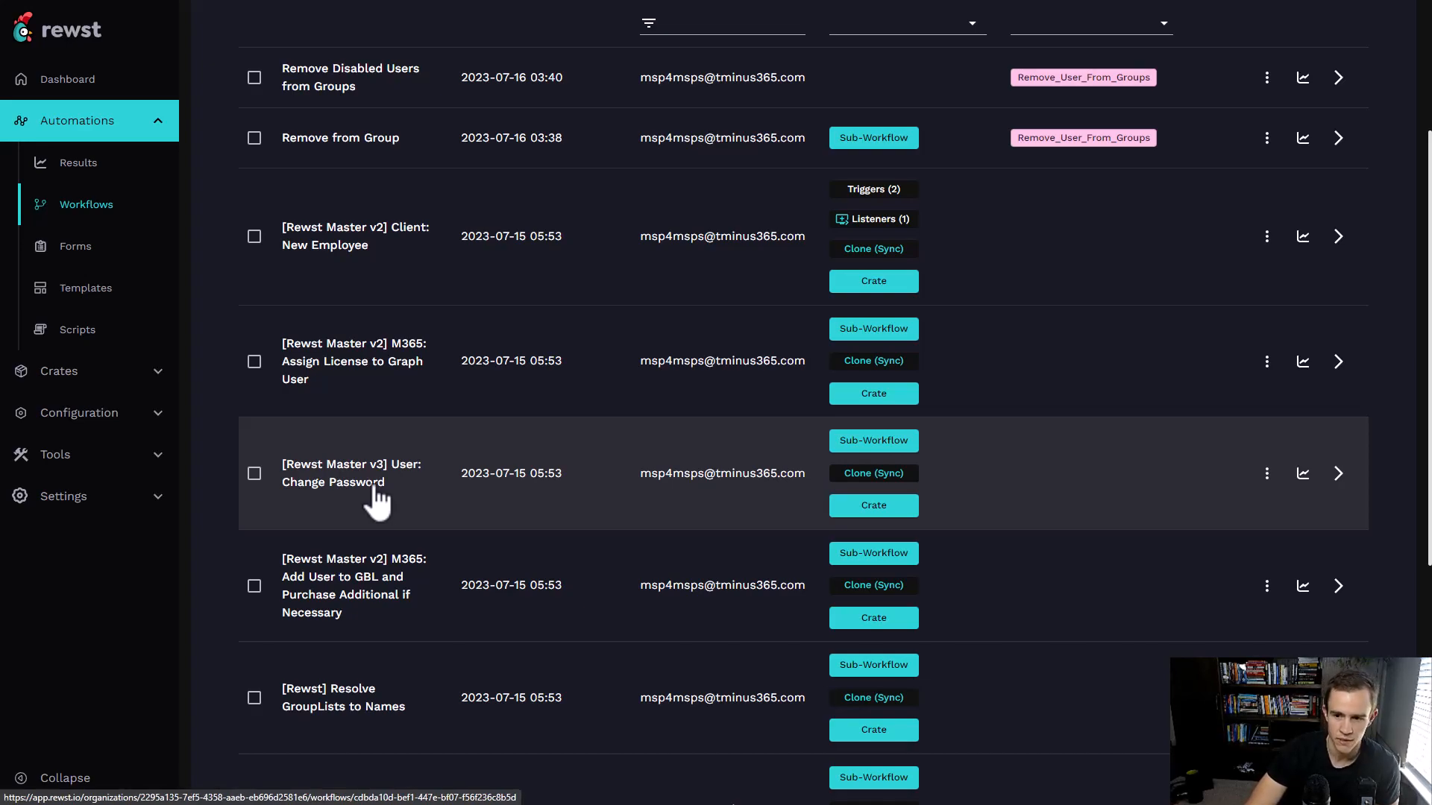
mouse_move(403, 494)
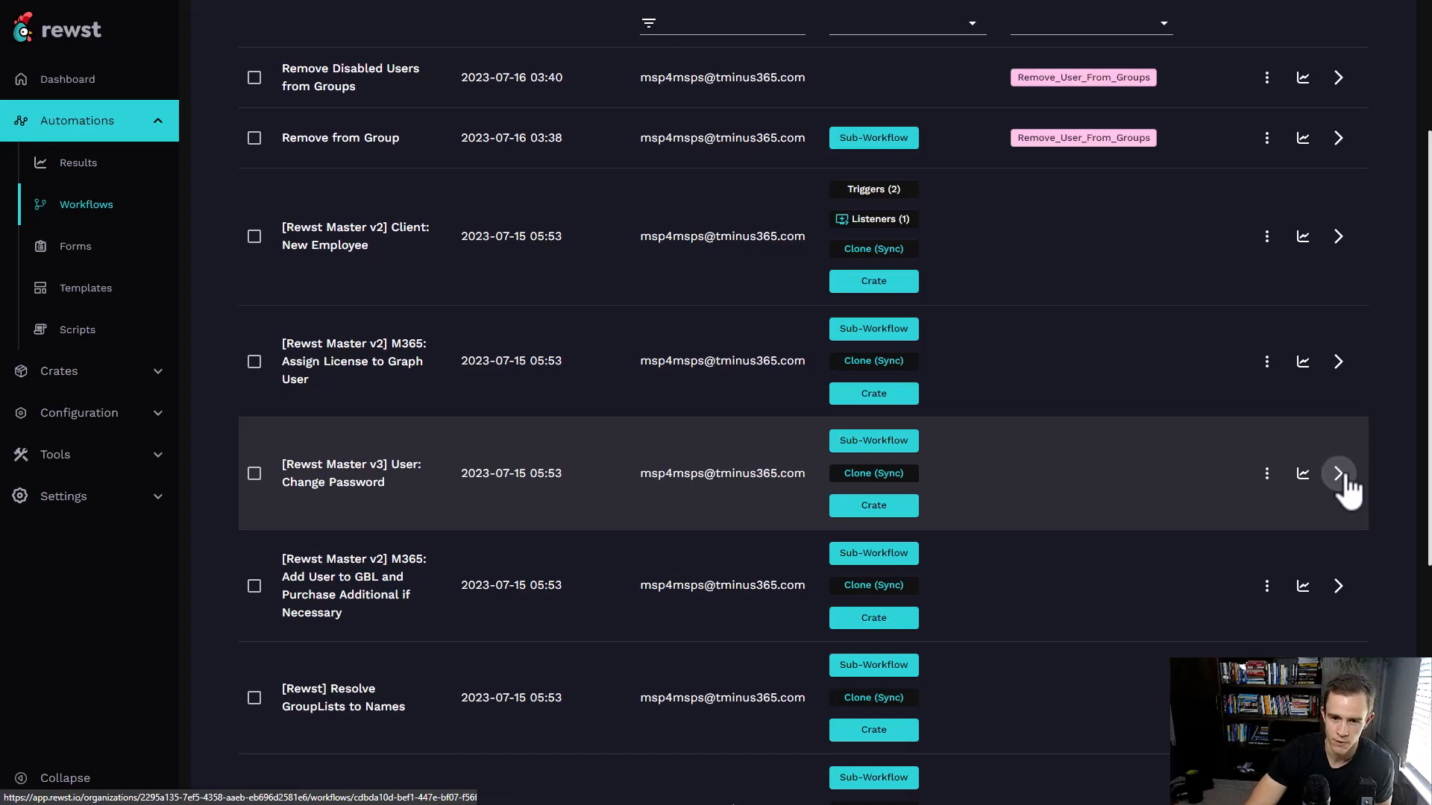
- Open the [Rewst Master v3] User: Change Password workflow and scroll its canvas
left_click(1337, 473)
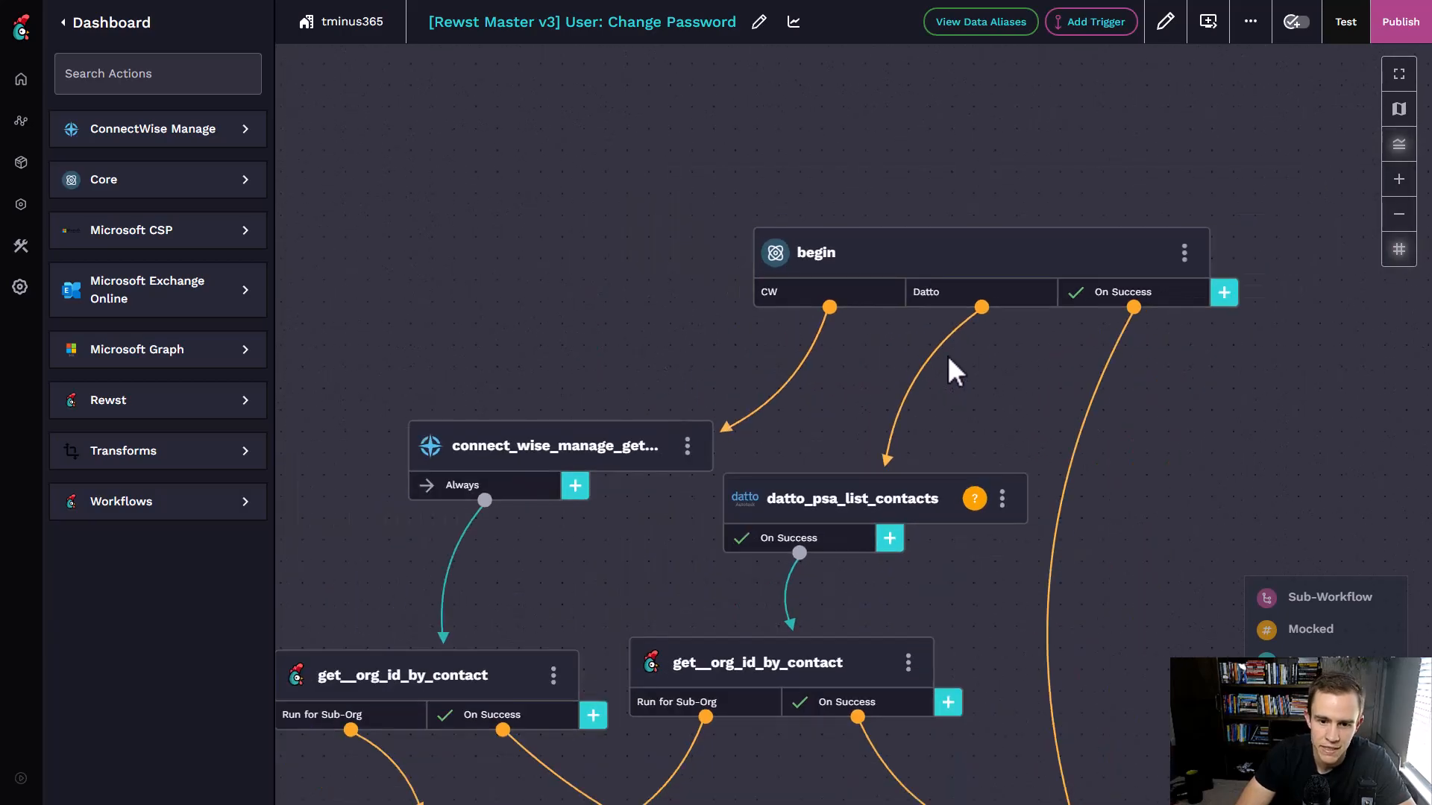
mouse_move(849, 268)
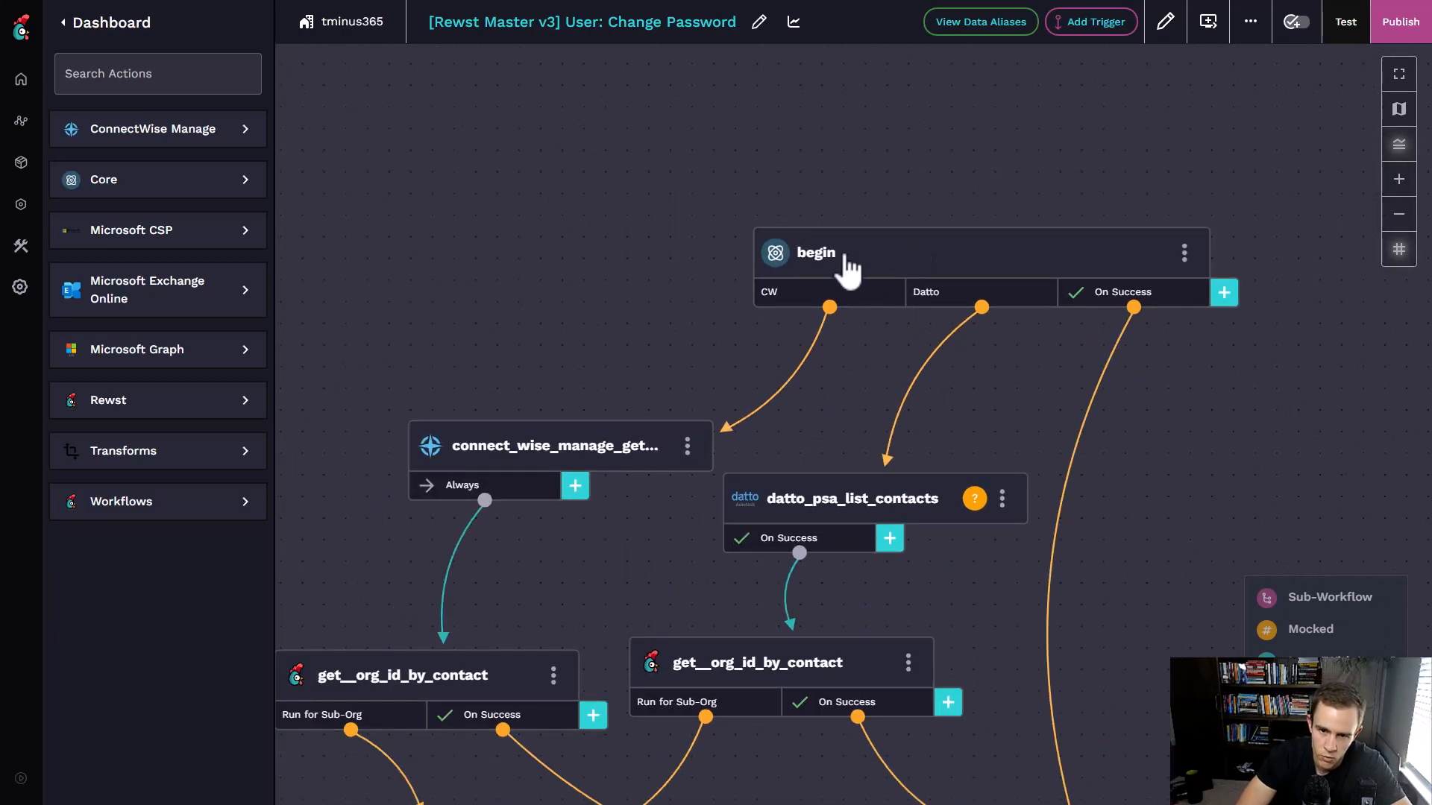
mouse_move(870, 356)
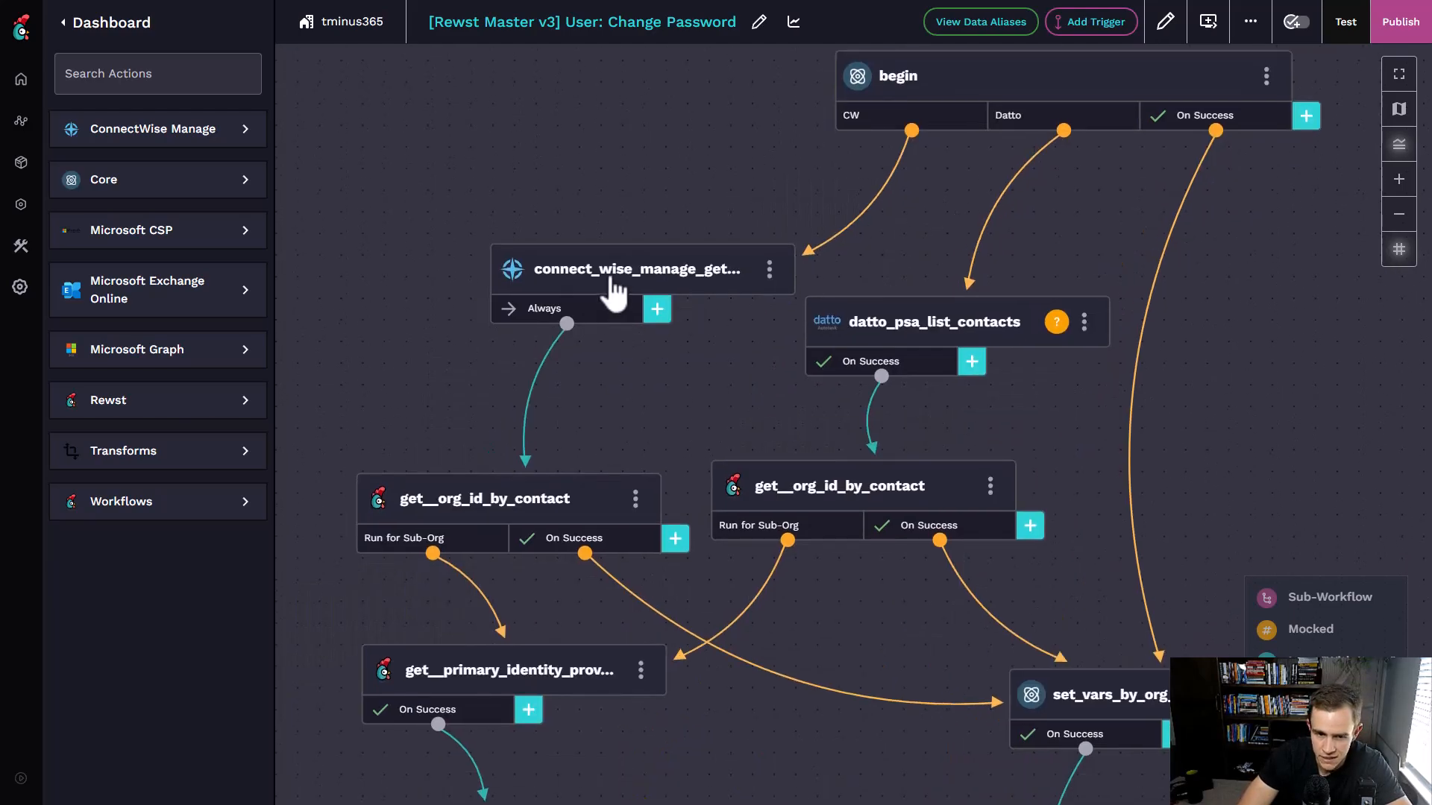
mouse_move(716, 381)
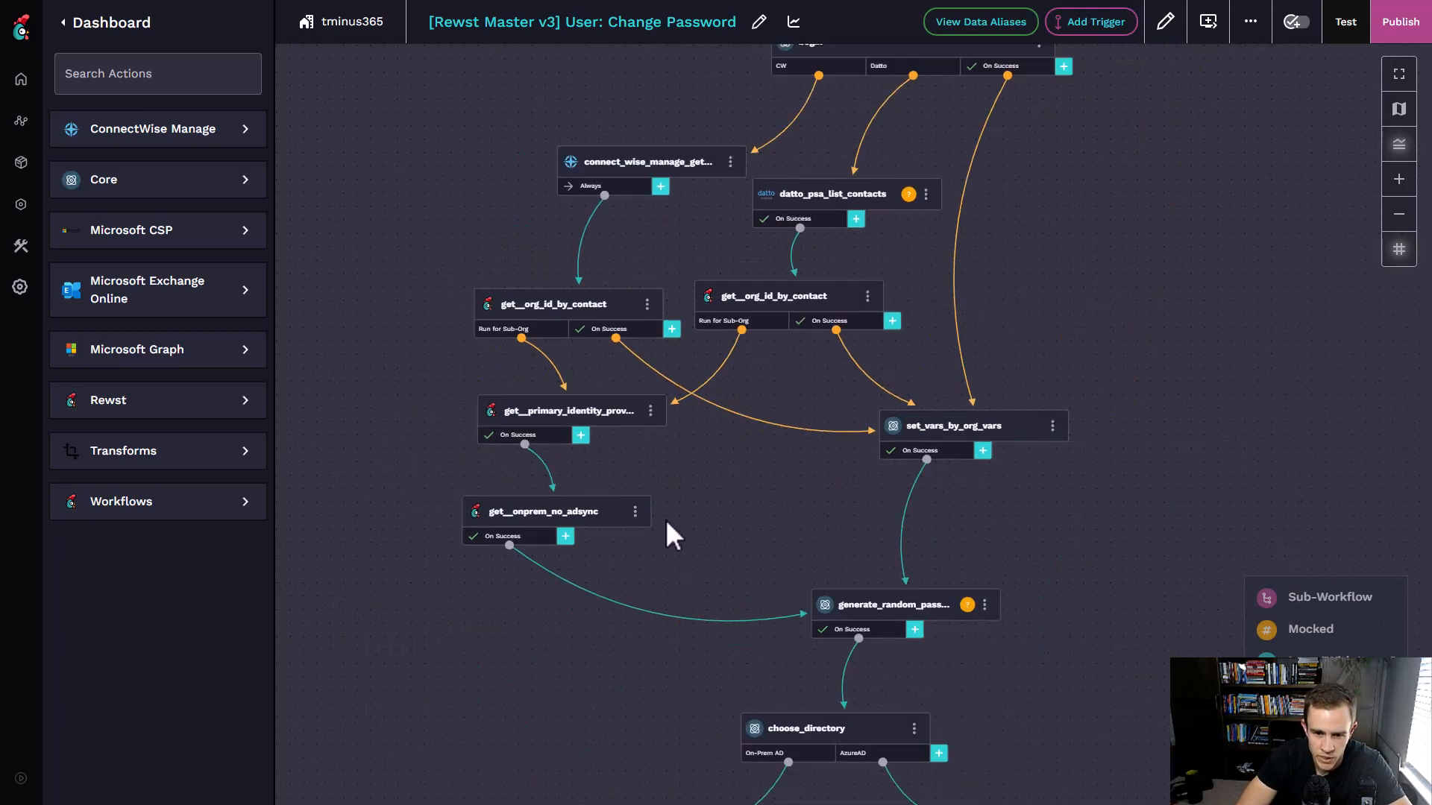
mouse_move(572, 342)
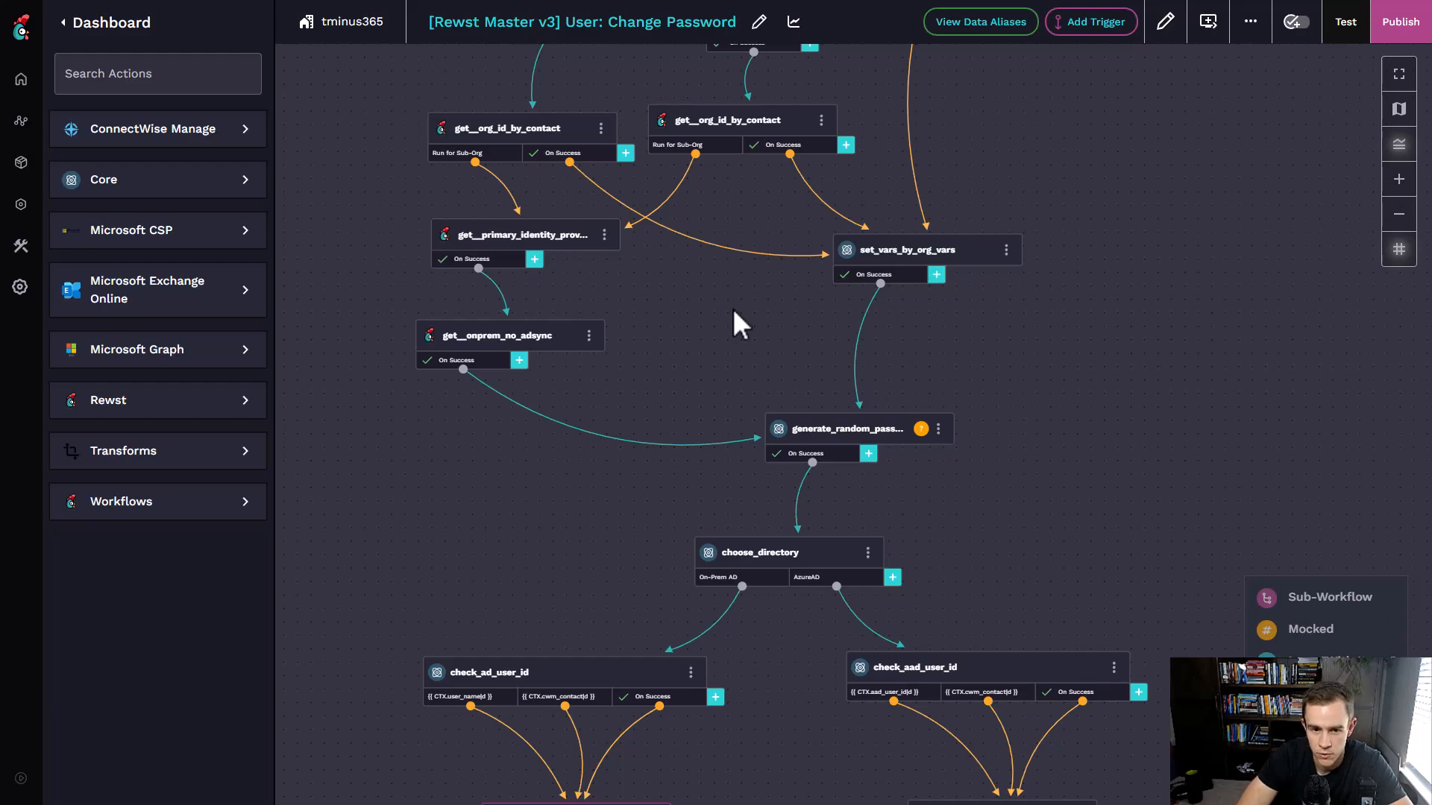
mouse_move(658, 389)
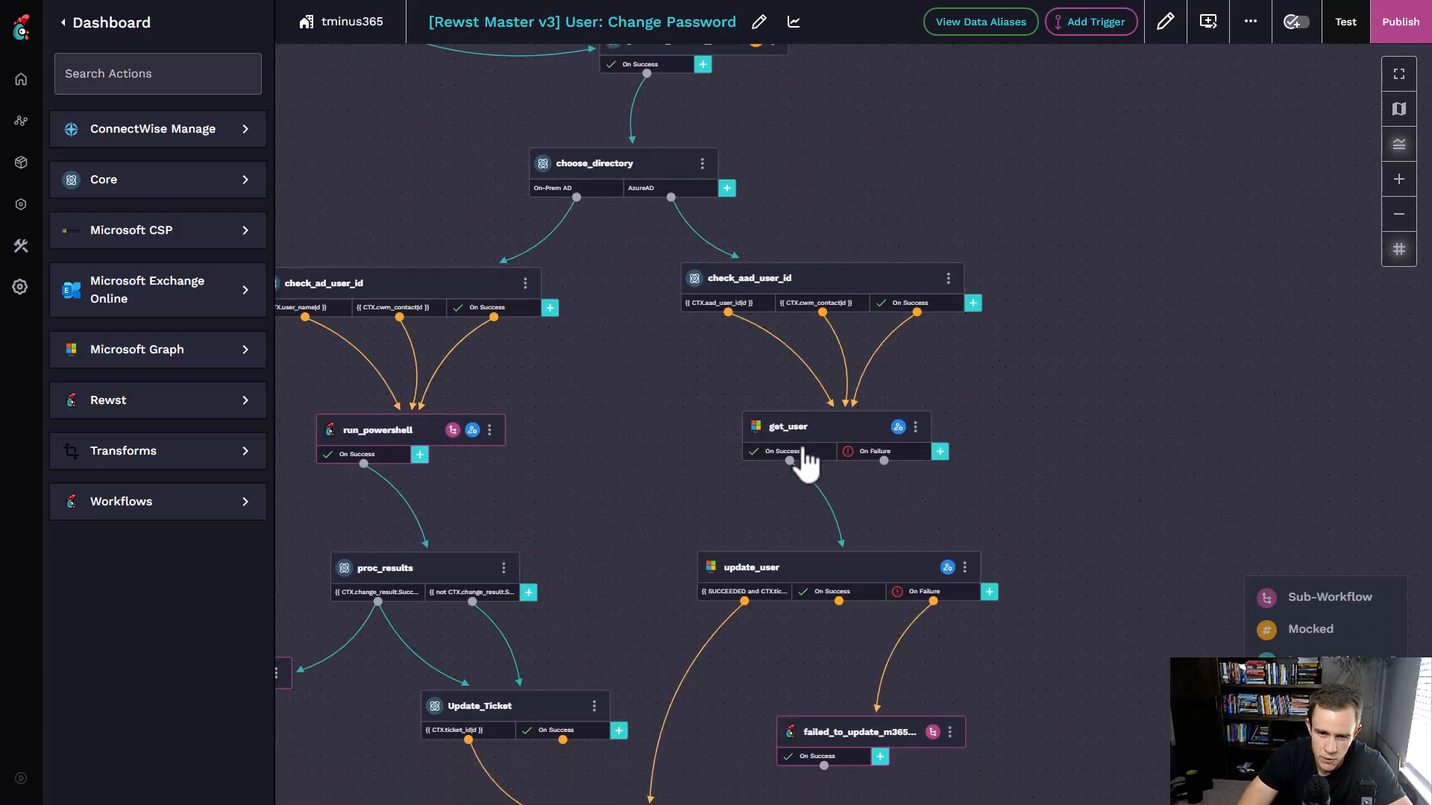
mouse_move(895, 510)
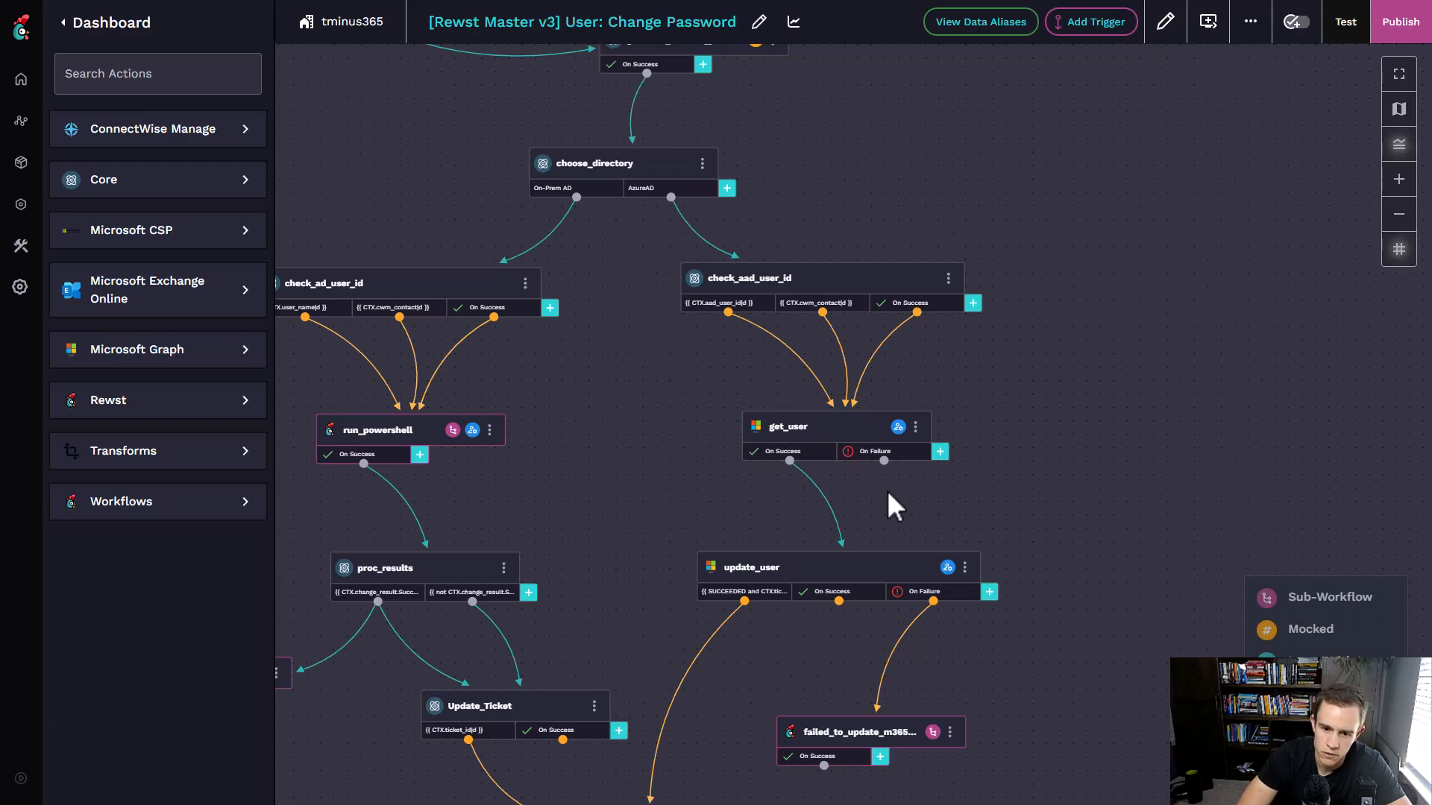
scroll("down", 3)
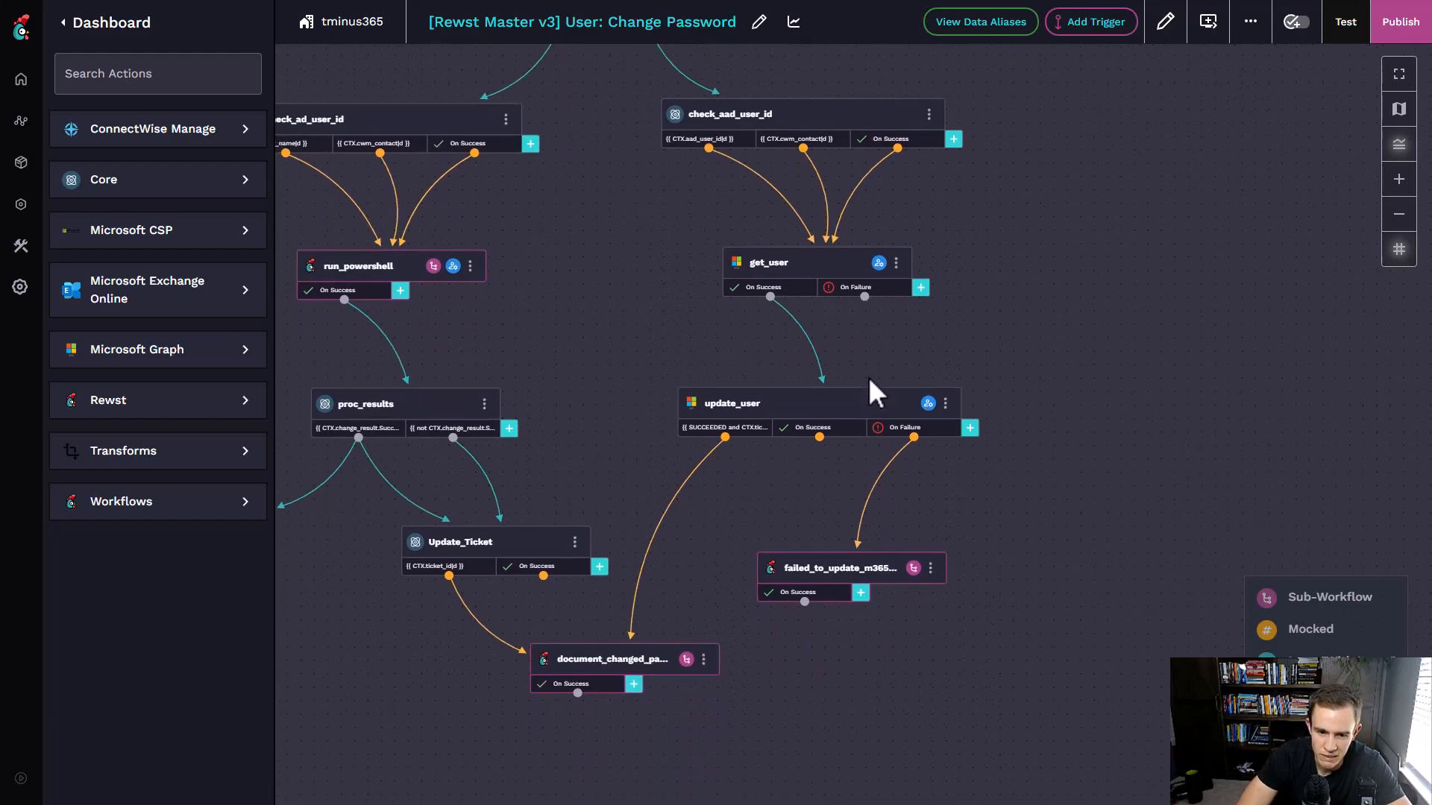
mouse_move(223, 374)
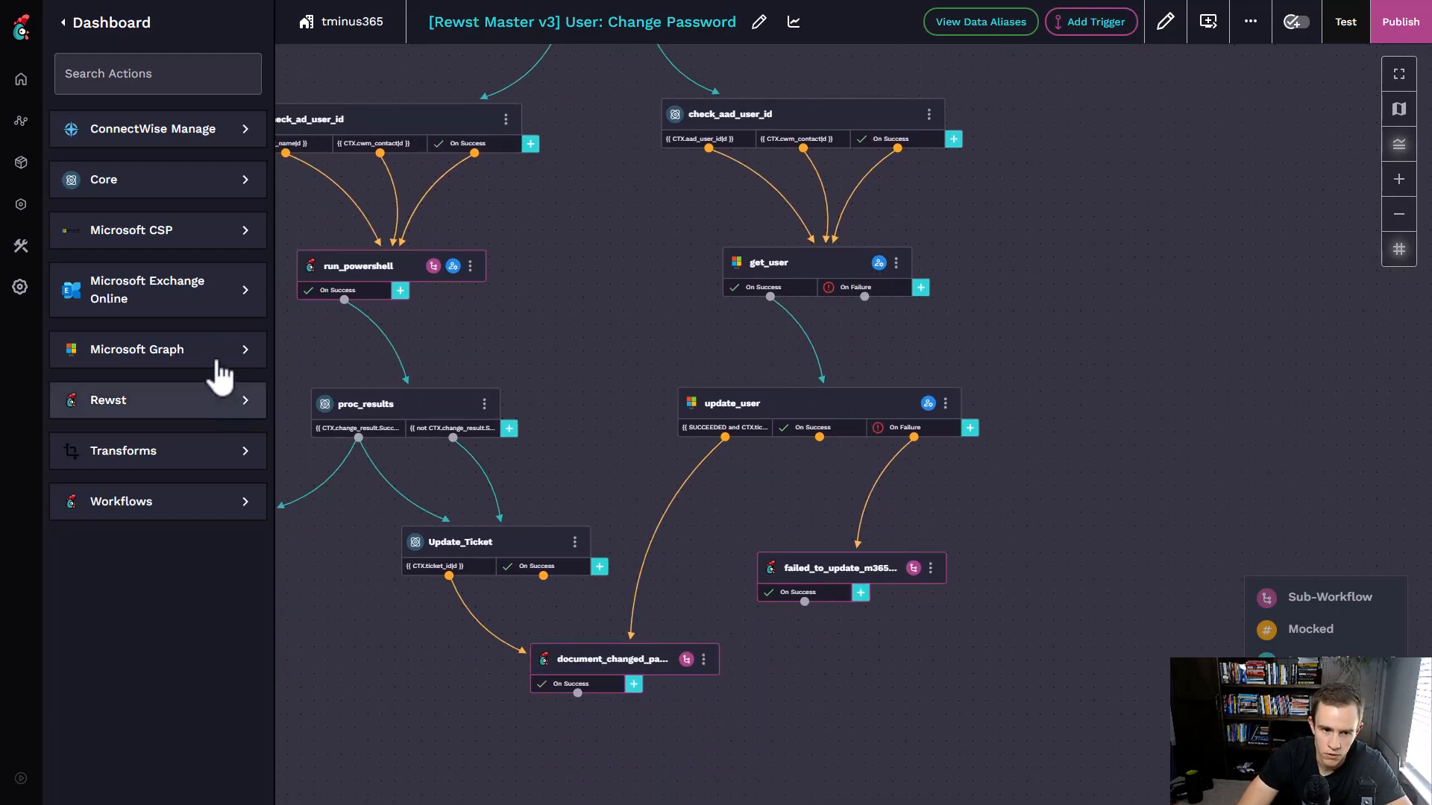
- Expand Microsoft Graph actions and place Update User after document_changed_password
left_click(136, 349)
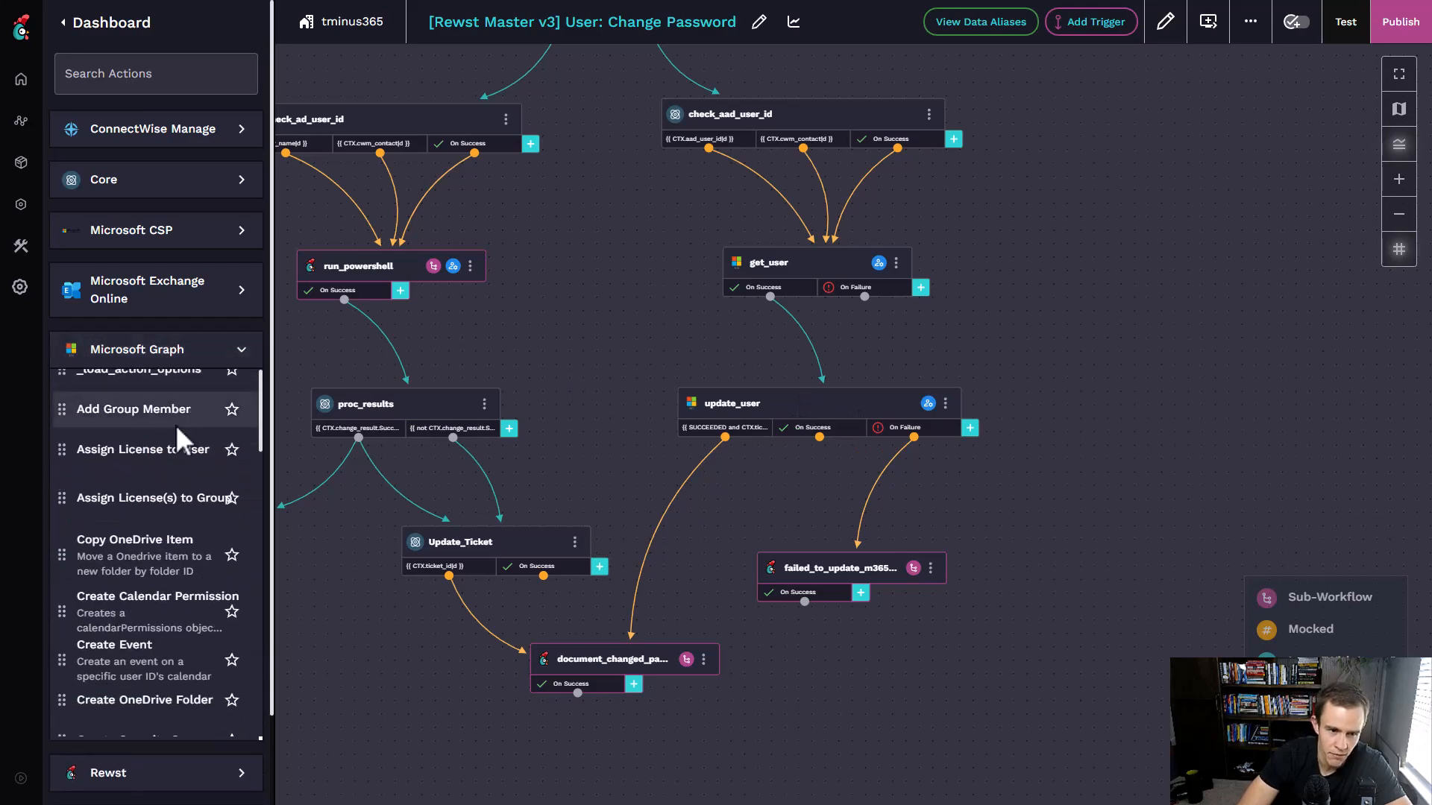
scroll("down", 3)
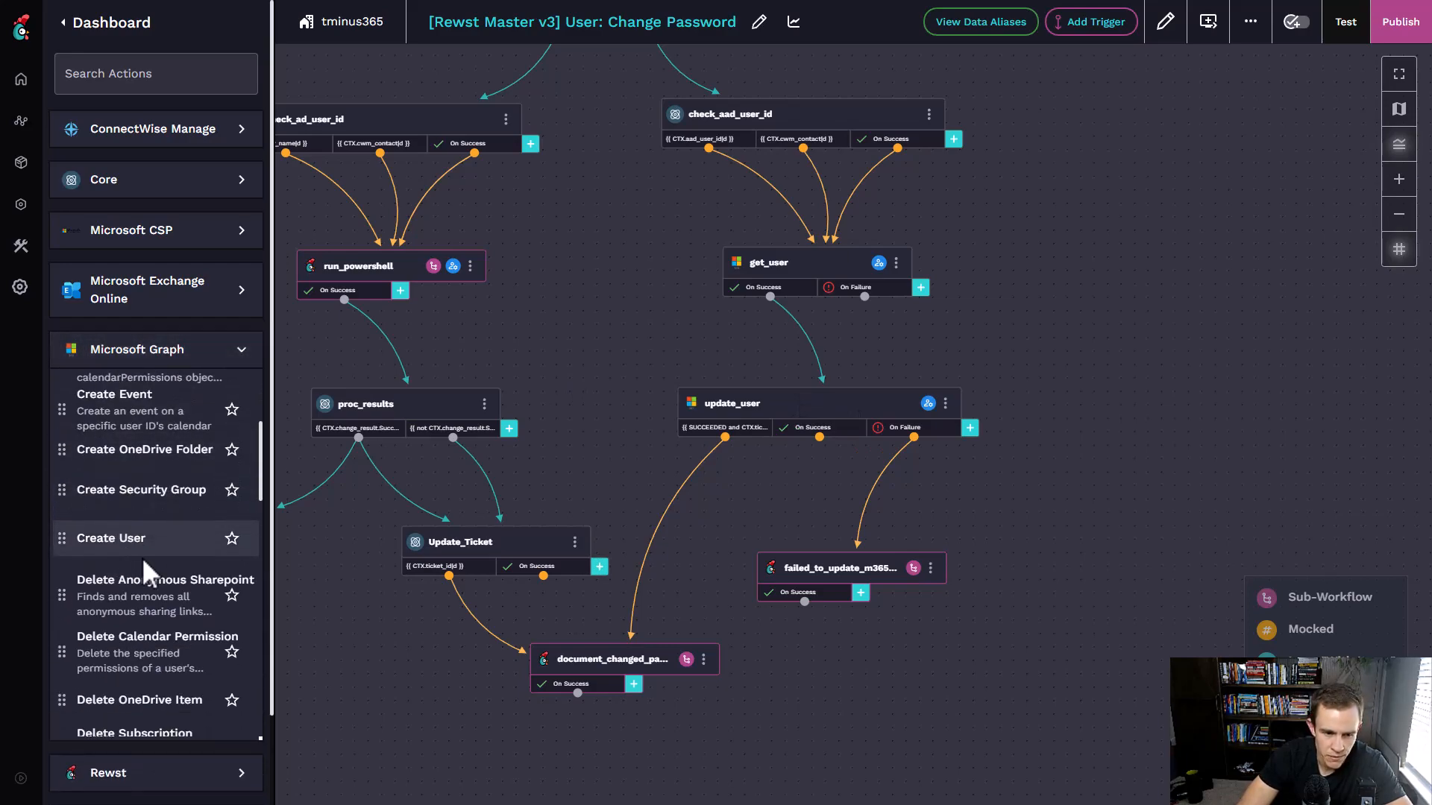
scroll("down", 3)
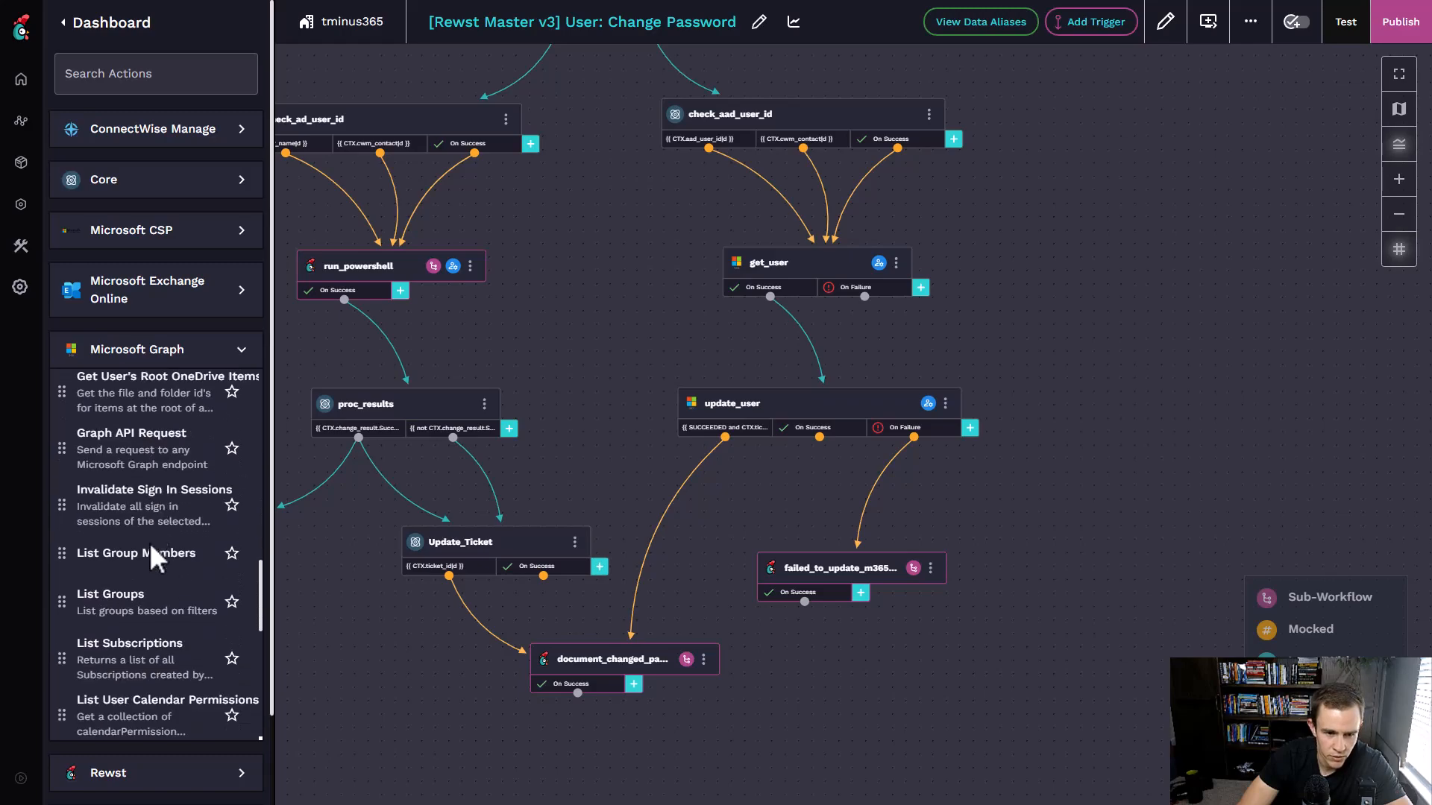
scroll("down", 3)
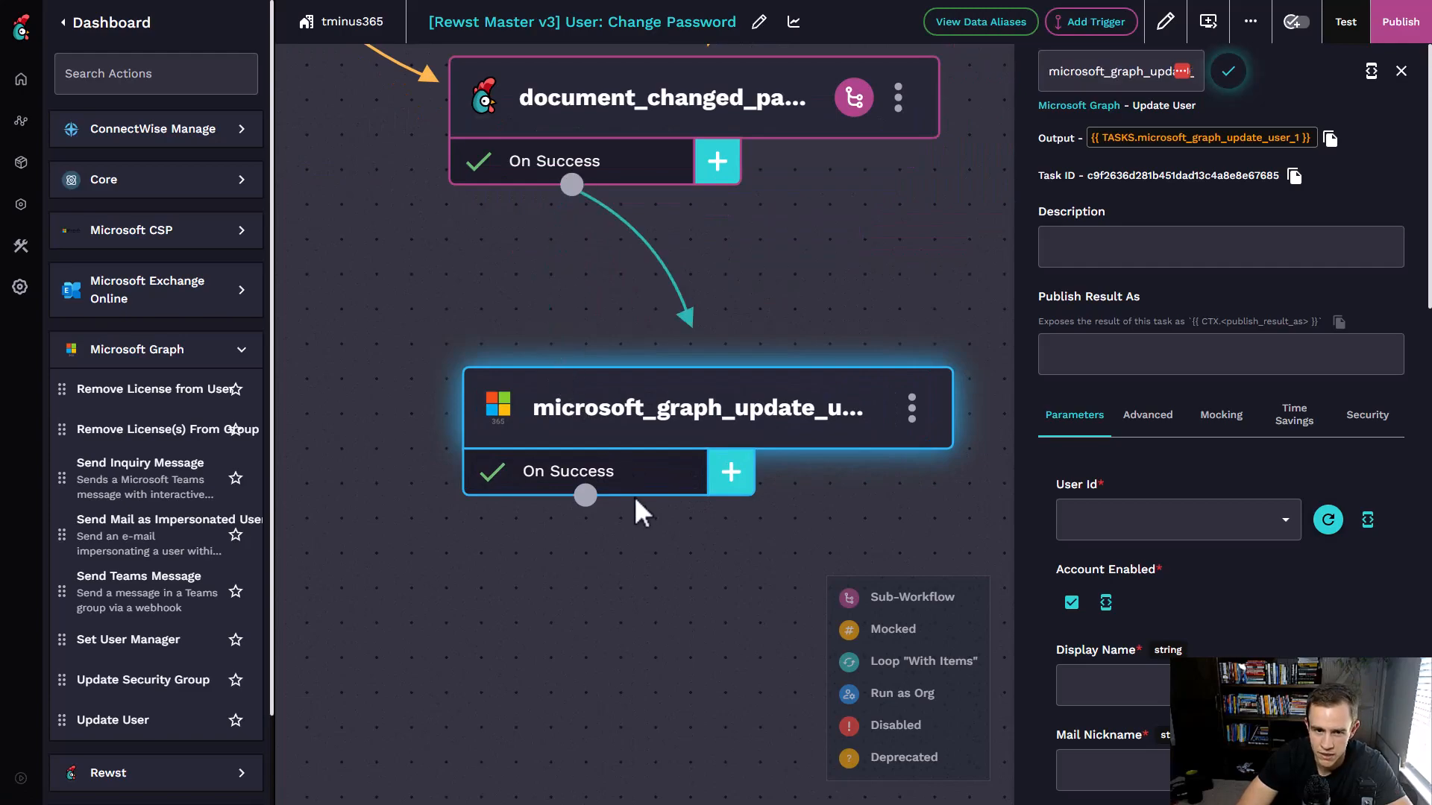
left_click(1221, 247)
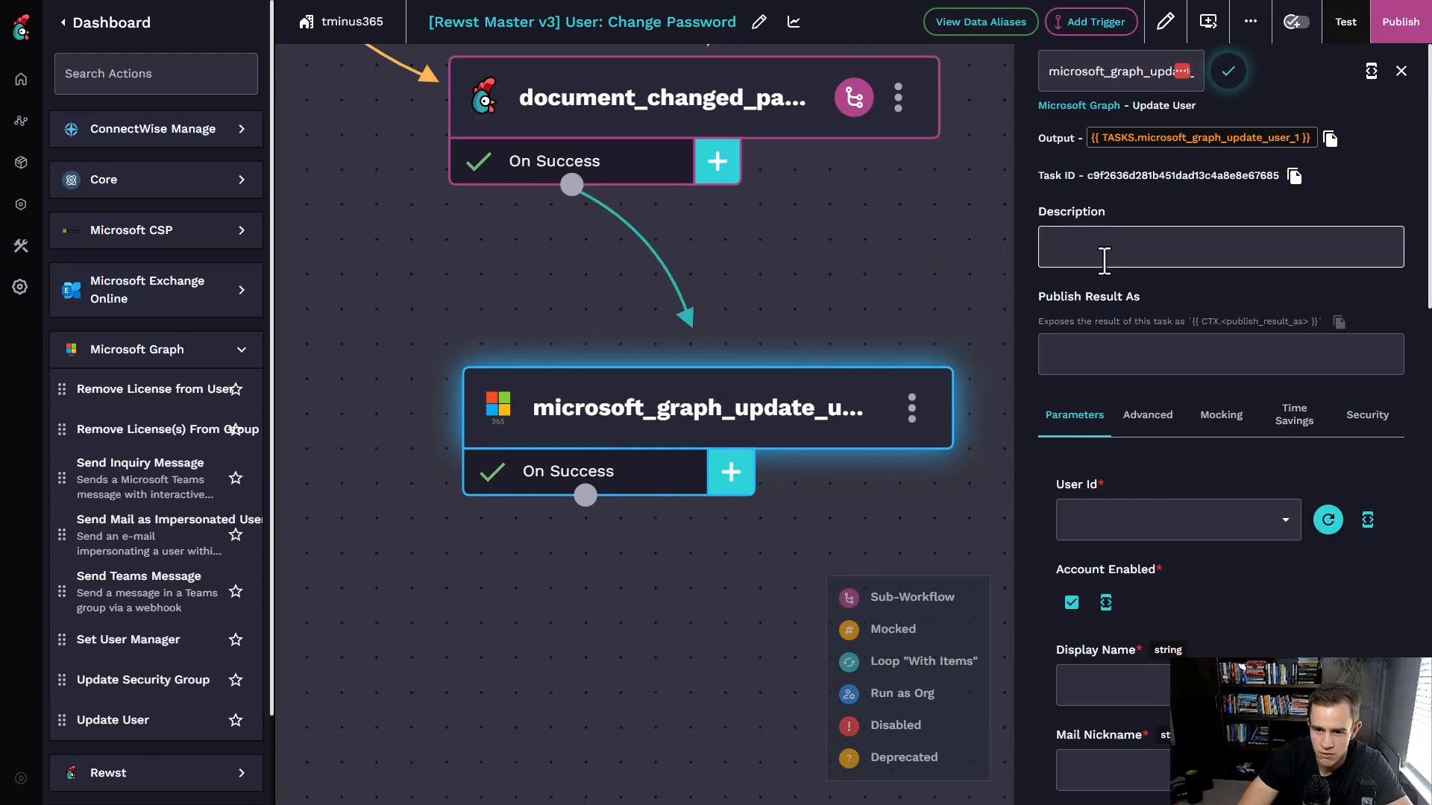
scroll("down", 3)
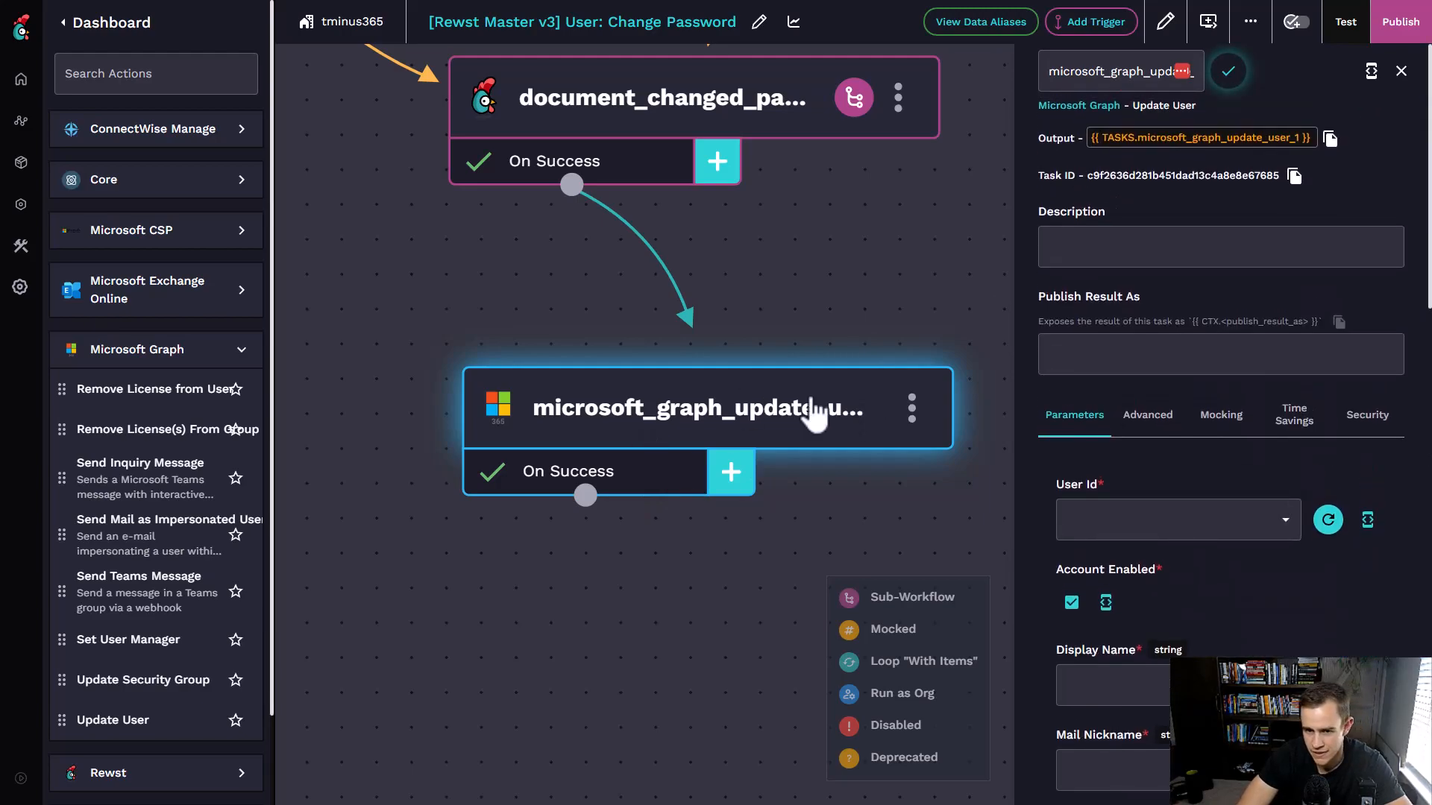
scroll("down", 3)
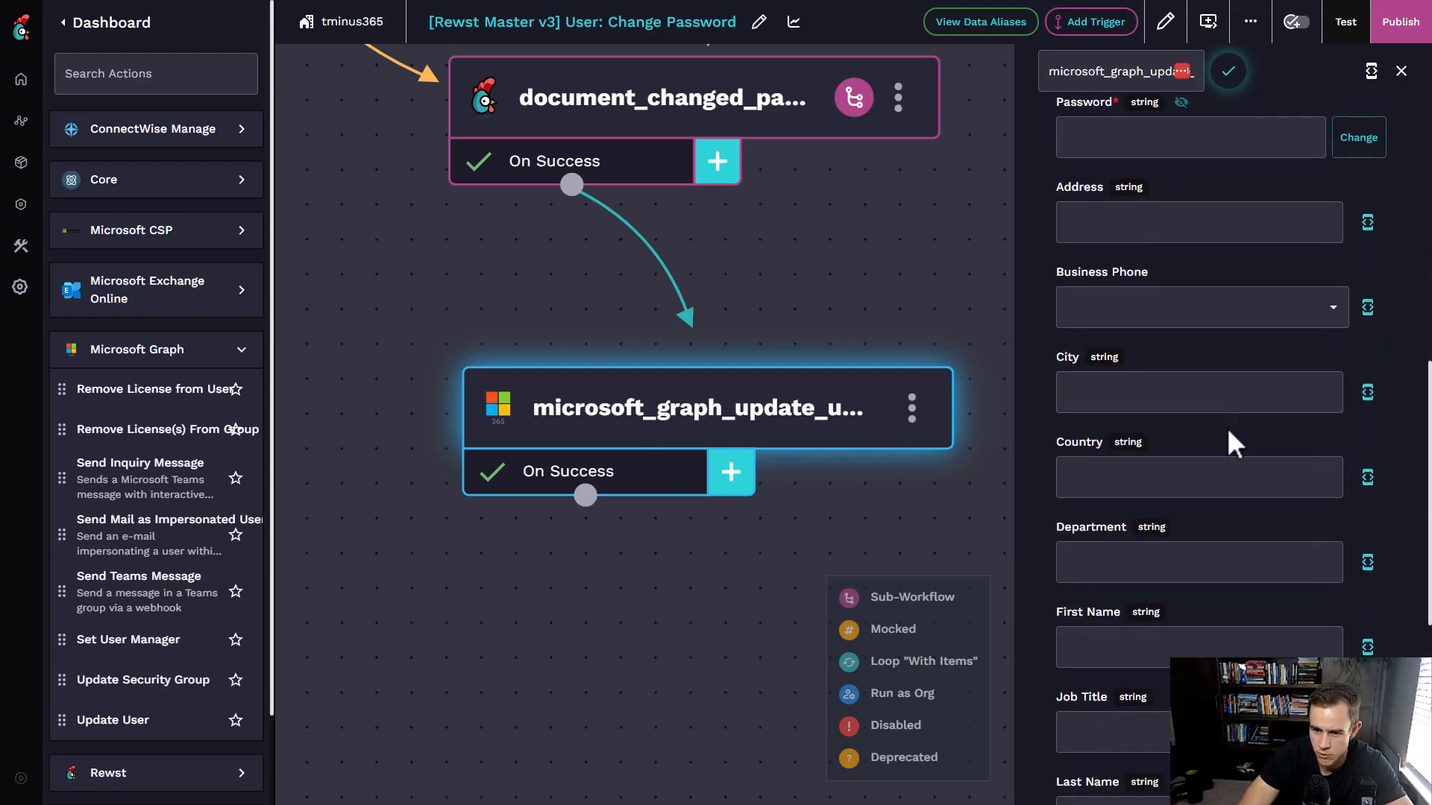
scroll("down", 3)
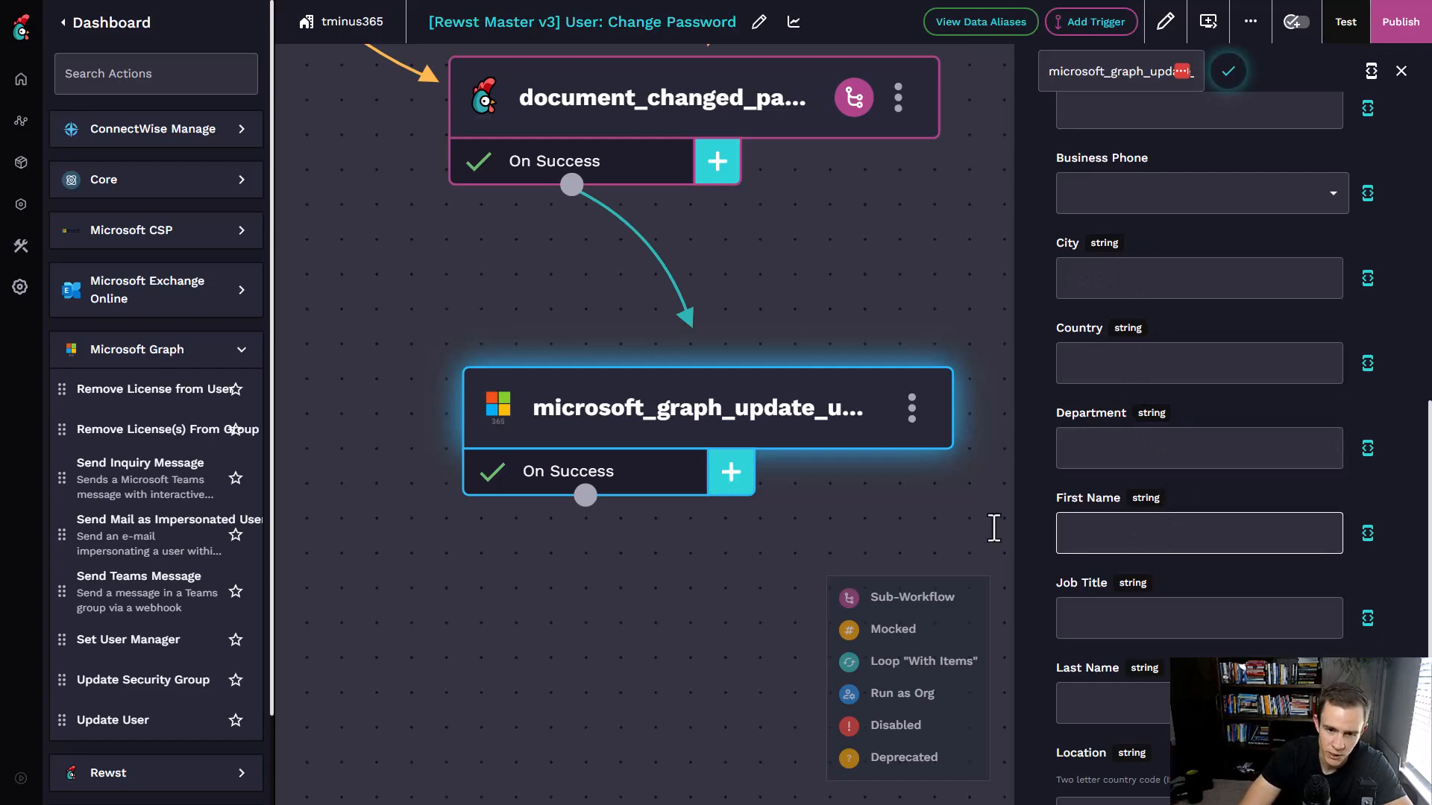
mouse_move(868, 471)
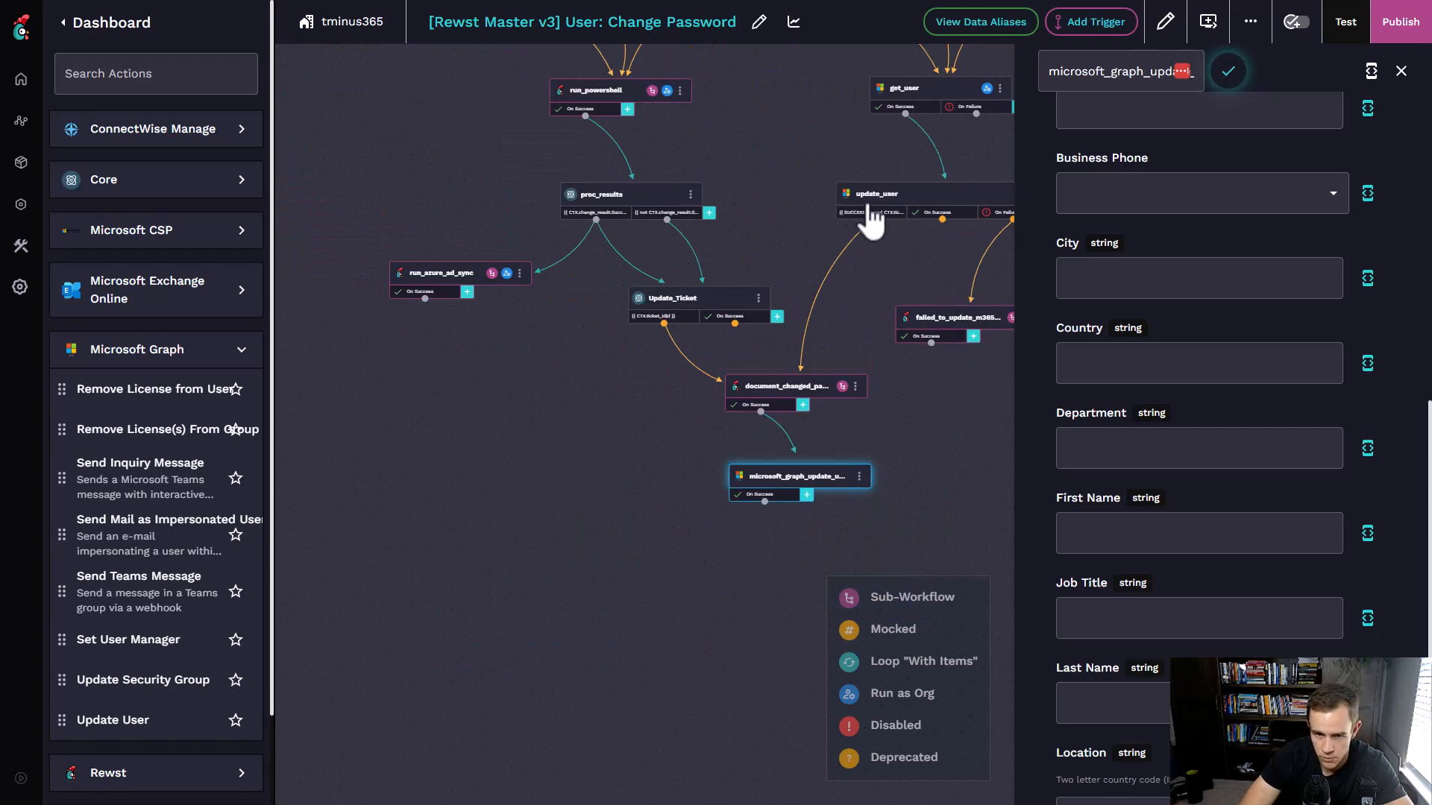
mouse_move(833, 485)
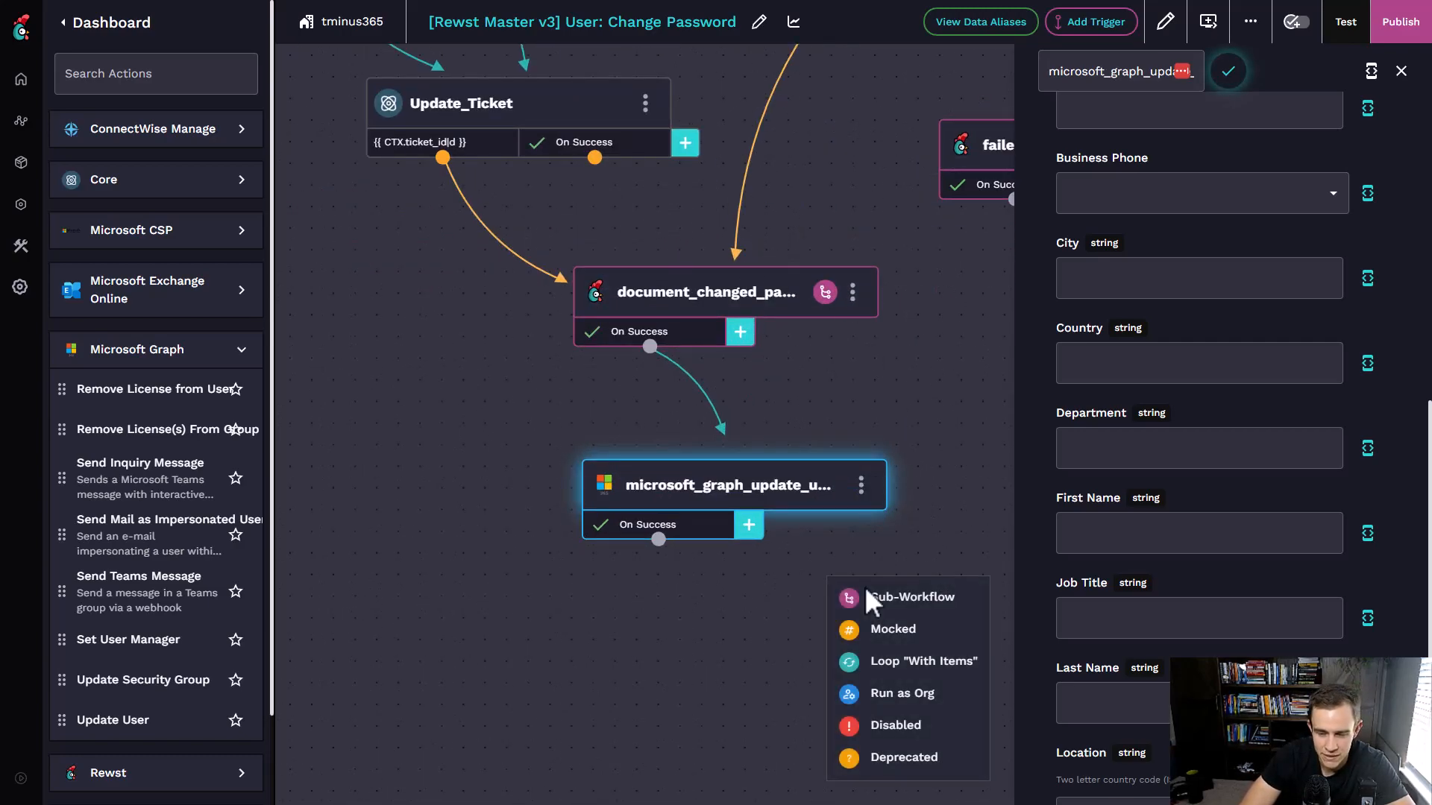
- Close the Update User settings, remove the node, and collapse Microsoft Graph actions
left_click(860, 485)
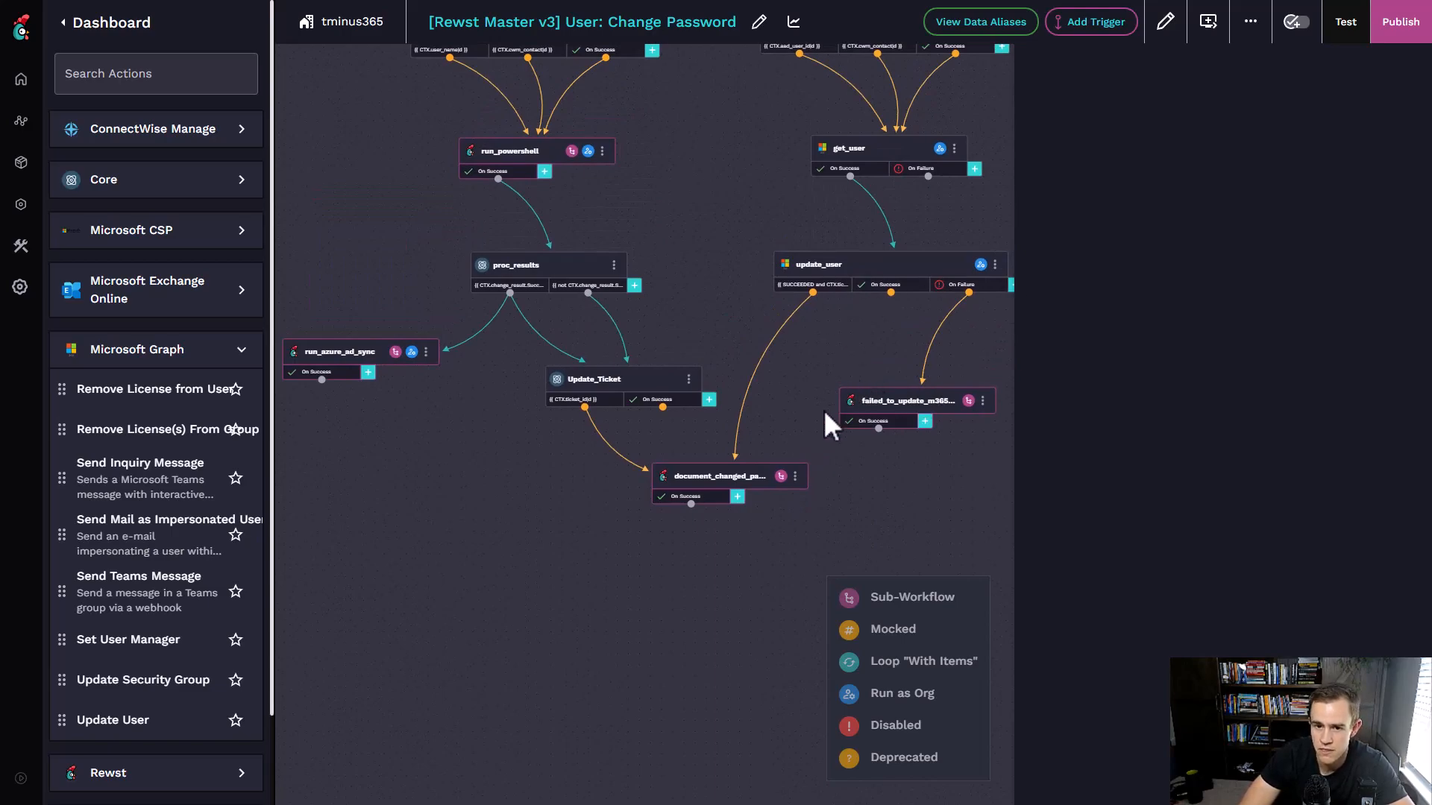
mouse_move(874, 490)
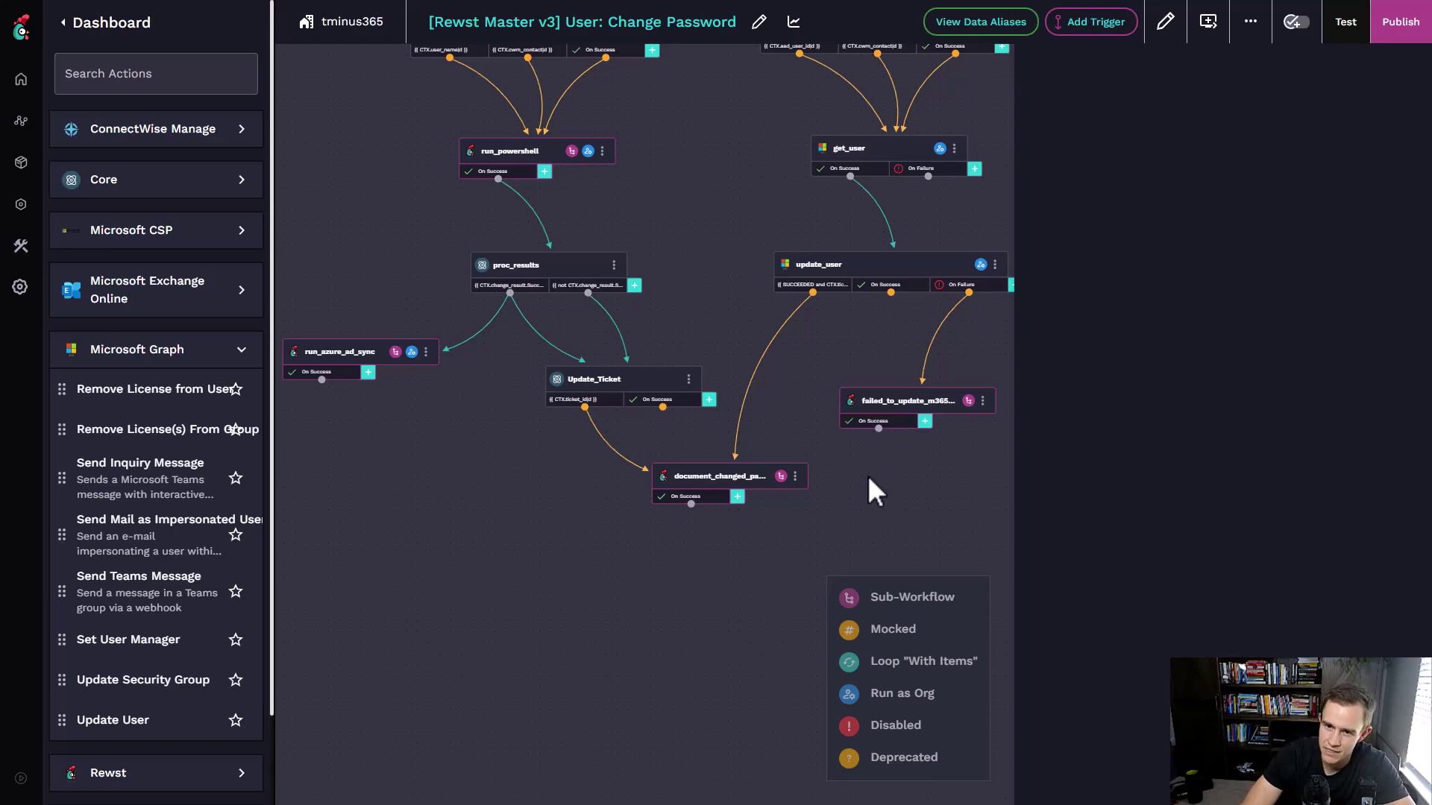
mouse_move(762, 506)
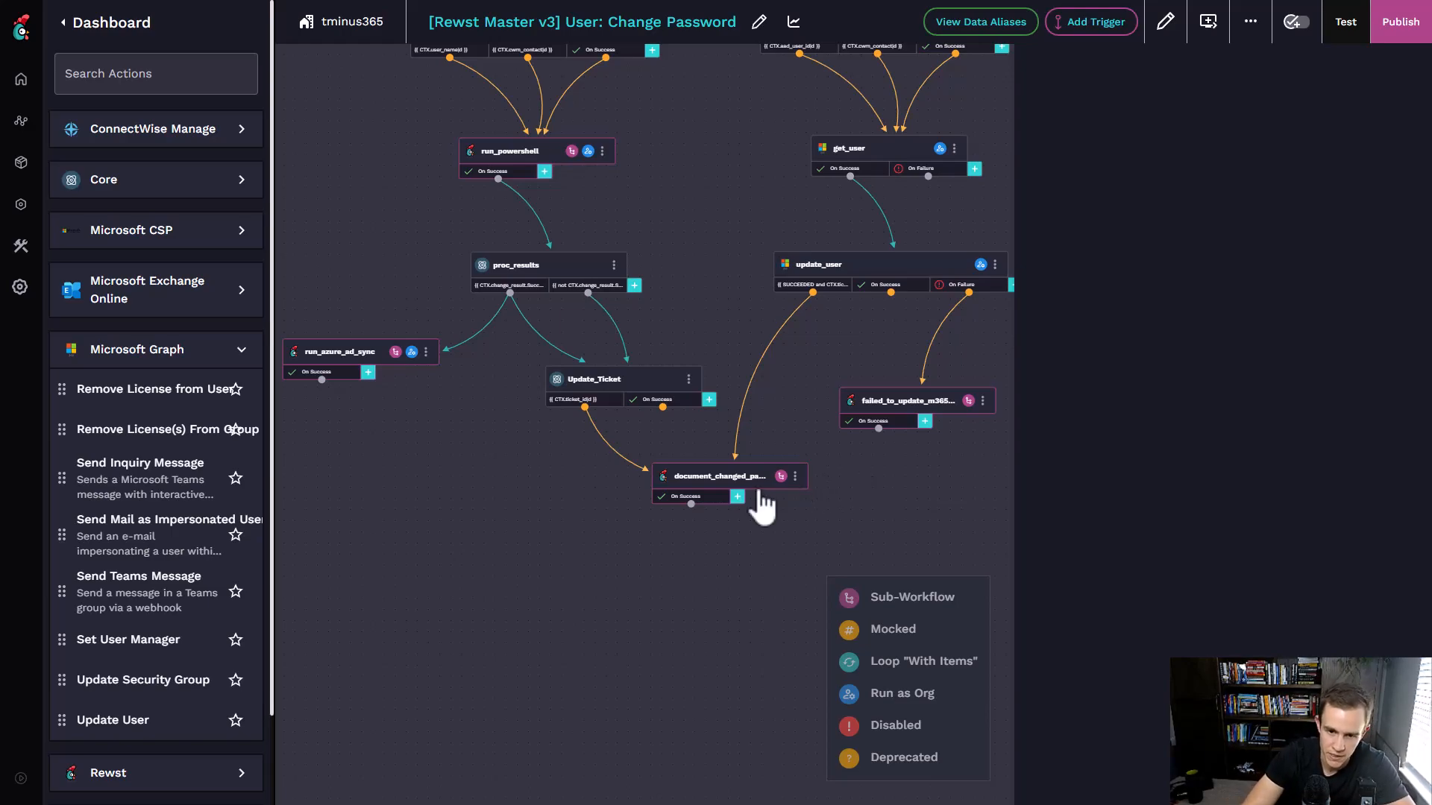
mouse_move(886, 390)
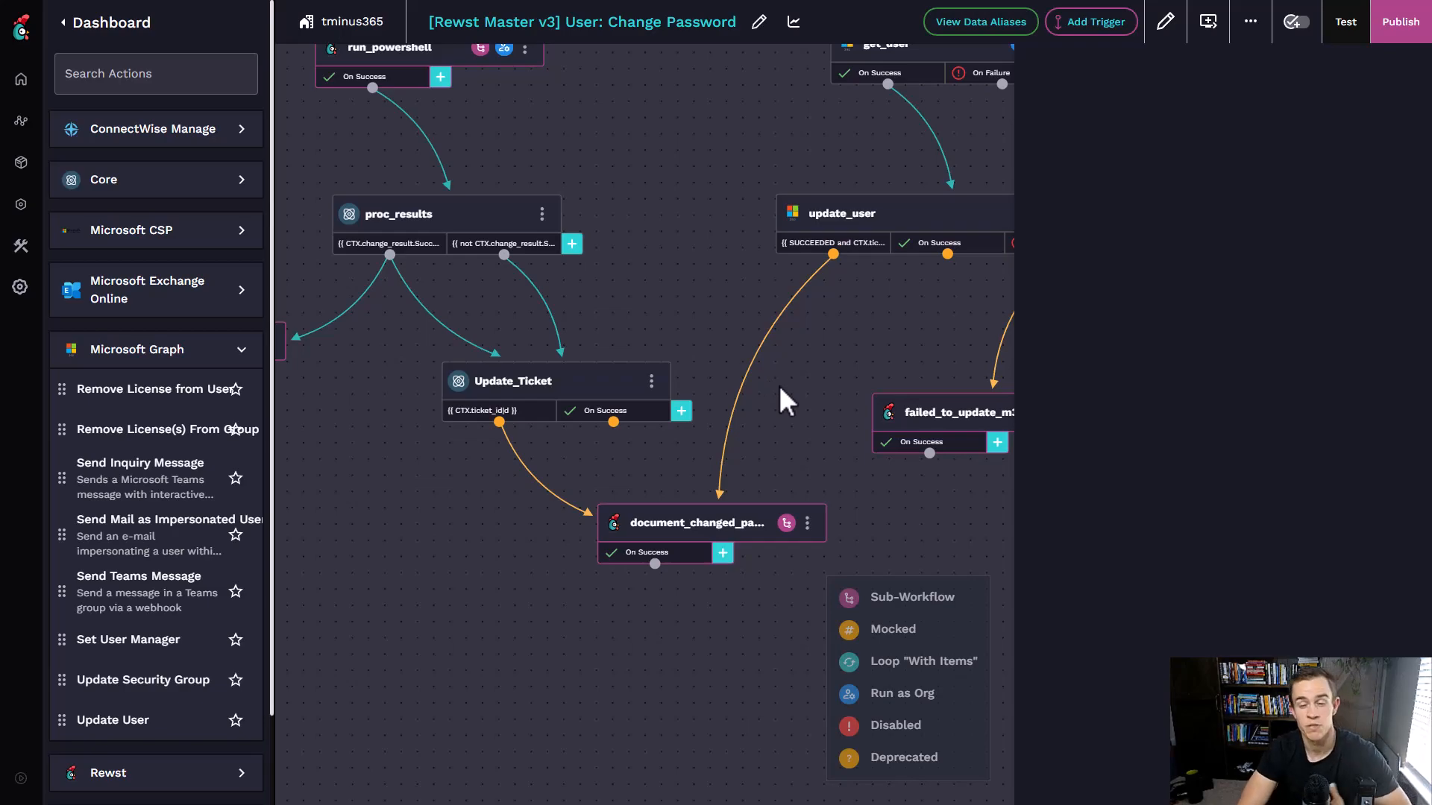
mouse_move(820, 379)
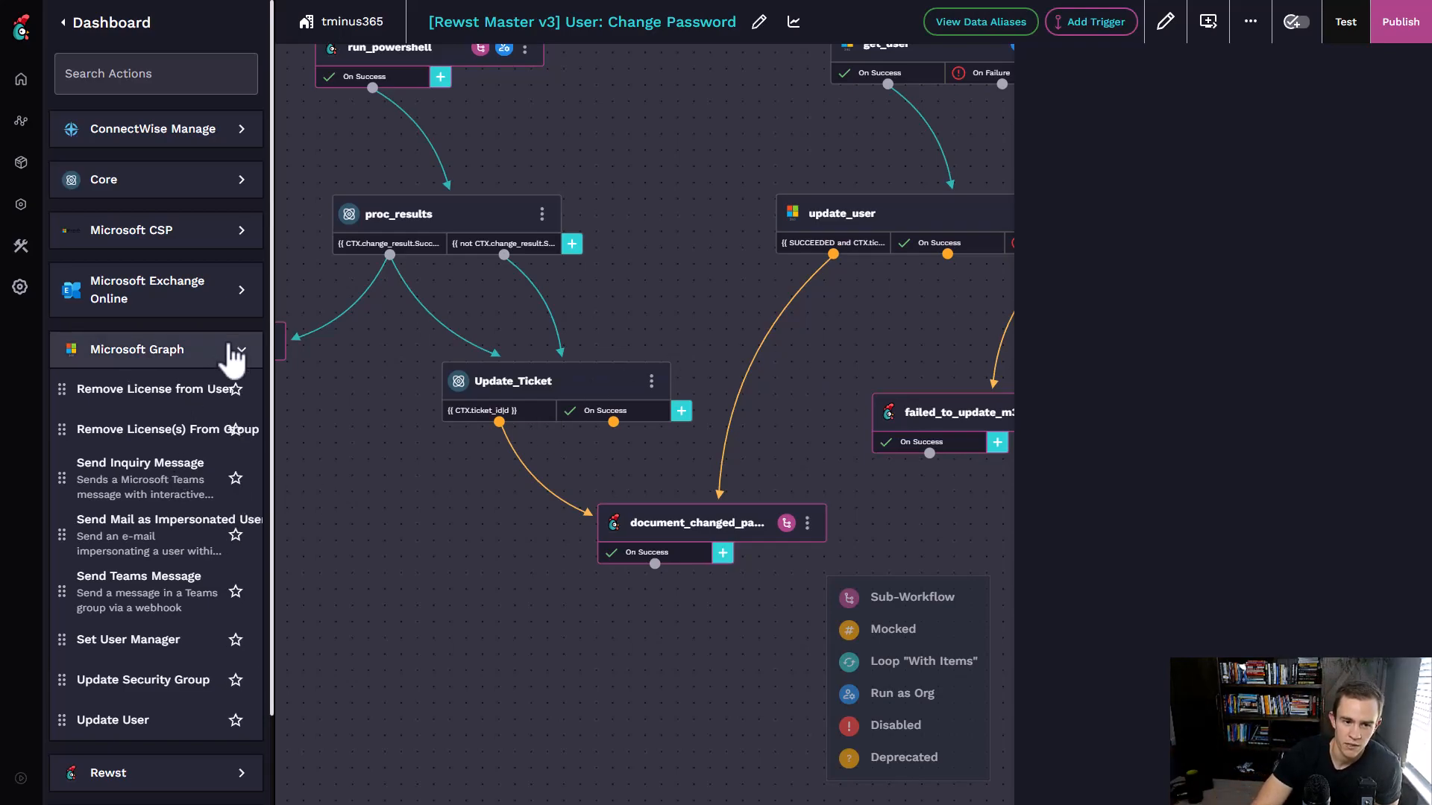
left_click(156, 350)
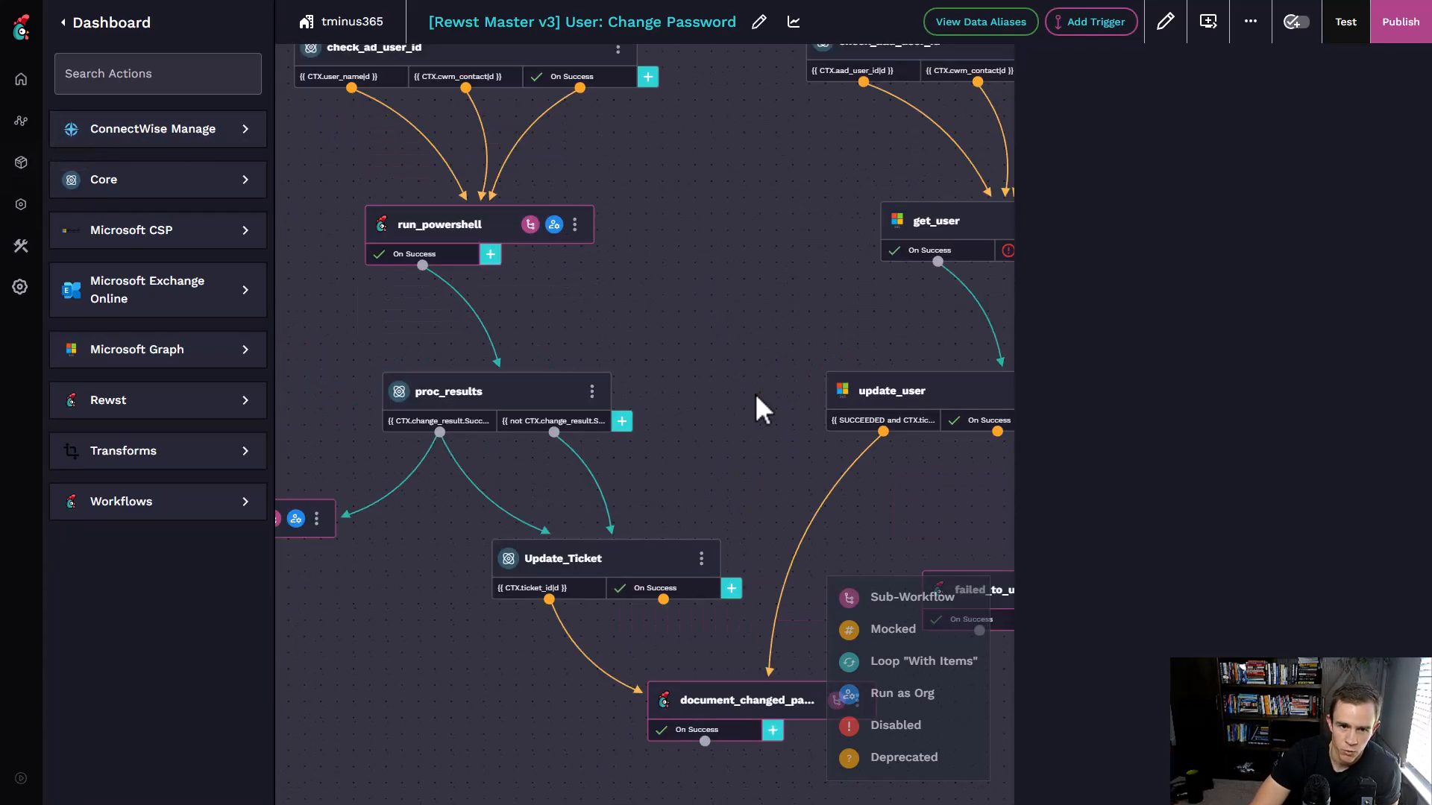
mouse_move(20, 168)
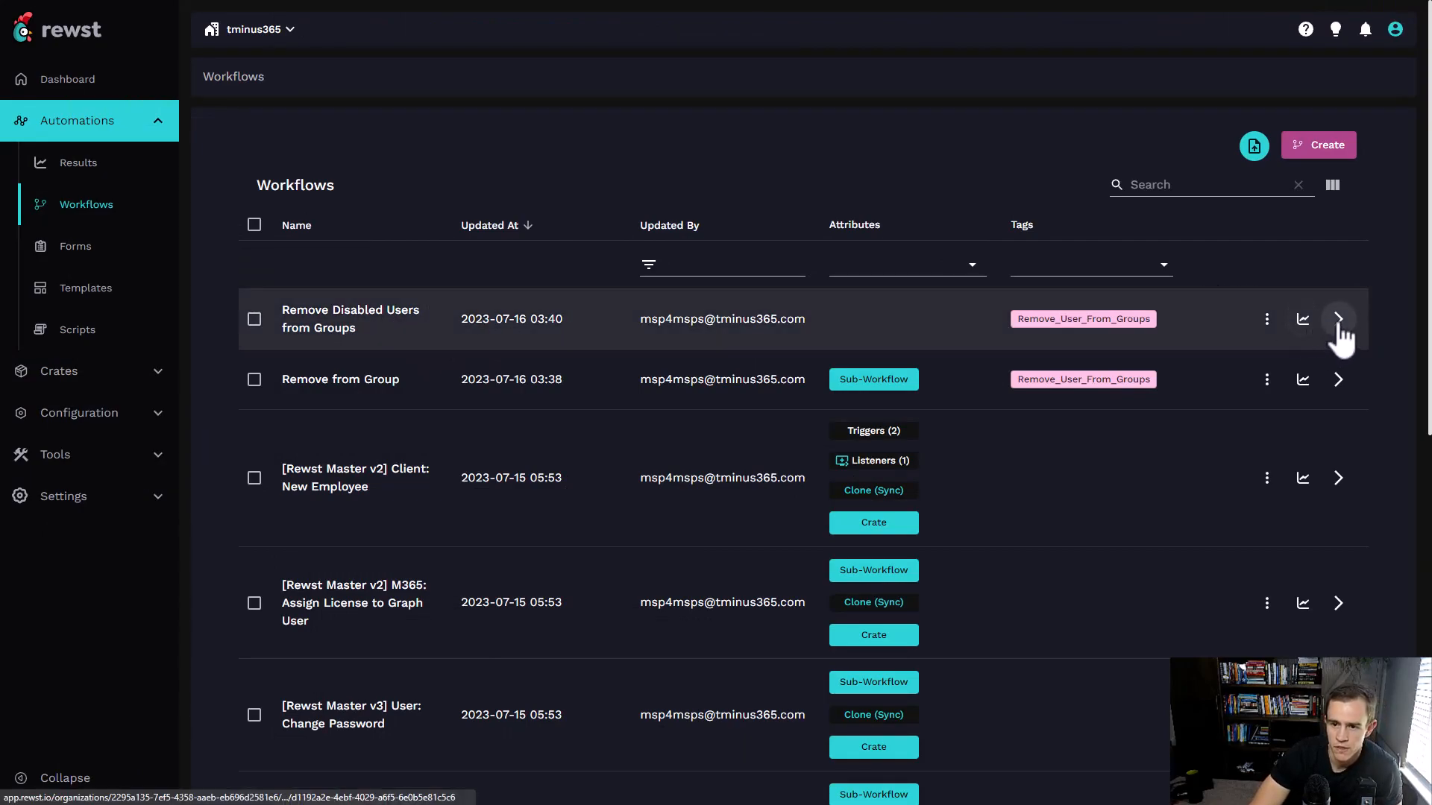
- Open Remove Disabled Users from Groups, reposition microsoft_graph_list_users, and view its settings
left_click(1338, 318)
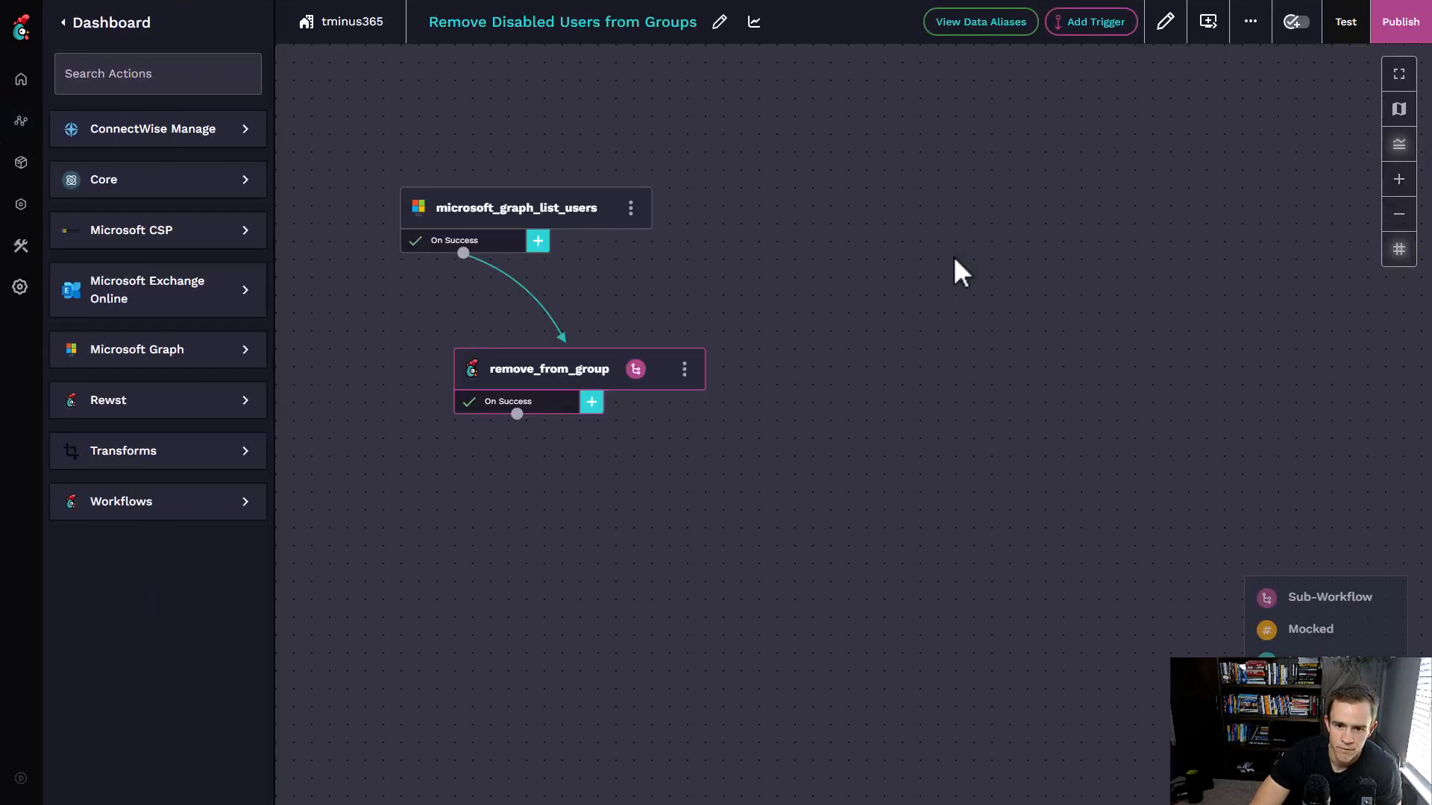
left_click_drag(517, 207, 720, 244)
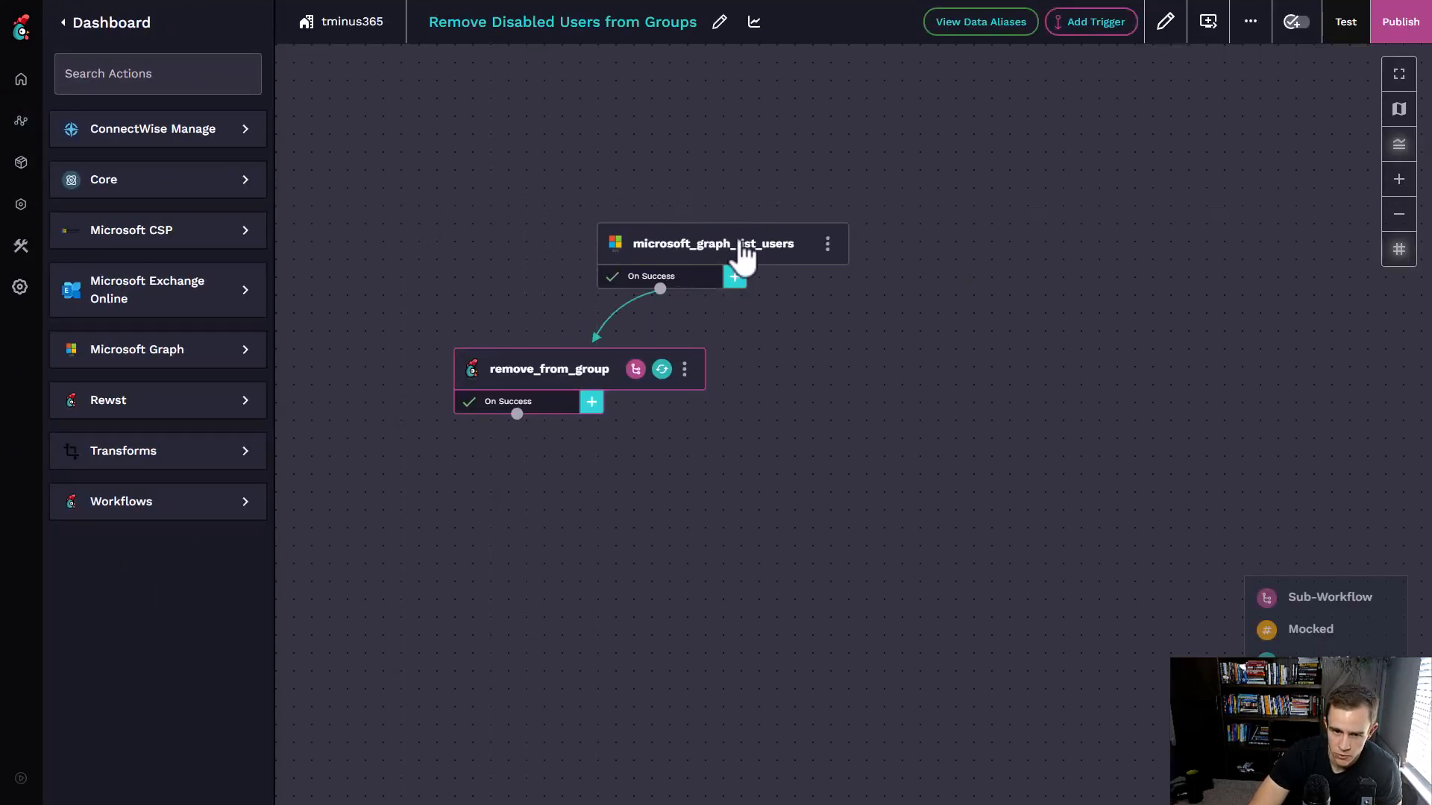
left_click(721, 244)
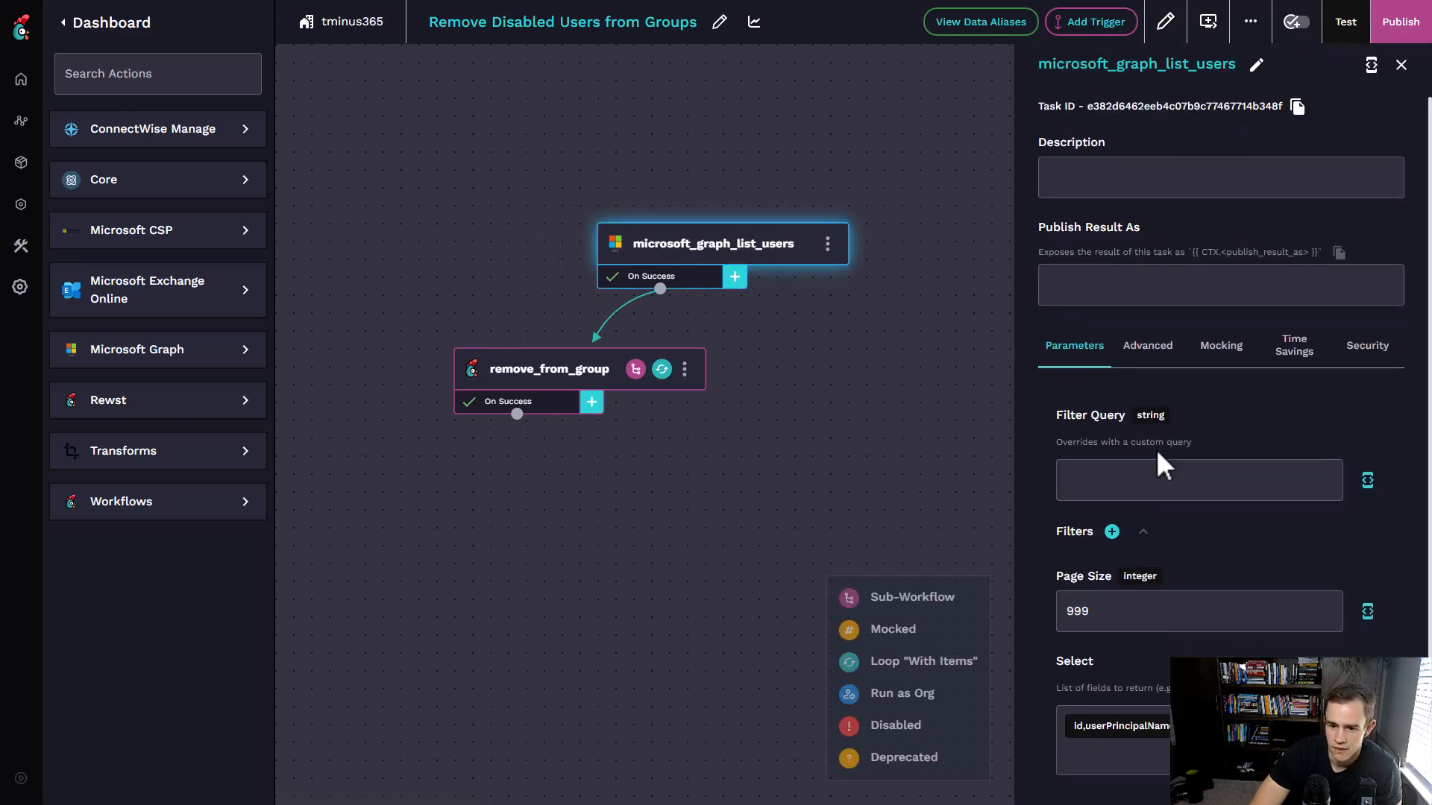
mouse_move(1087, 747)
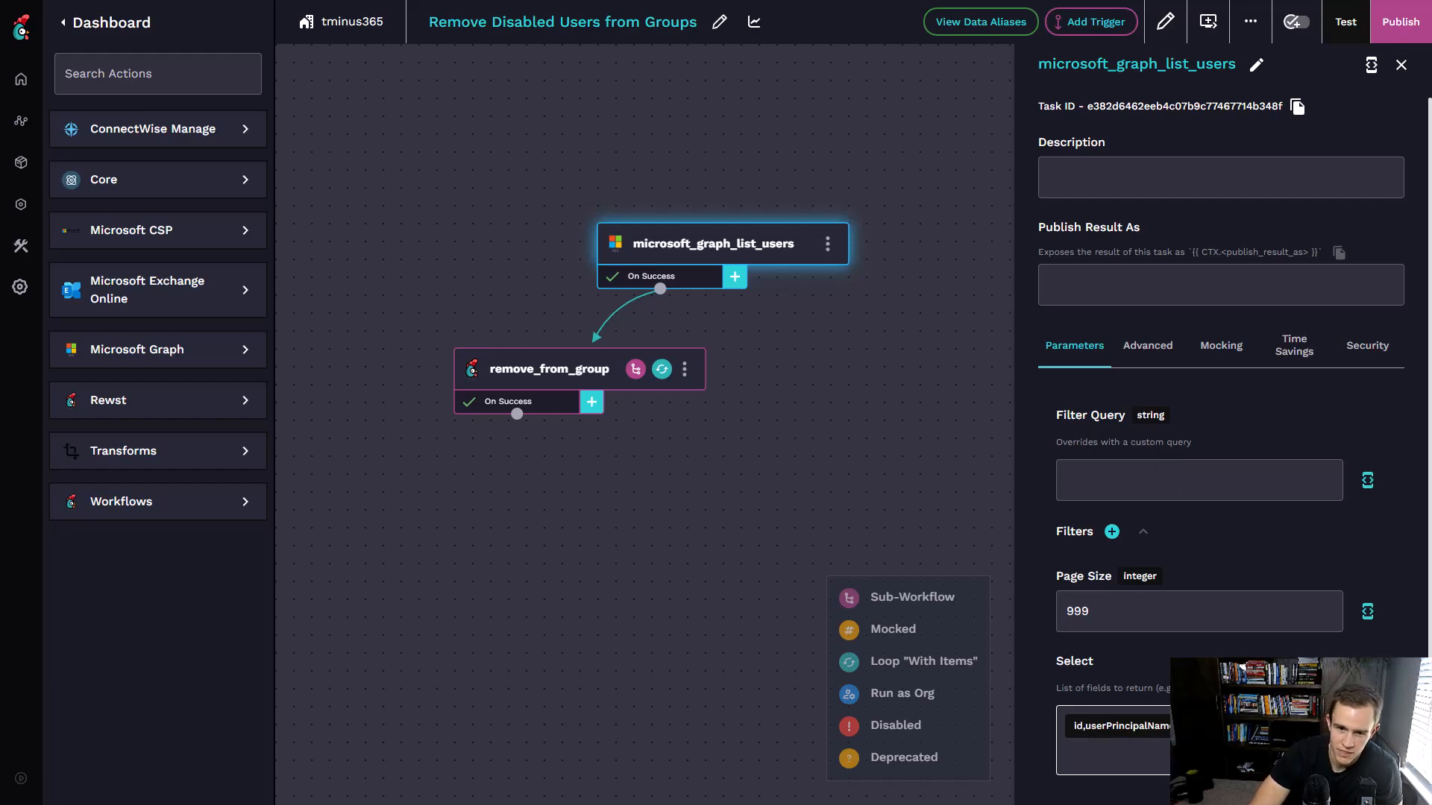
mouse_move(555, 380)
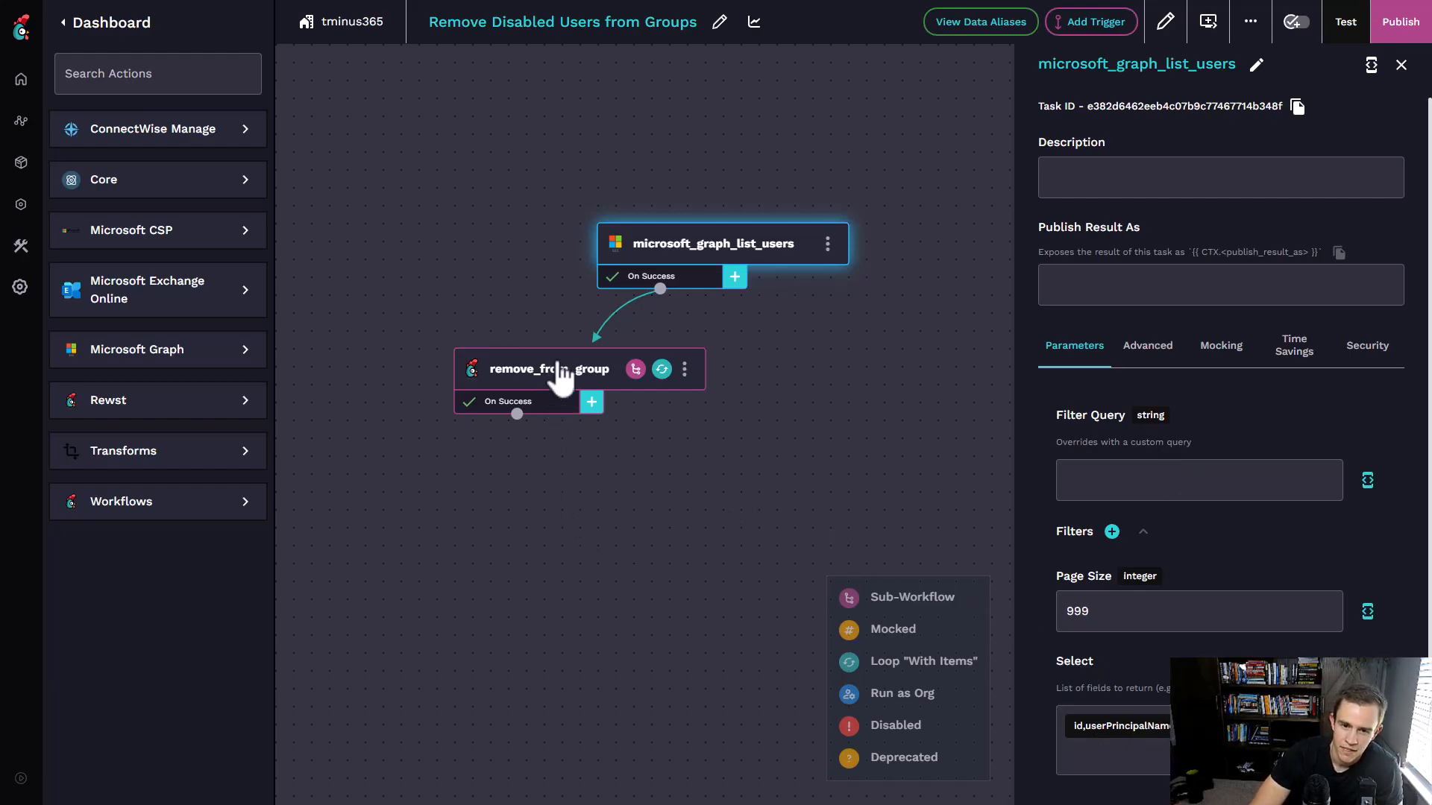
- Inspect the disabled_users alias on On Success, then view remove_from_group's {{ item().id }} settings
left_click(659, 277)
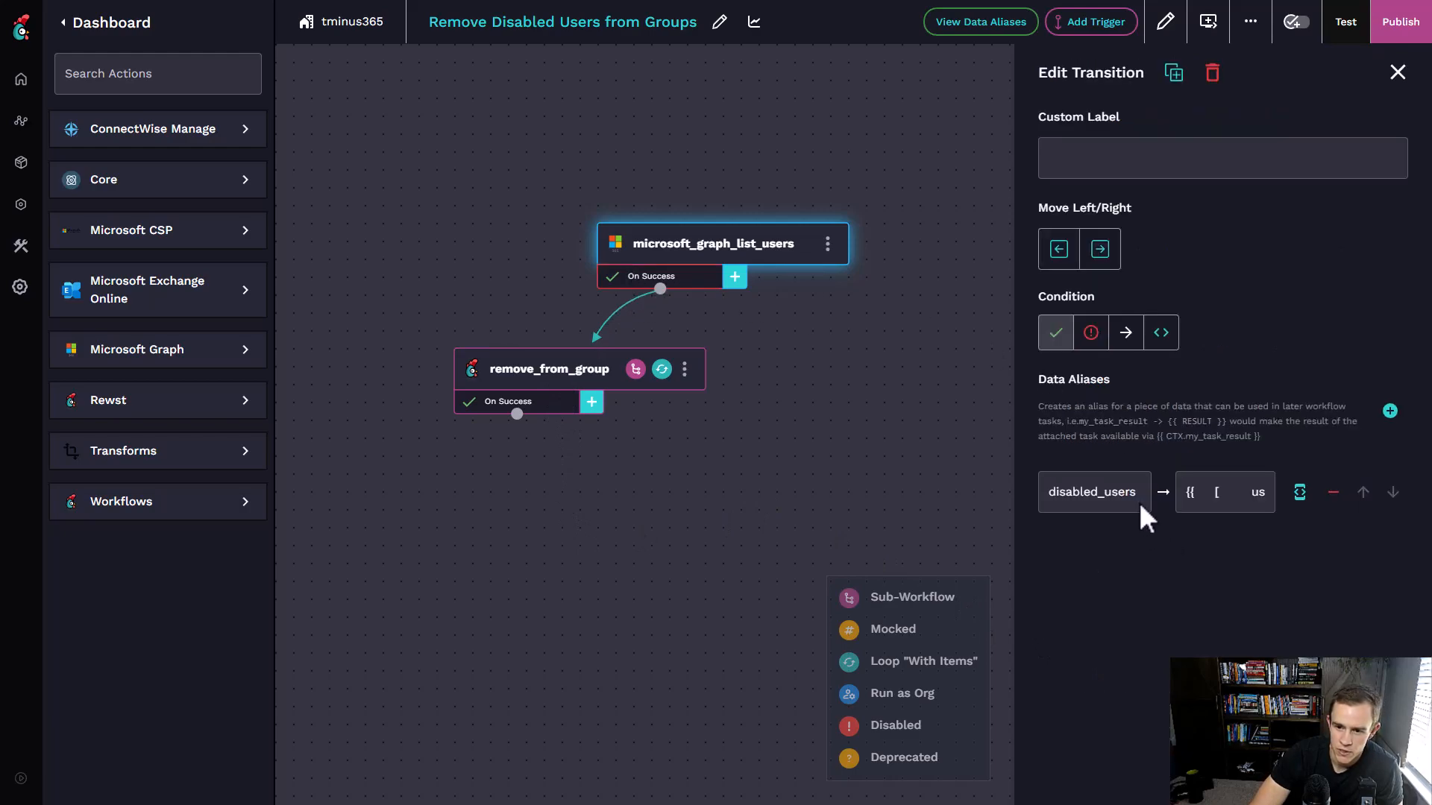
left_click(1235, 492)
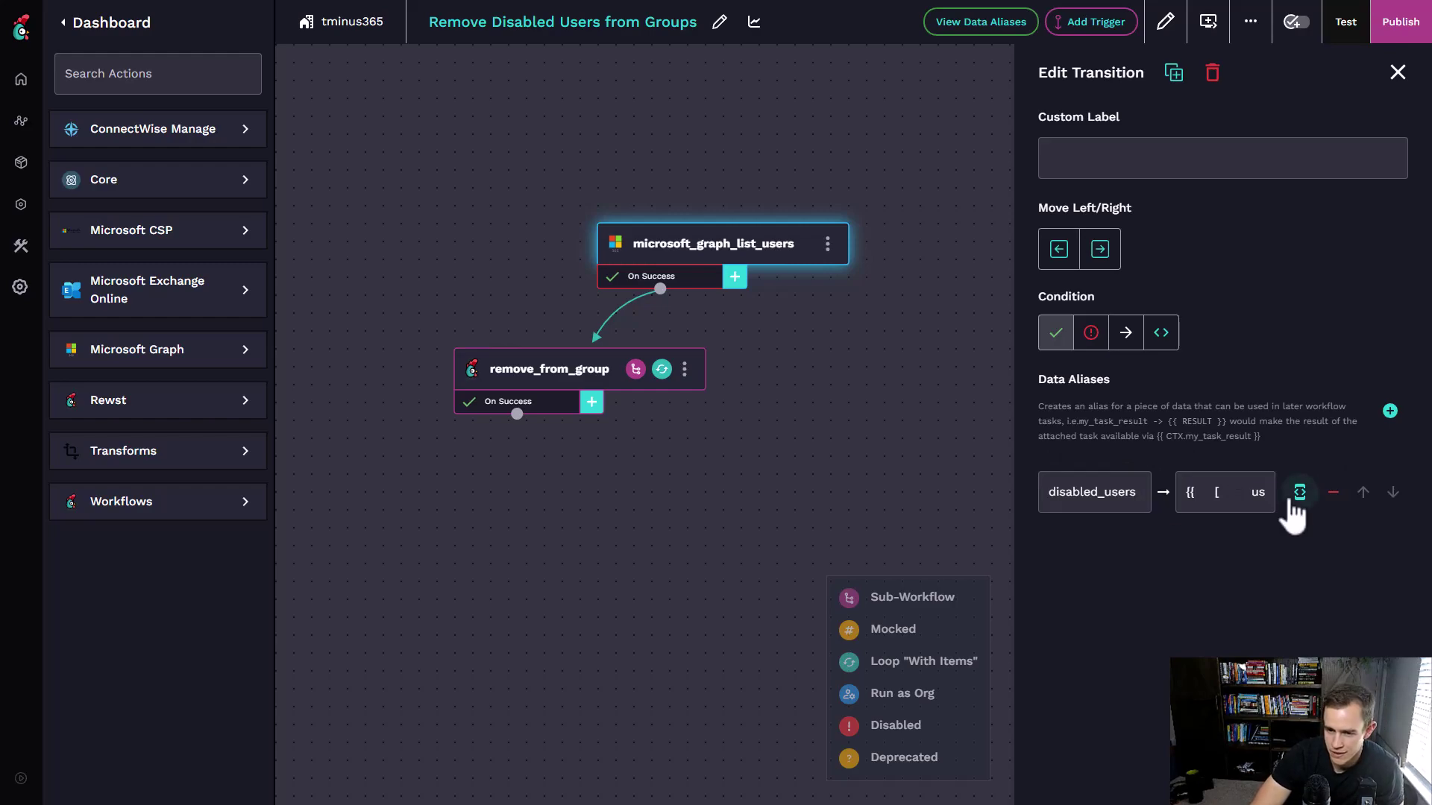
left_click(549, 369)
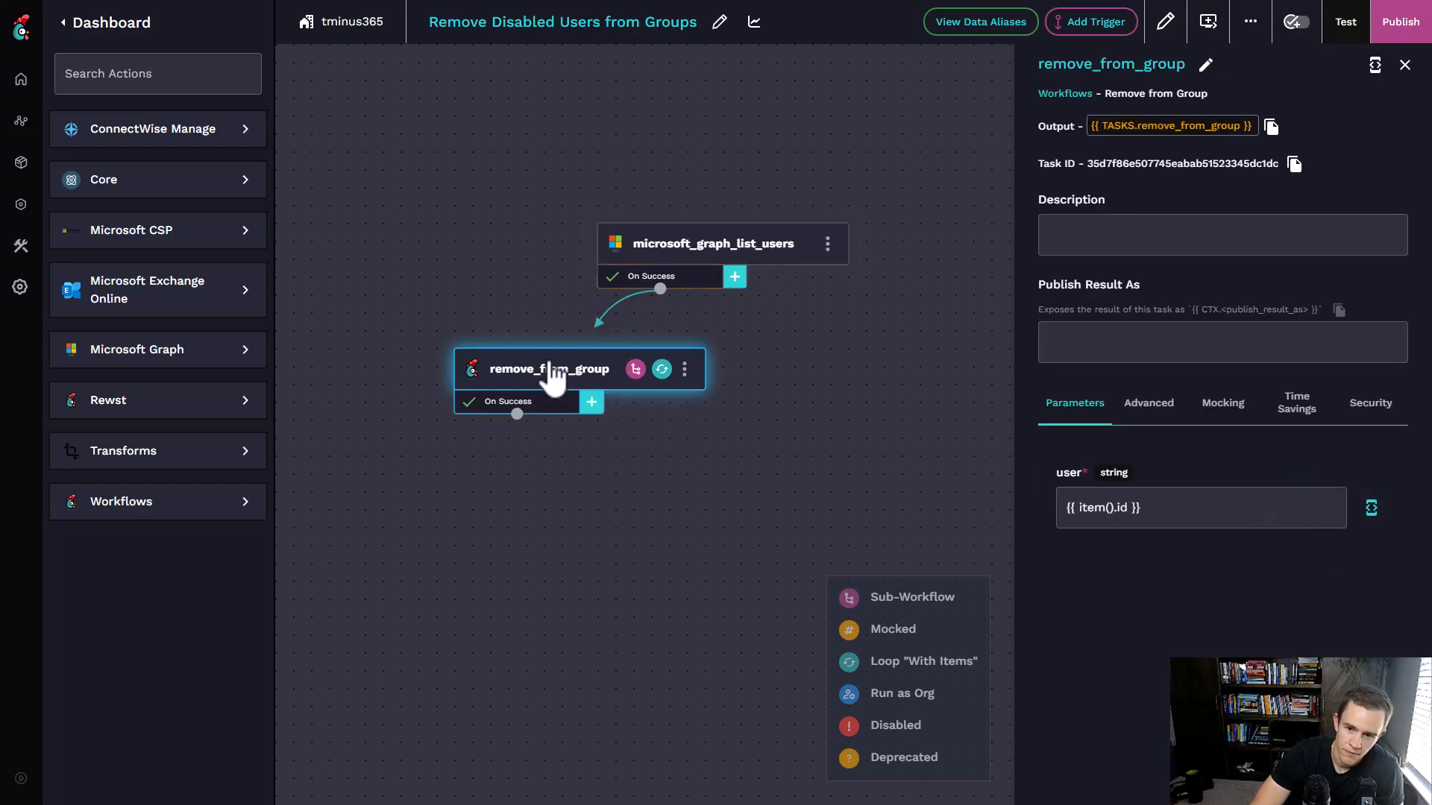
mouse_move(713, 430)
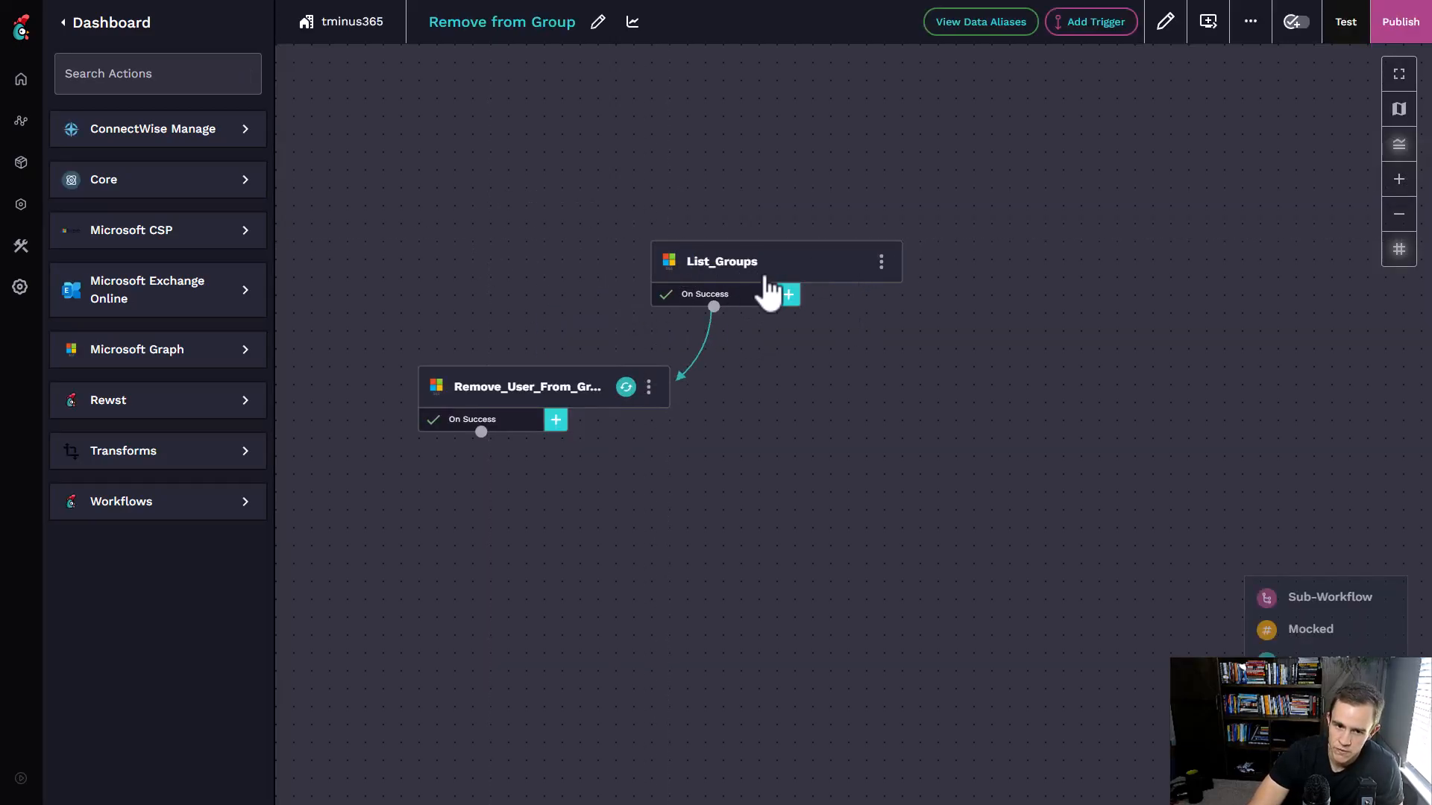
mouse_move(511, 405)
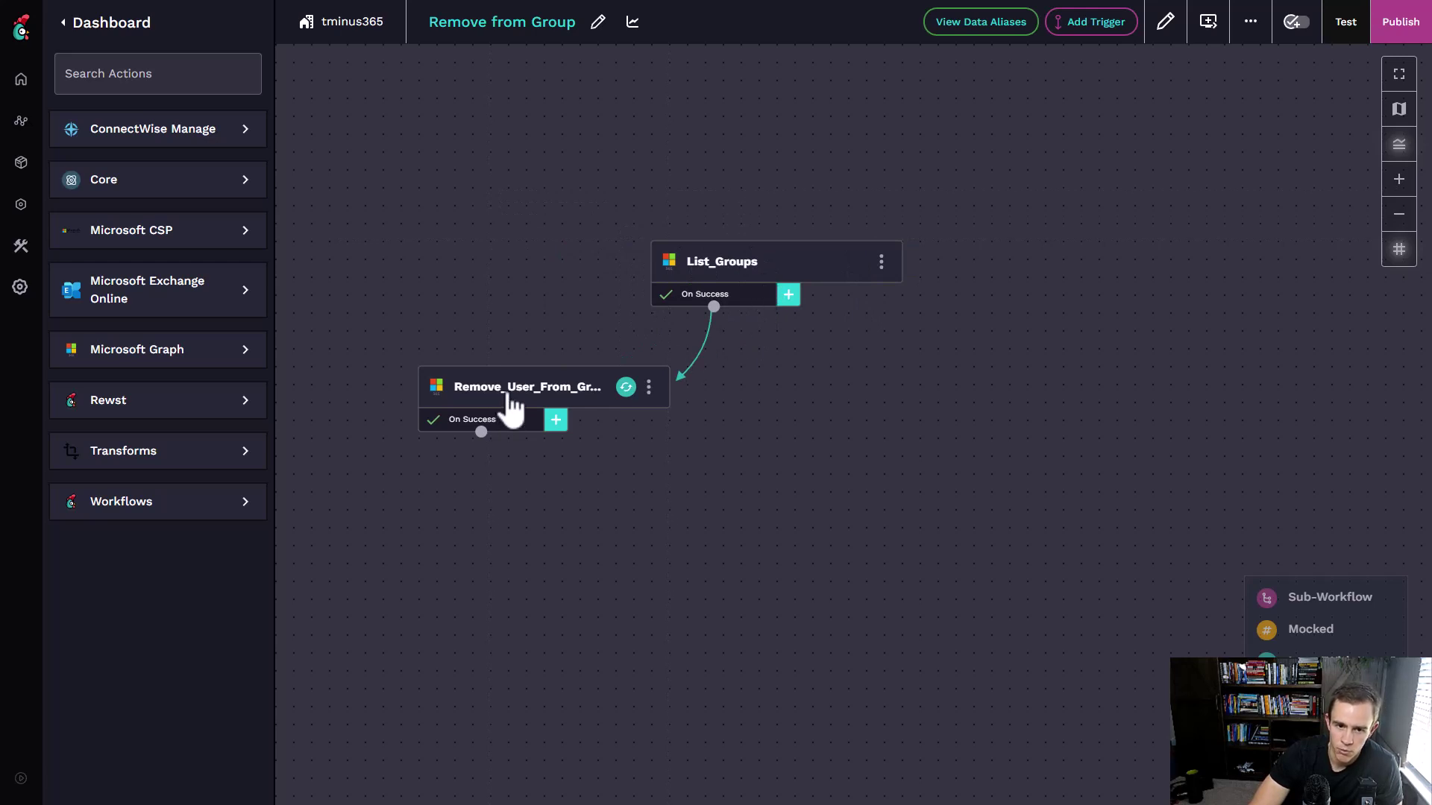
- View Remove_User_From_Group's group and user parameters, then move the node down-right
left_click(525, 386)
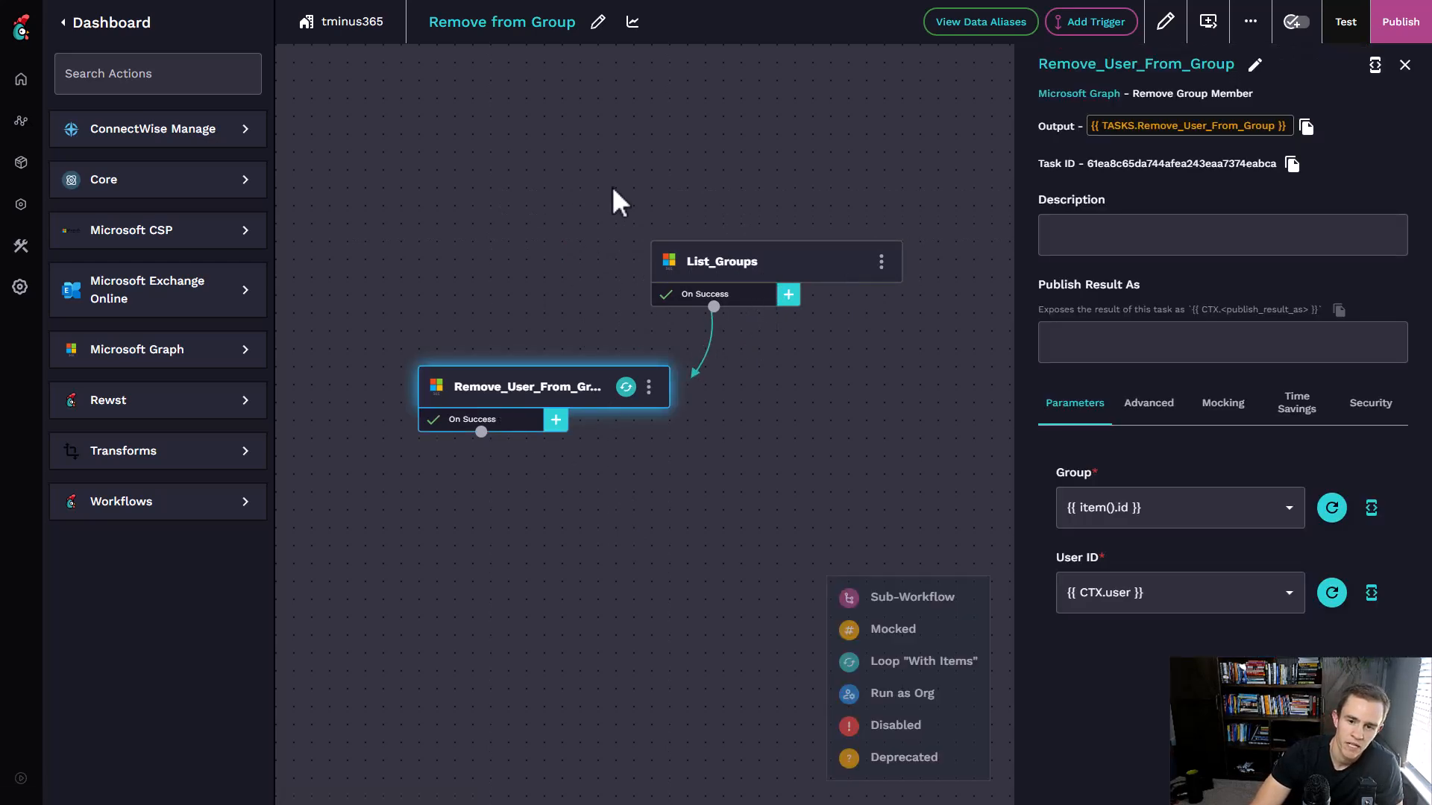
mouse_move(593, 299)
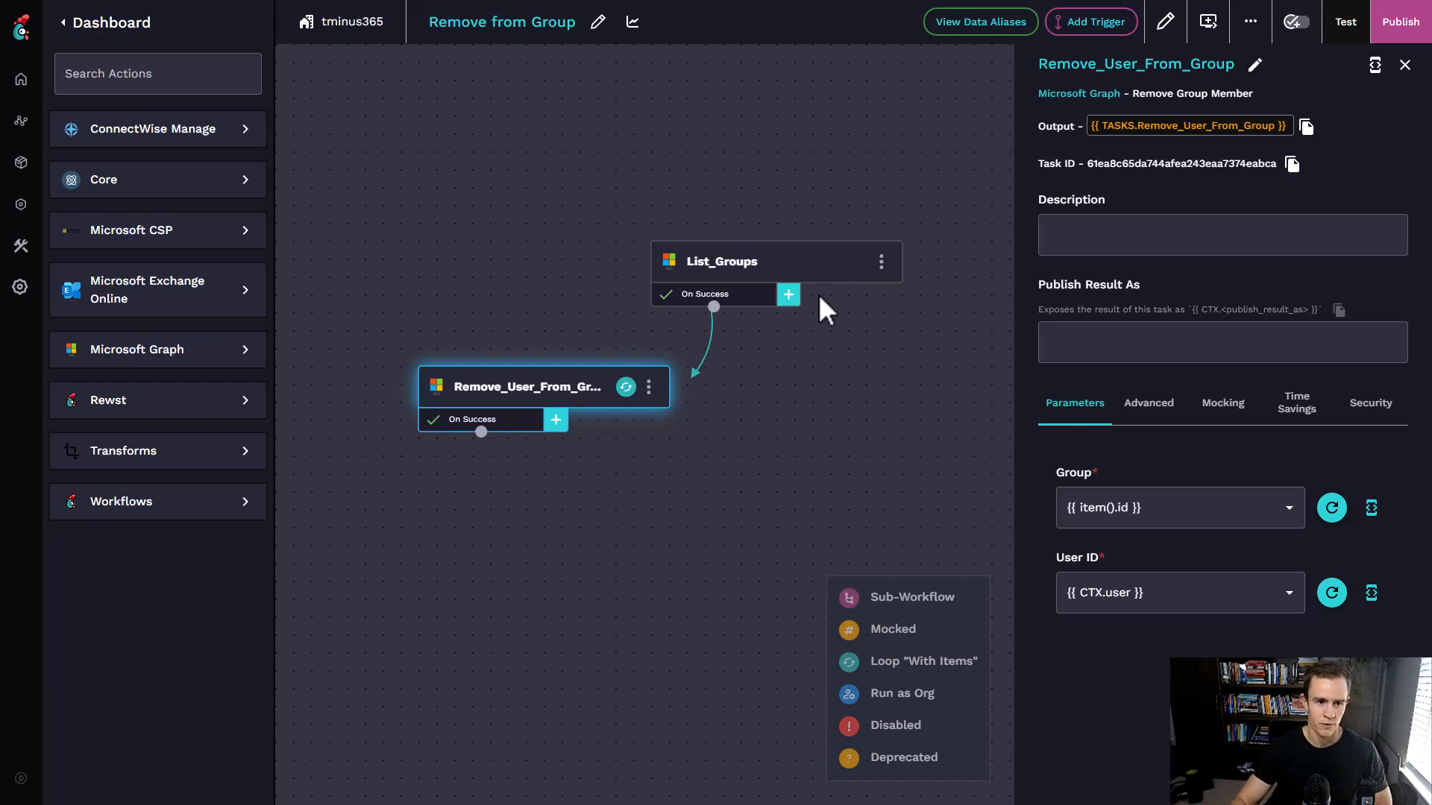
mouse_move(767, 328)
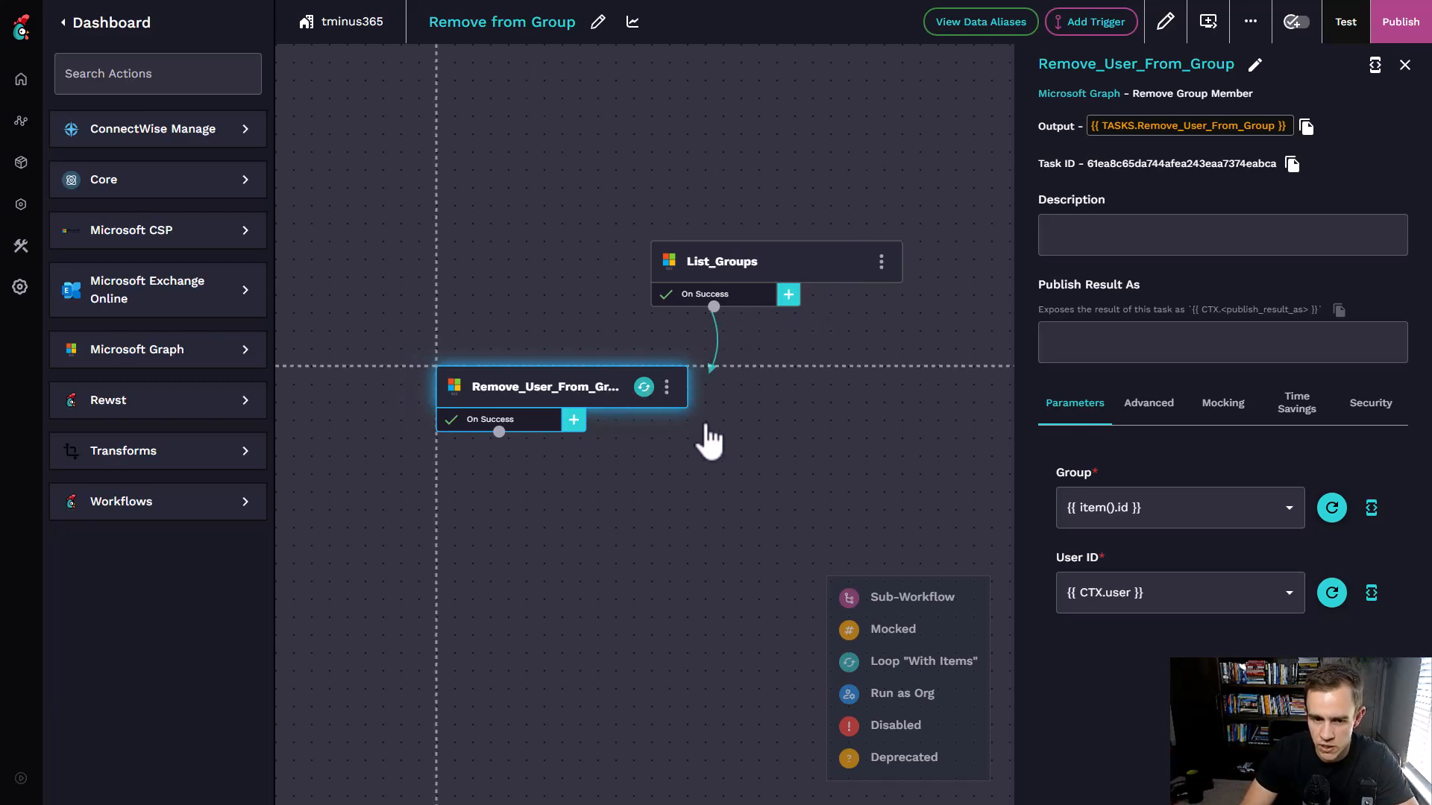
left_click_drag(544, 386, 651, 422)
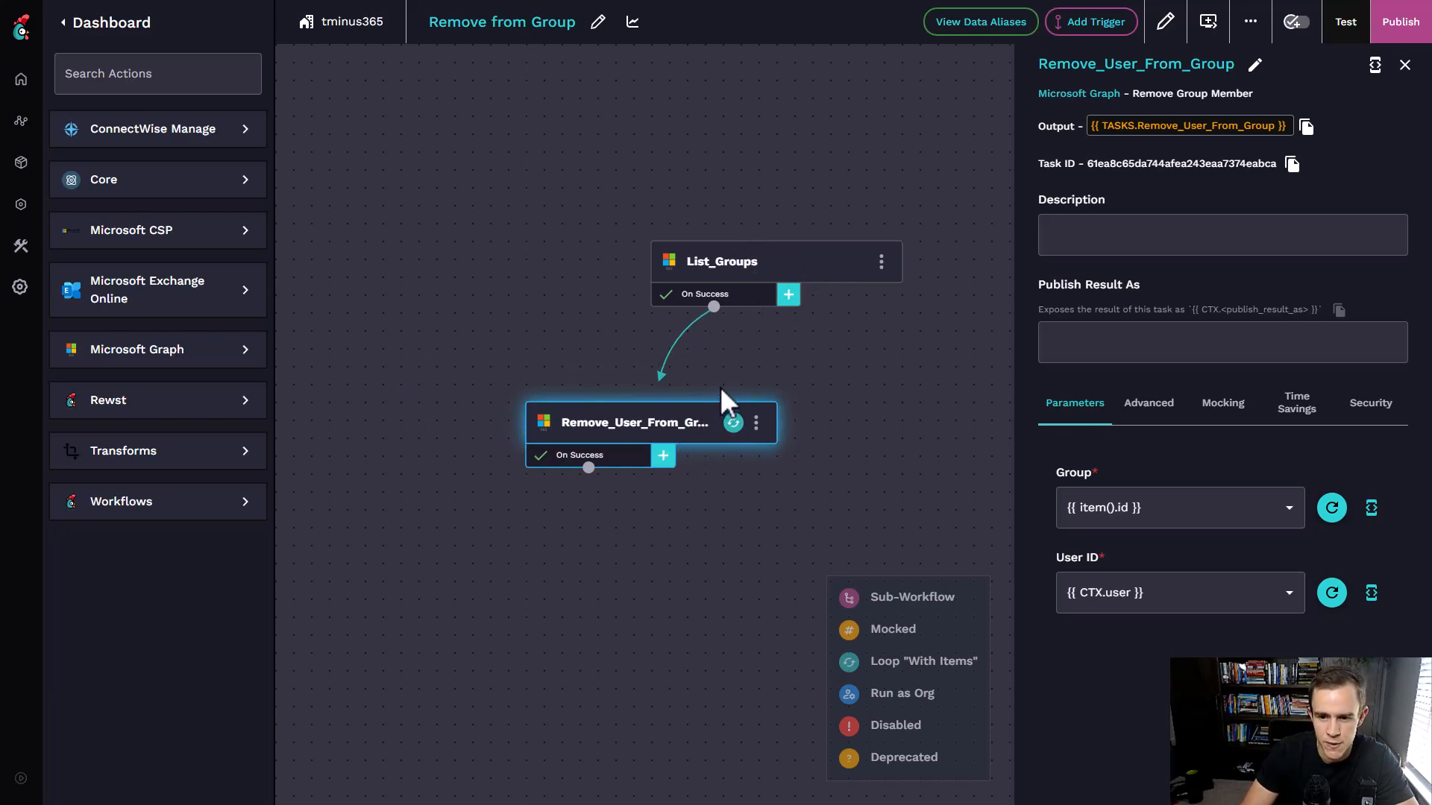
mouse_move(195, 265)
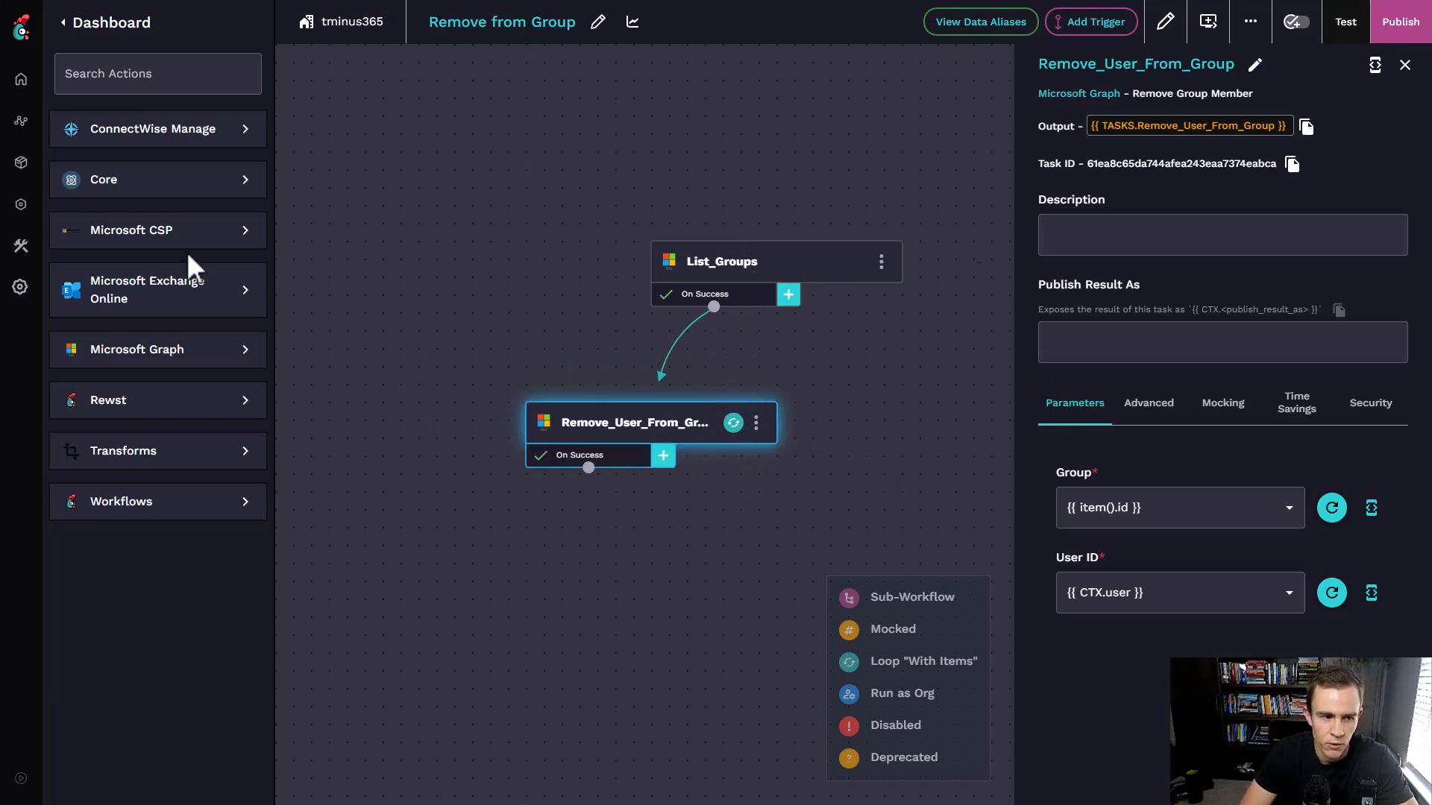
mouse_move(1090, 21)
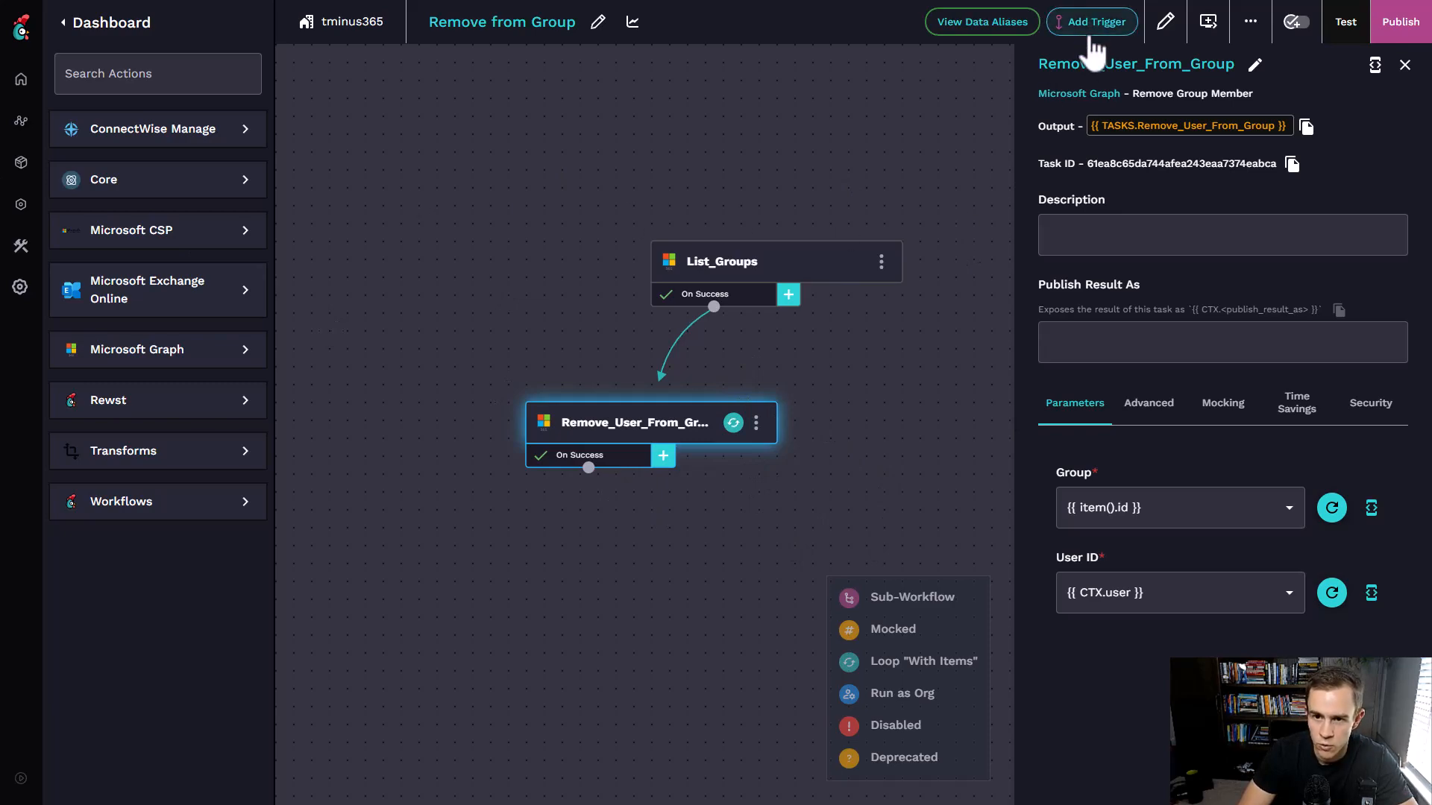
- Add a trigger and filter the Trigger Type list by 'Micro' for Microsoft Graph types
left_click(1092, 21)
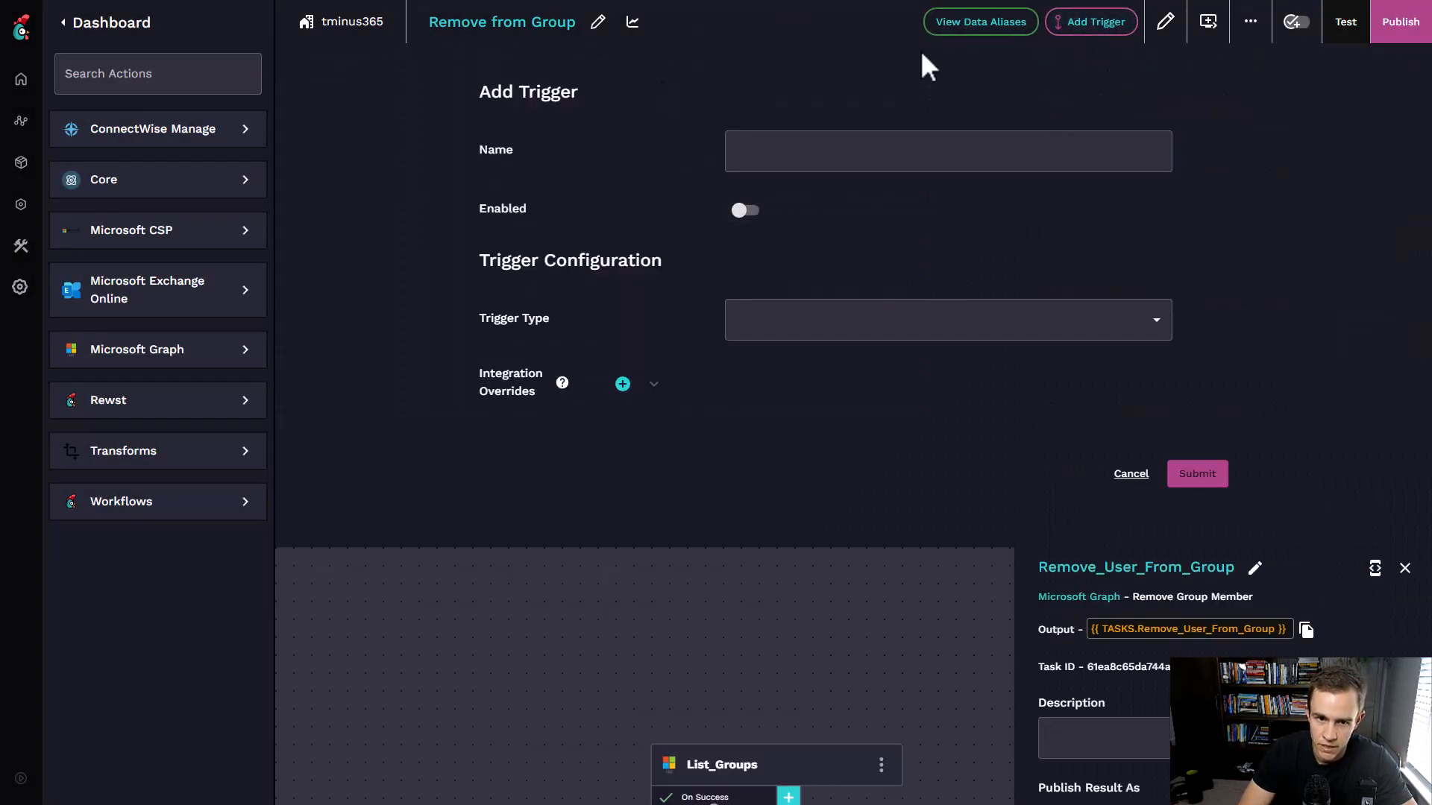
left_click(947, 320)
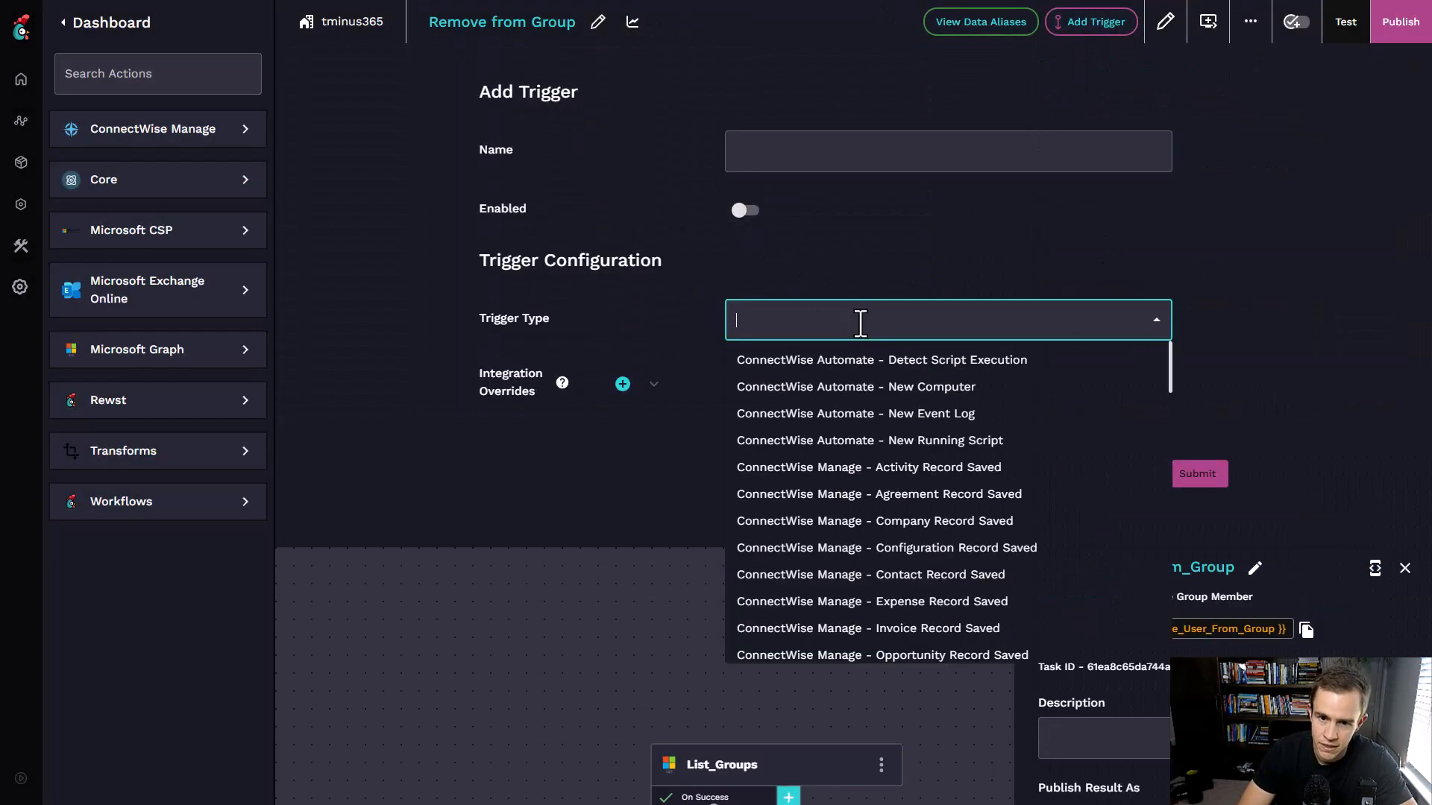
scroll("down", 3)
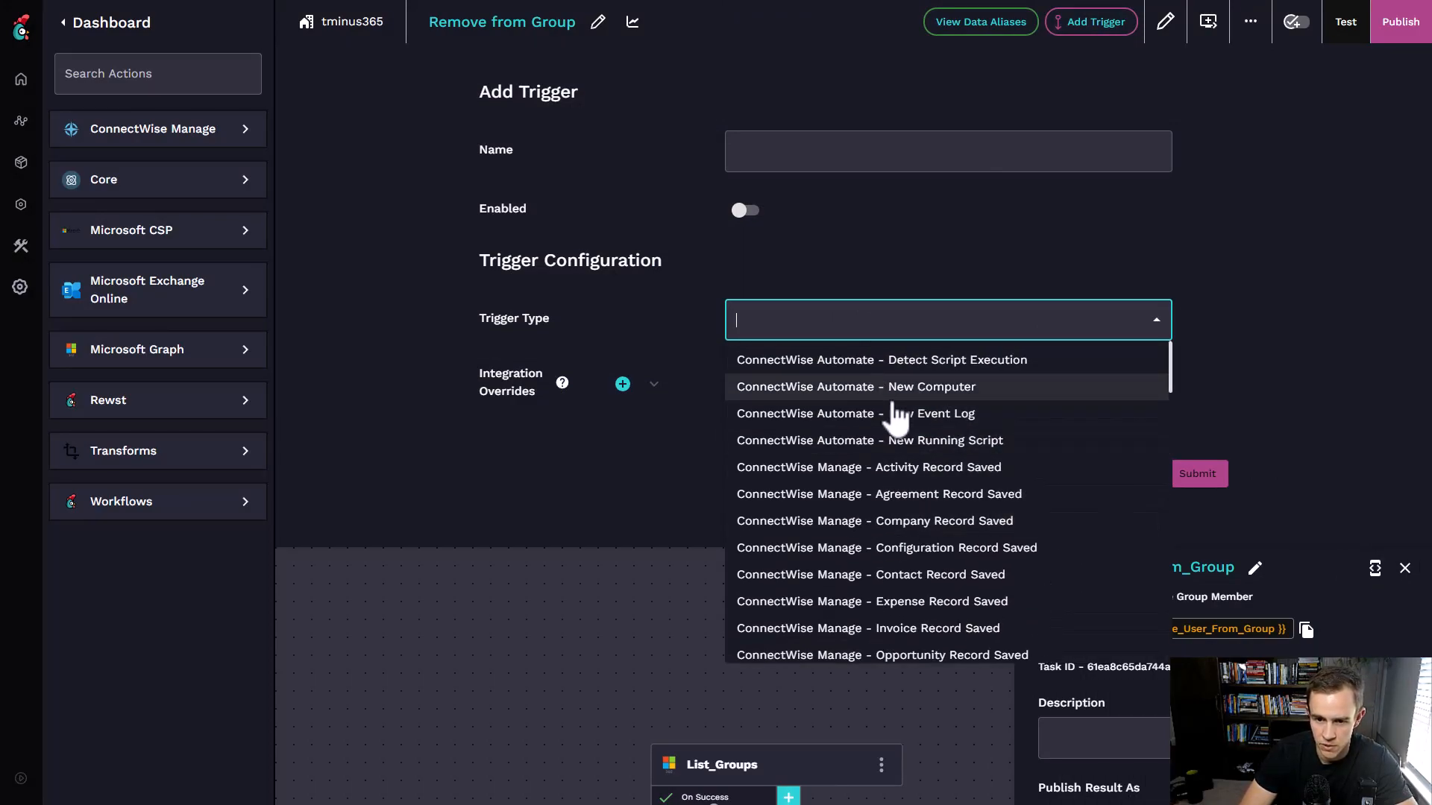
type("Mic")
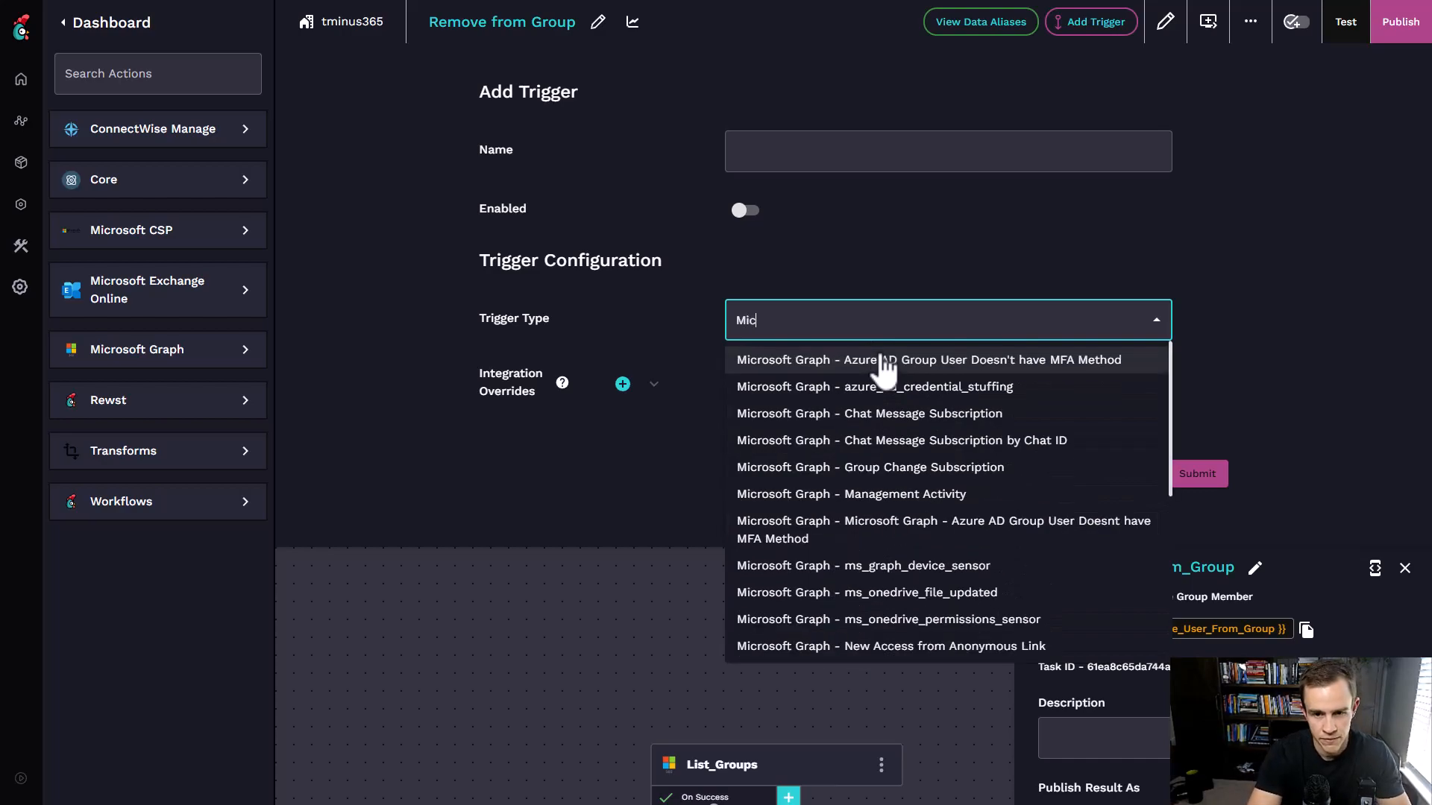
type("ro")
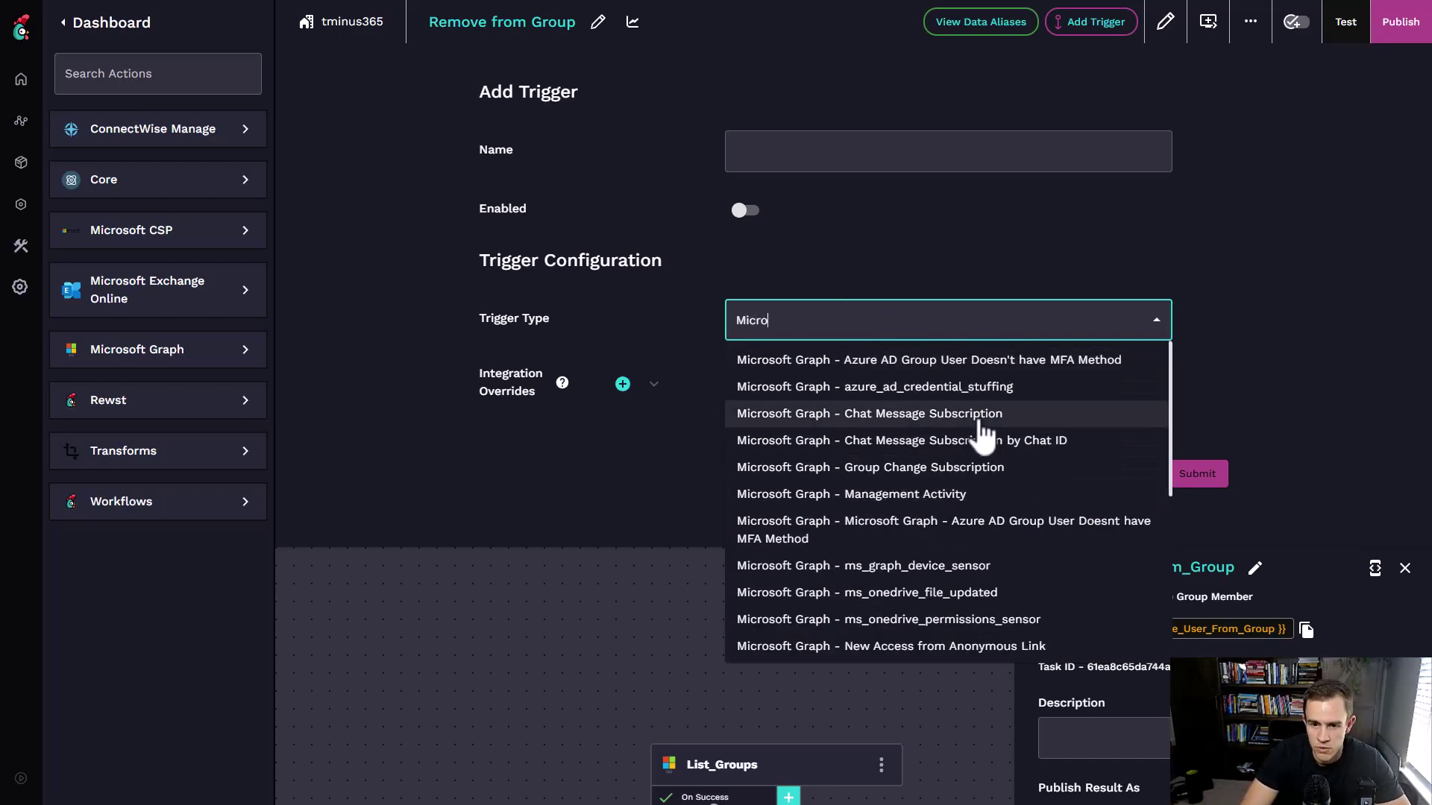
scroll("down", 3)
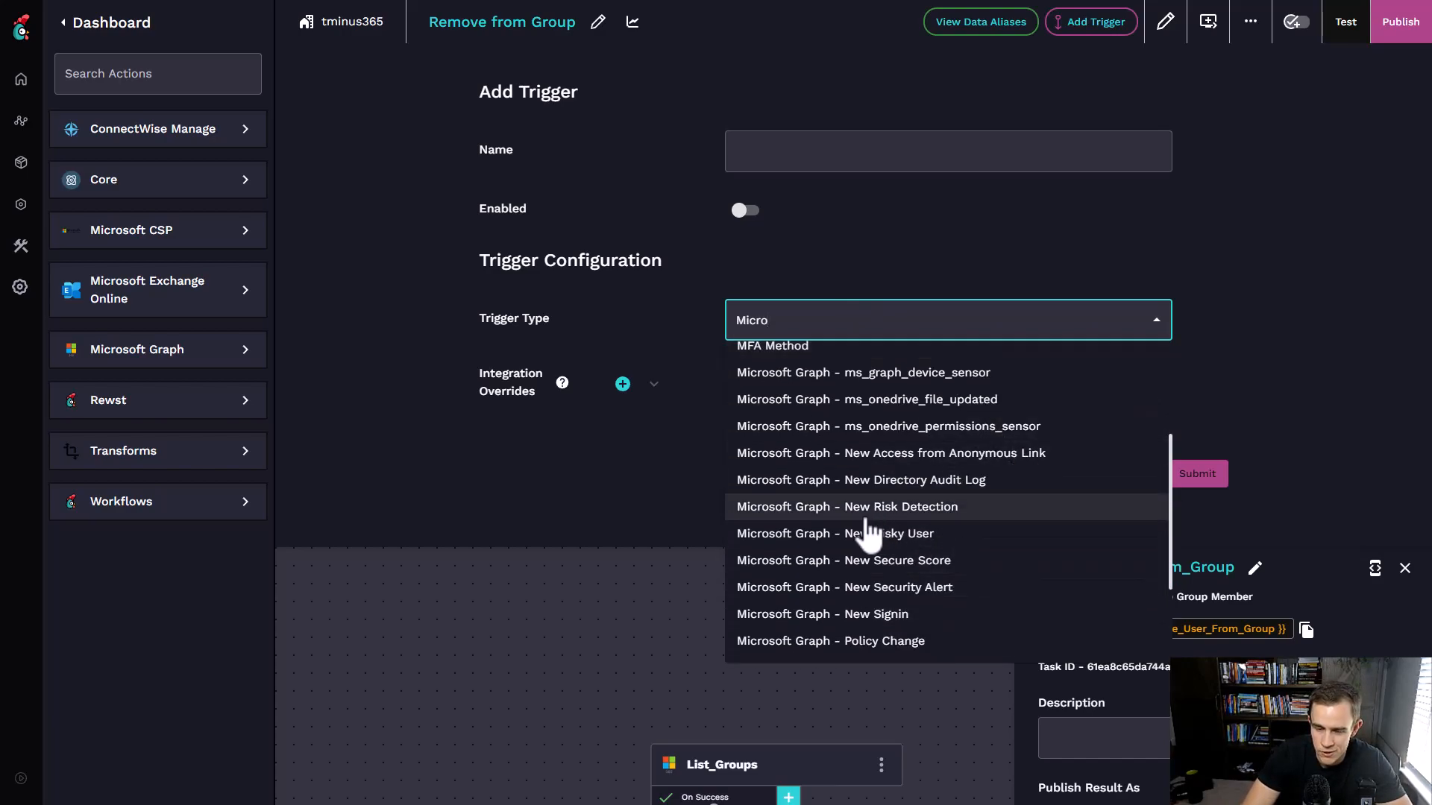
mouse_move(925, 557)
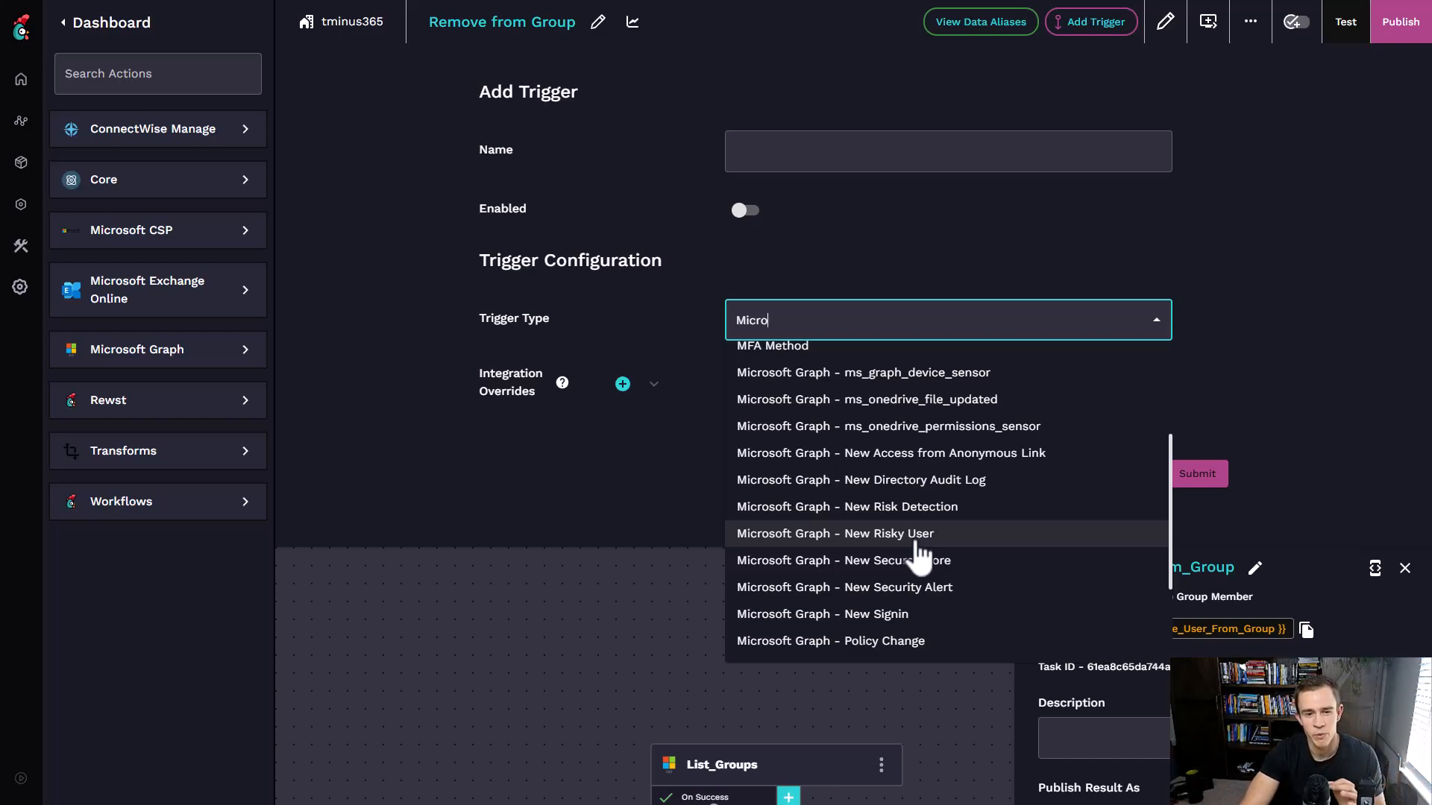
mouse_move(930, 544)
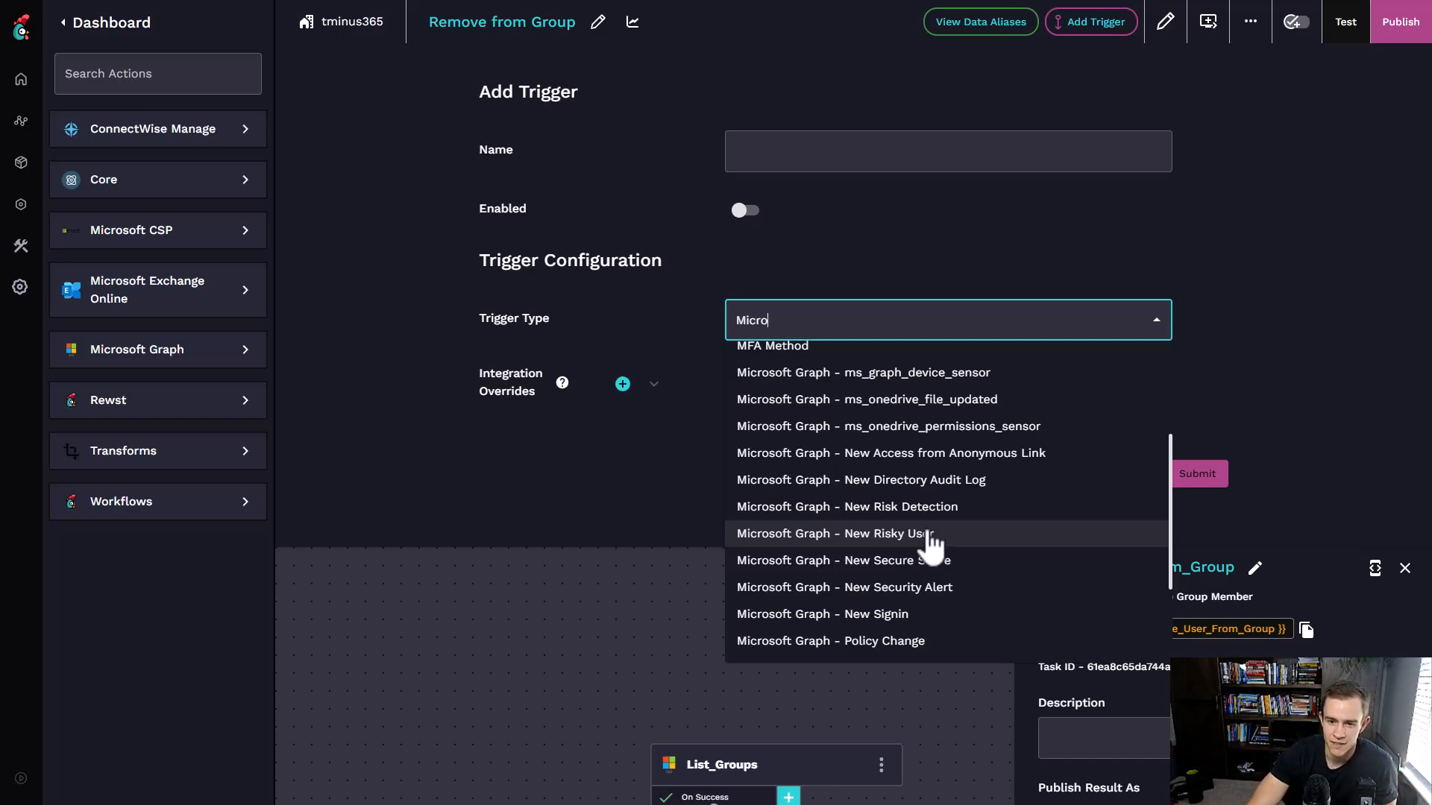
mouse_move(942, 545)
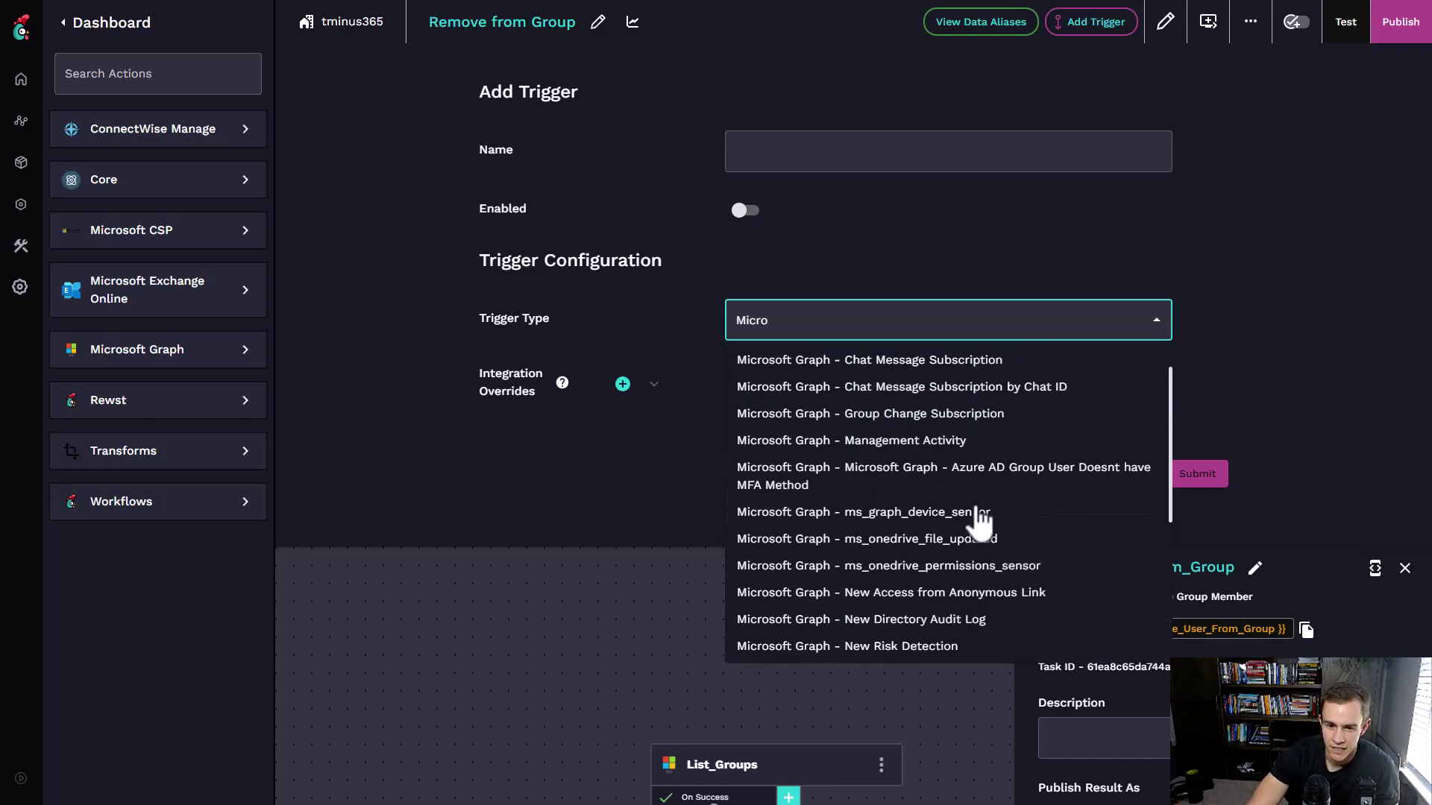
mouse_move(977, 523)
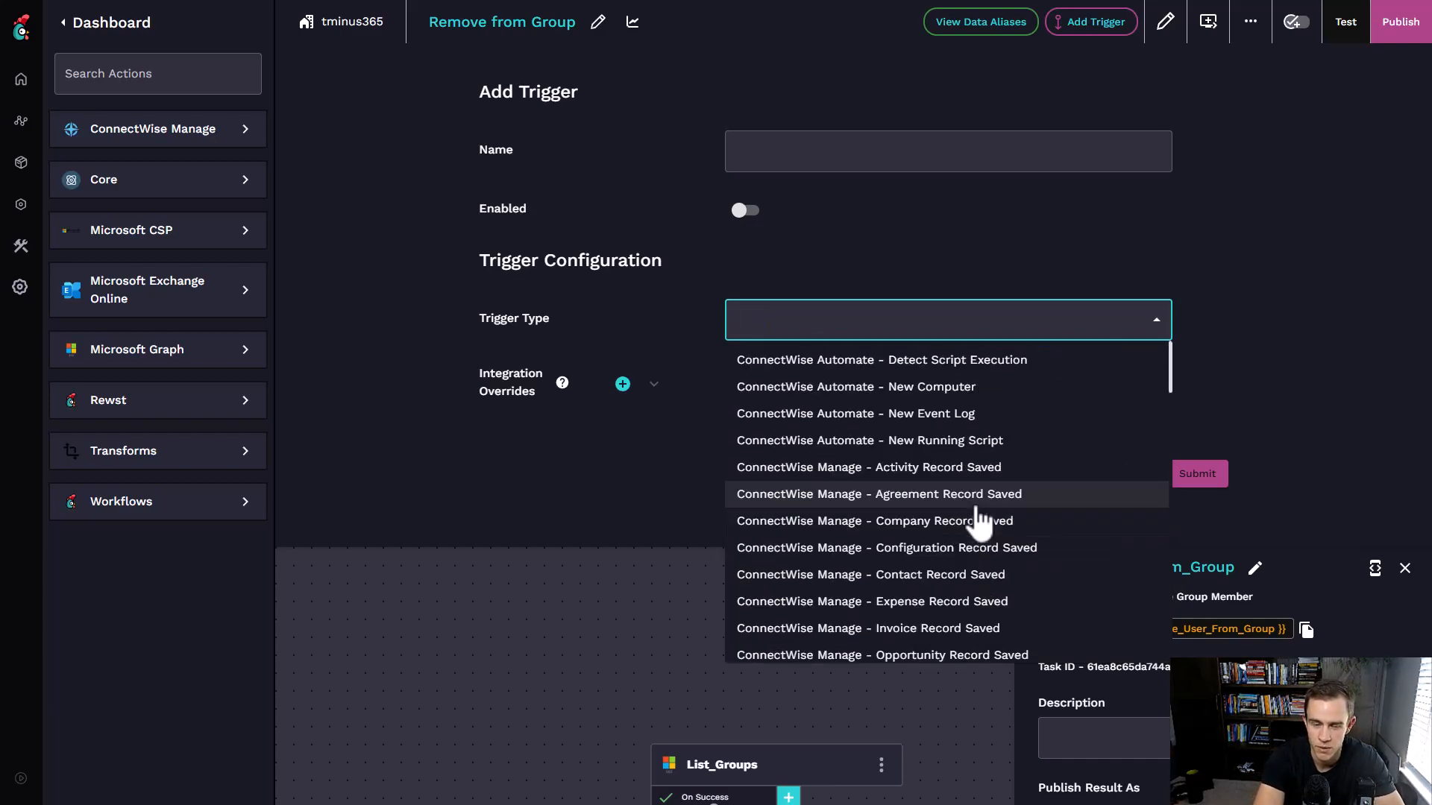
- Filter trigger types for 'cron', pick Core - Cron Job, and scroll to its organization options
left_click(949, 319)
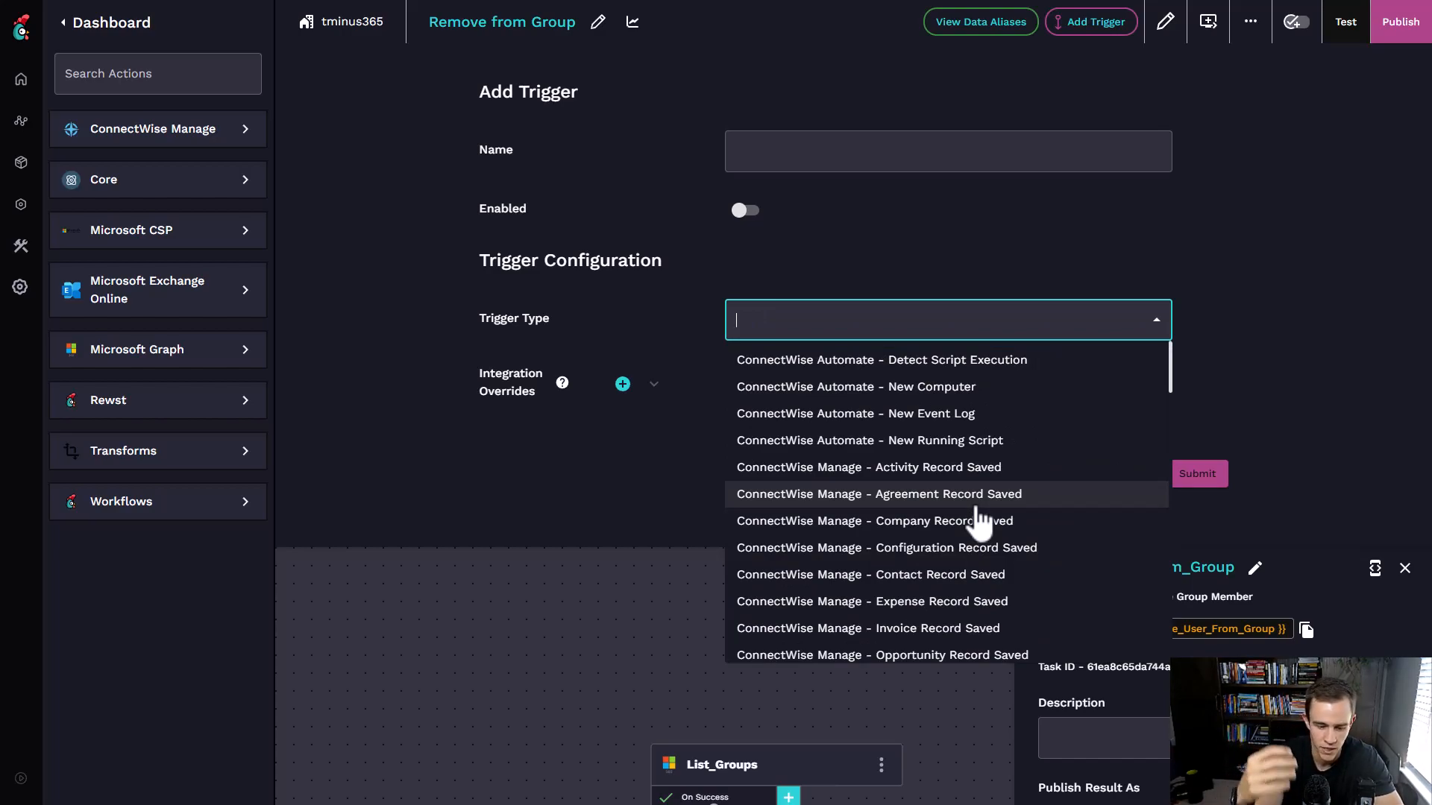
type("cron")
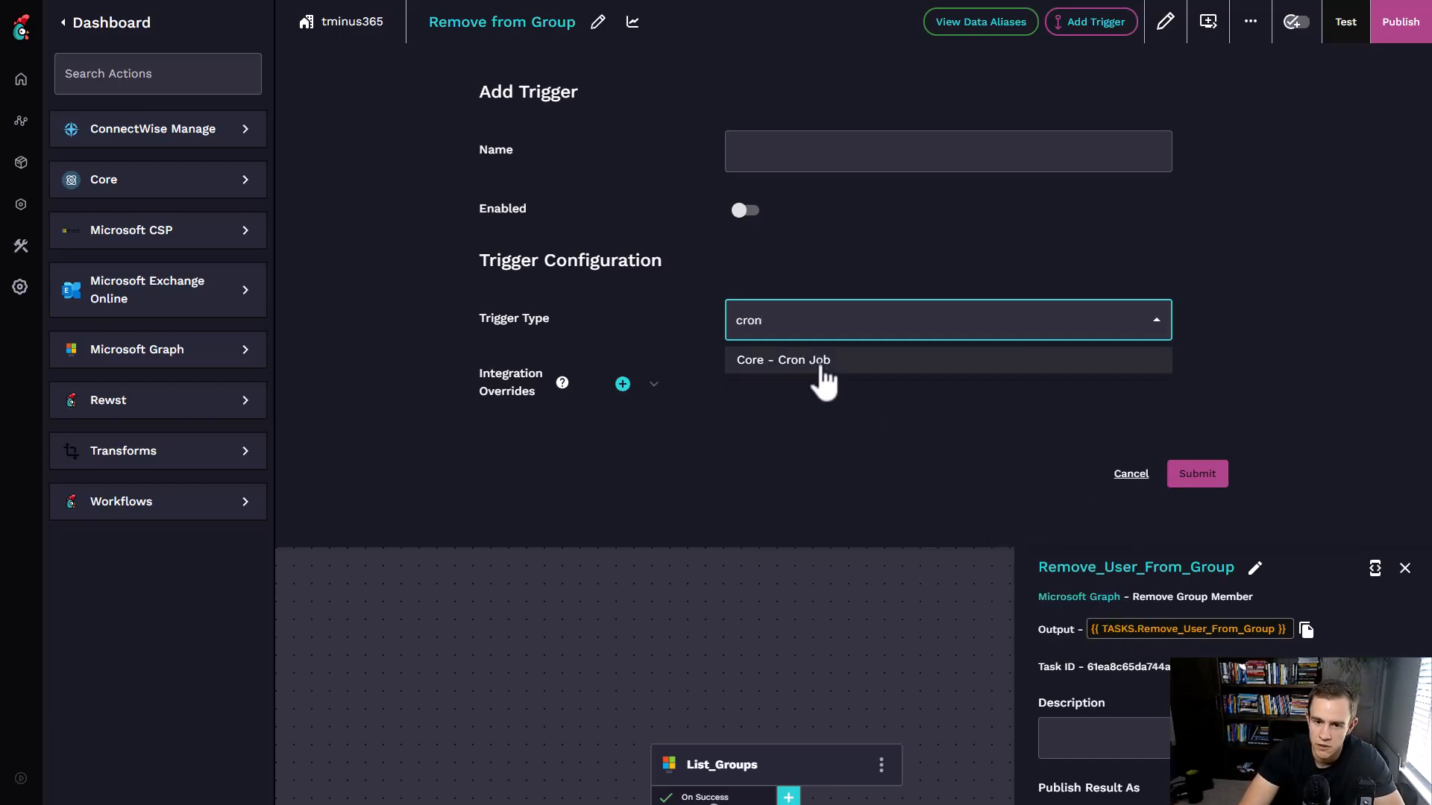
left_click(783, 360)
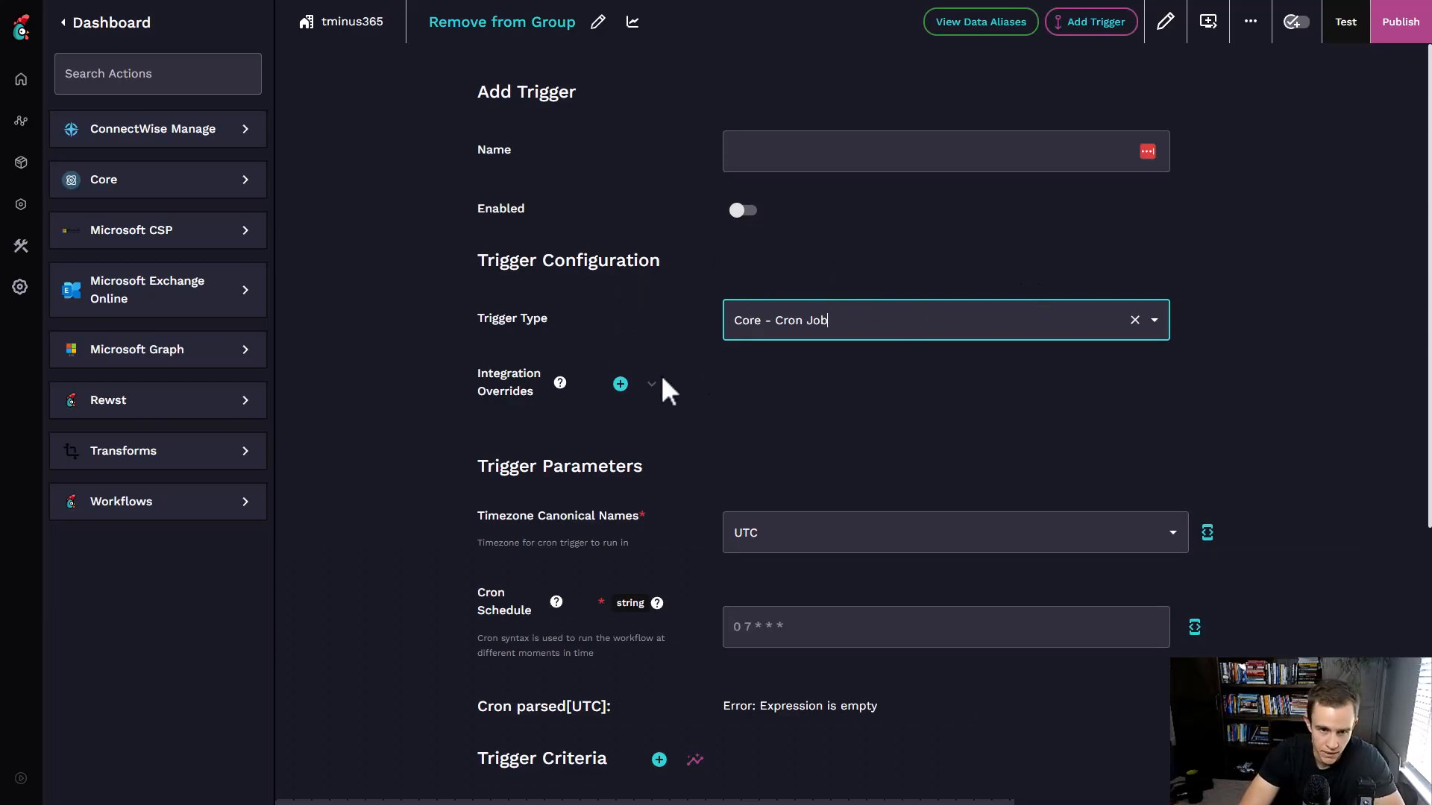
scroll("down", 3)
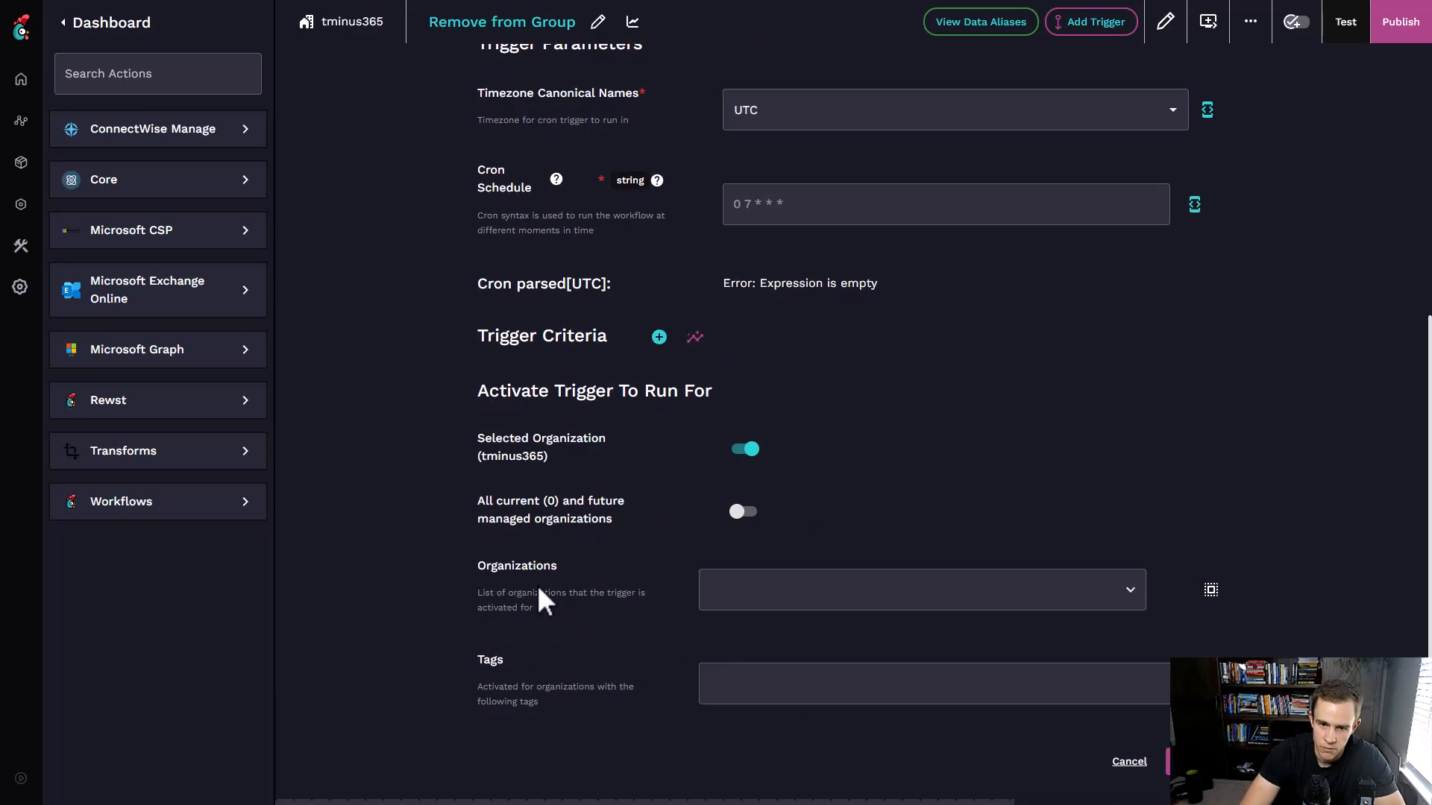
mouse_move(558, 619)
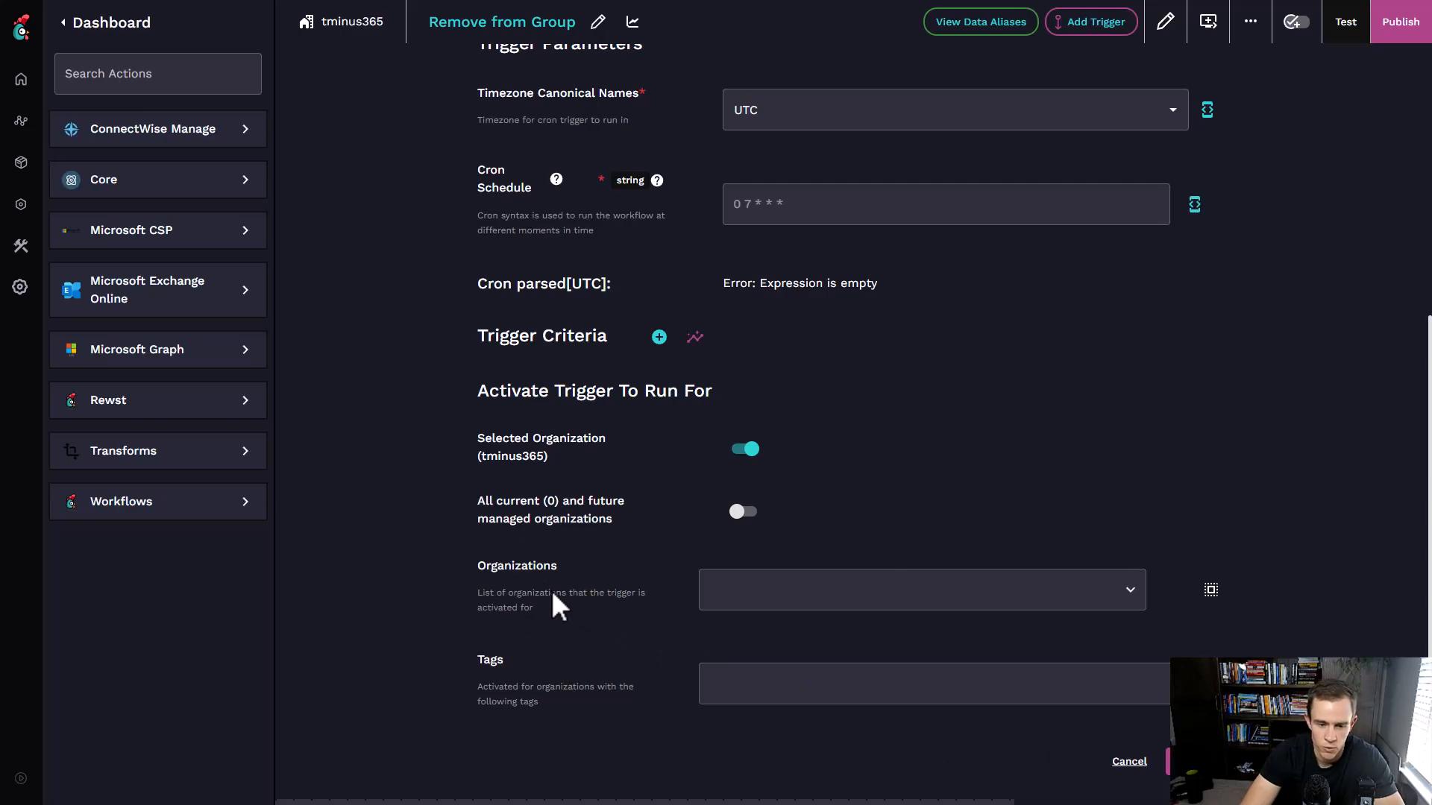
left_click(921, 589)
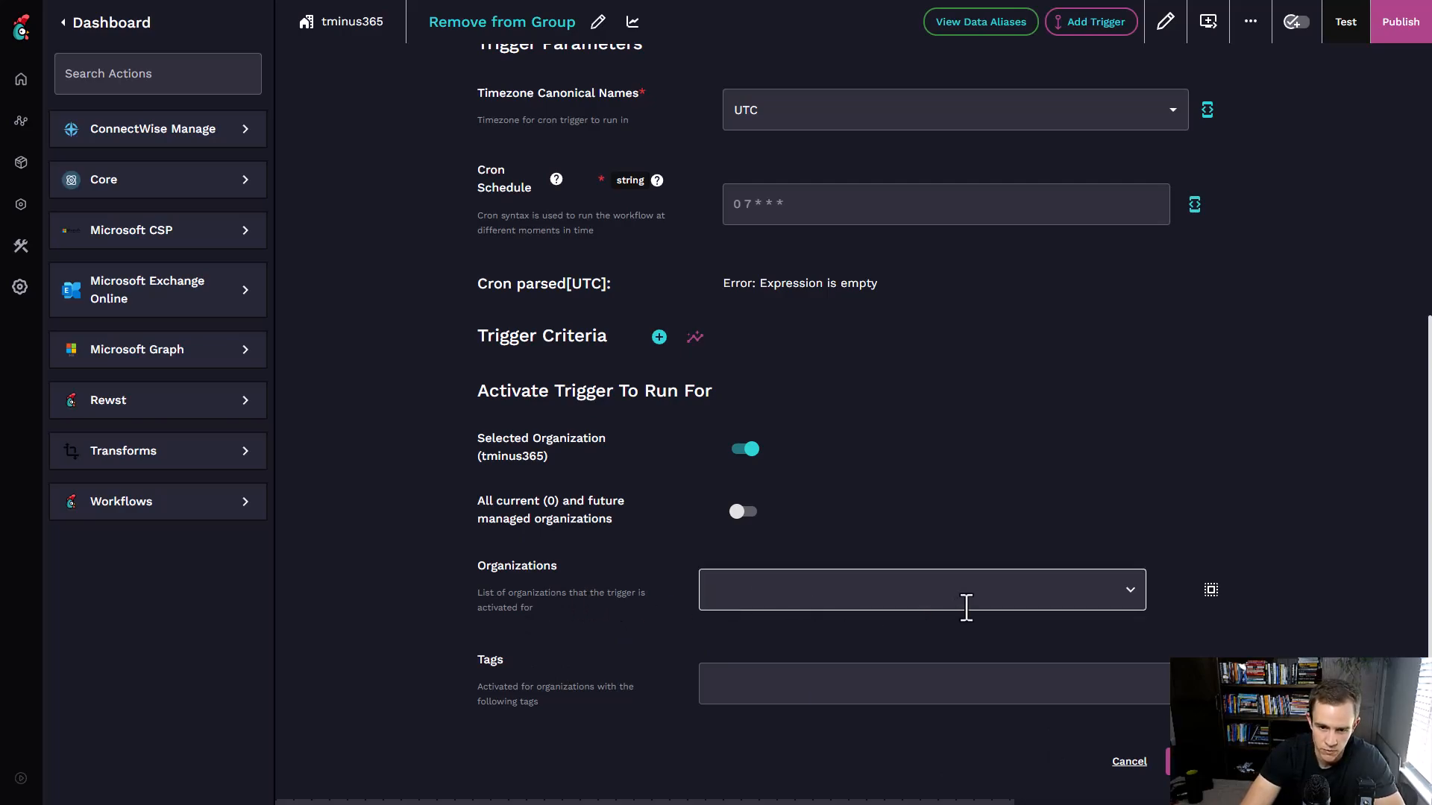
left_click(923, 590)
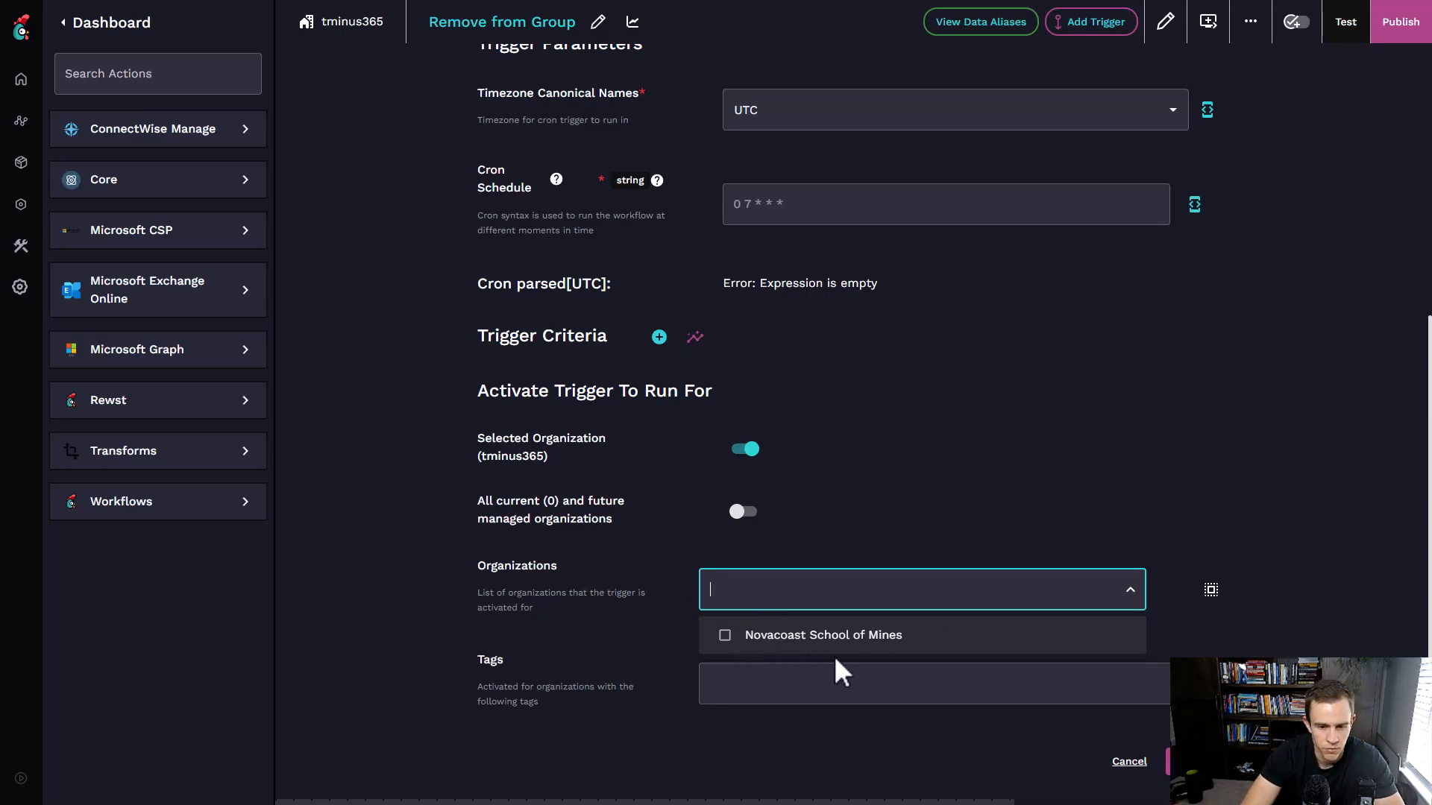
mouse_move(834, 680)
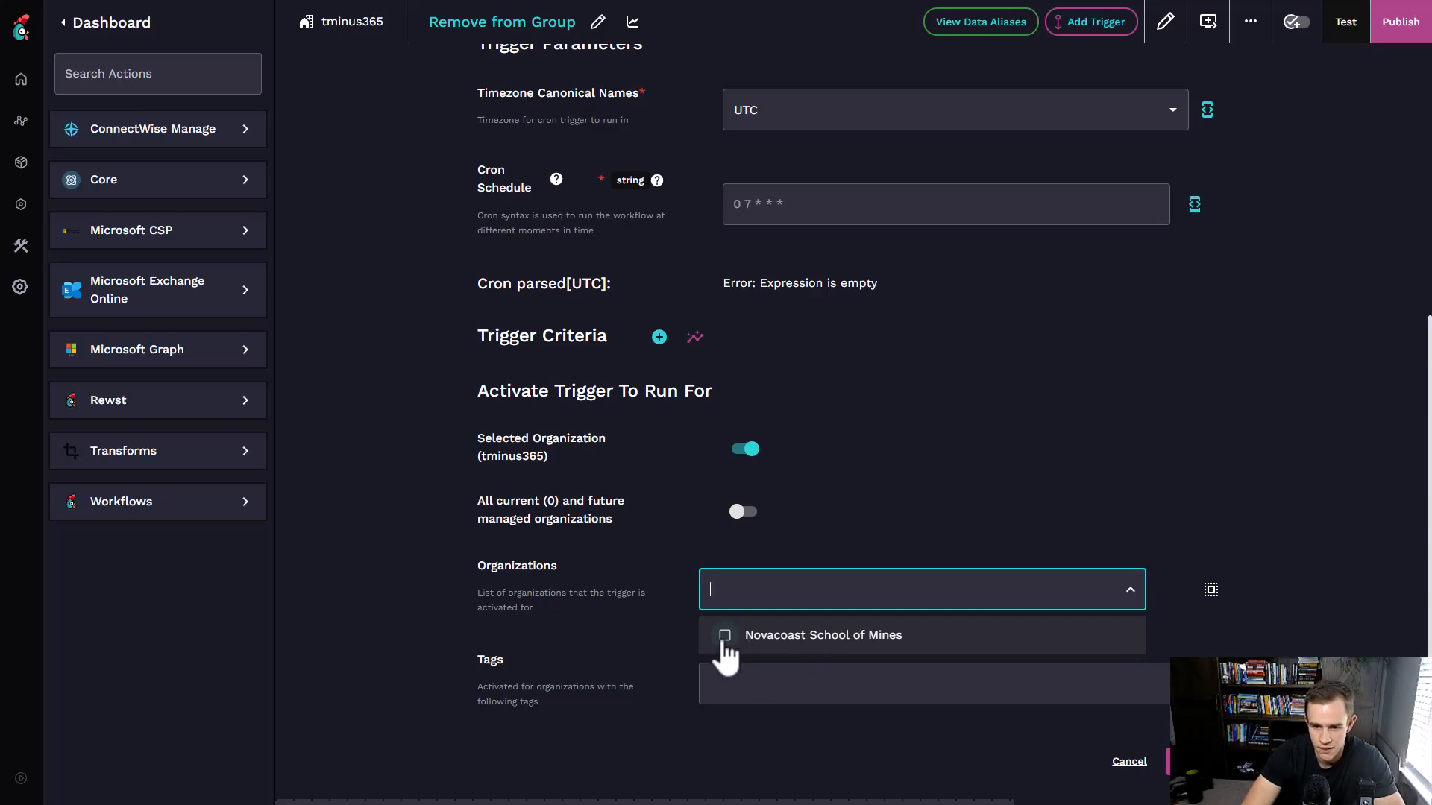
mouse_move(679, 641)
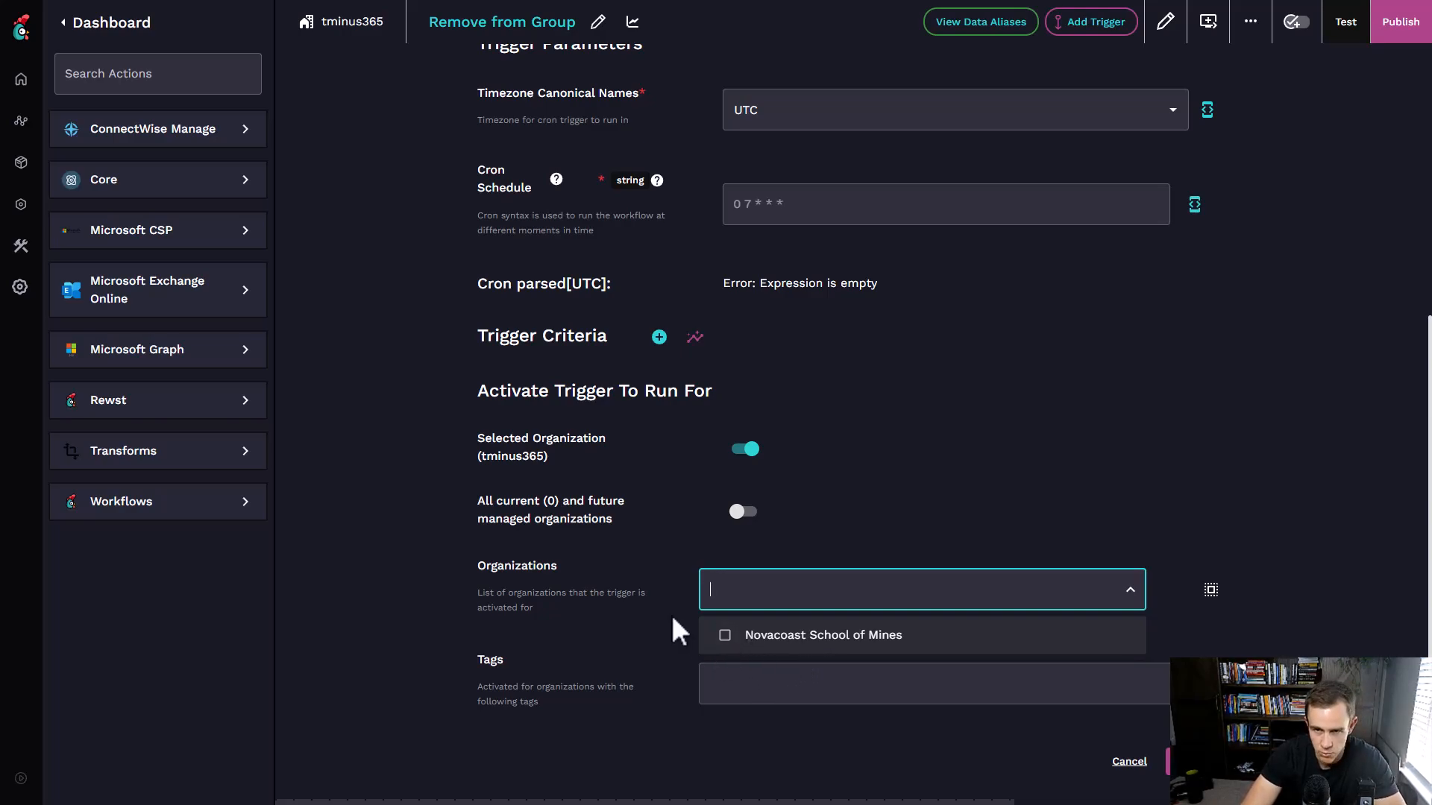
left_click(679, 641)
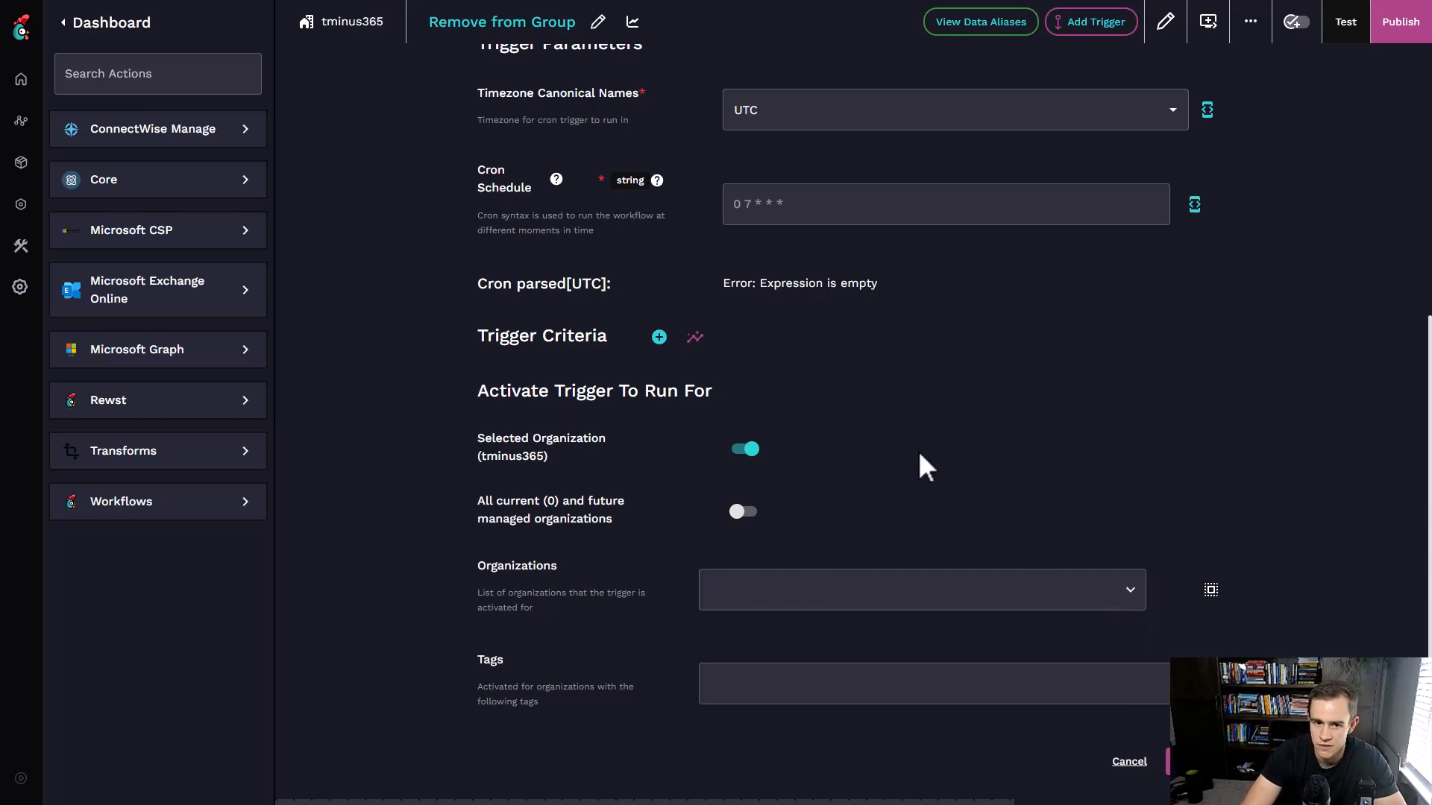
scroll("up", 3)
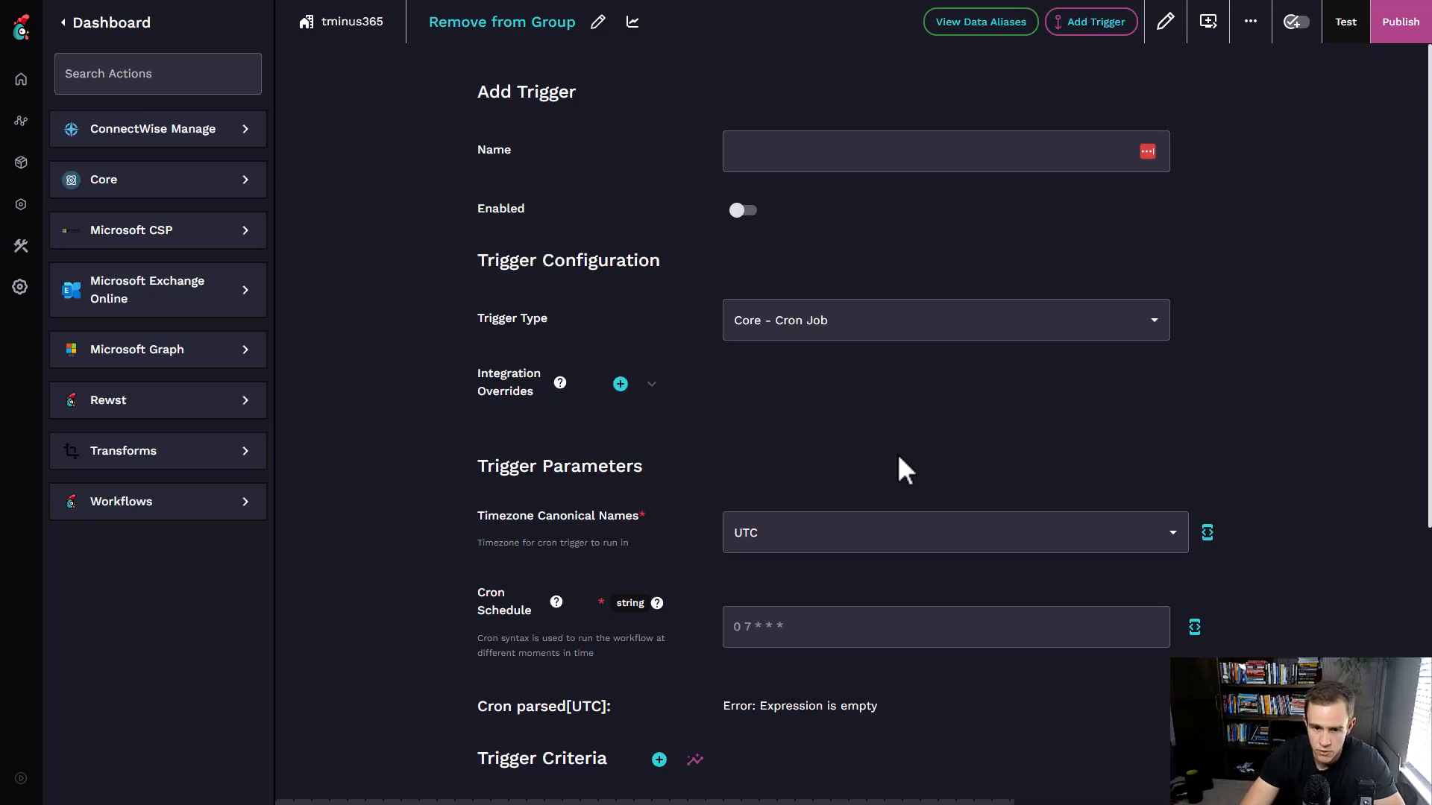
mouse_move(920, 473)
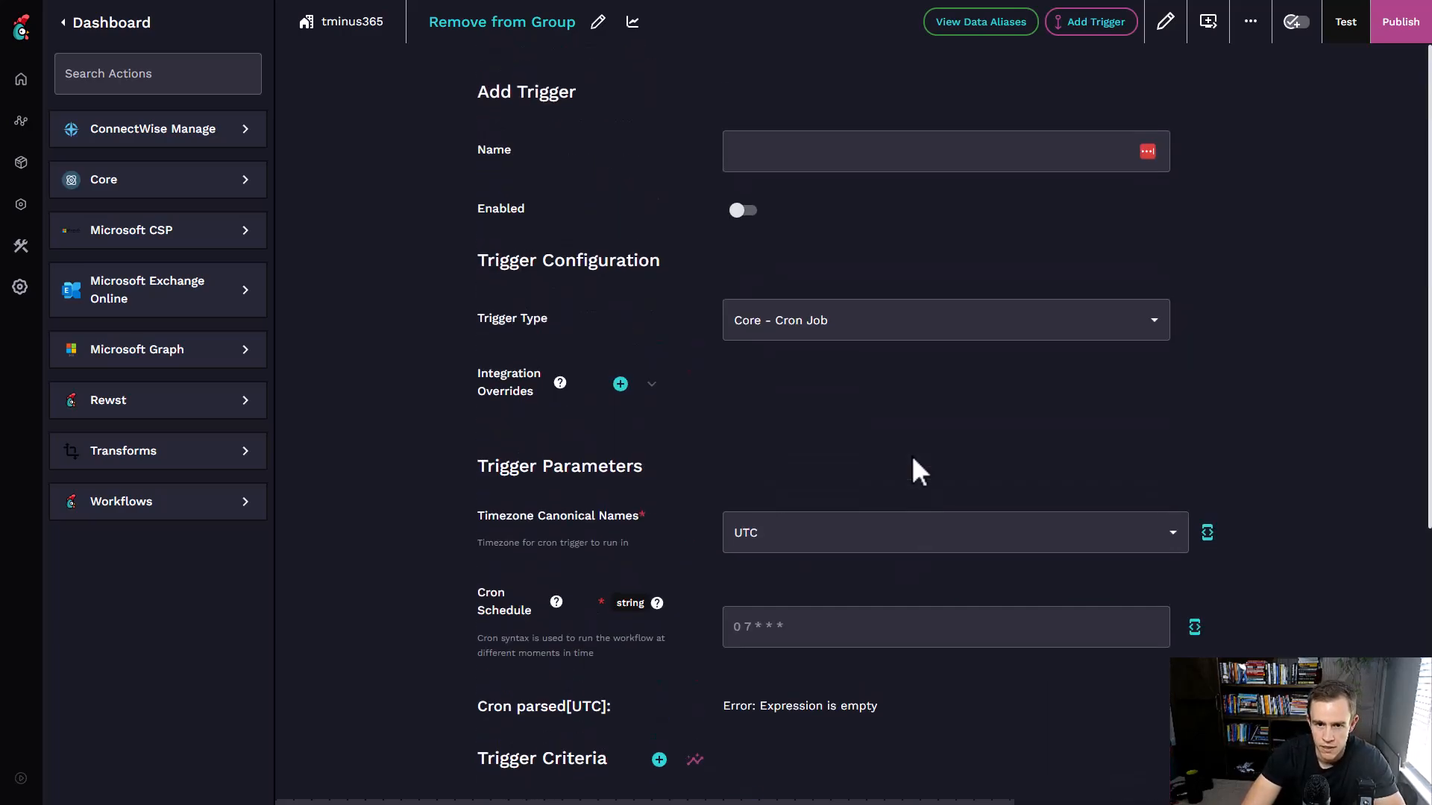
- Filter trigger types for 'Form', then cancel the unsaved new trigger
left_click(945, 320)
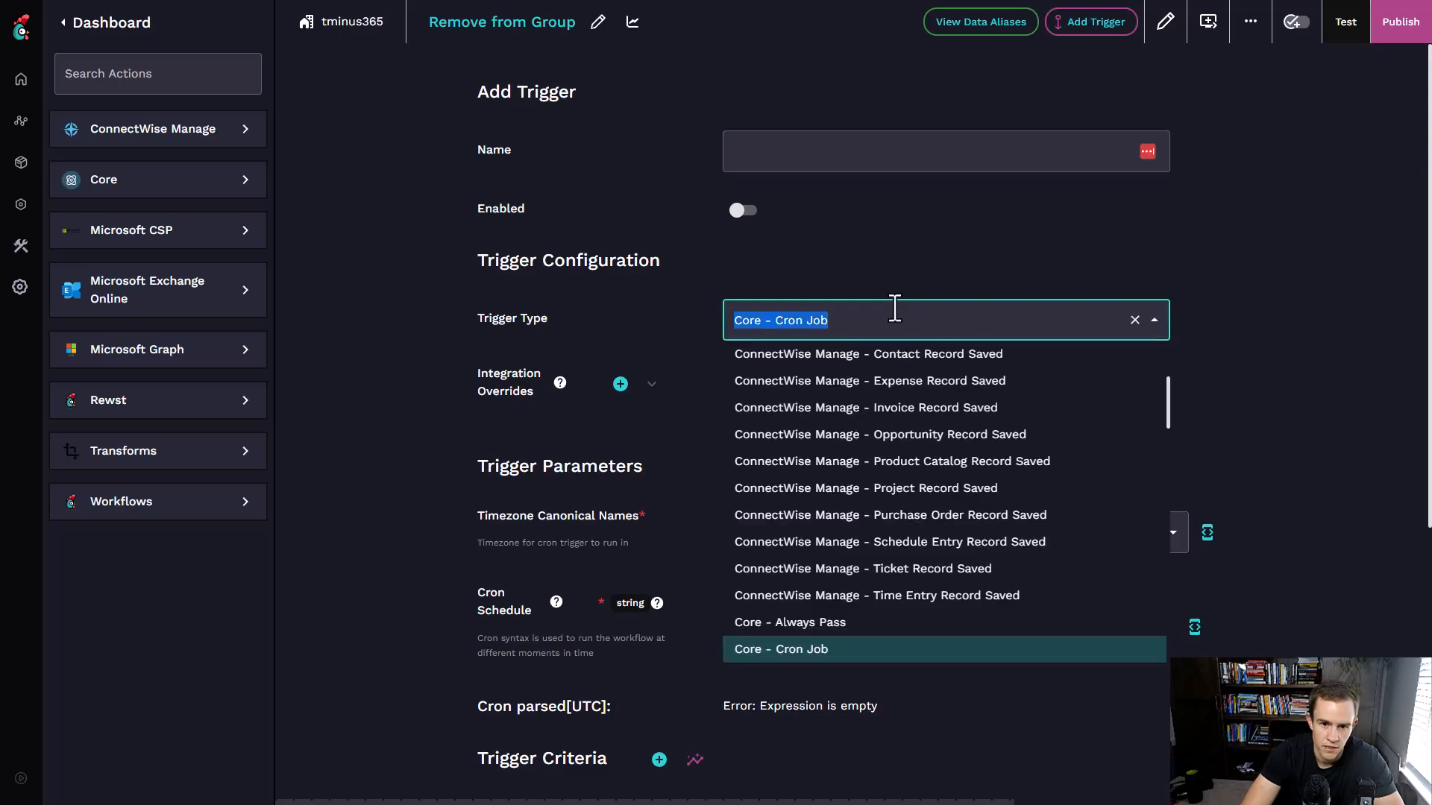
type("F")
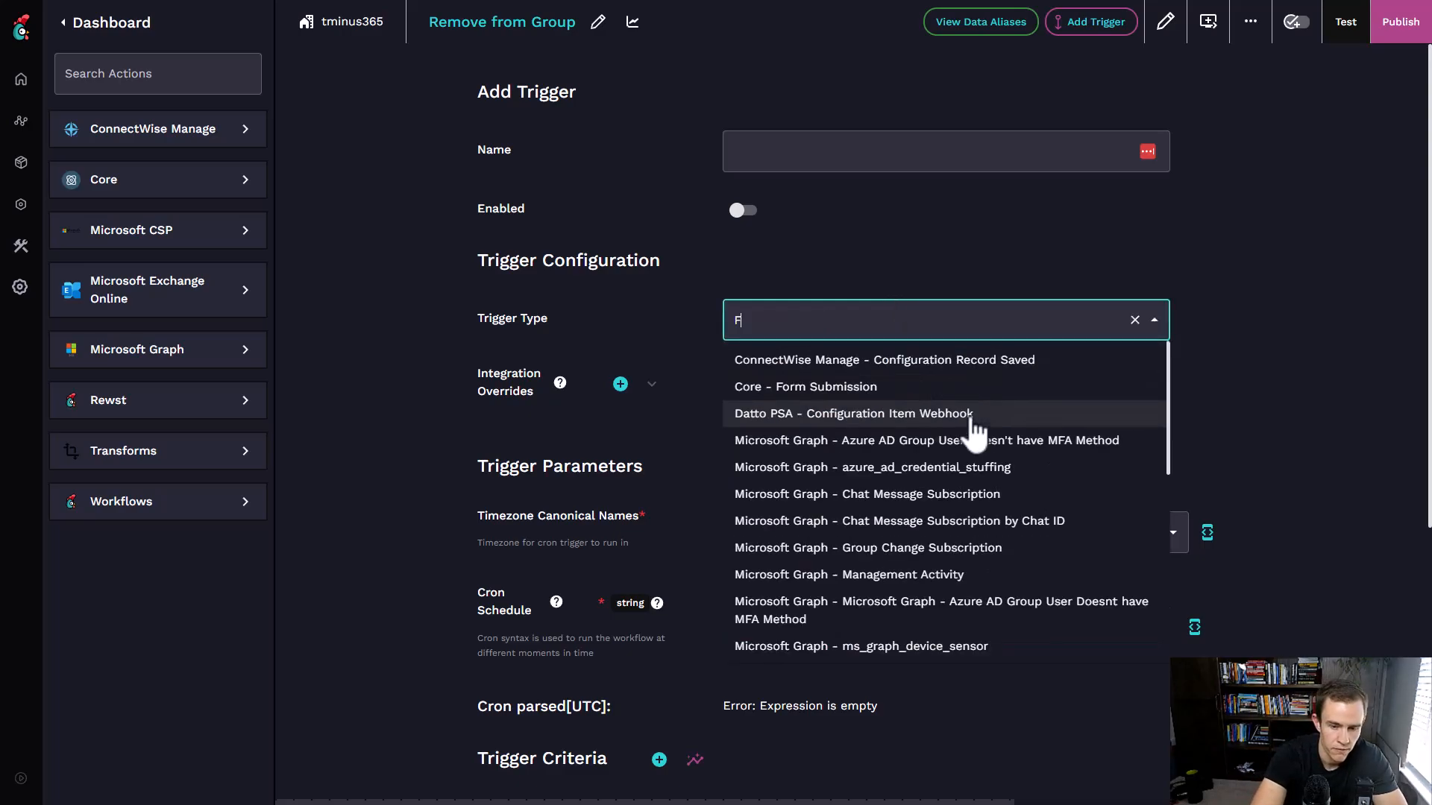
type("orm")
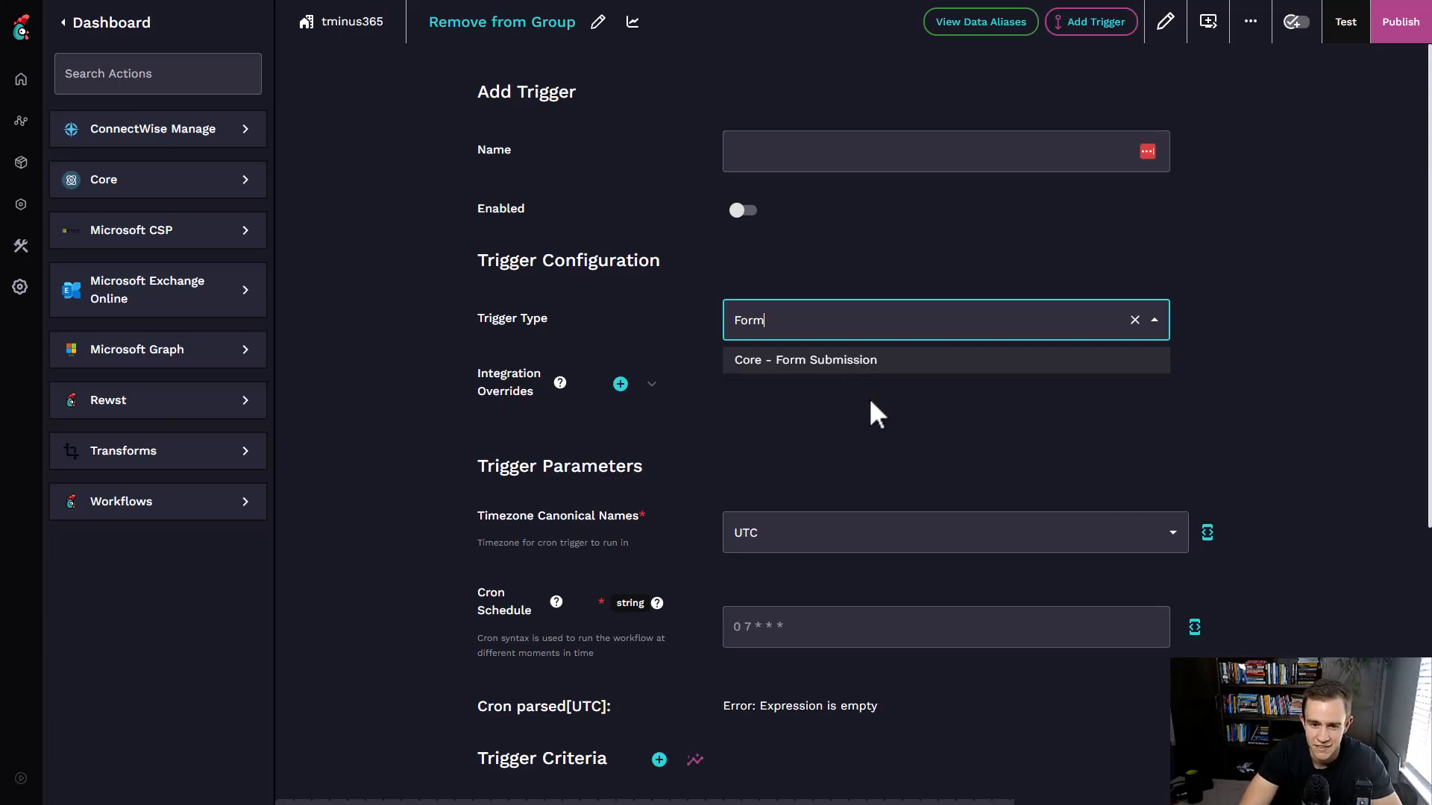
scroll("down", 3)
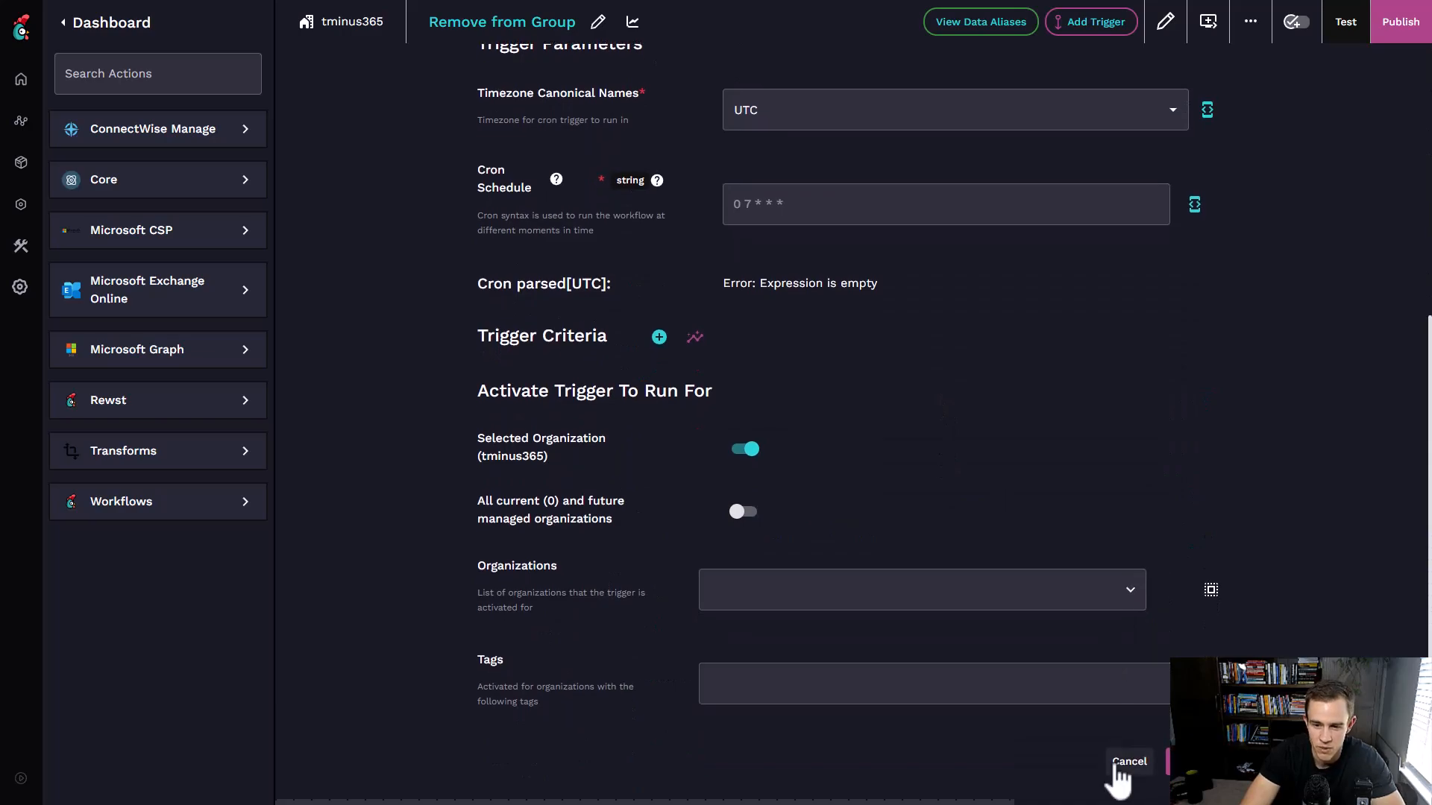
left_click(1129, 762)
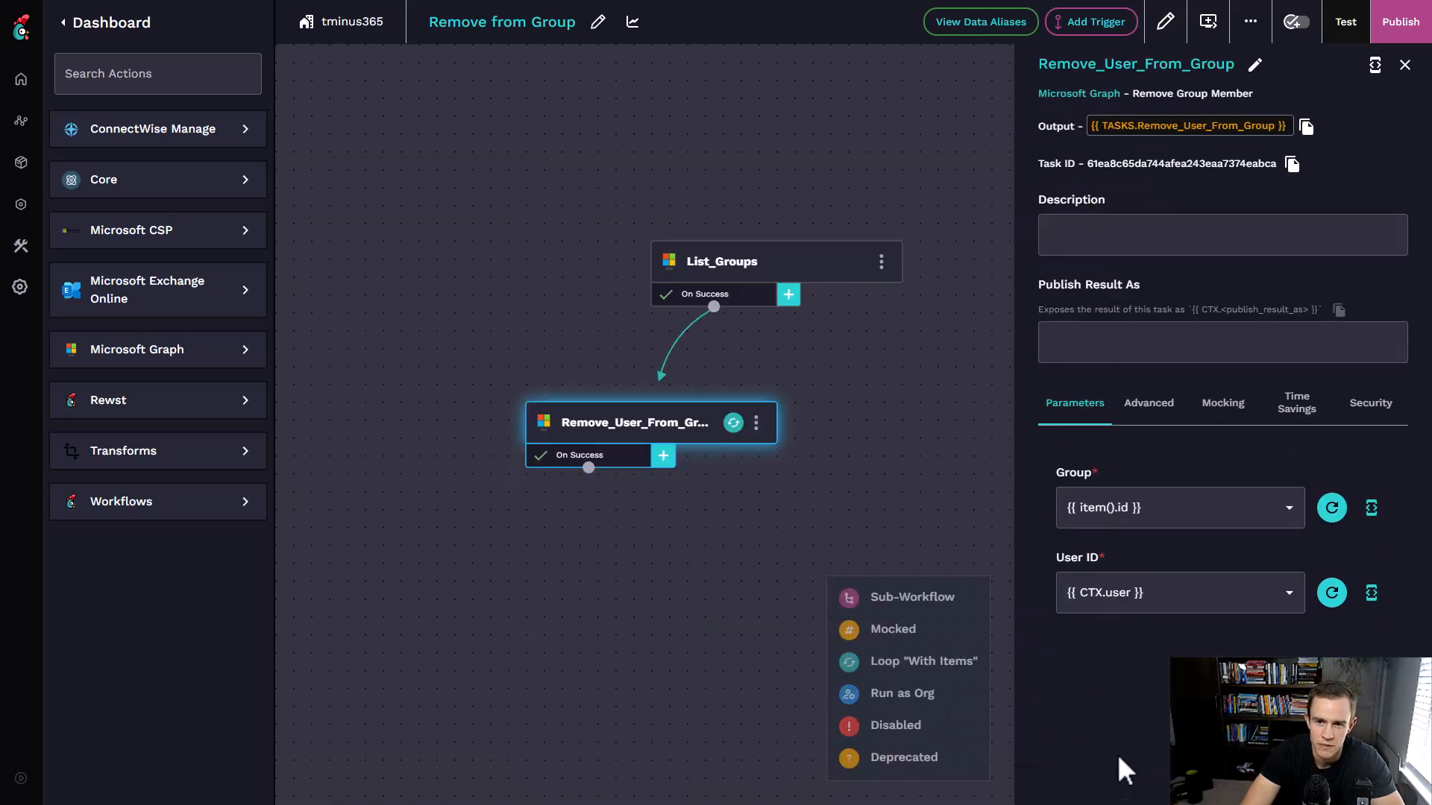
mouse_move(21, 121)
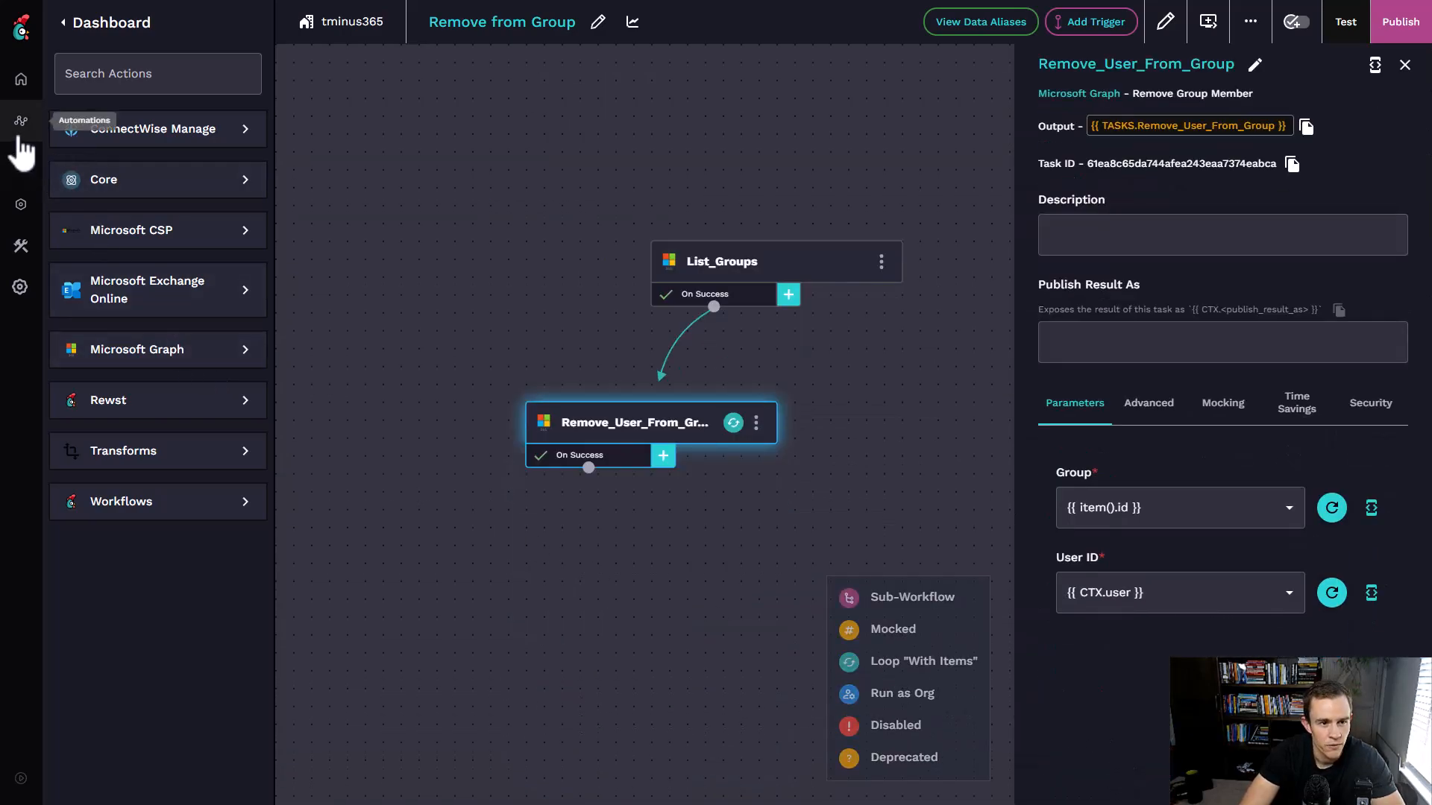
- Expand Automations and confirm leaving the workflow despite unsaved changes
left_click(20, 247)
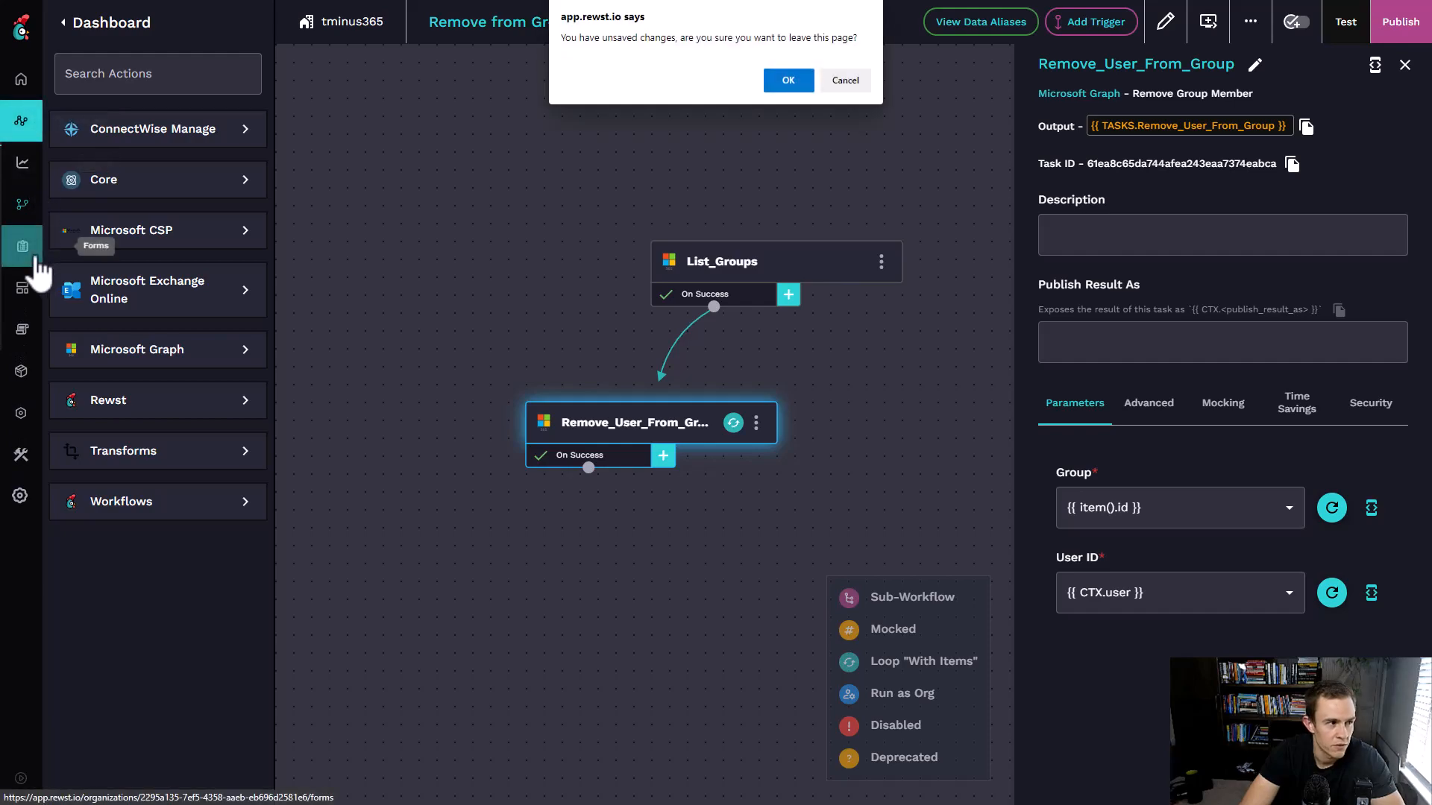
left_click(788, 80)
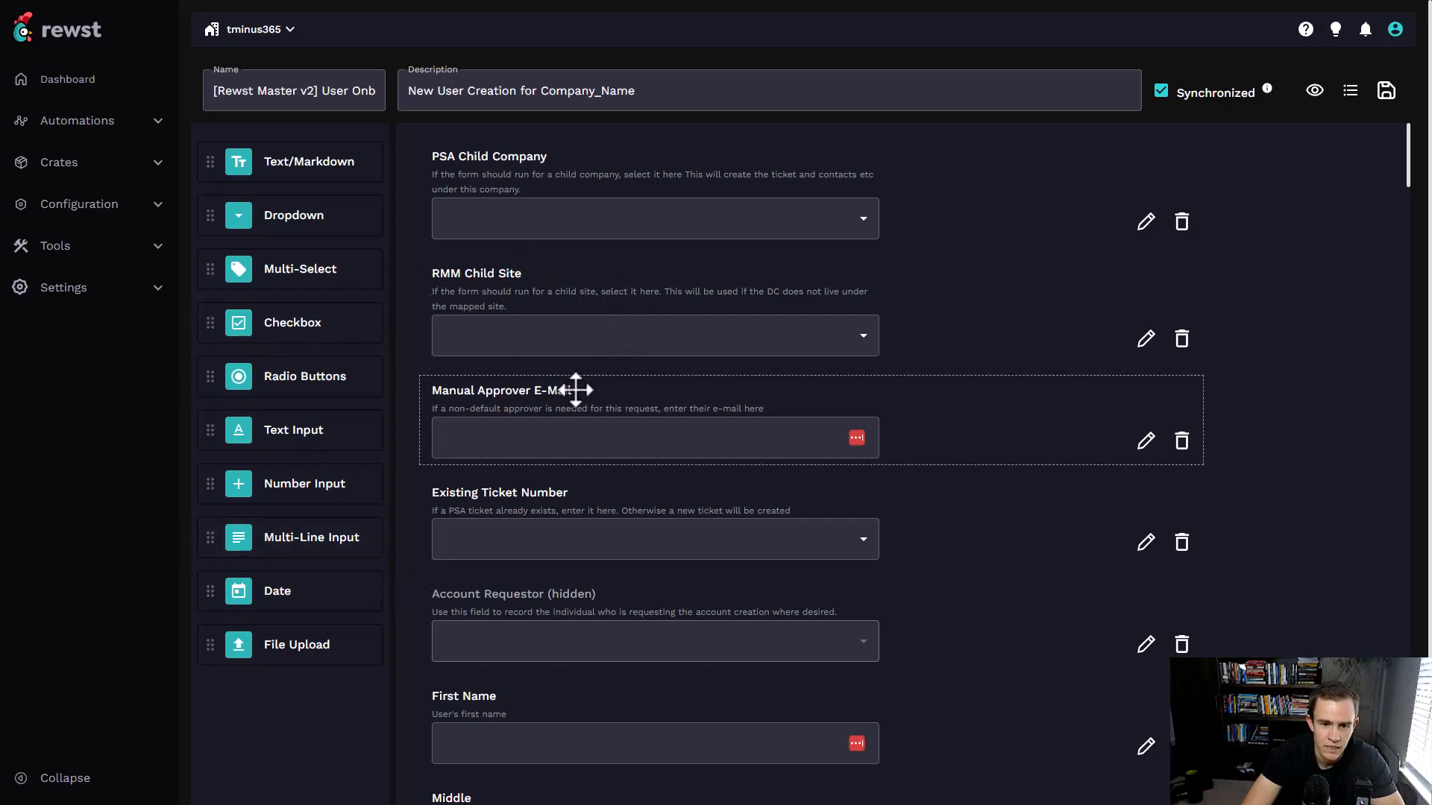
- Scroll down through the User Onboarding form builder to the On-Prem Security Groups field
scroll("down", 3)
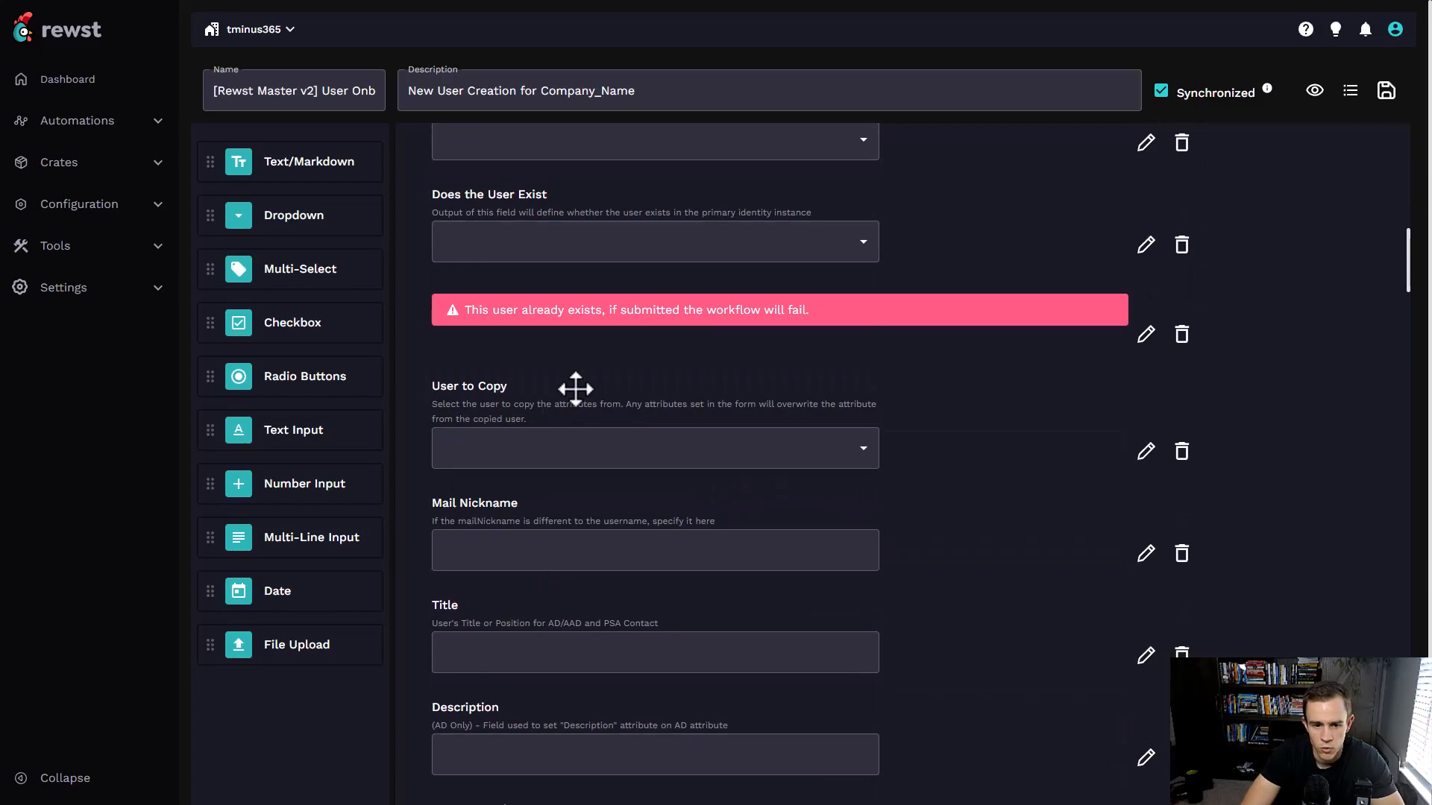
scroll("down", 3)
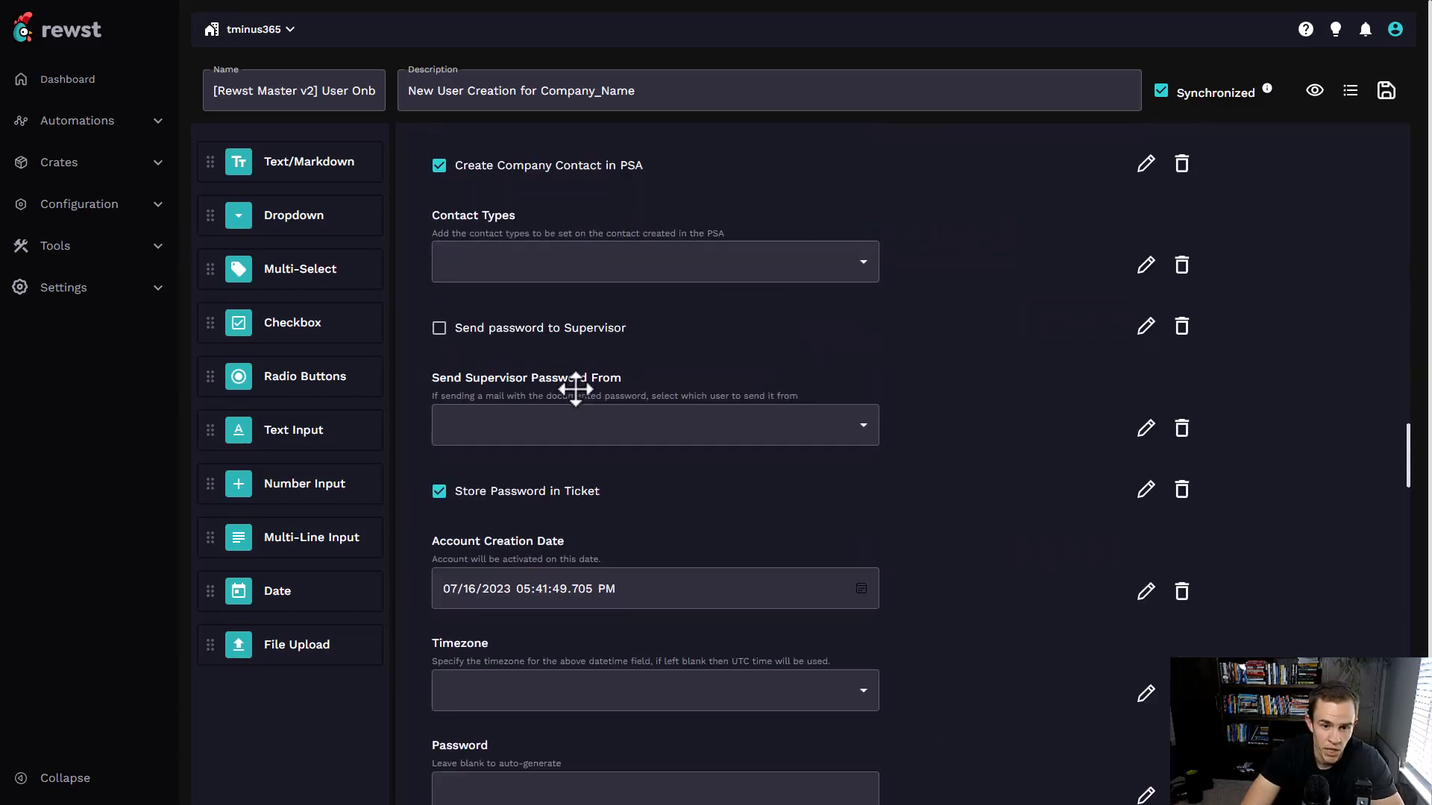
scroll("down", 3)
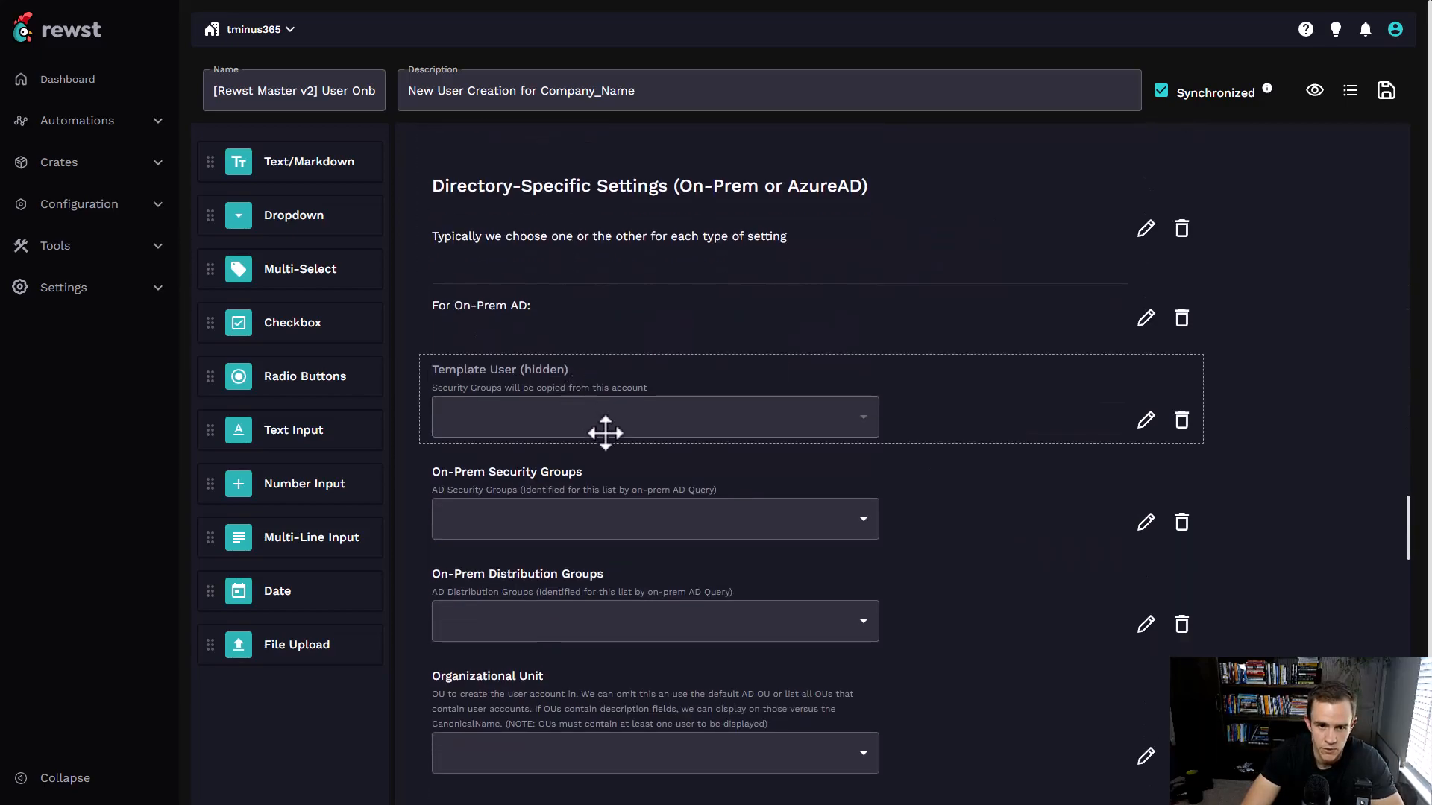
scroll("down", 3)
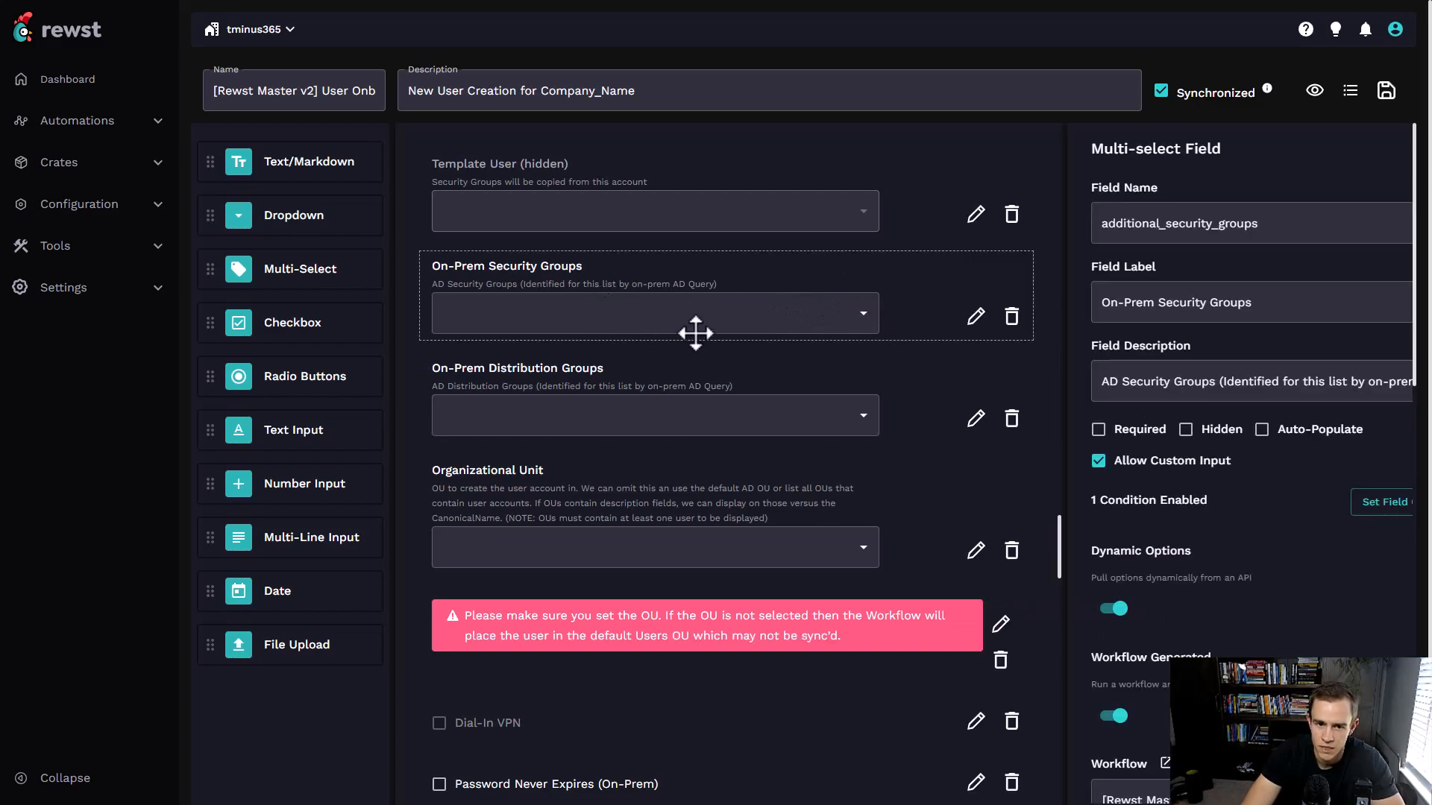
mouse_move(748, 311)
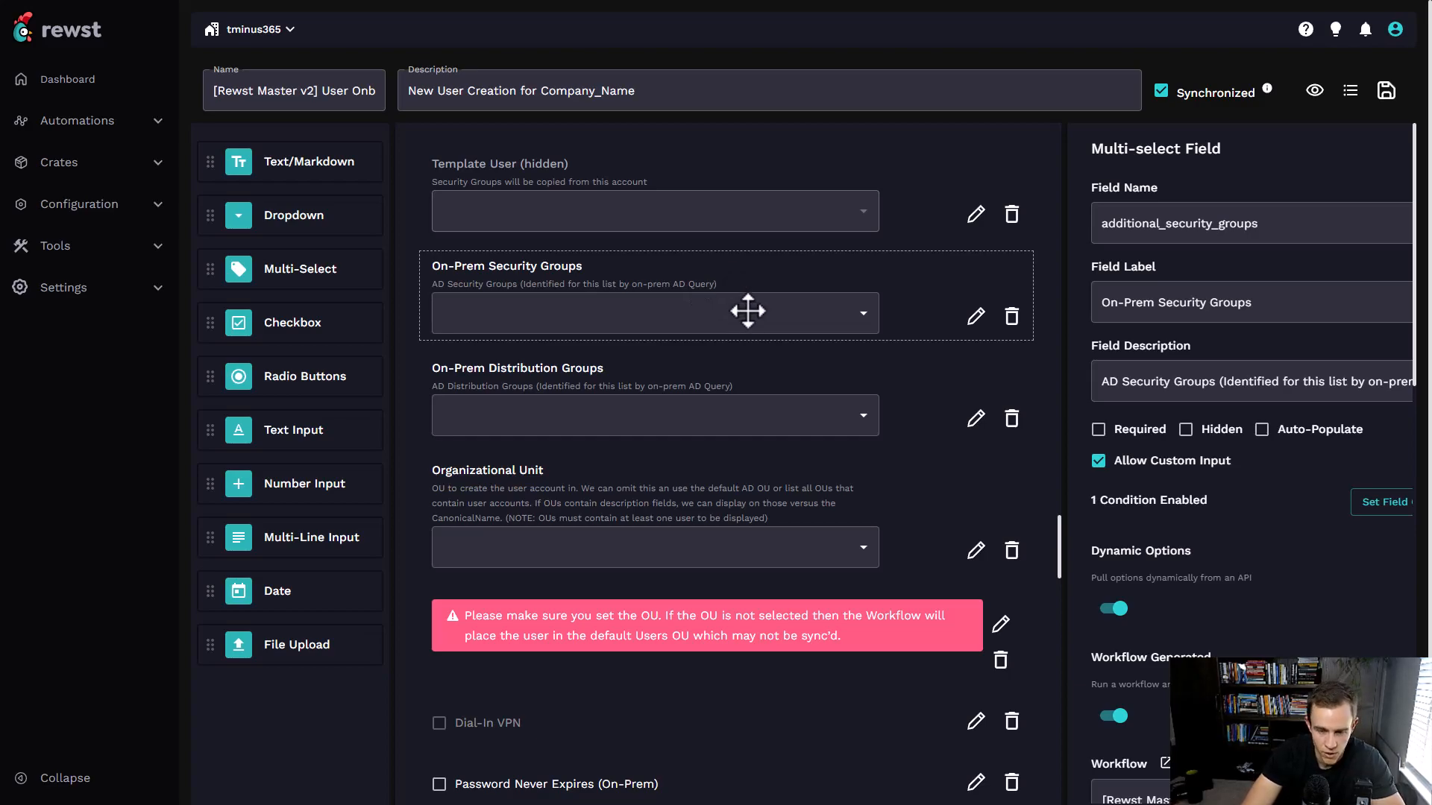
mouse_move(1350, 90)
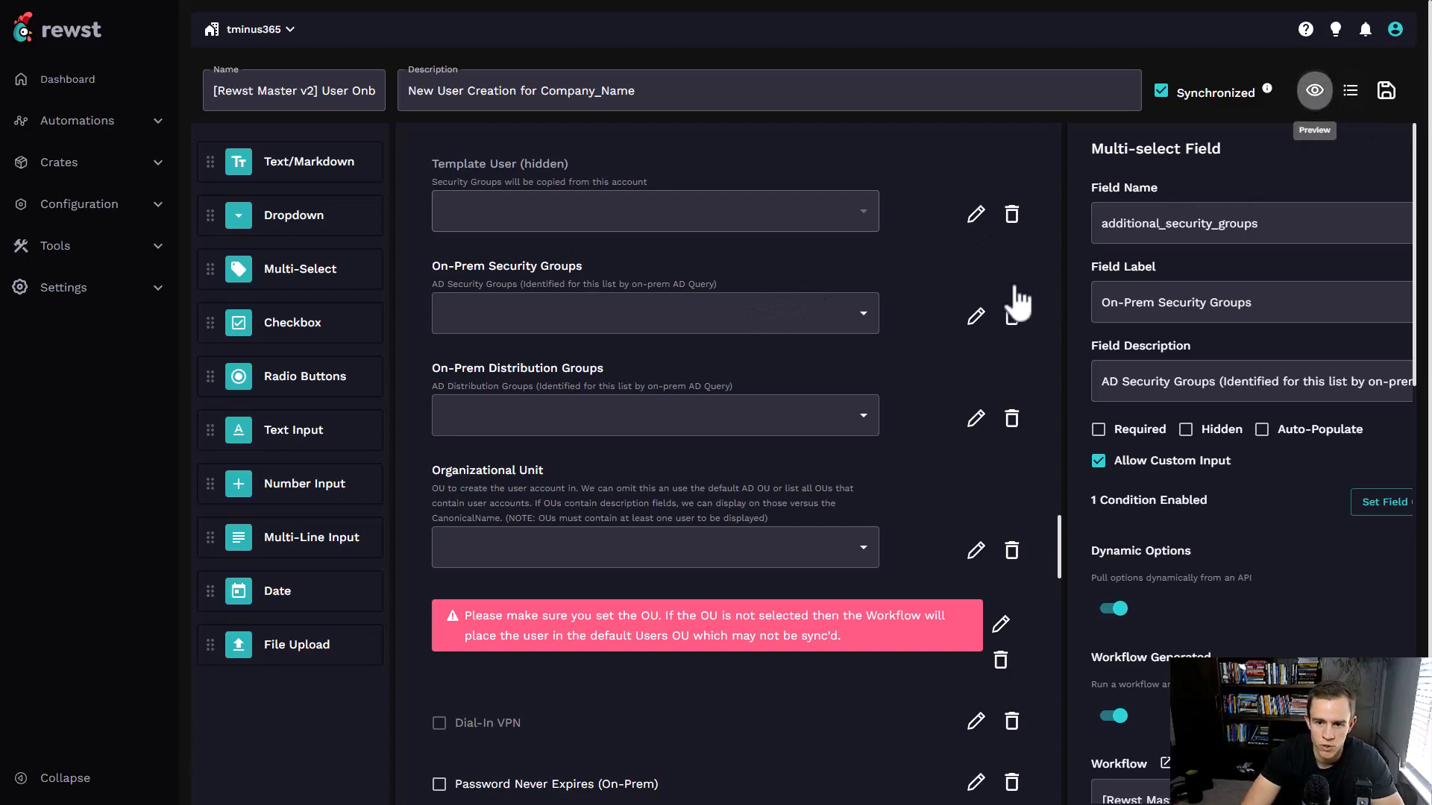
- Open the User Onboarding form preview and scroll down through its fields
left_click(1314, 90)
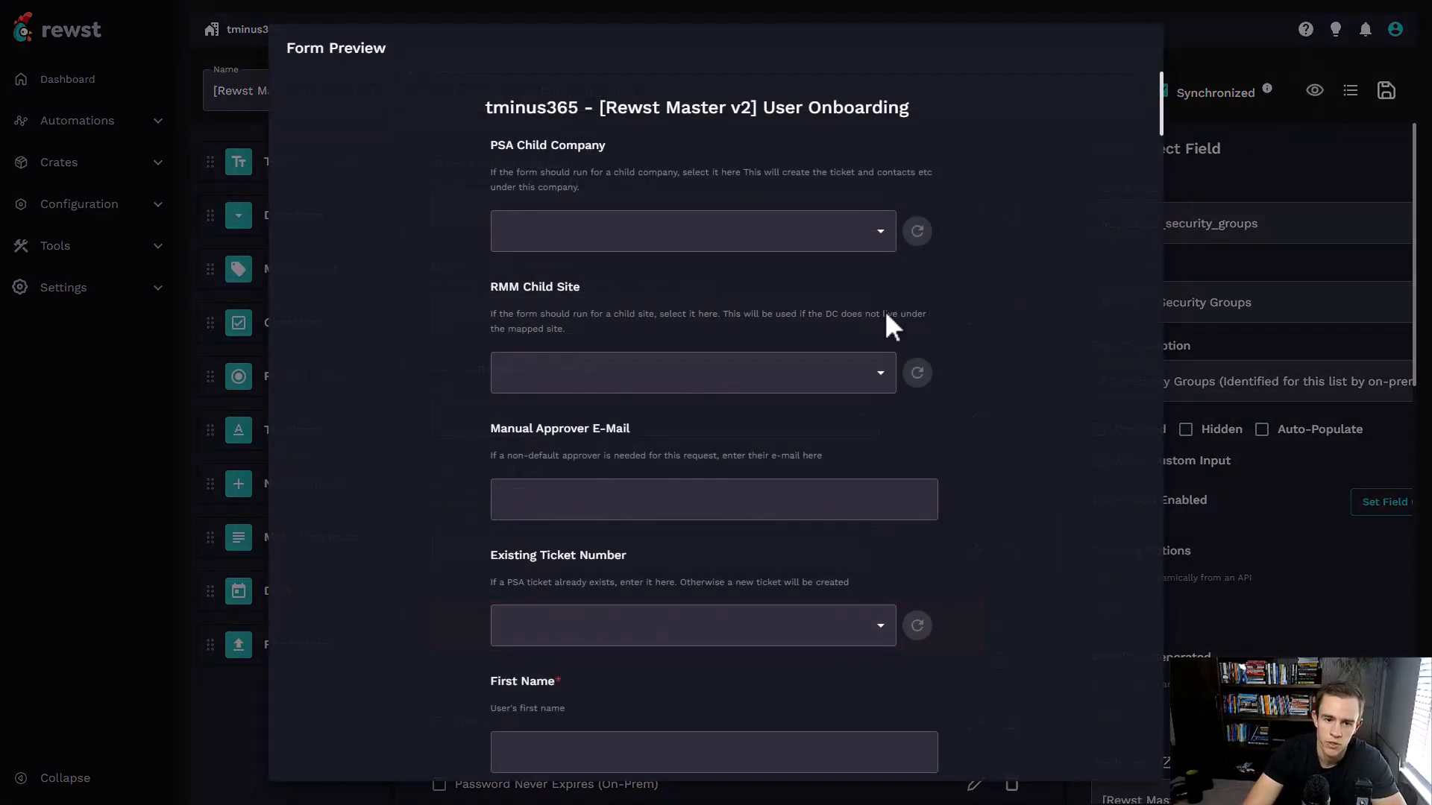
scroll("down", 3)
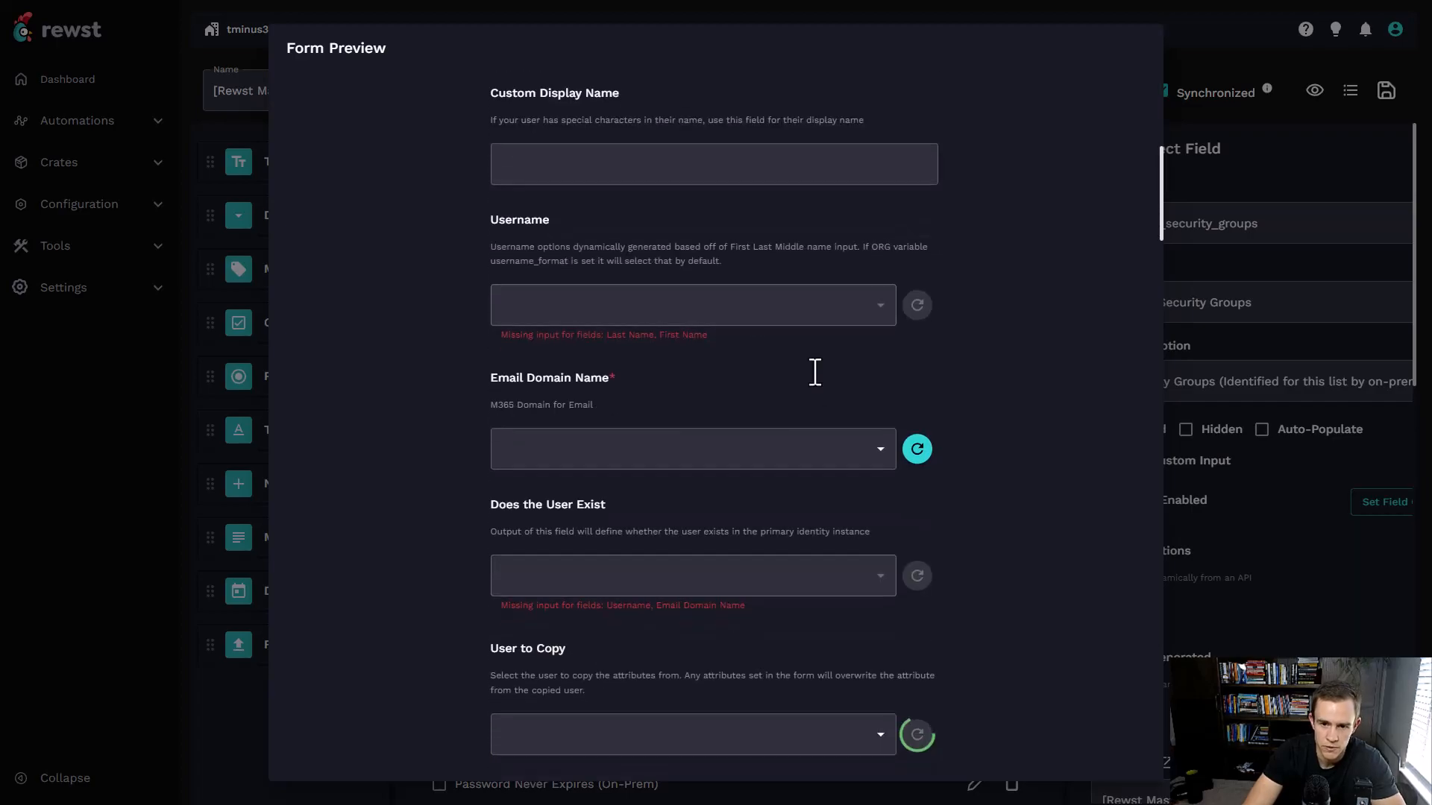
scroll("down", 3)
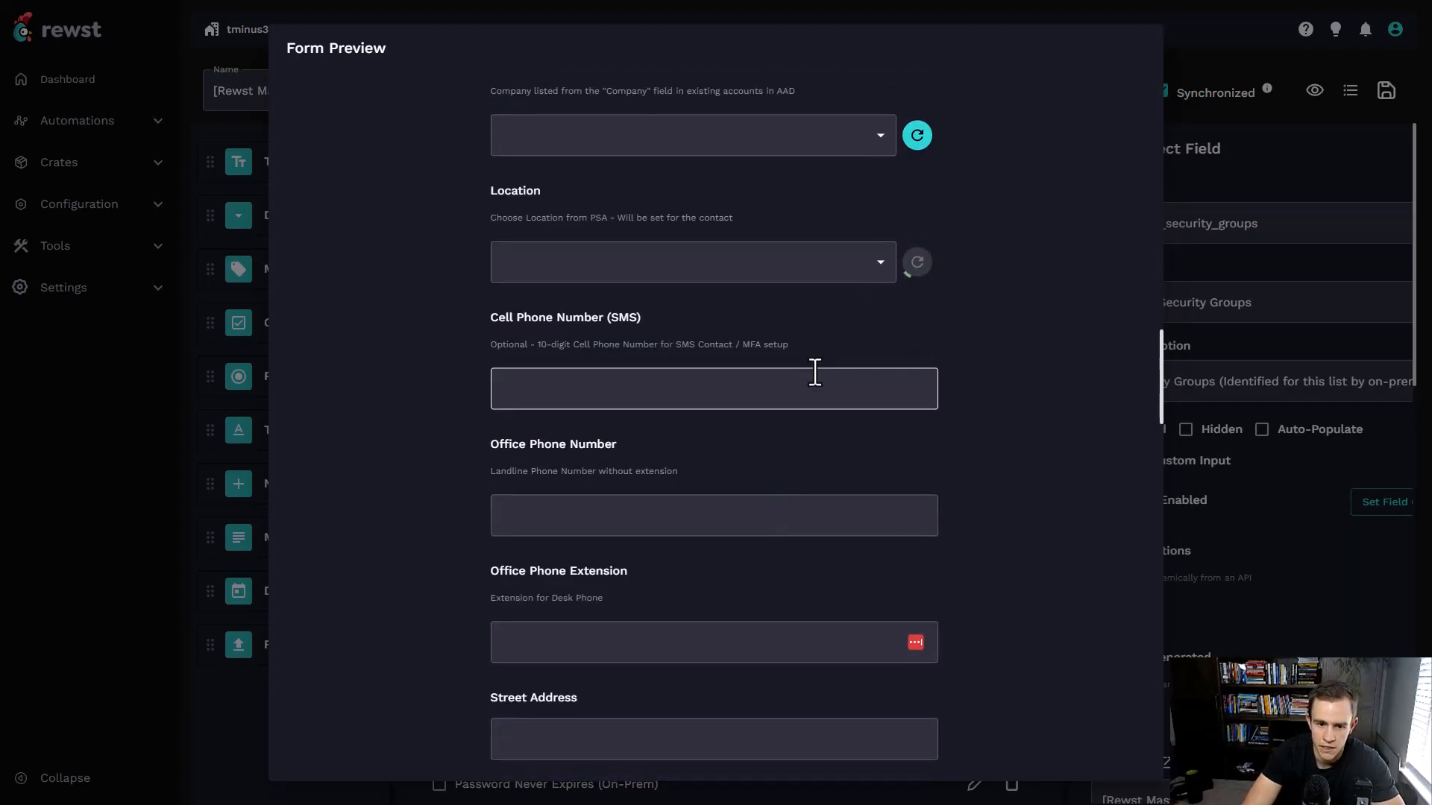
scroll("down", 3)
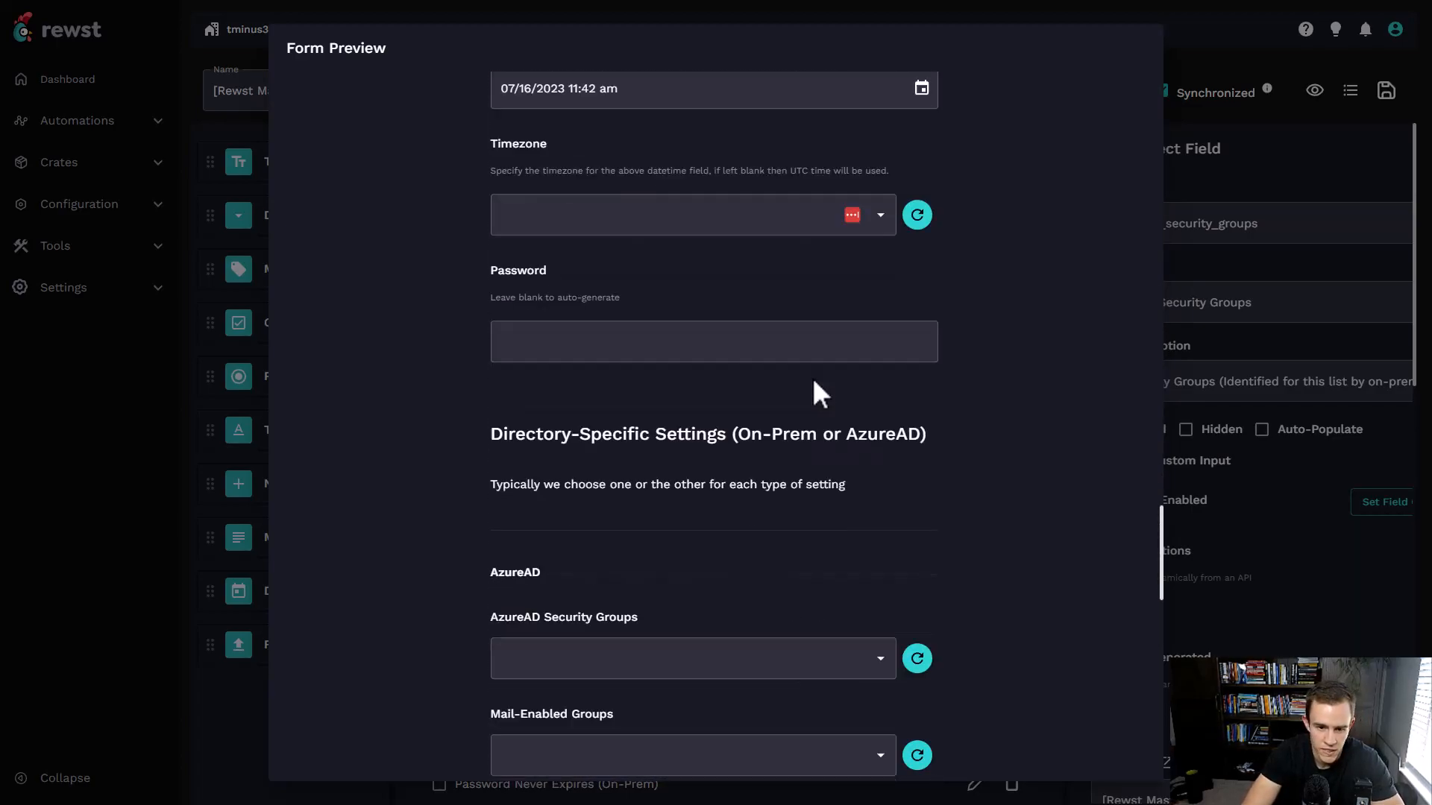
scroll("down", 3)
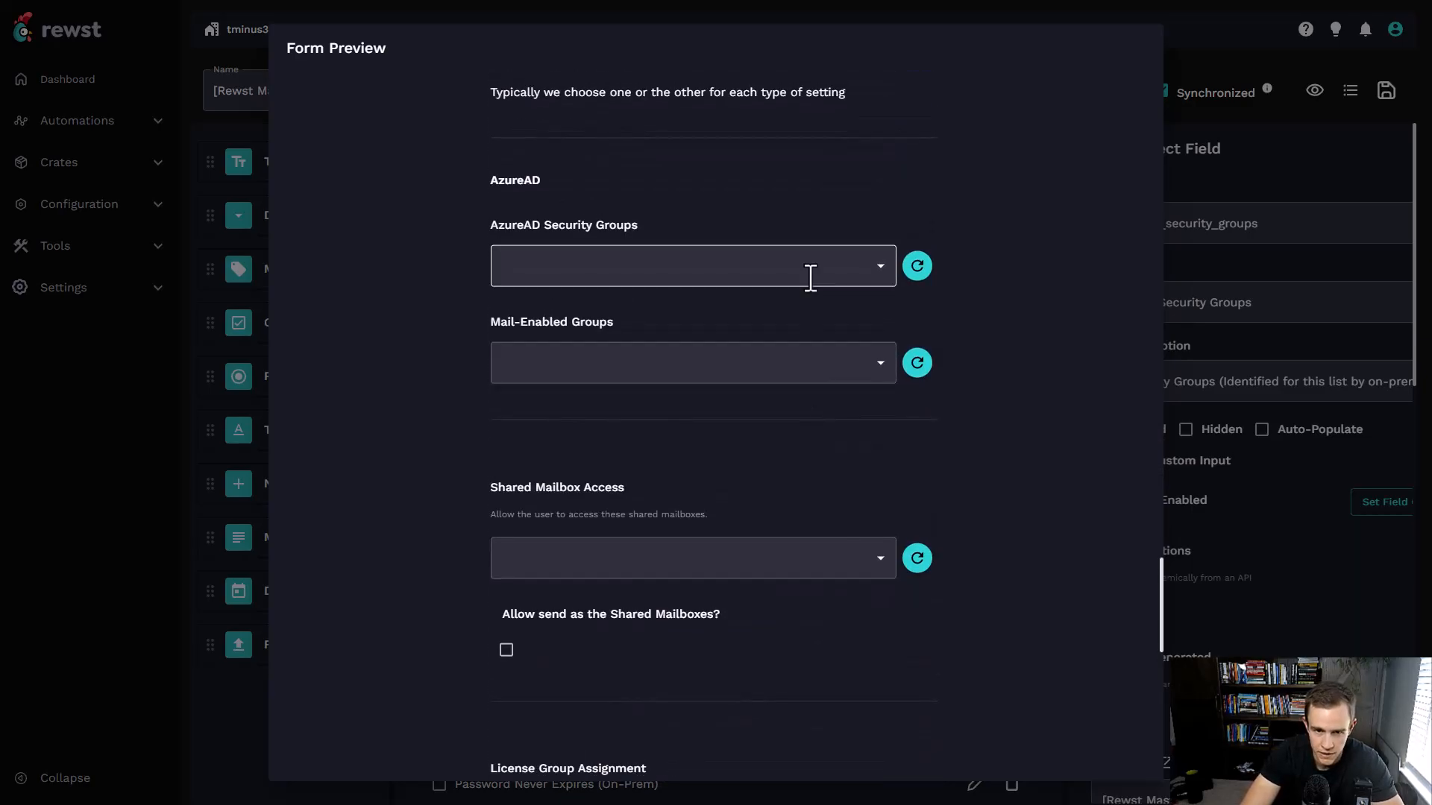
- Open the AzureAD Security Groups dropdown and scroll through the listed groups
left_click(692, 266)
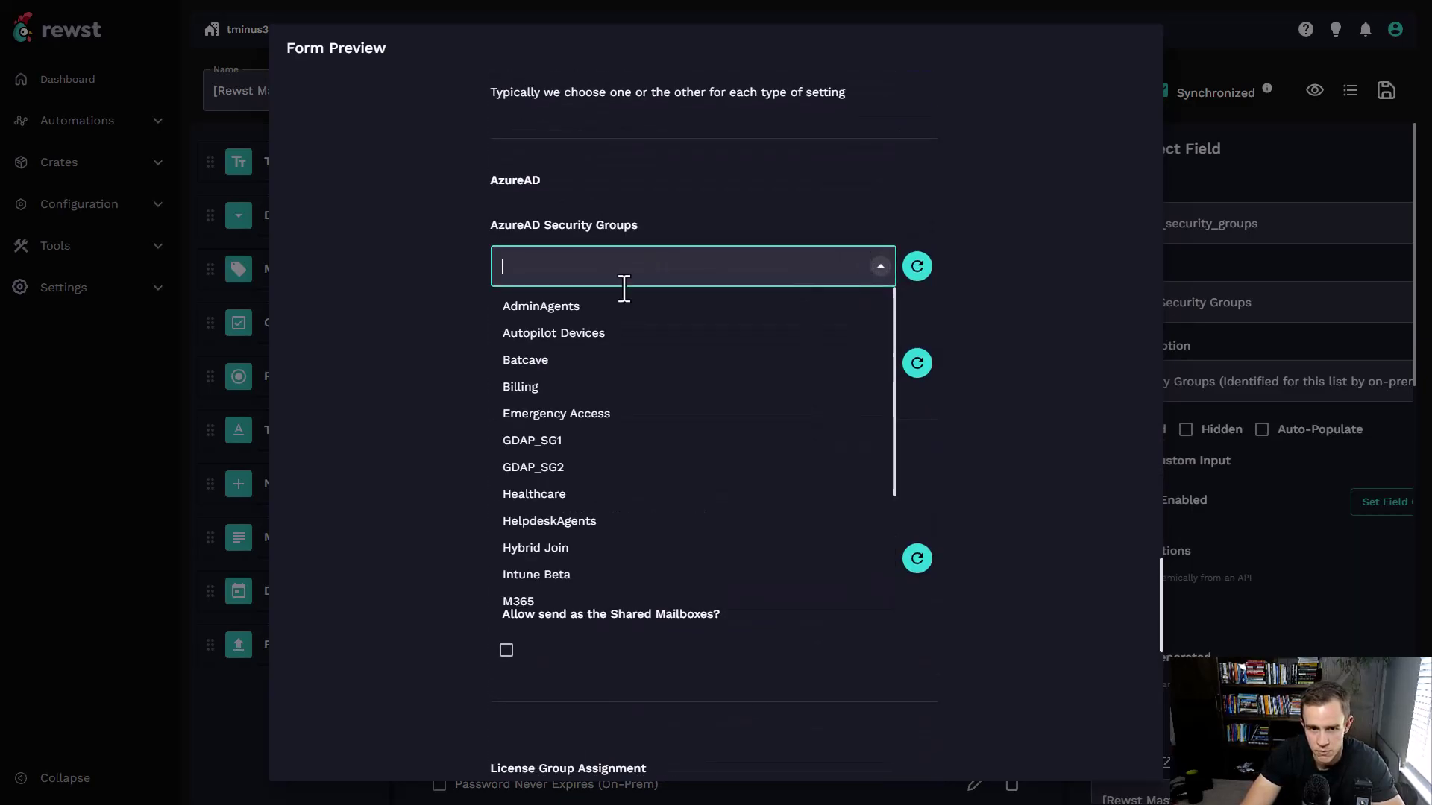
scroll("down", 3)
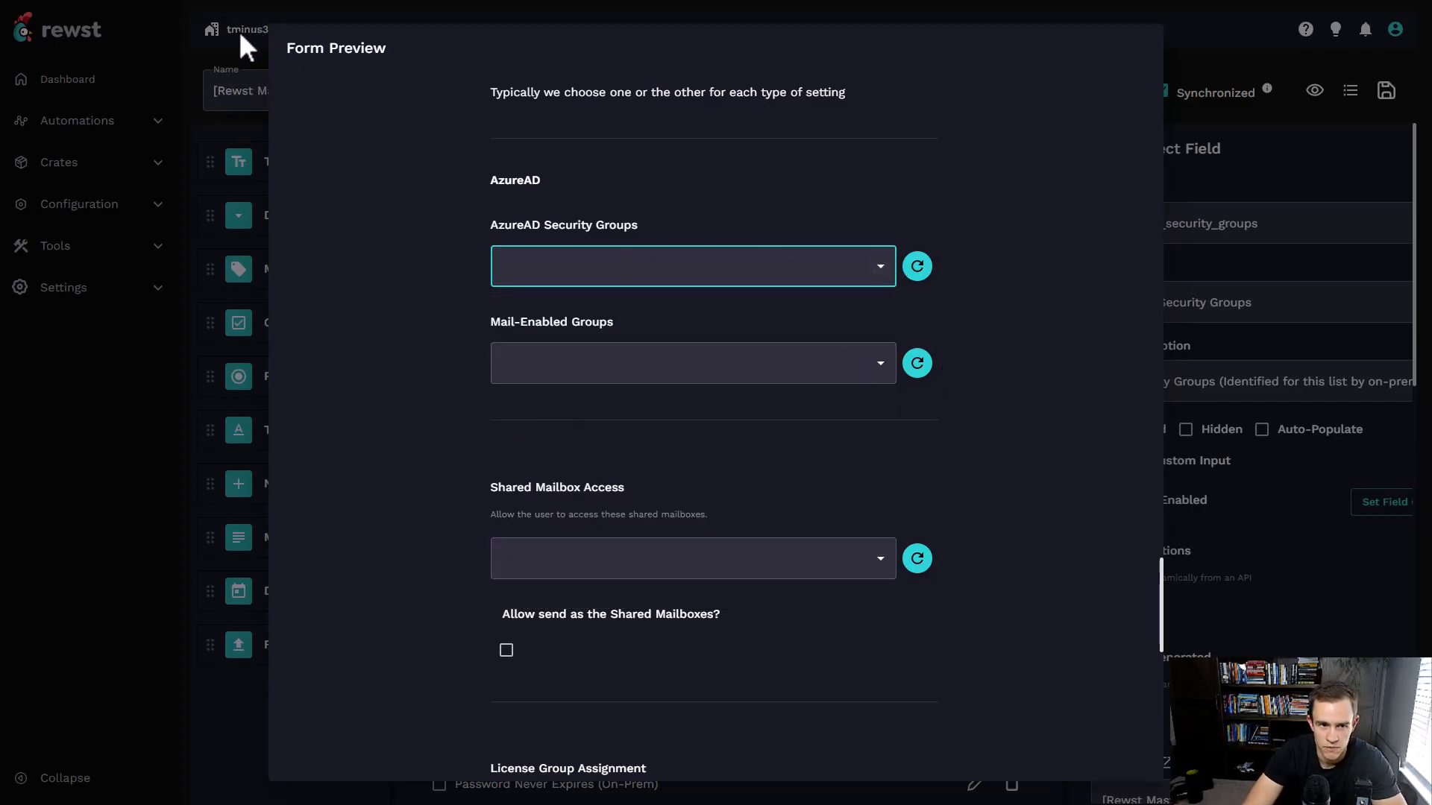
scroll("down", 3)
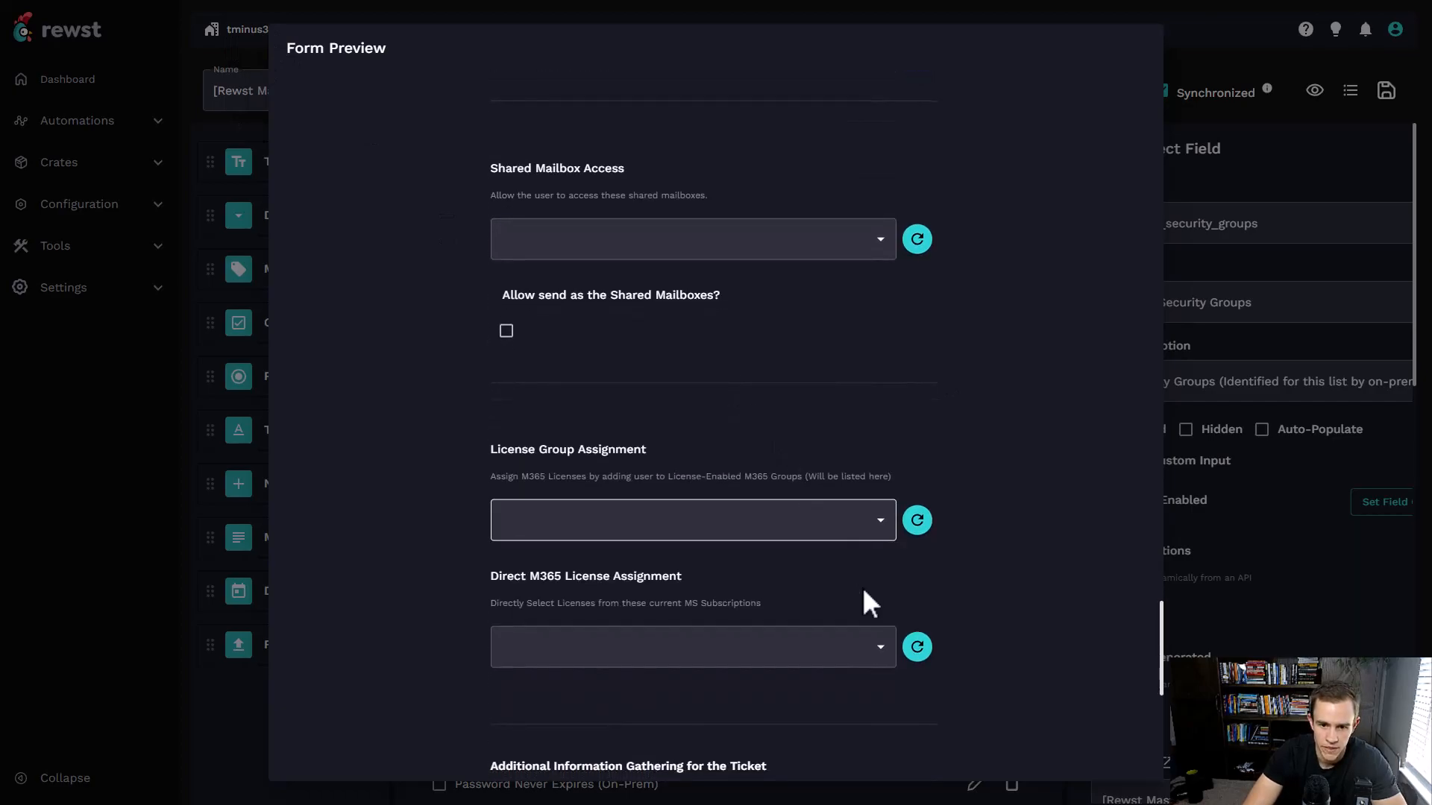
scroll("down", 3)
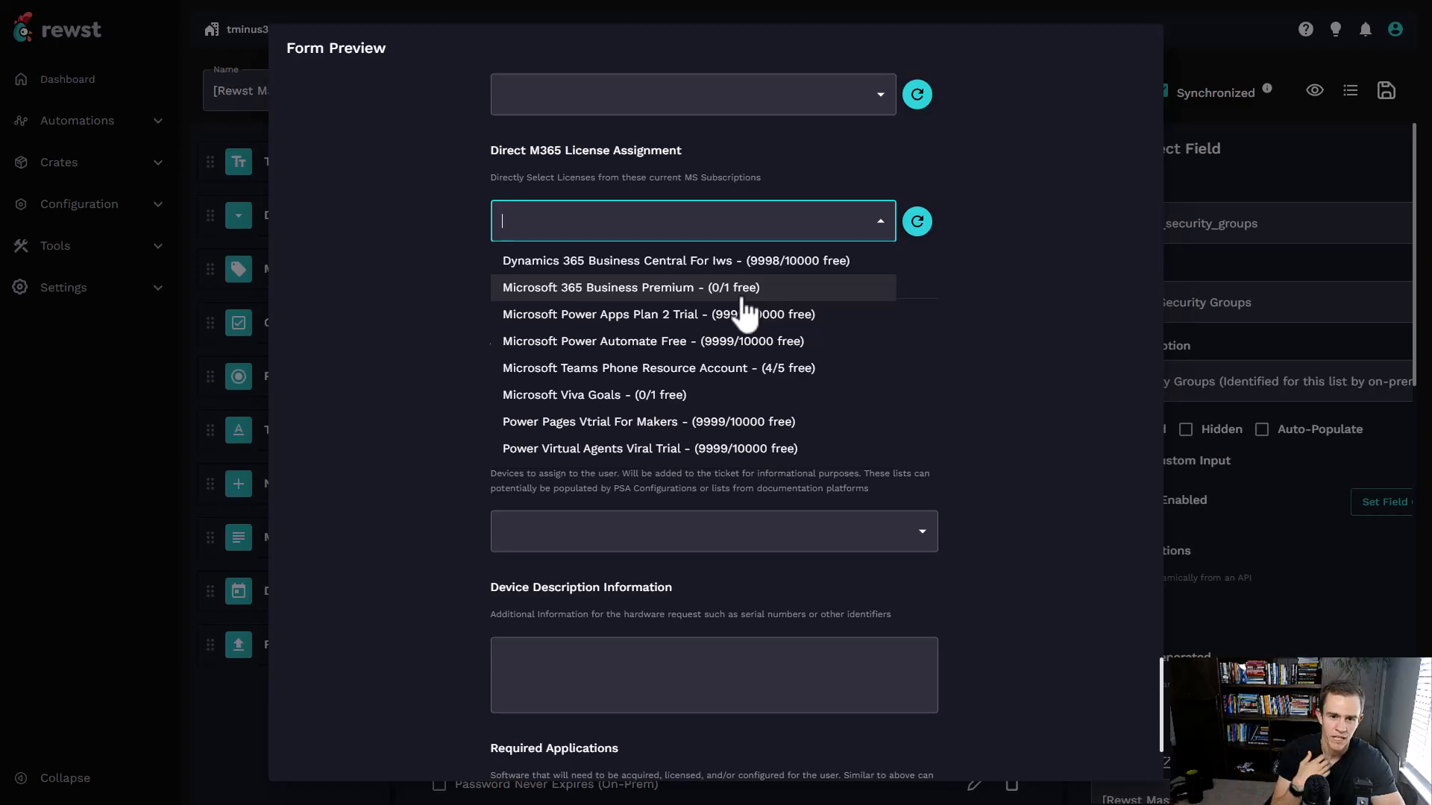
mouse_move(730, 307)
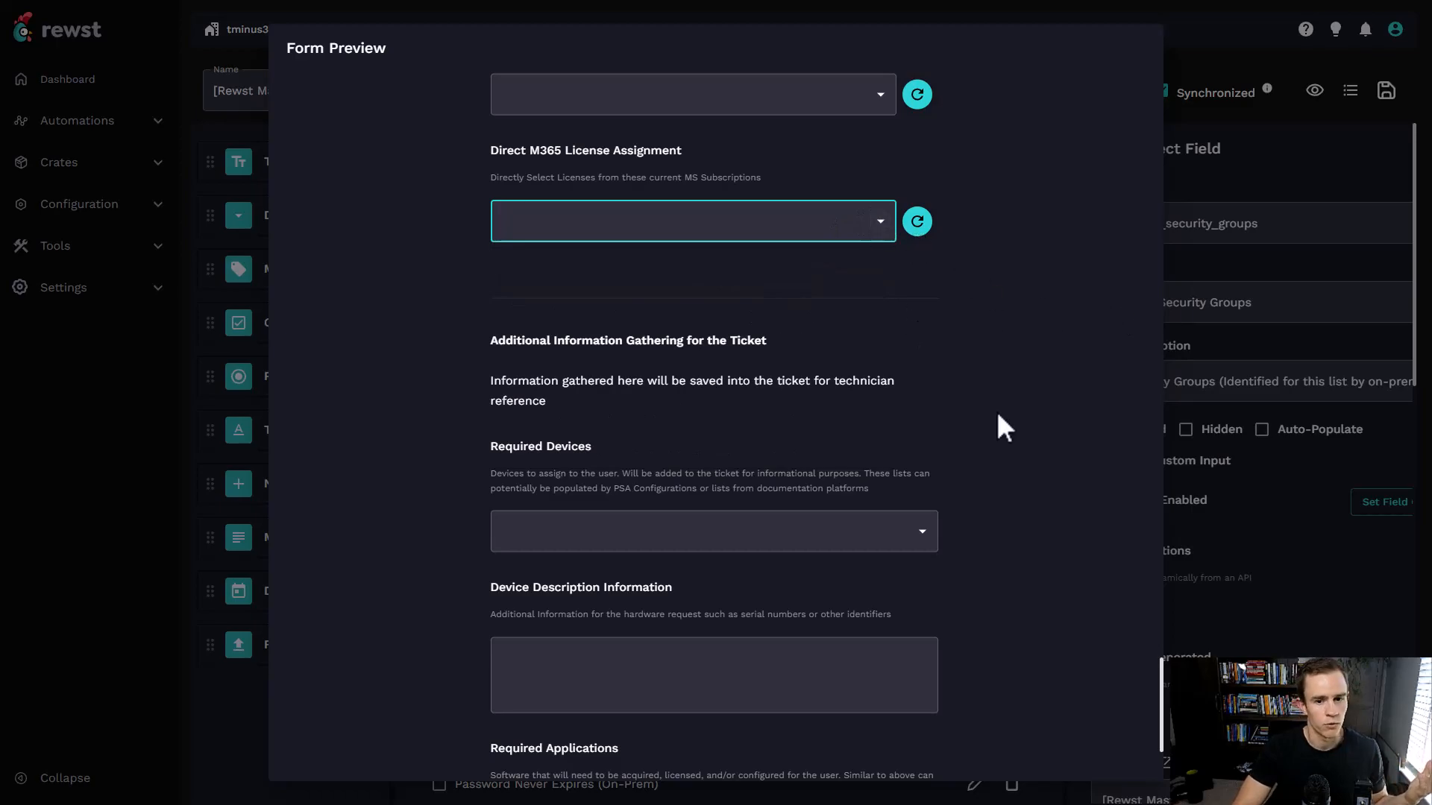
scroll("down", 3)
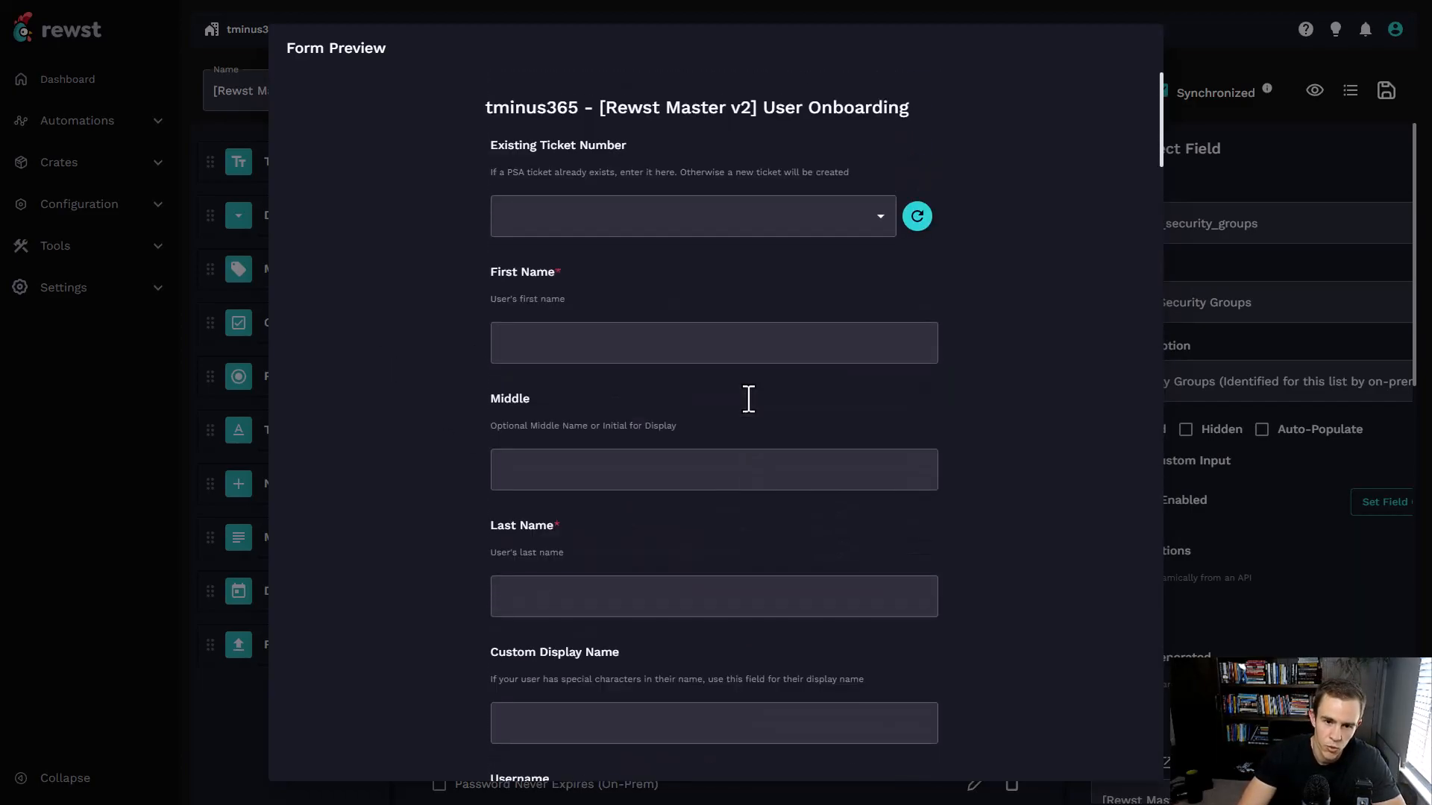
scroll("down", 3)
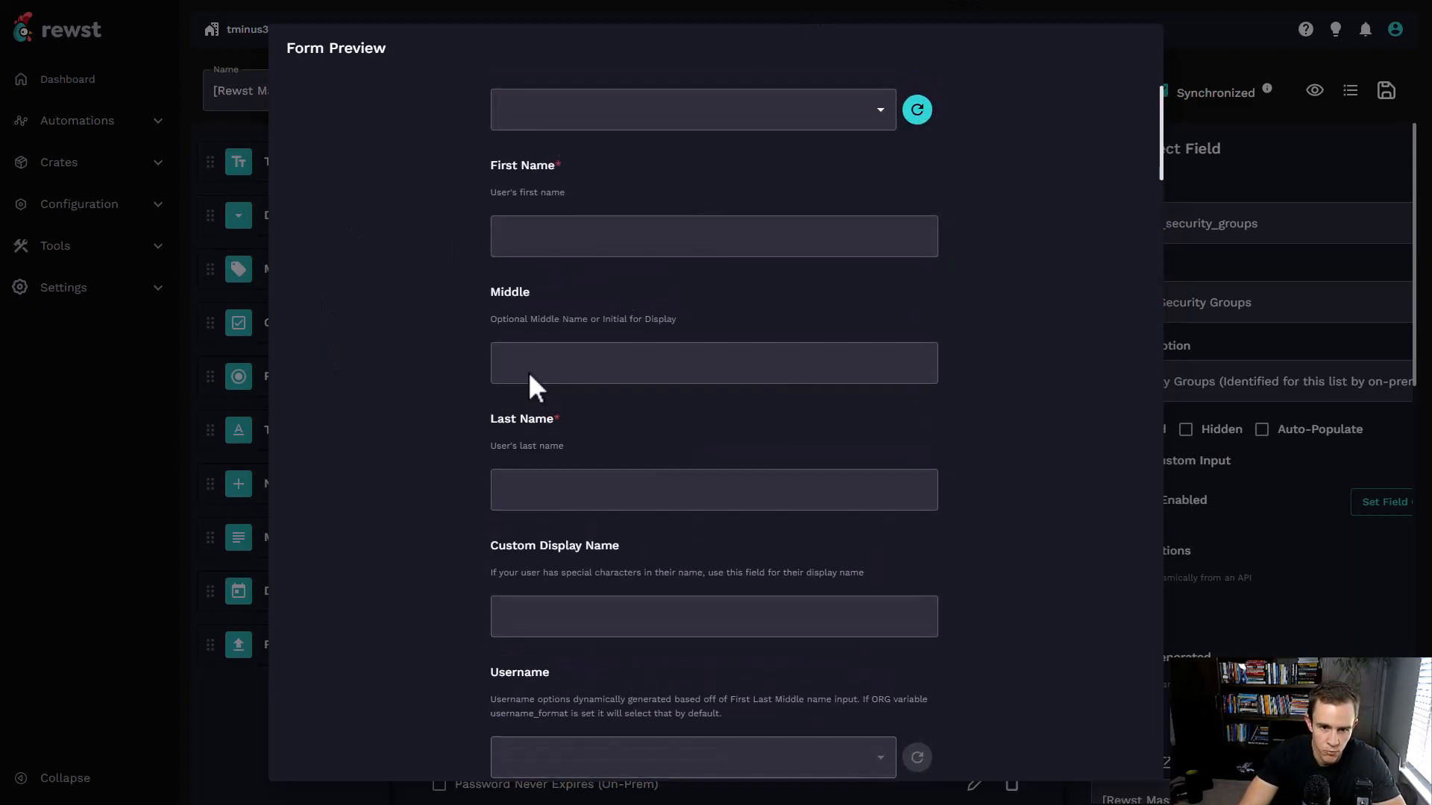
scroll("down", 3)
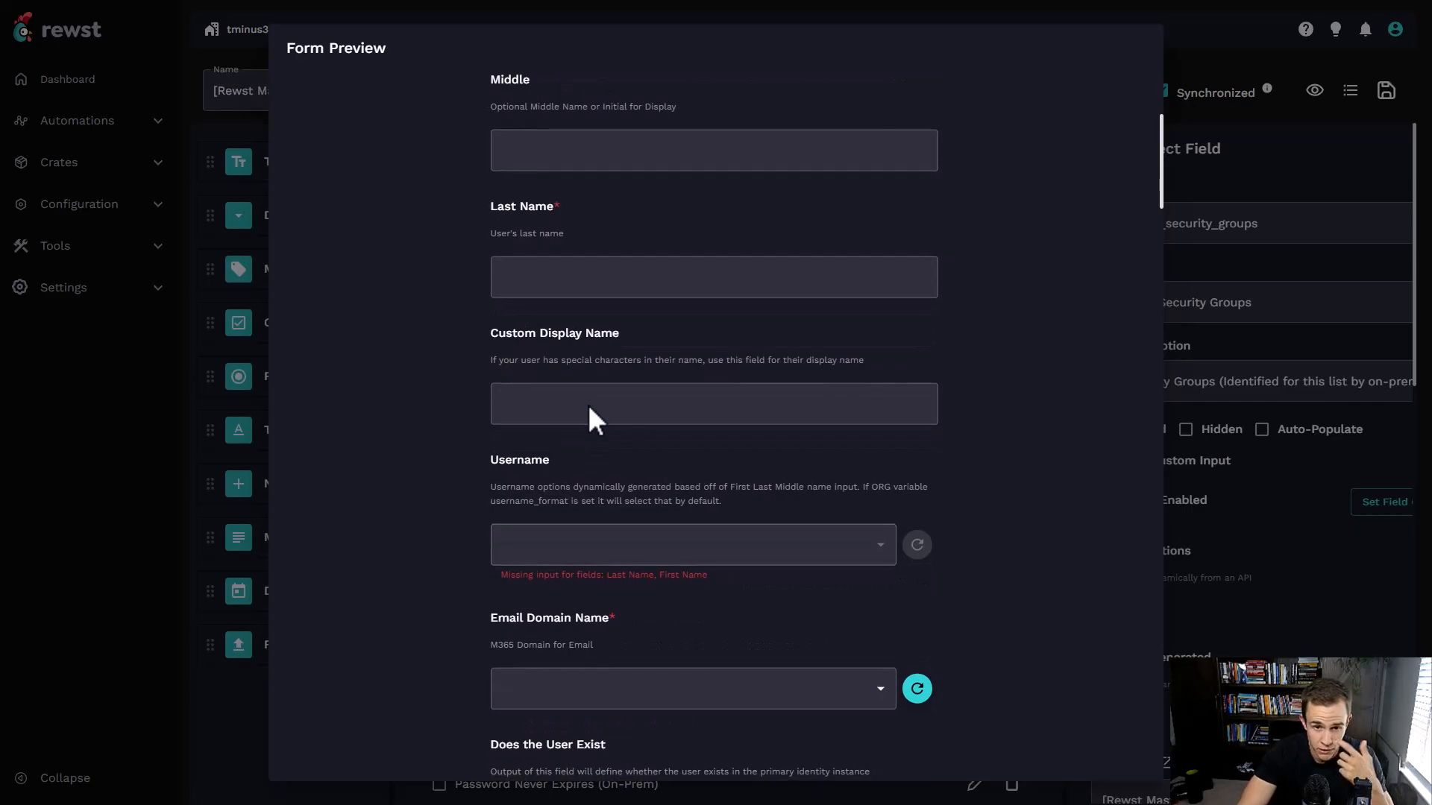
scroll("down", 3)
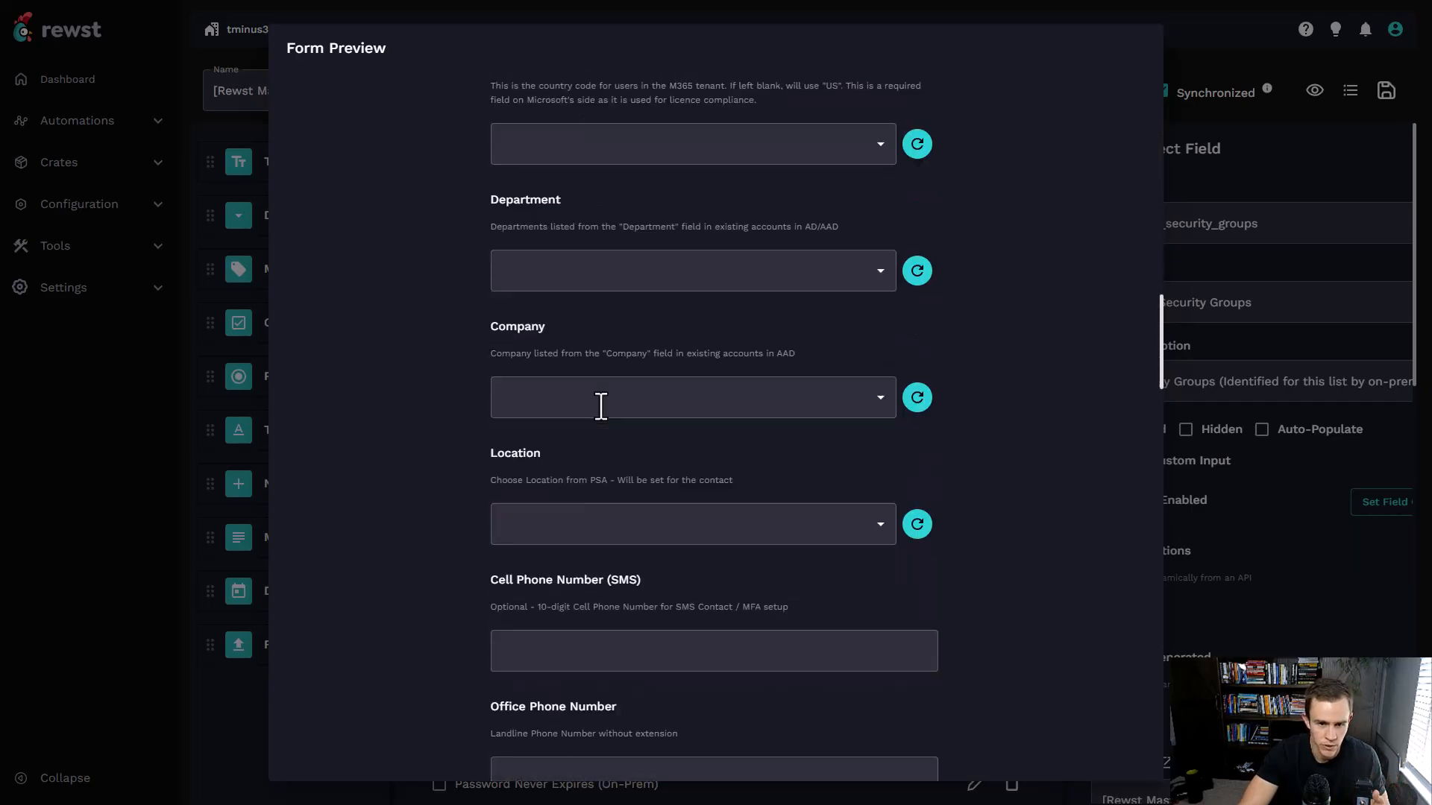
scroll("down", 3)
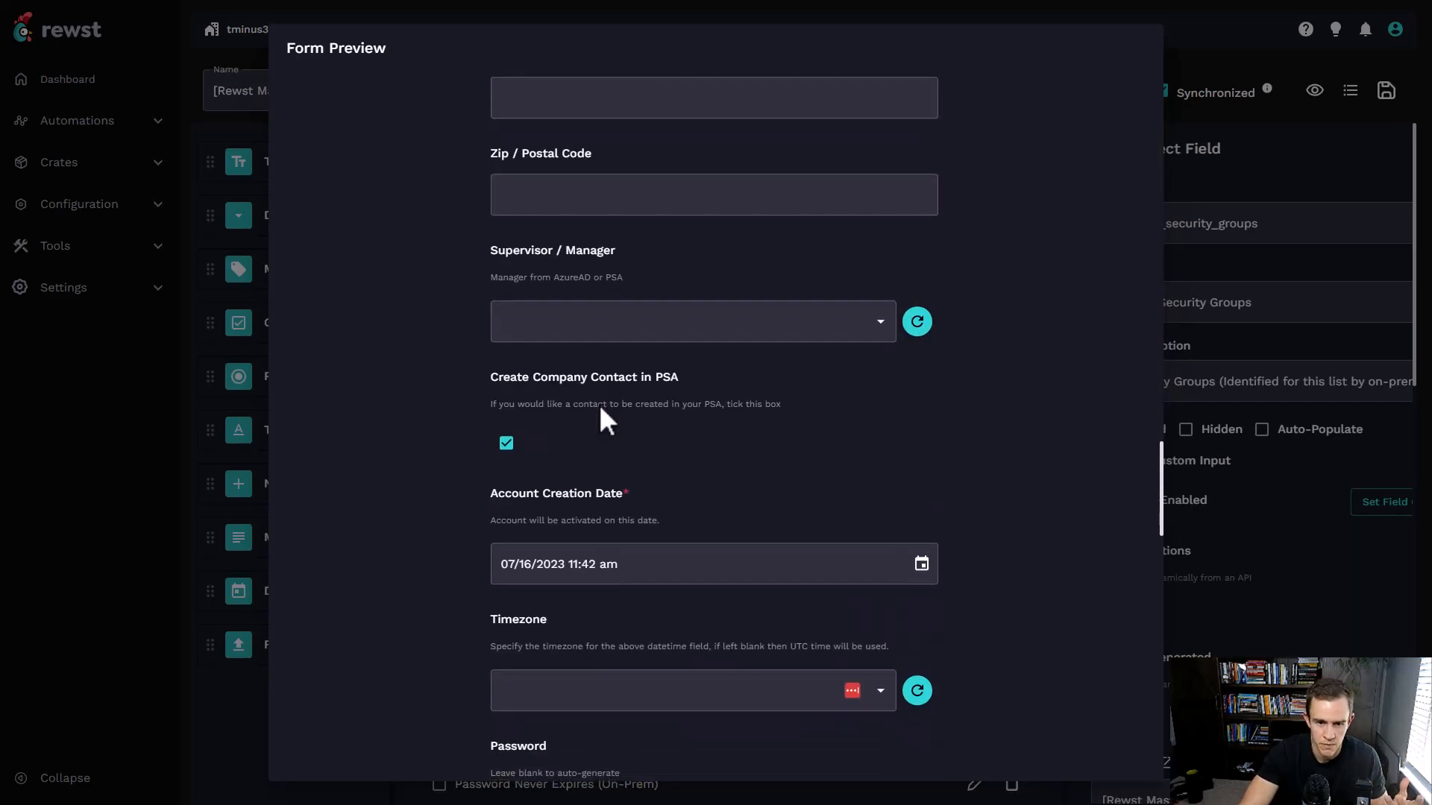
scroll("down", 3)
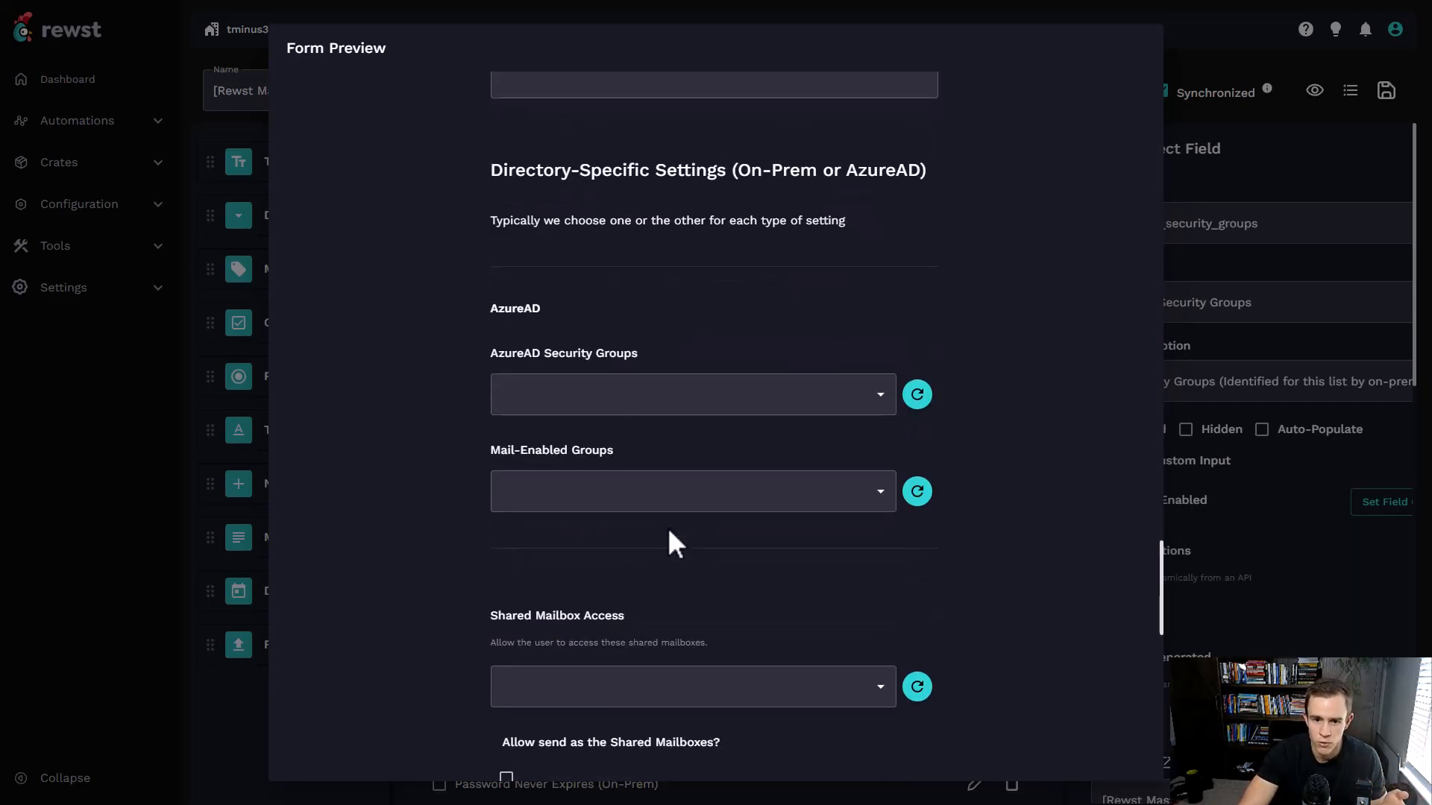
scroll("down", 3)
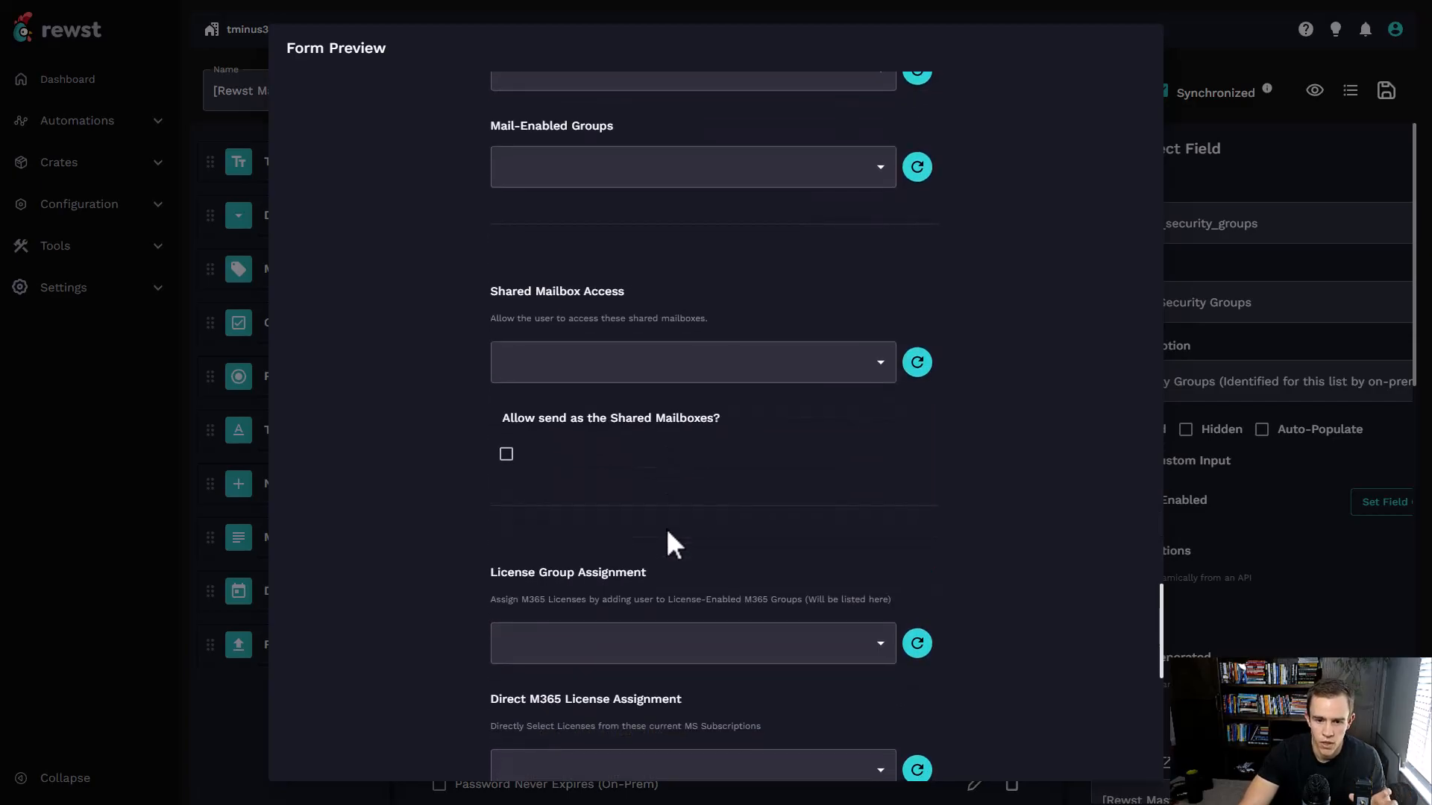
scroll("down", 3)
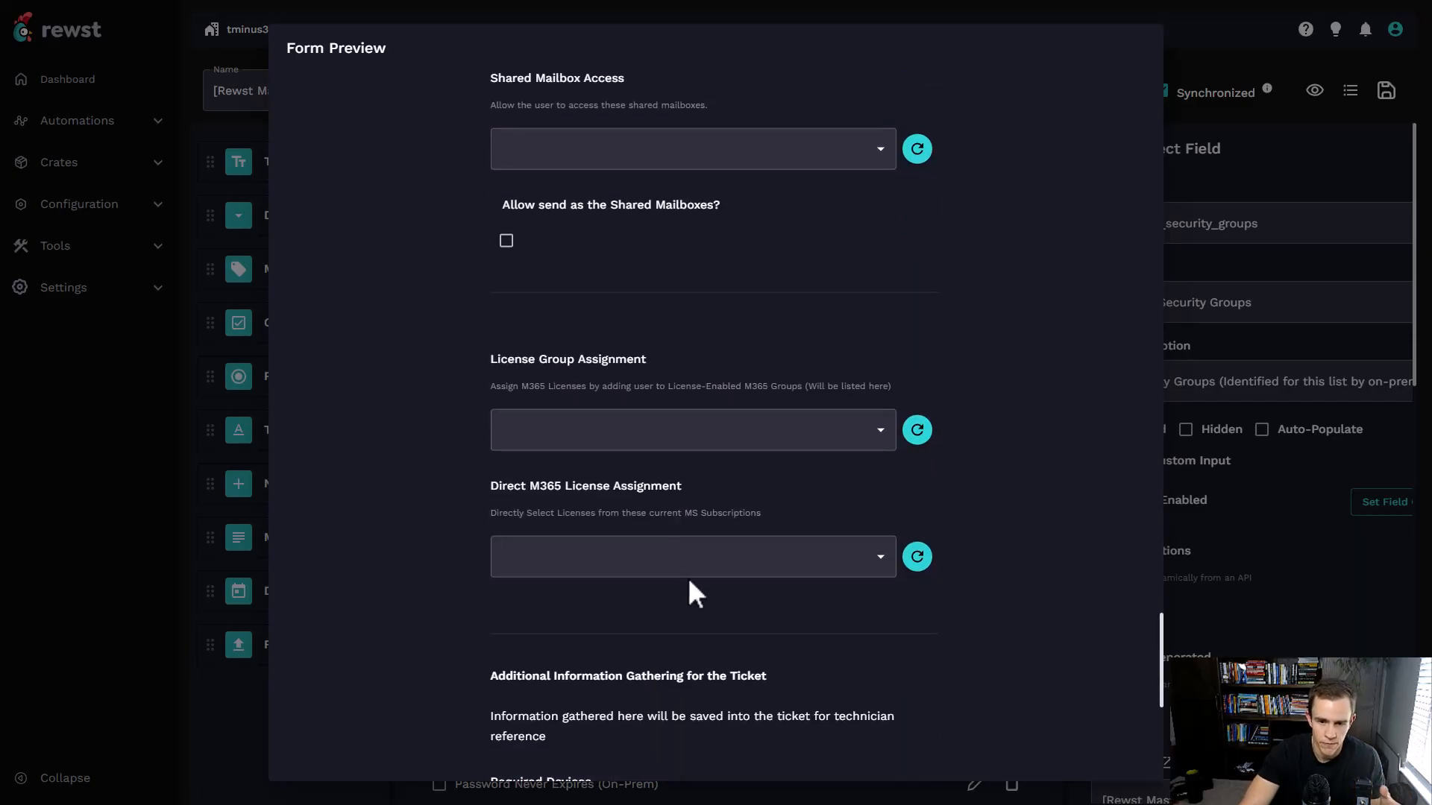
scroll("down", 3)
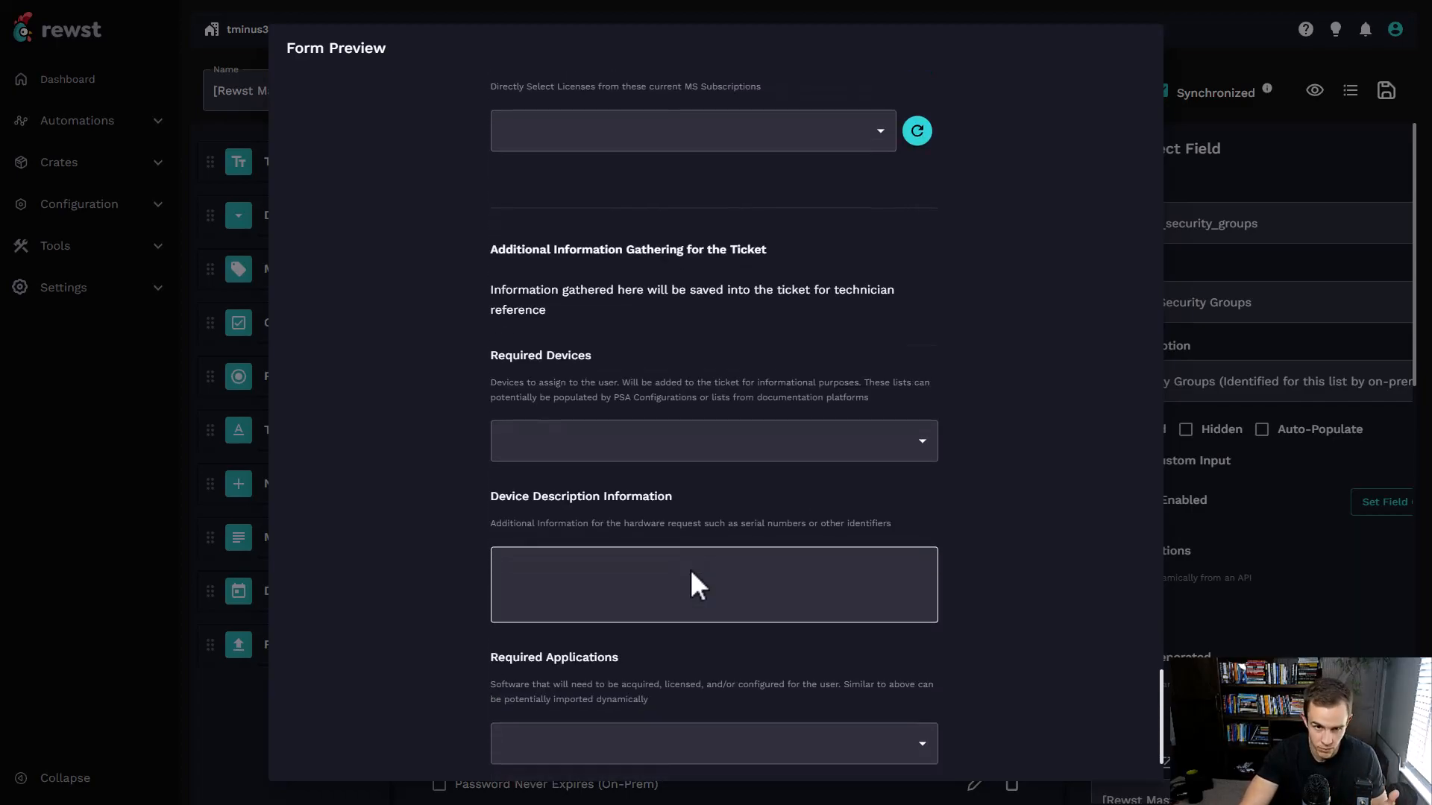
left_click(692, 572)
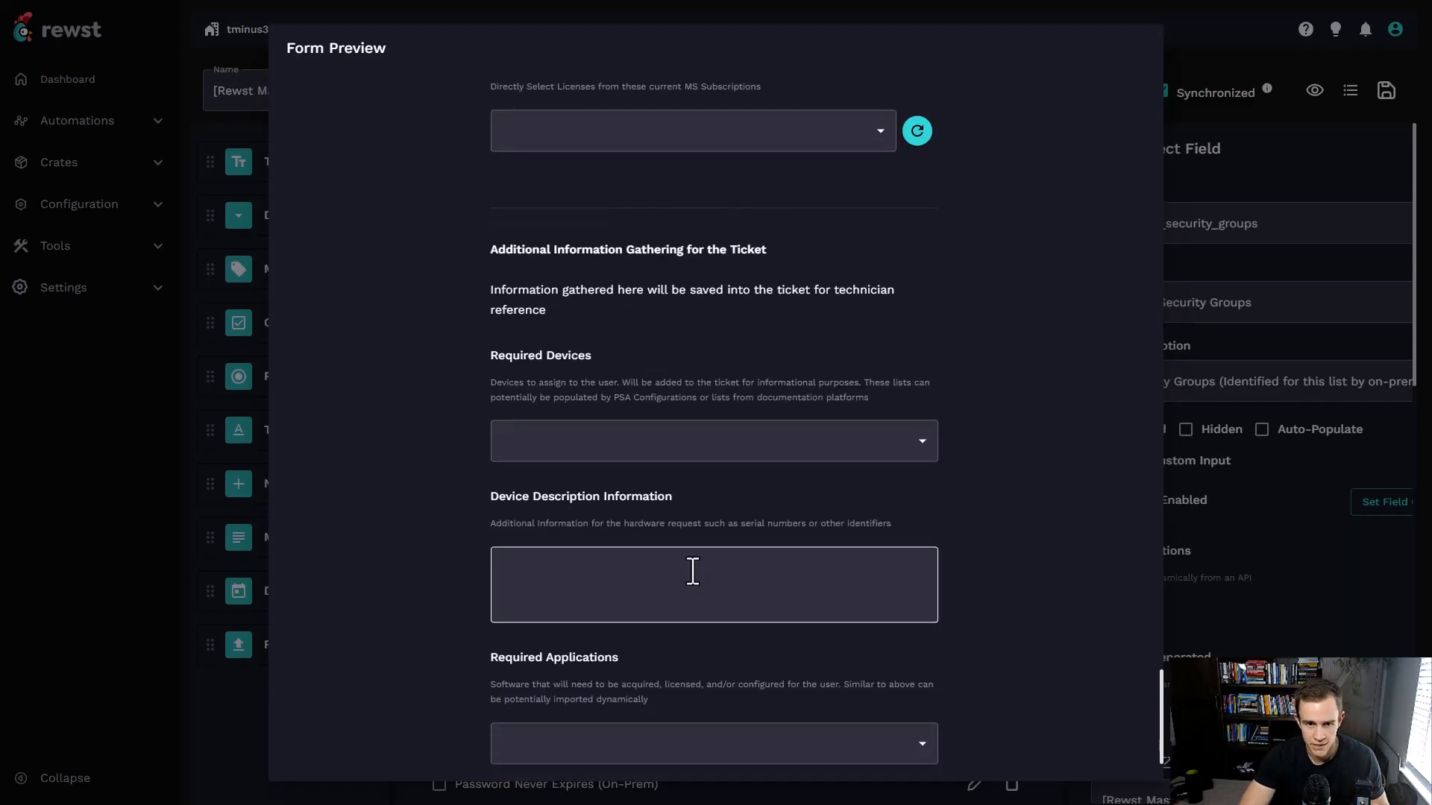
scroll("down", 3)
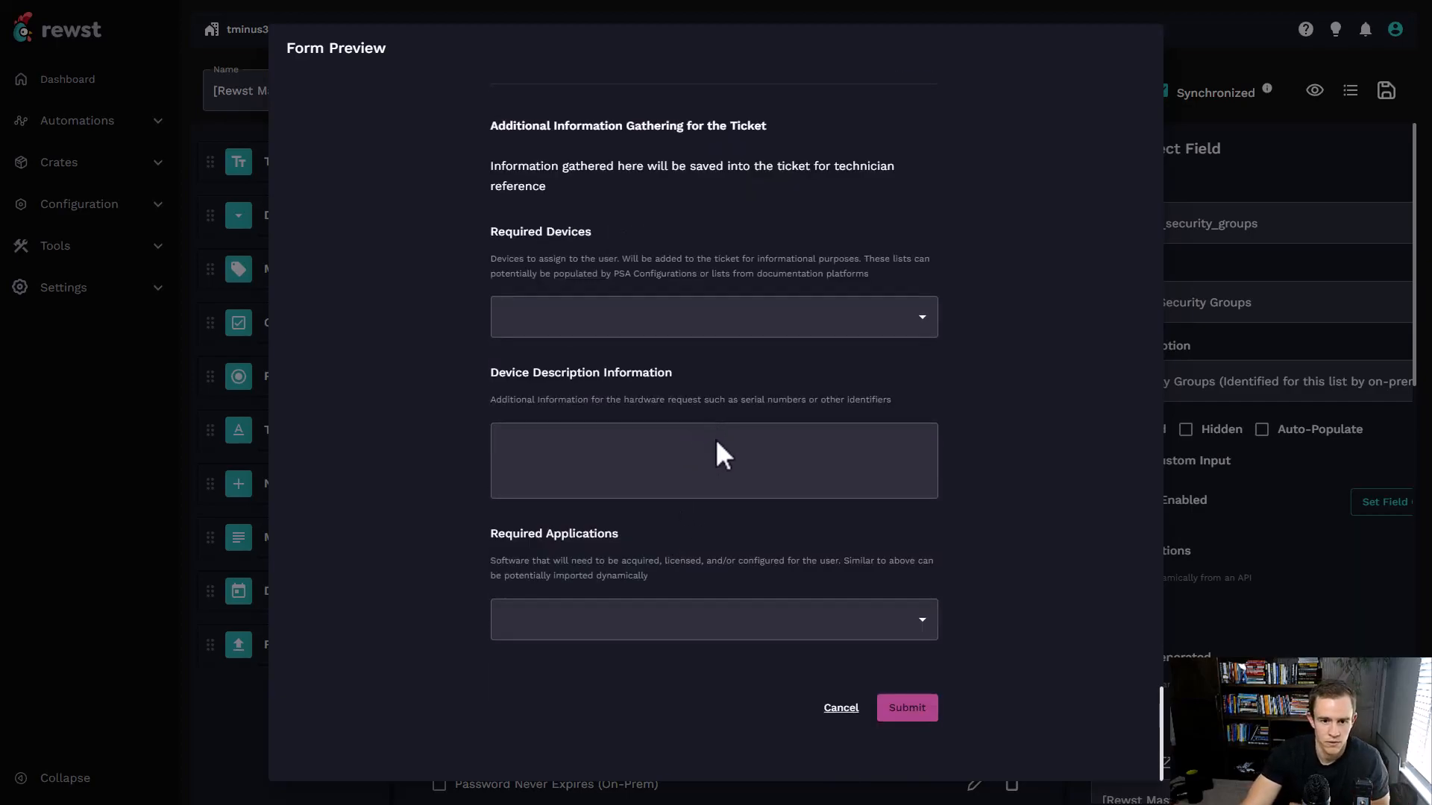
mouse_move(444, 695)
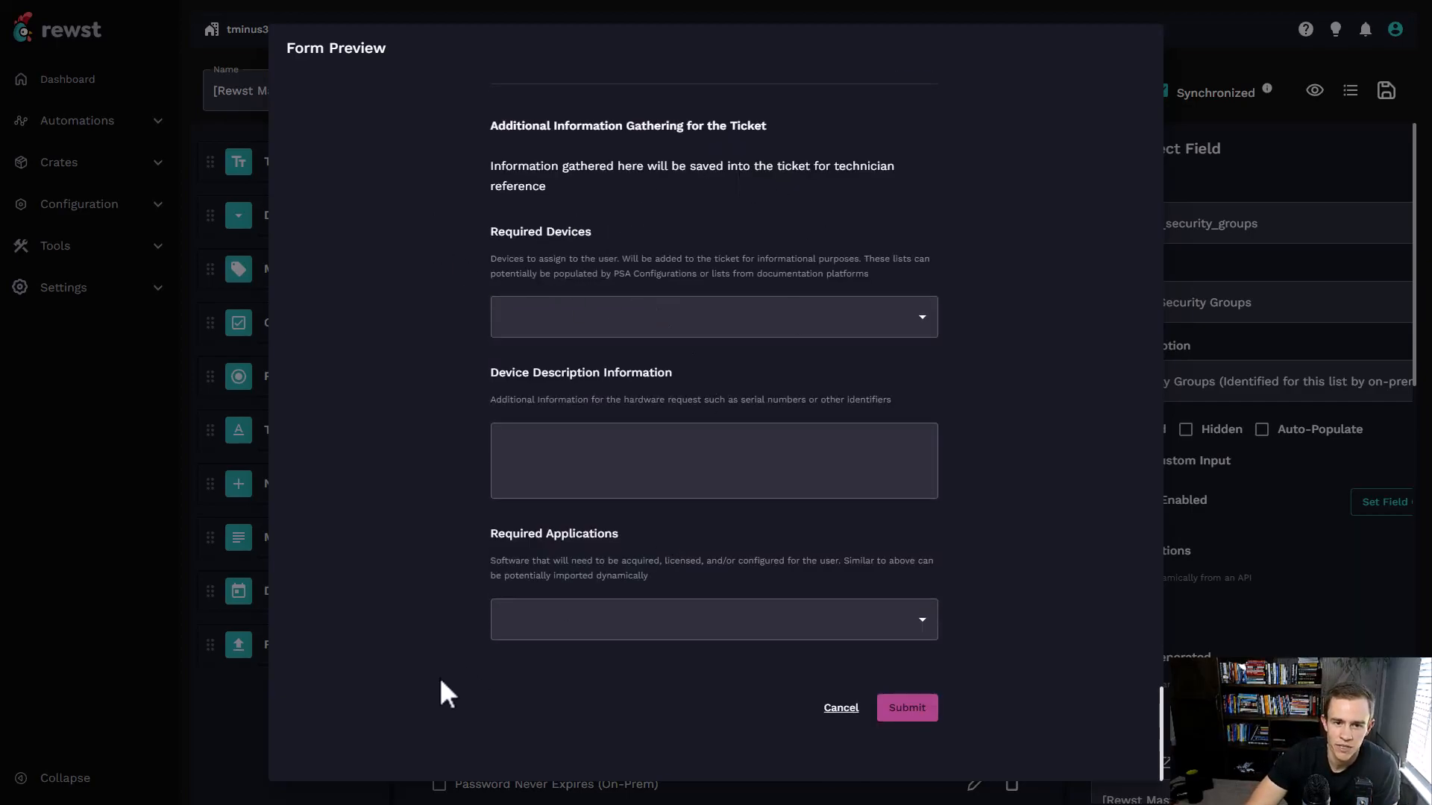
scroll("down", 3)
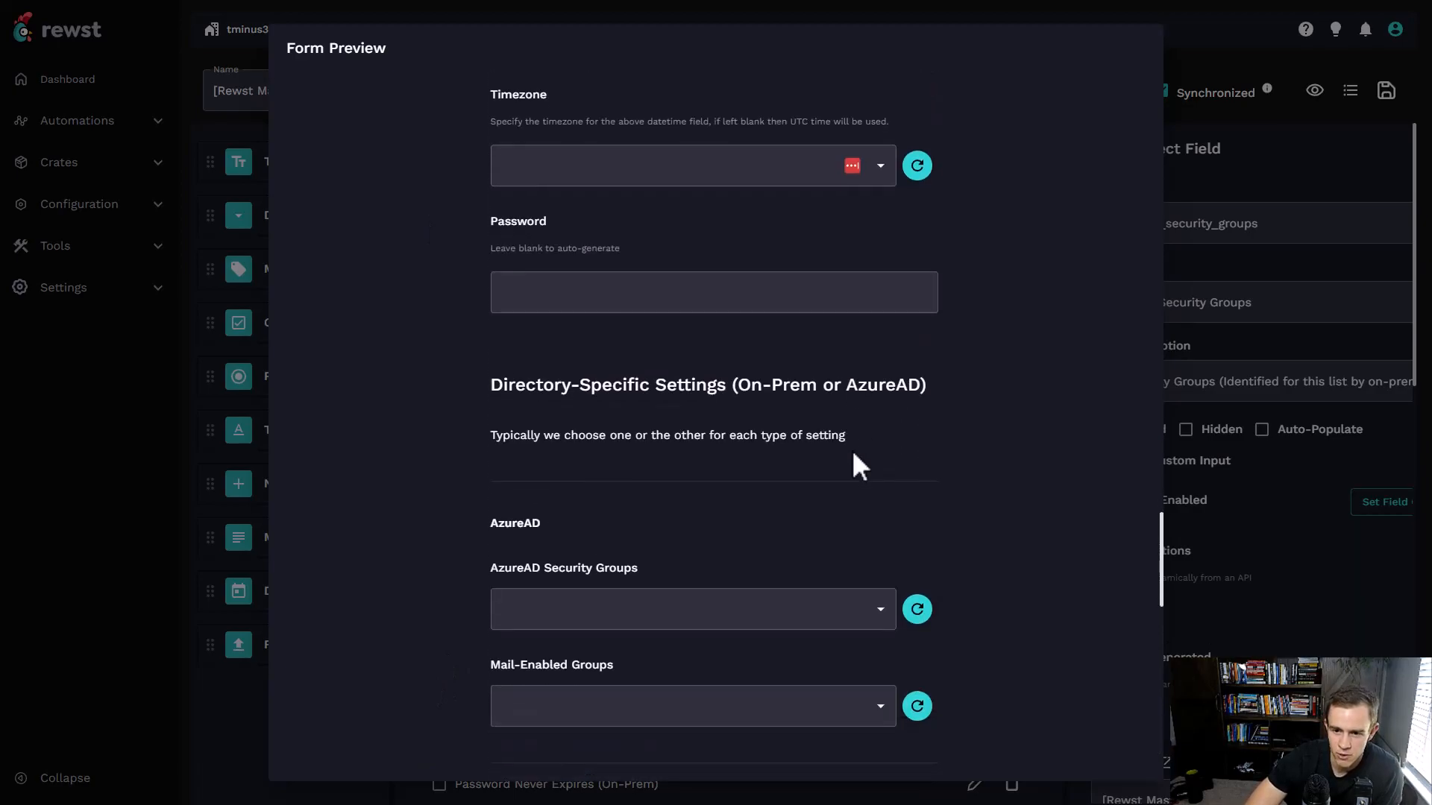
scroll("down", 3)
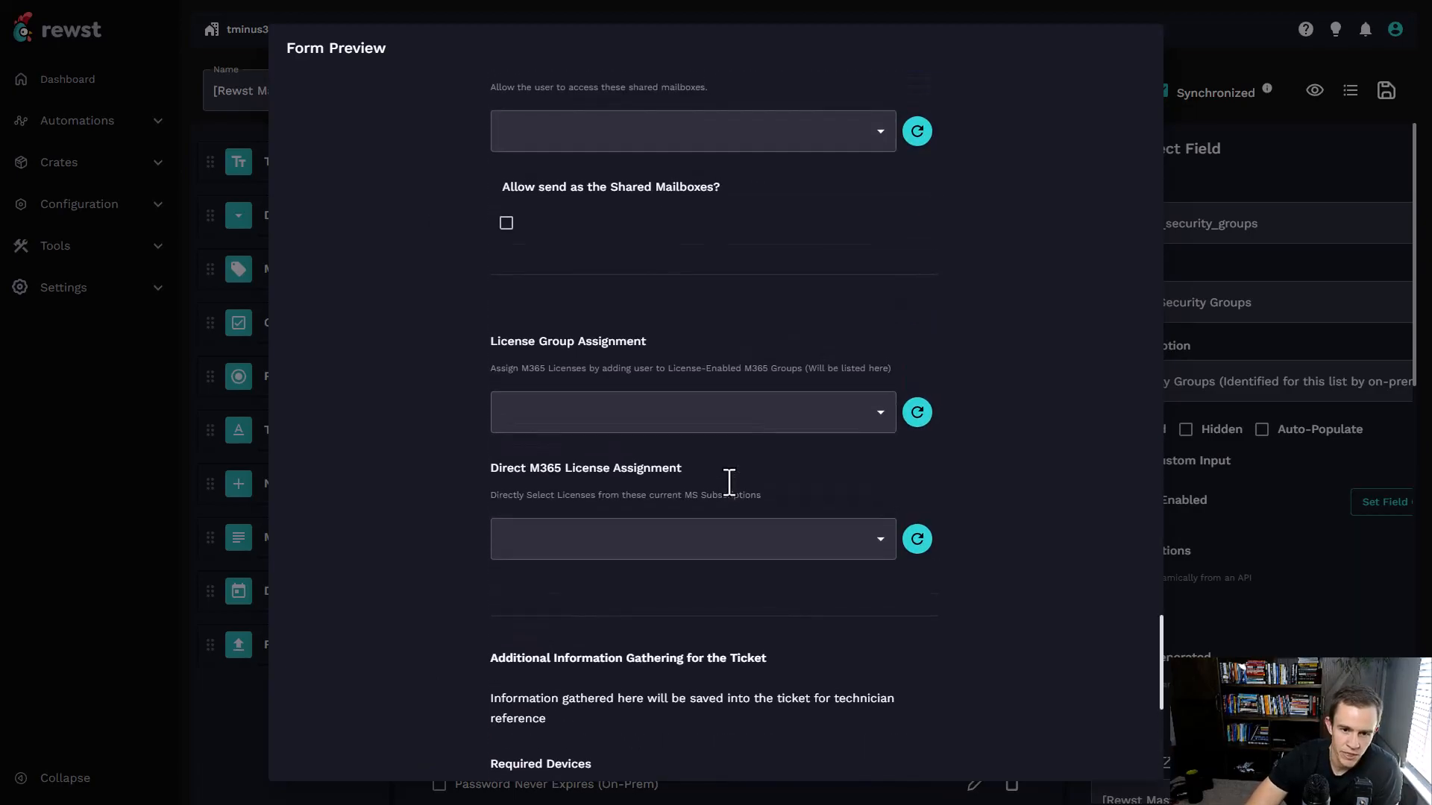
scroll("down", 3)
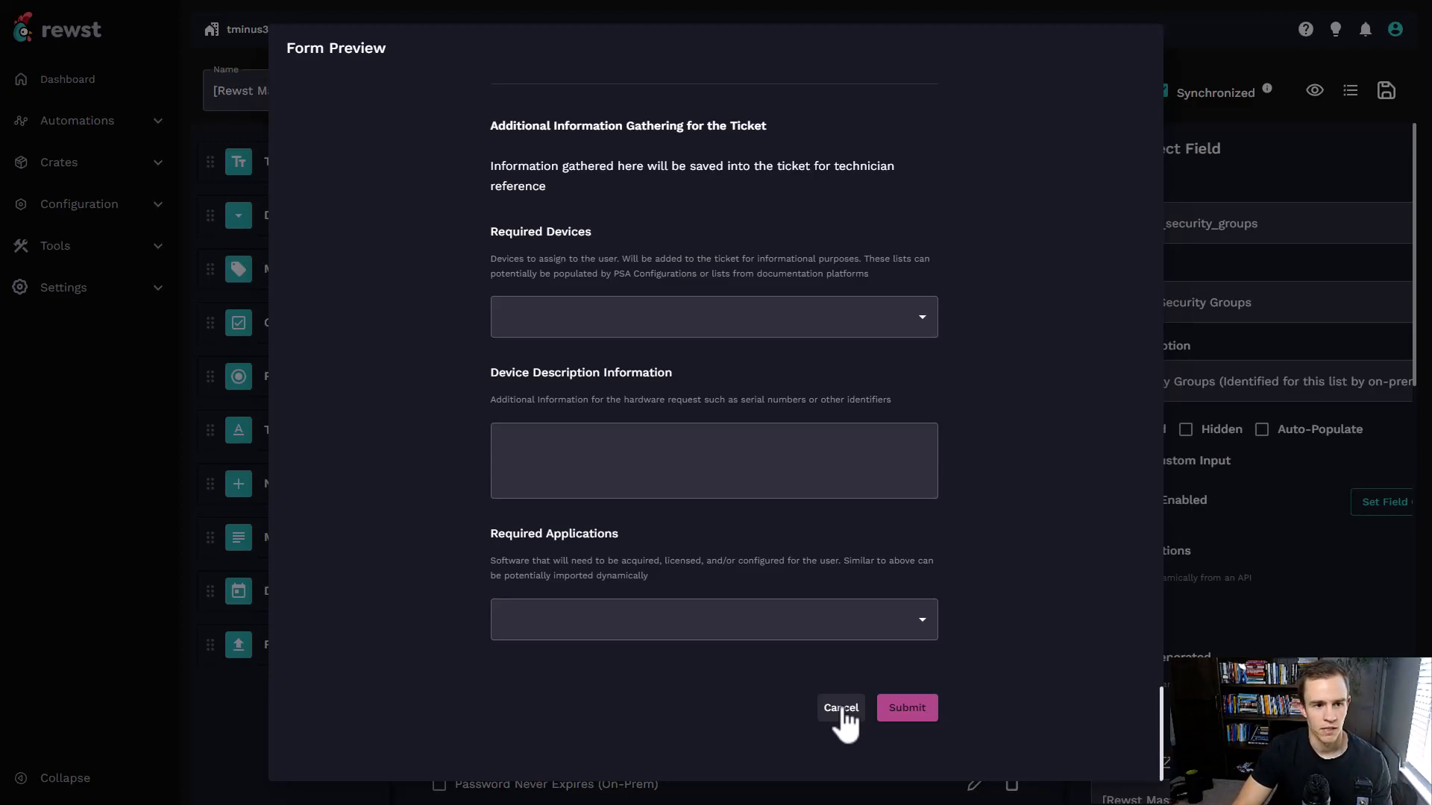
- Cancel the form preview and go to Automations > Workflows
left_click(840, 707)
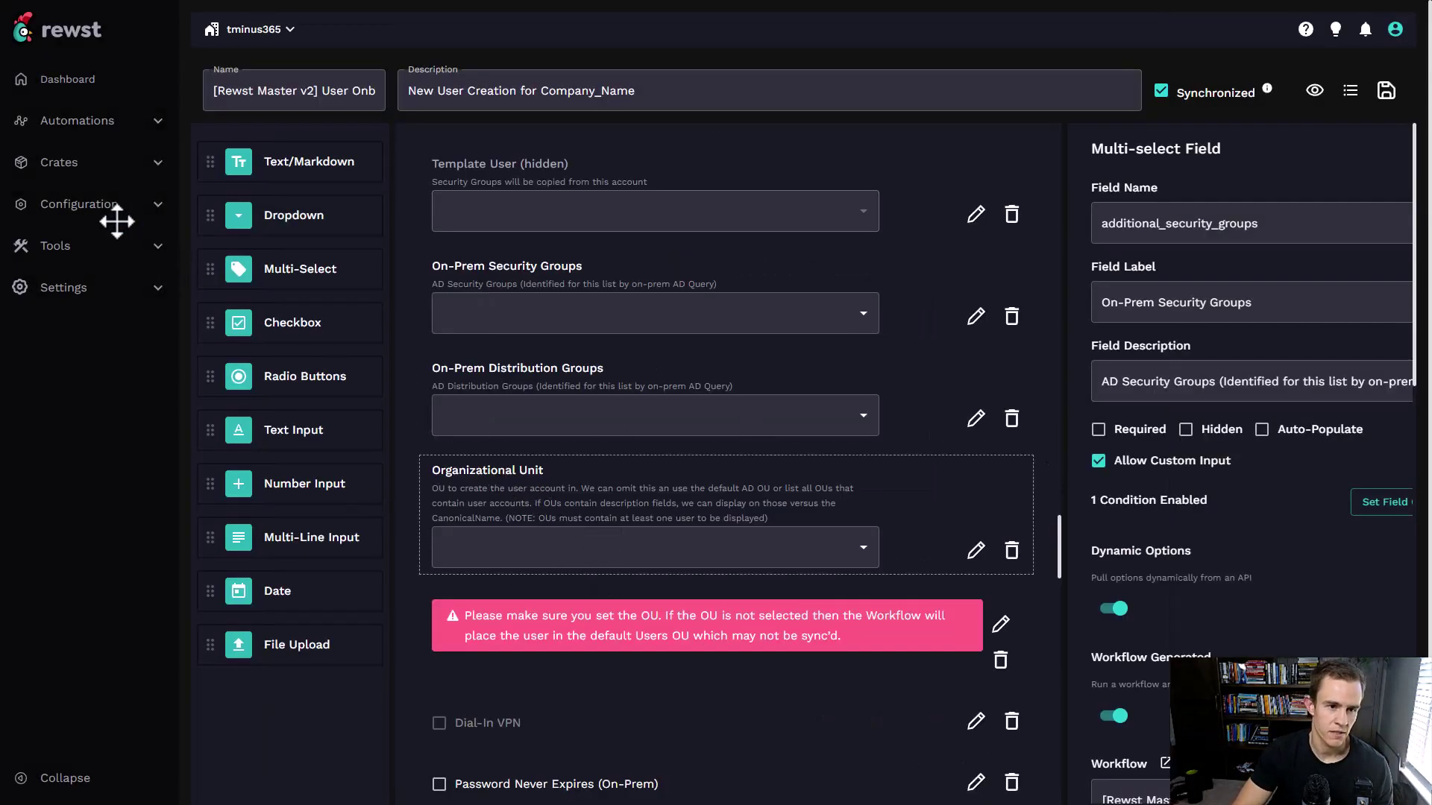
mouse_move(104, 141)
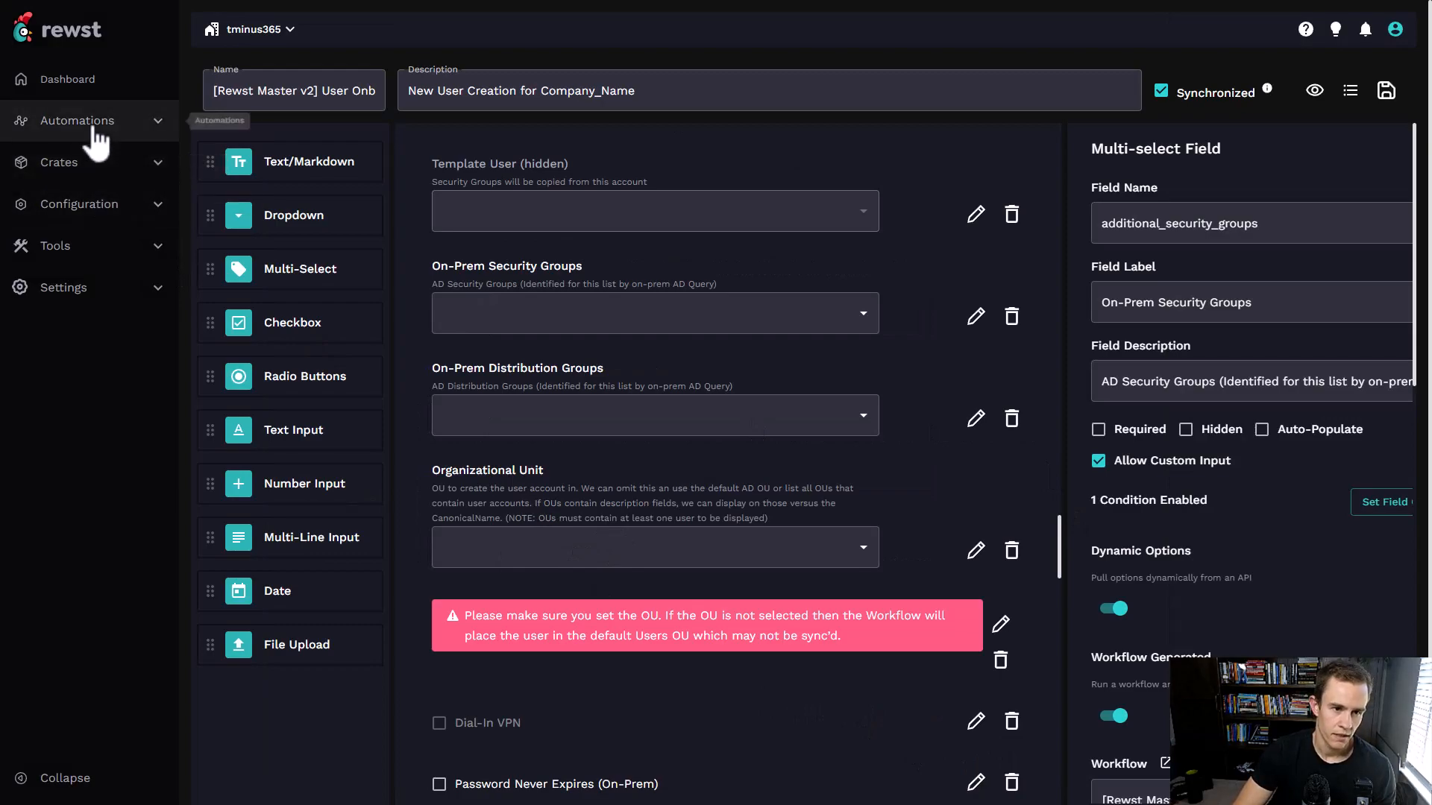
left_click(77, 120)
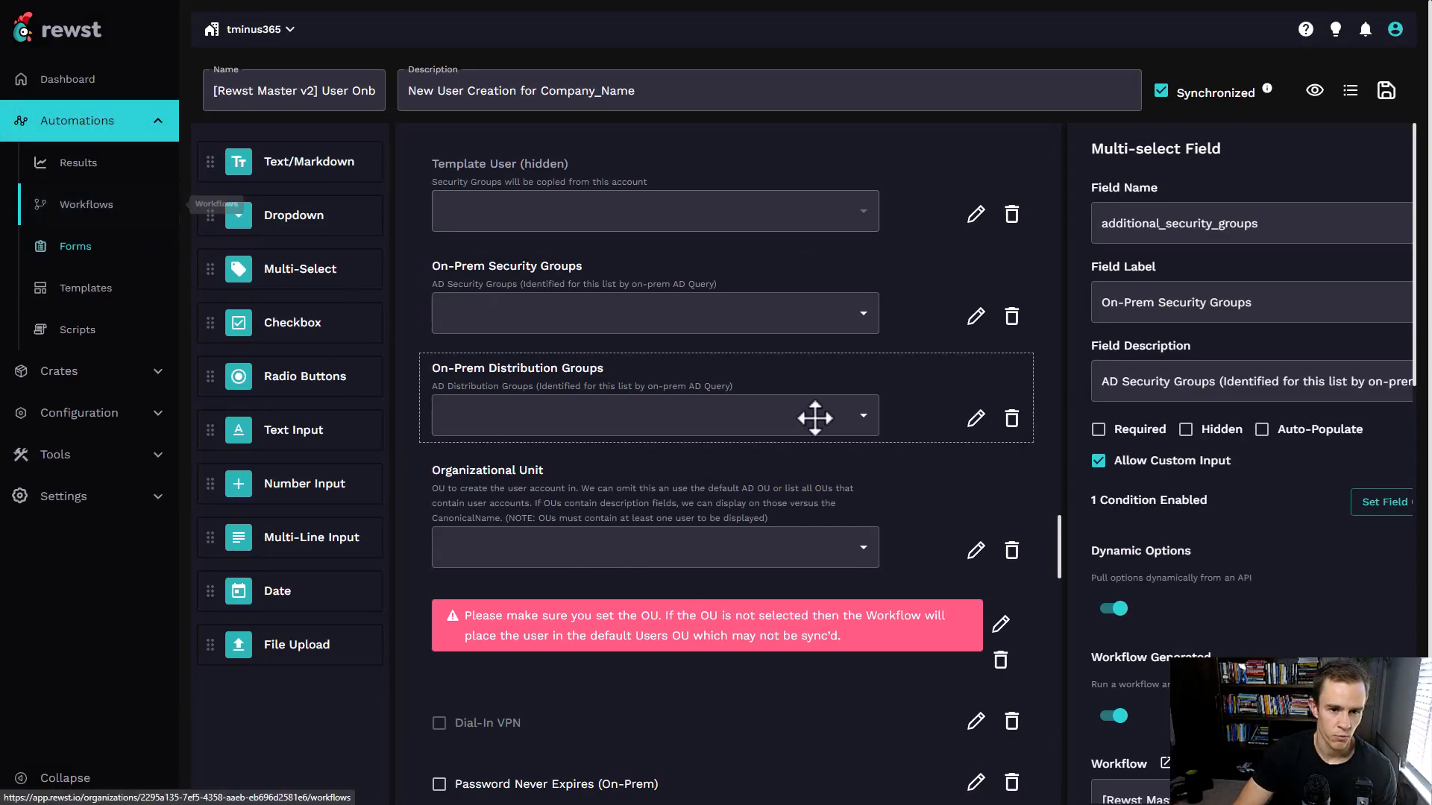
left_click(85, 205)
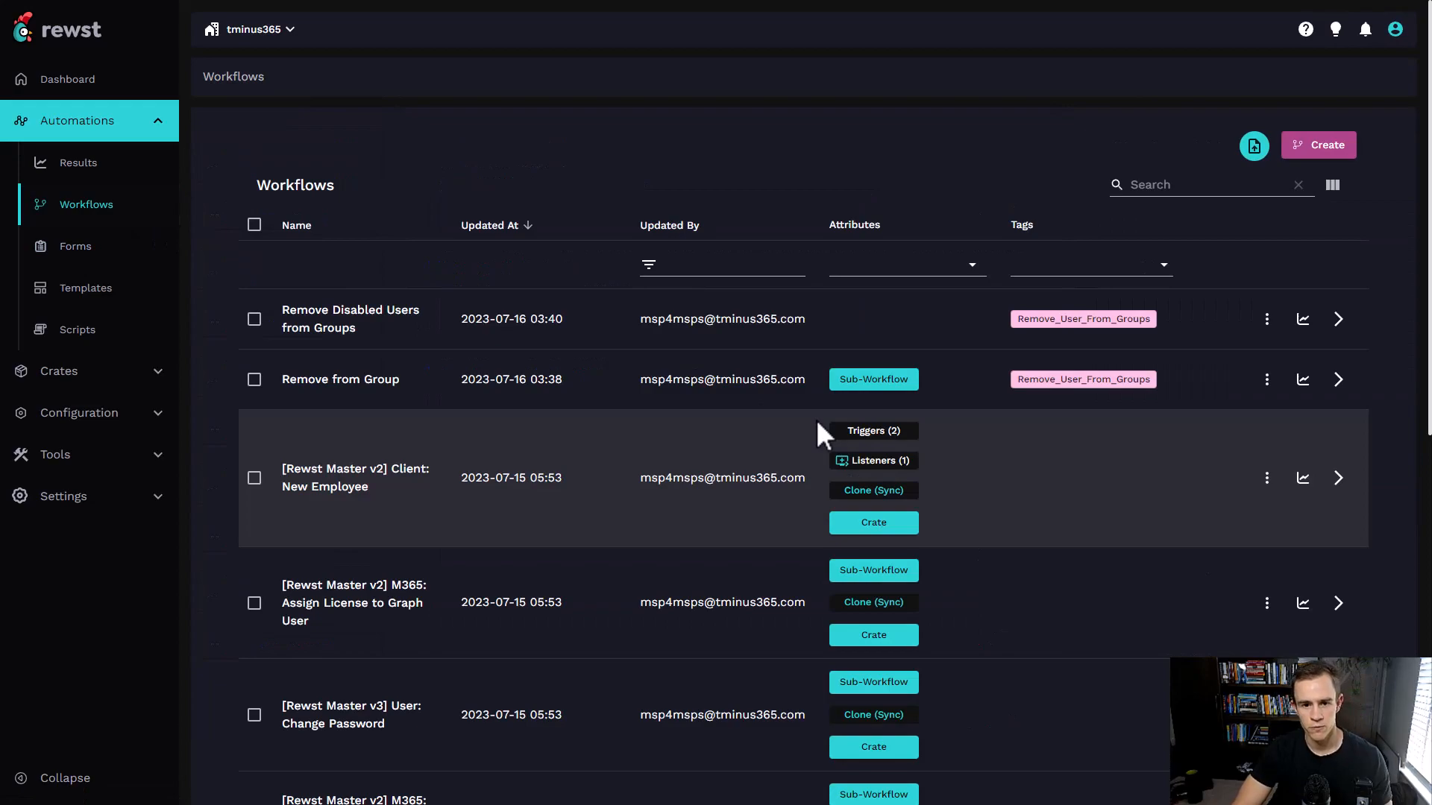
mouse_move(826, 463)
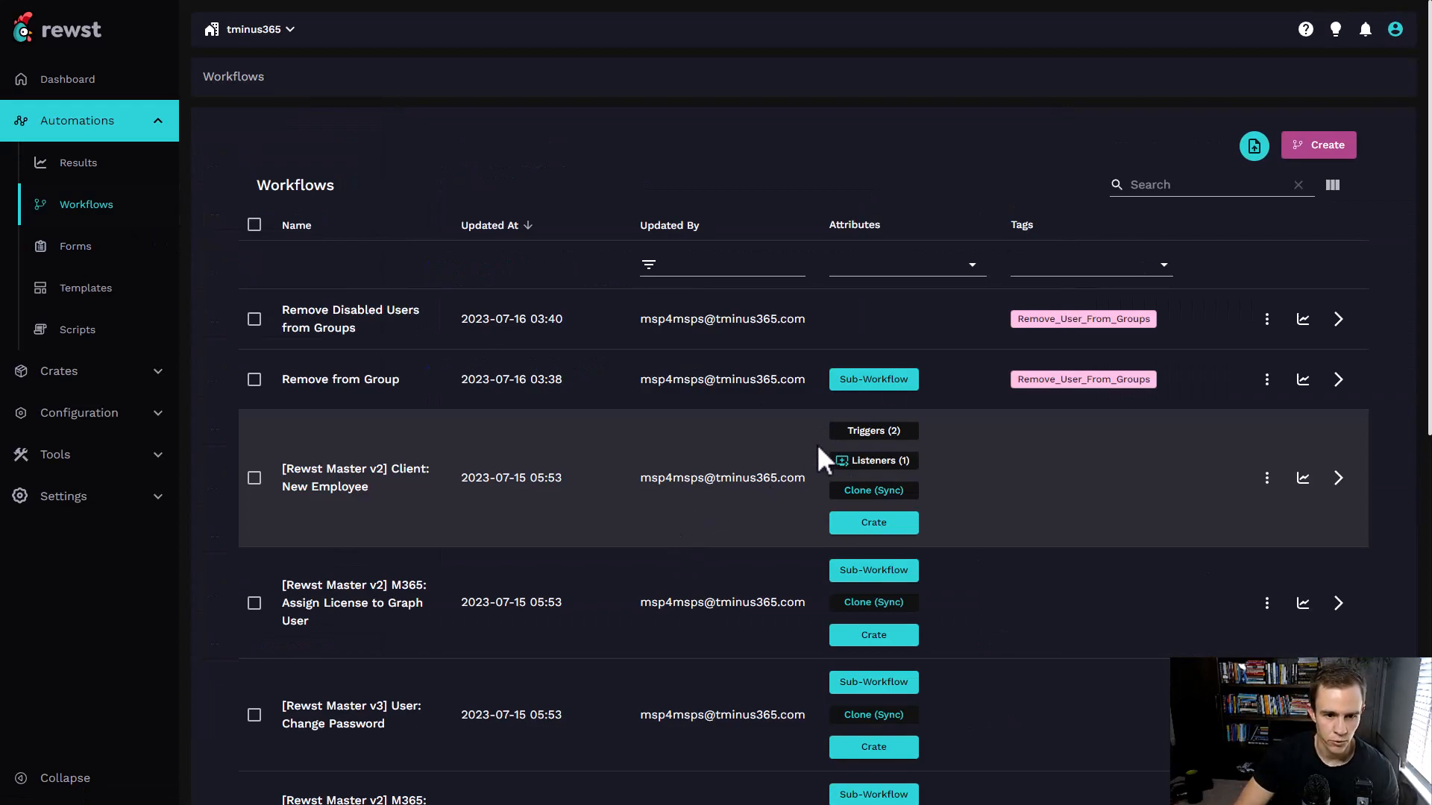
mouse_move(438, 492)
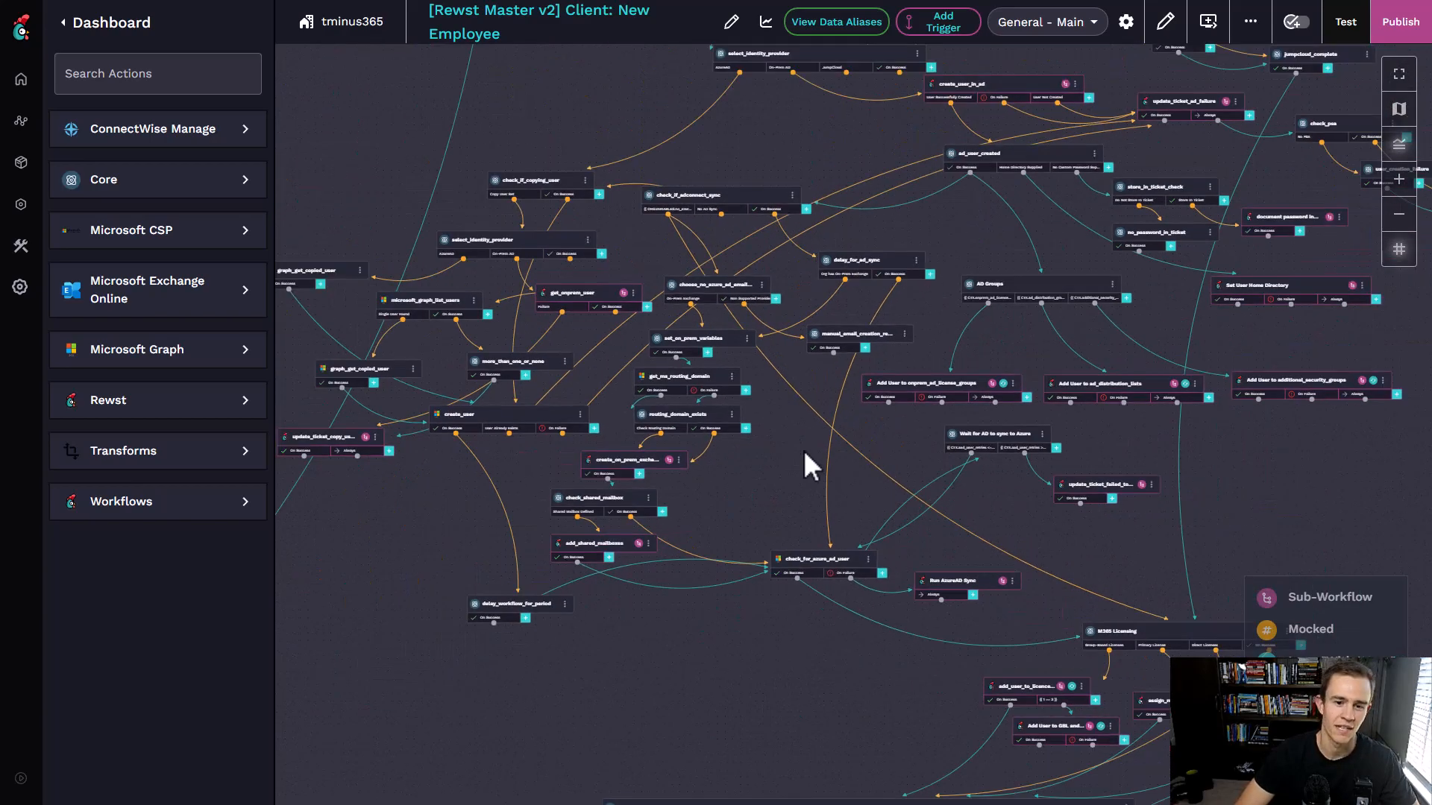
- Pan the New Employee workflow canvas to view its connected onboarding actions
left_click_drag(804, 456, 1017, 534)
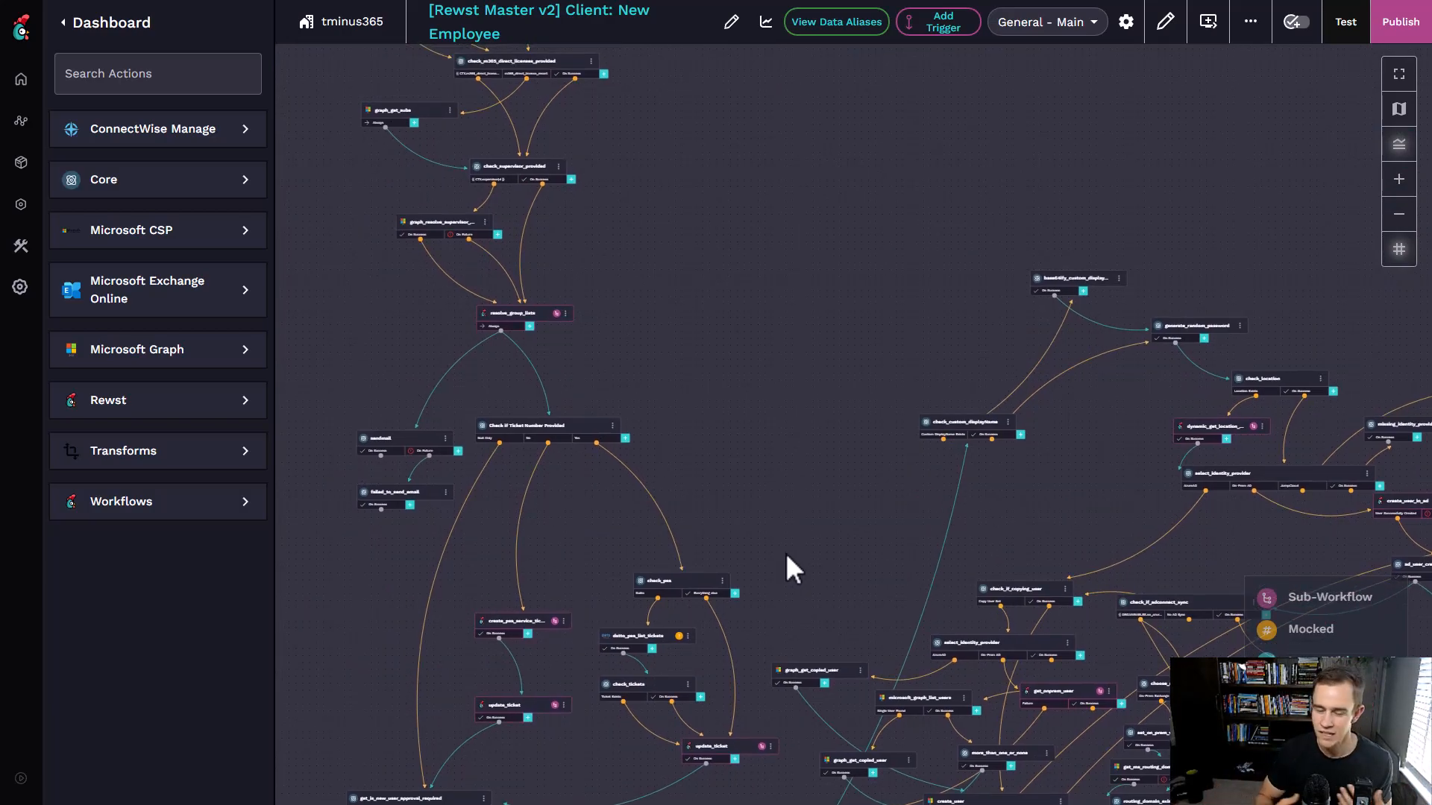
mouse_move(749, 486)
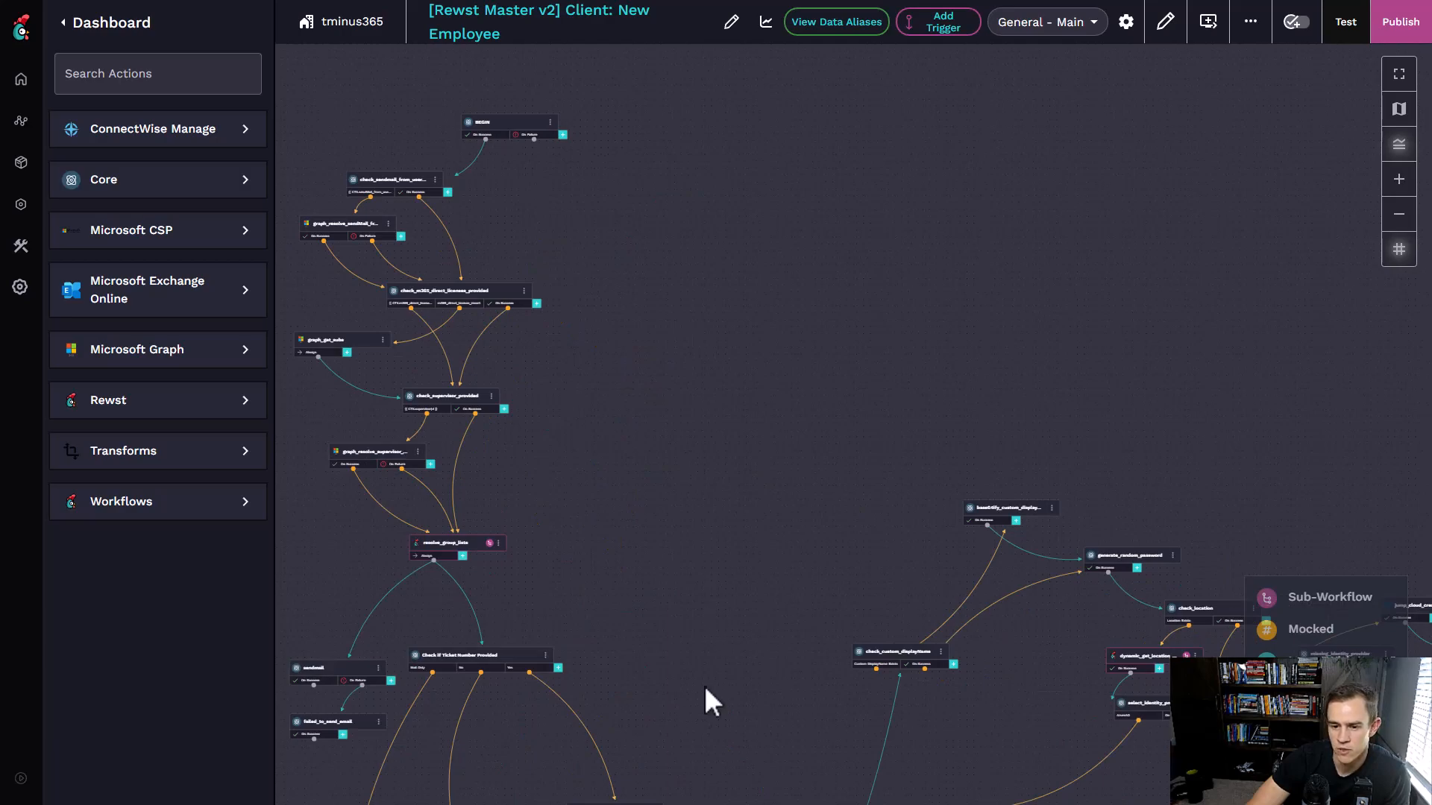
mouse_move(683, 694)
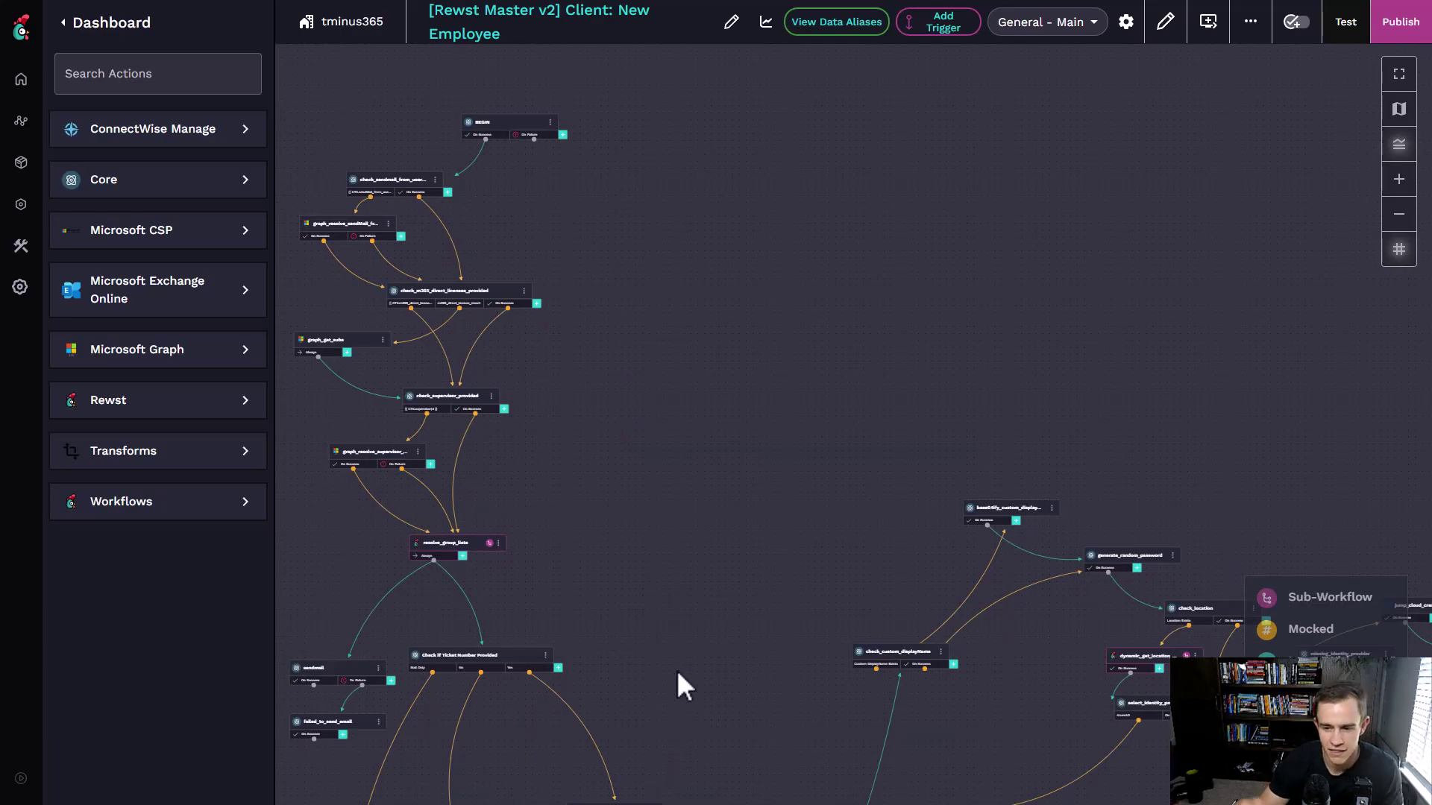